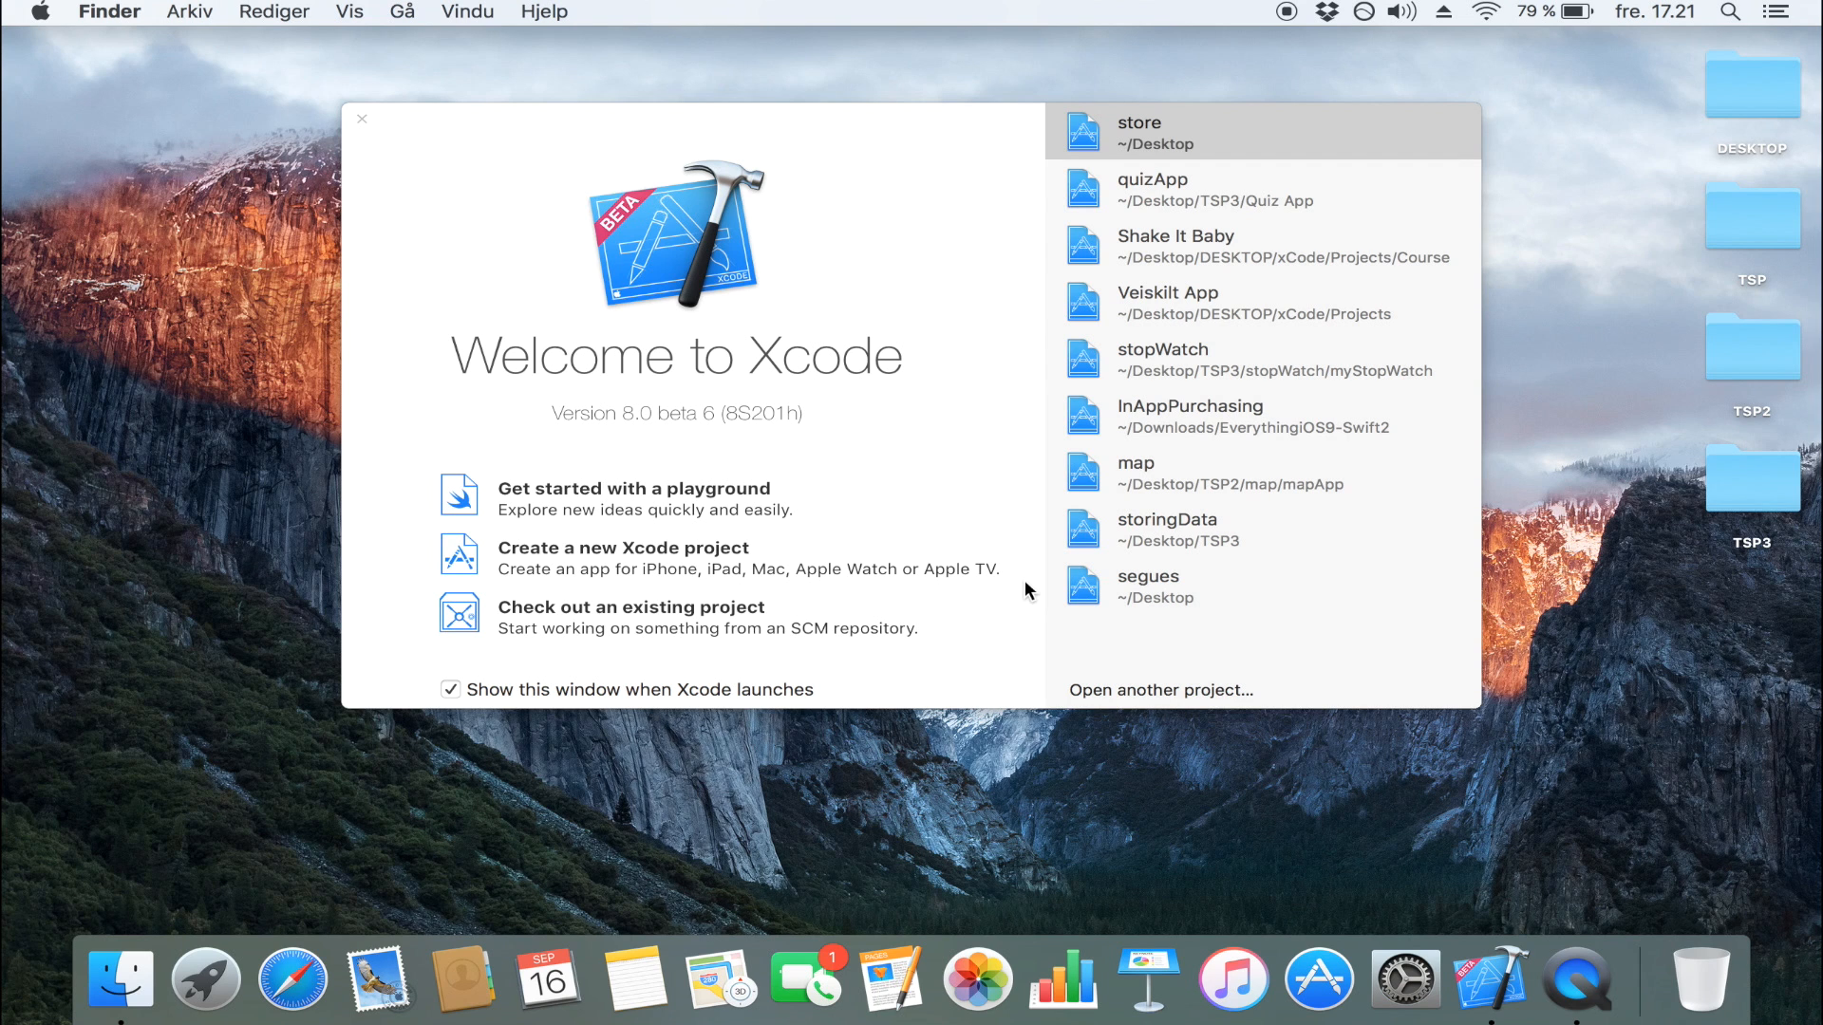
mouse_move(649, 581)
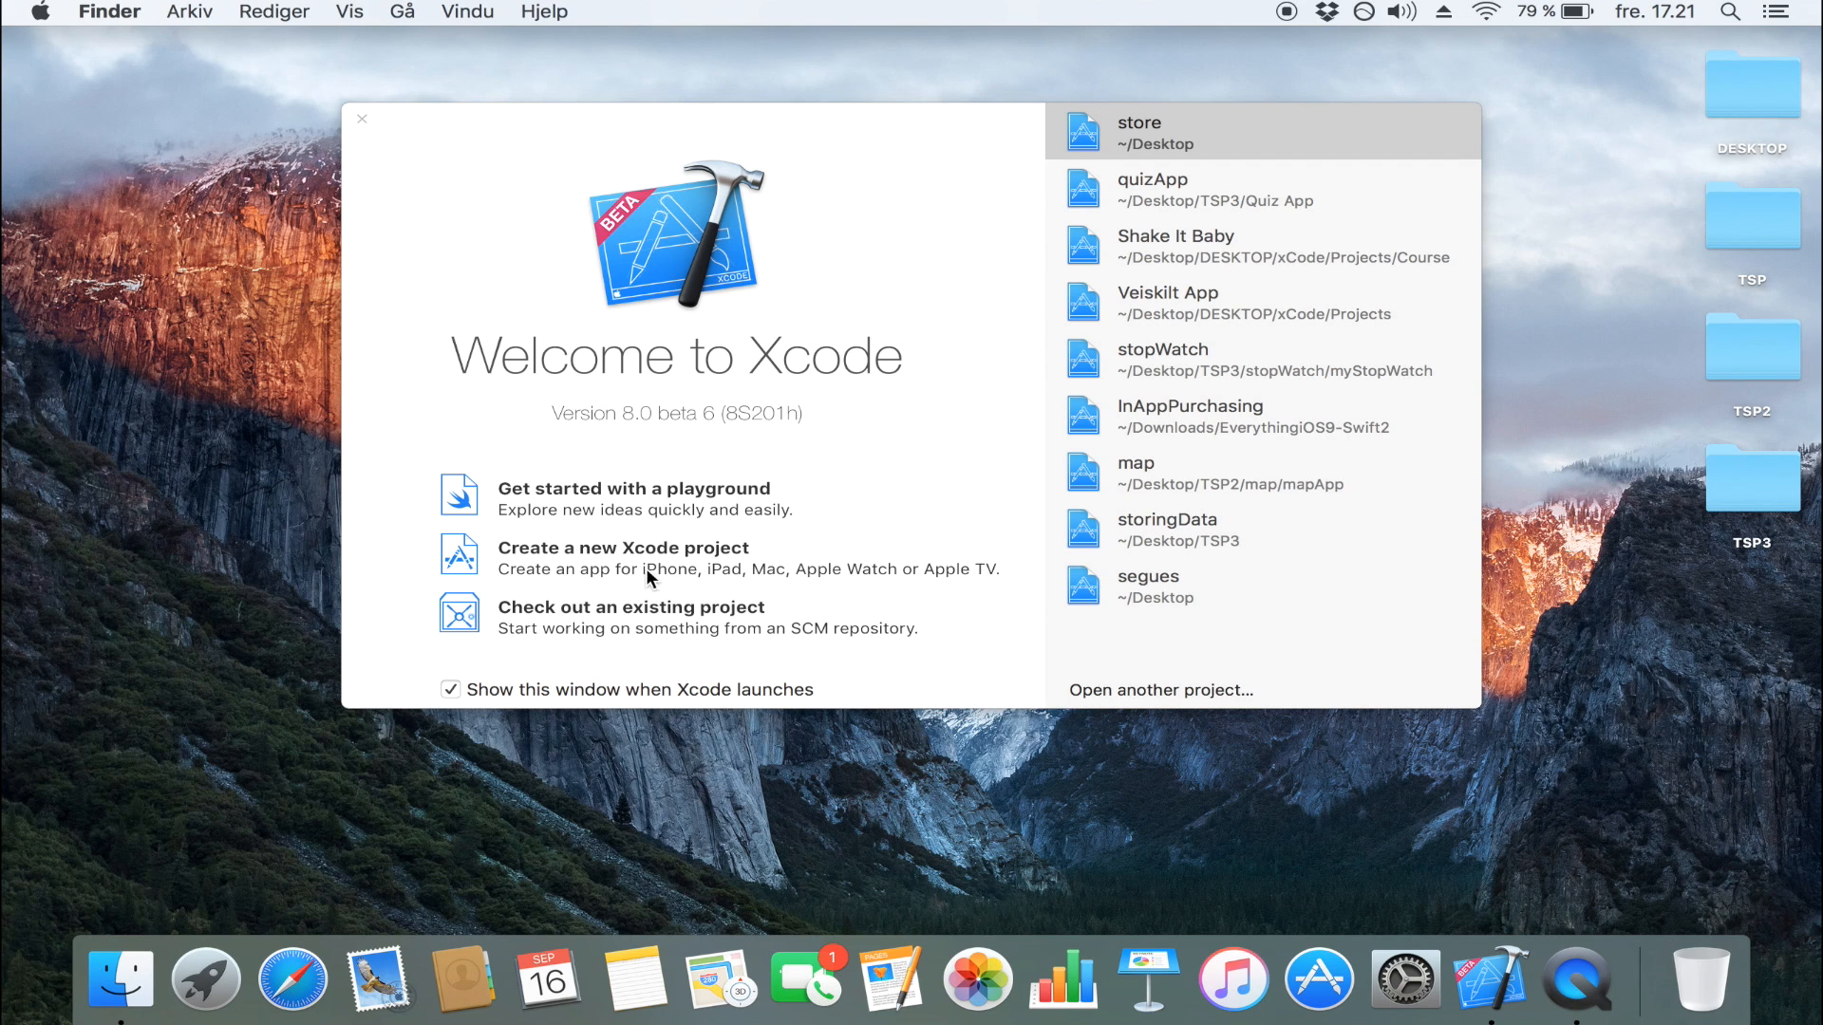
Create a new Single View Application project with Product Name storingData.
left_click(623, 547)
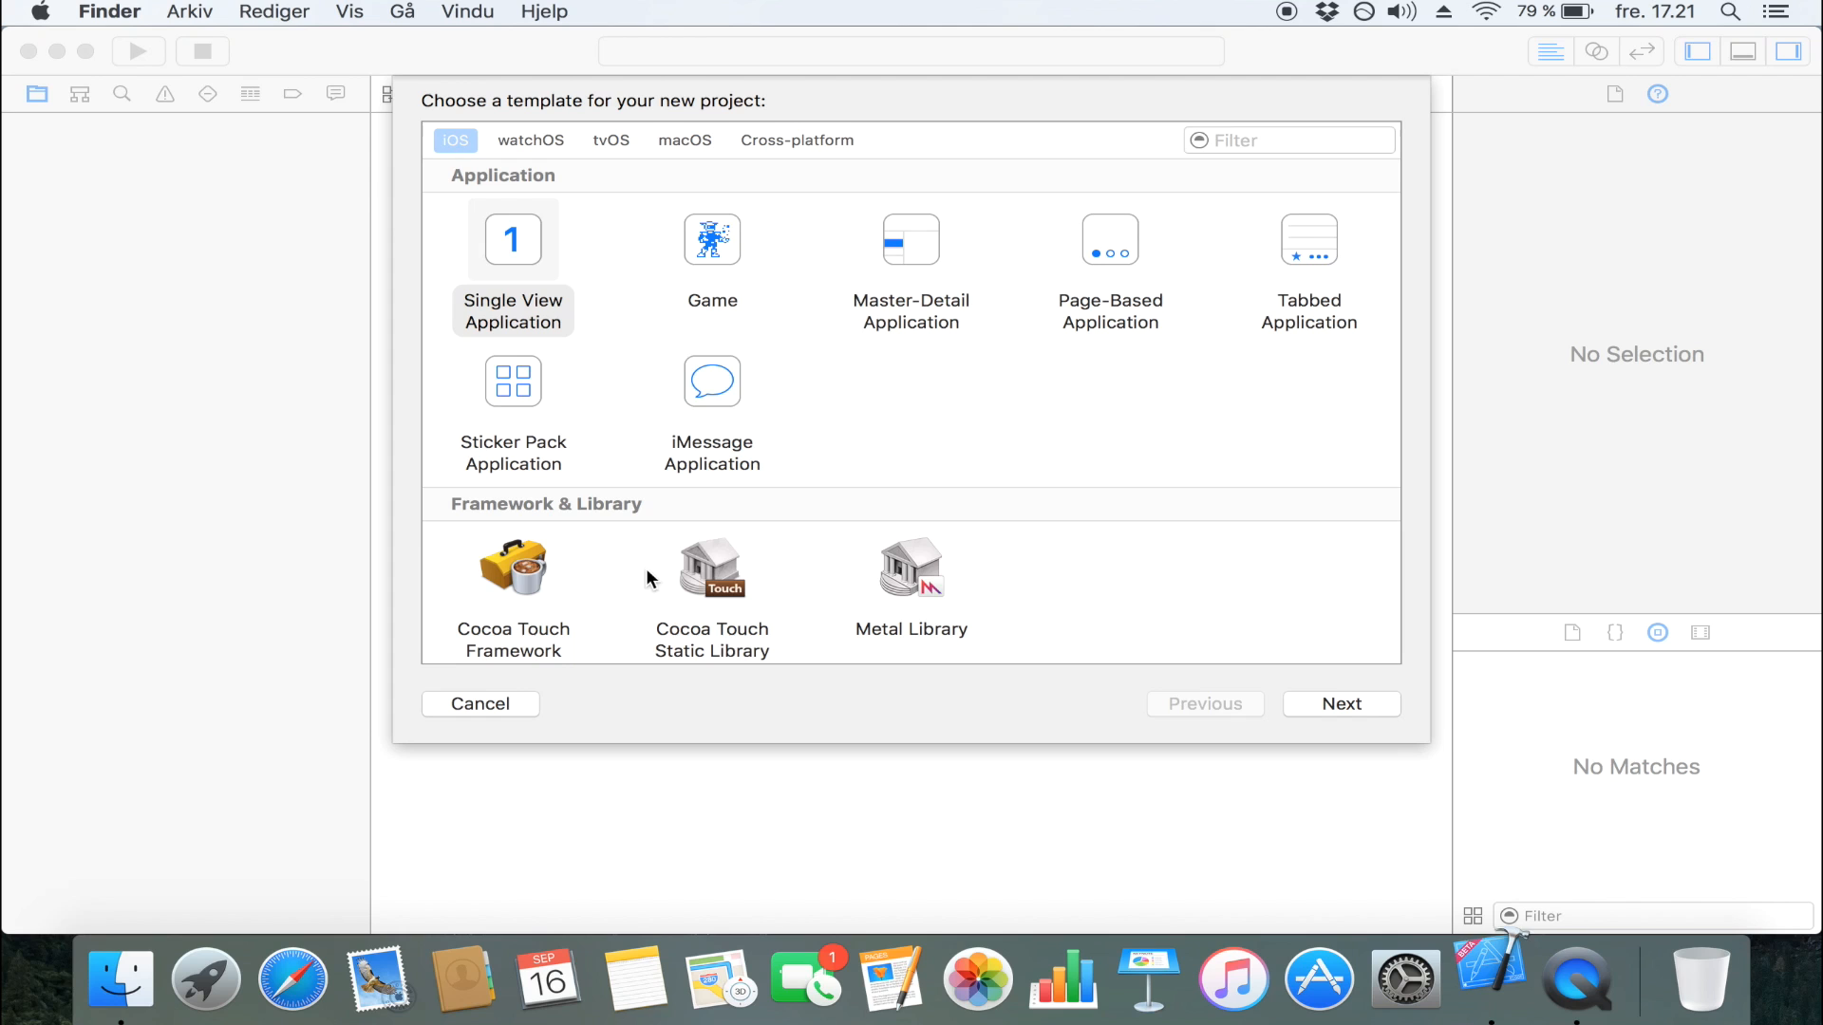
left_click(1339, 703)
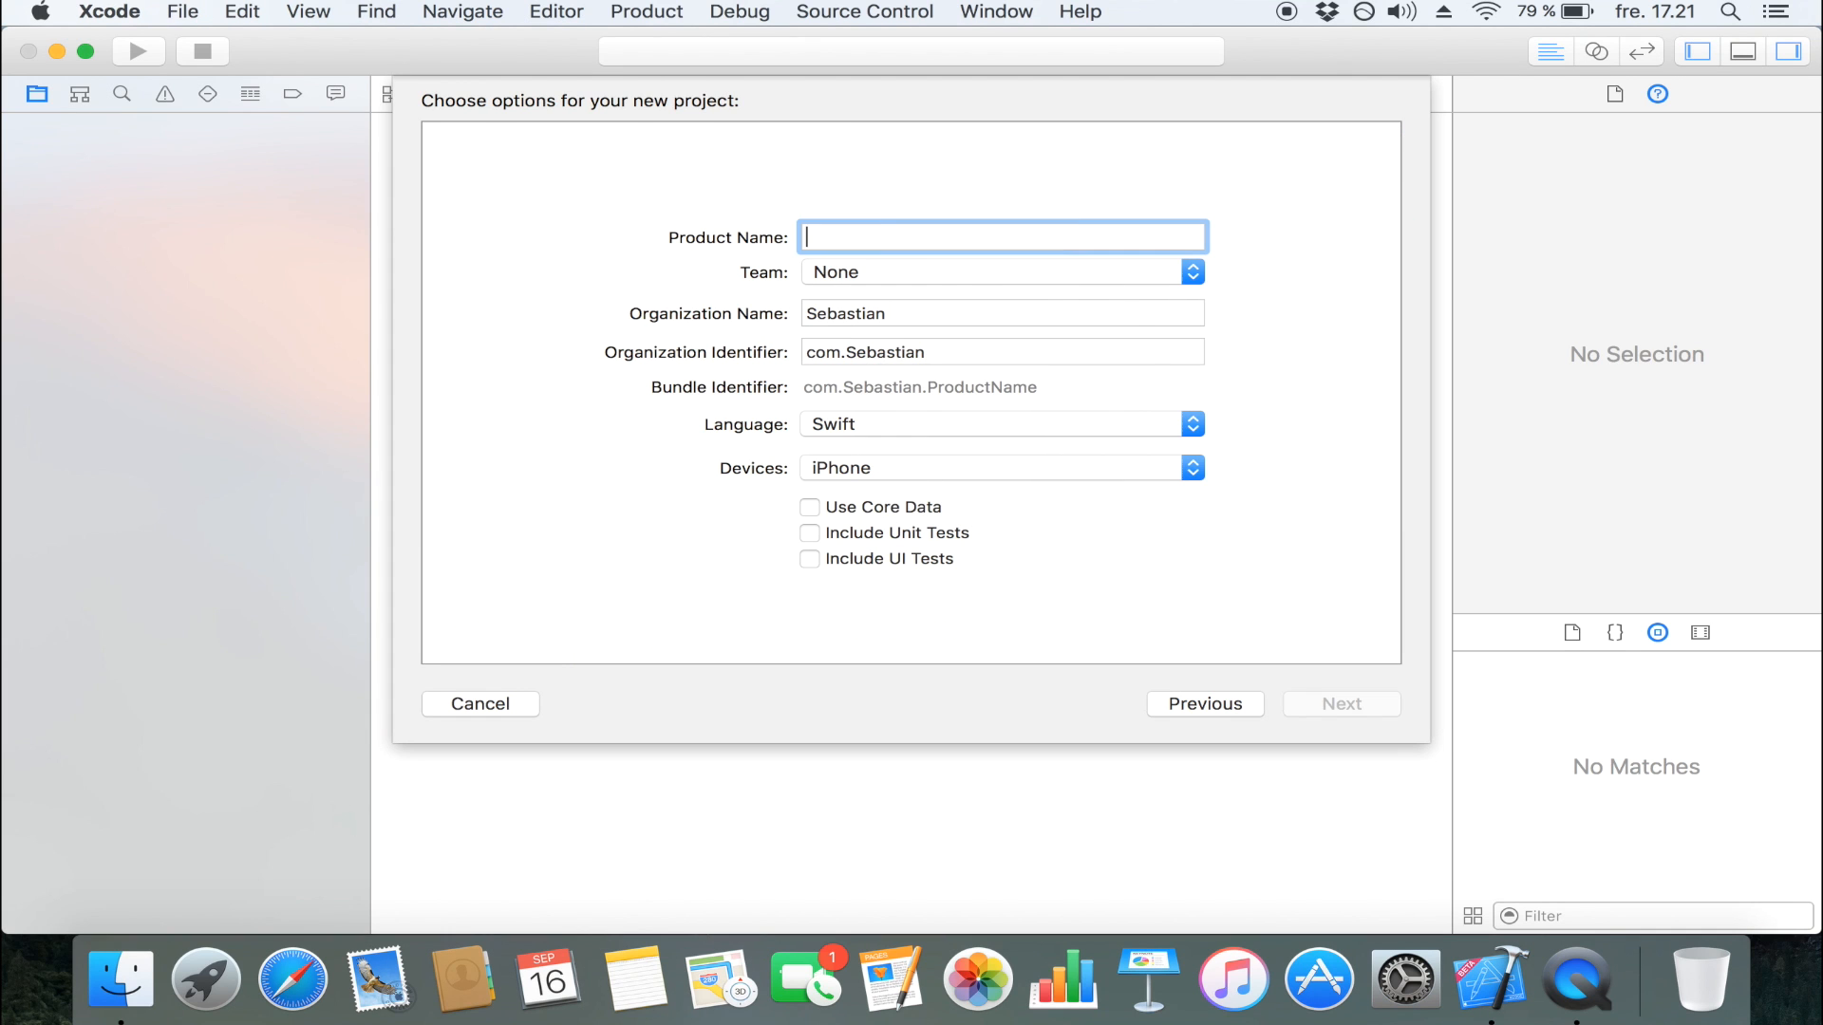
type("s")
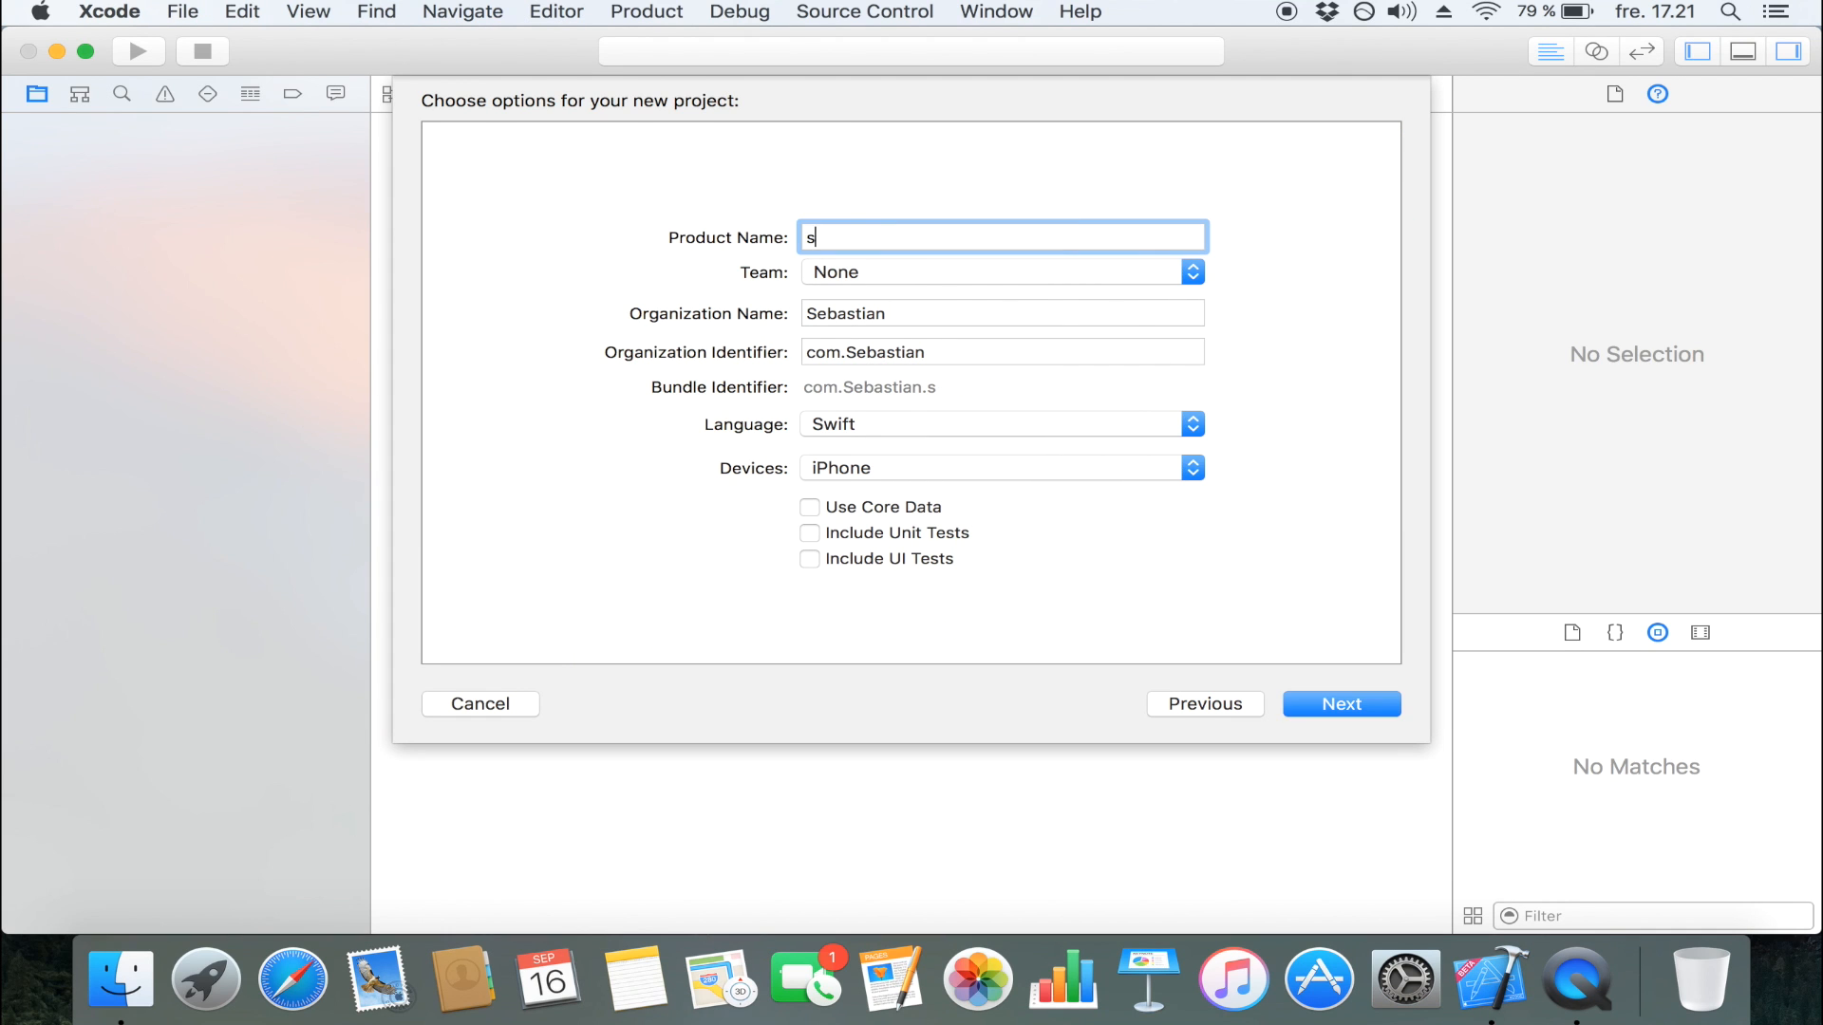
type("toringData")
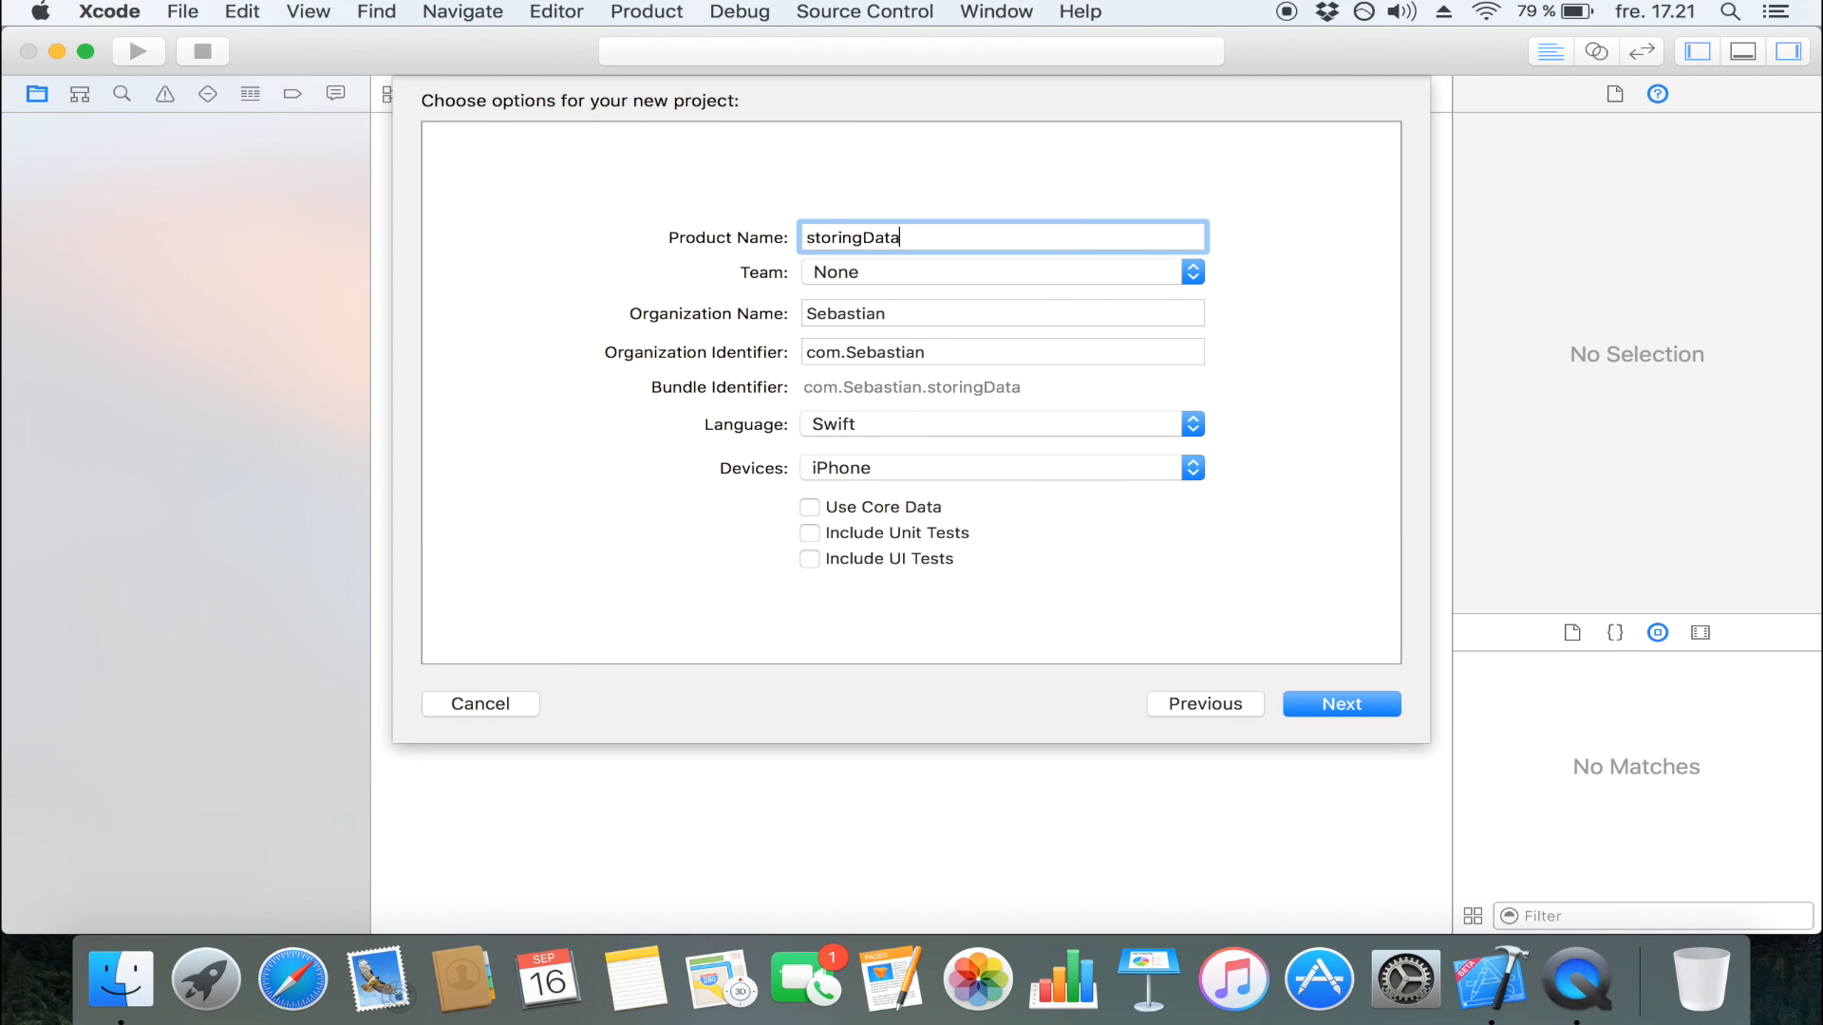
left_click(1339, 703)
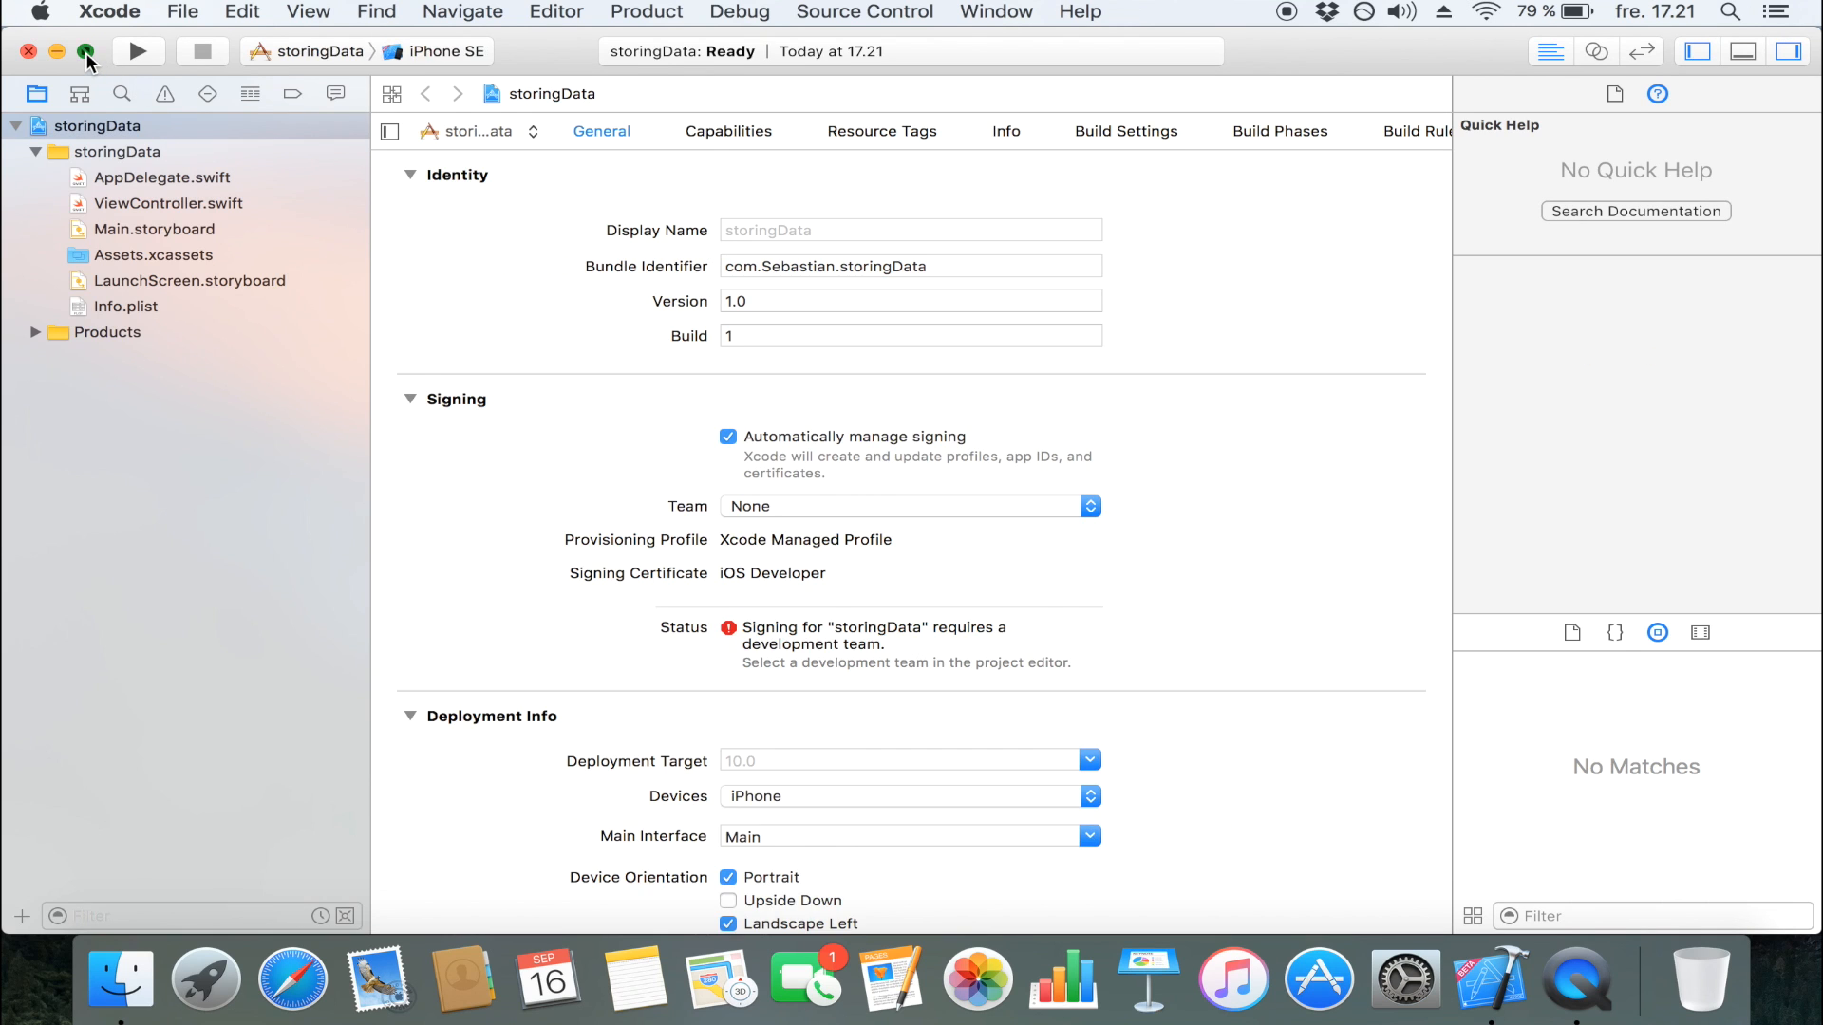
Add a Text Field from the Object Library near the top of the view controller.
left_click(154, 230)
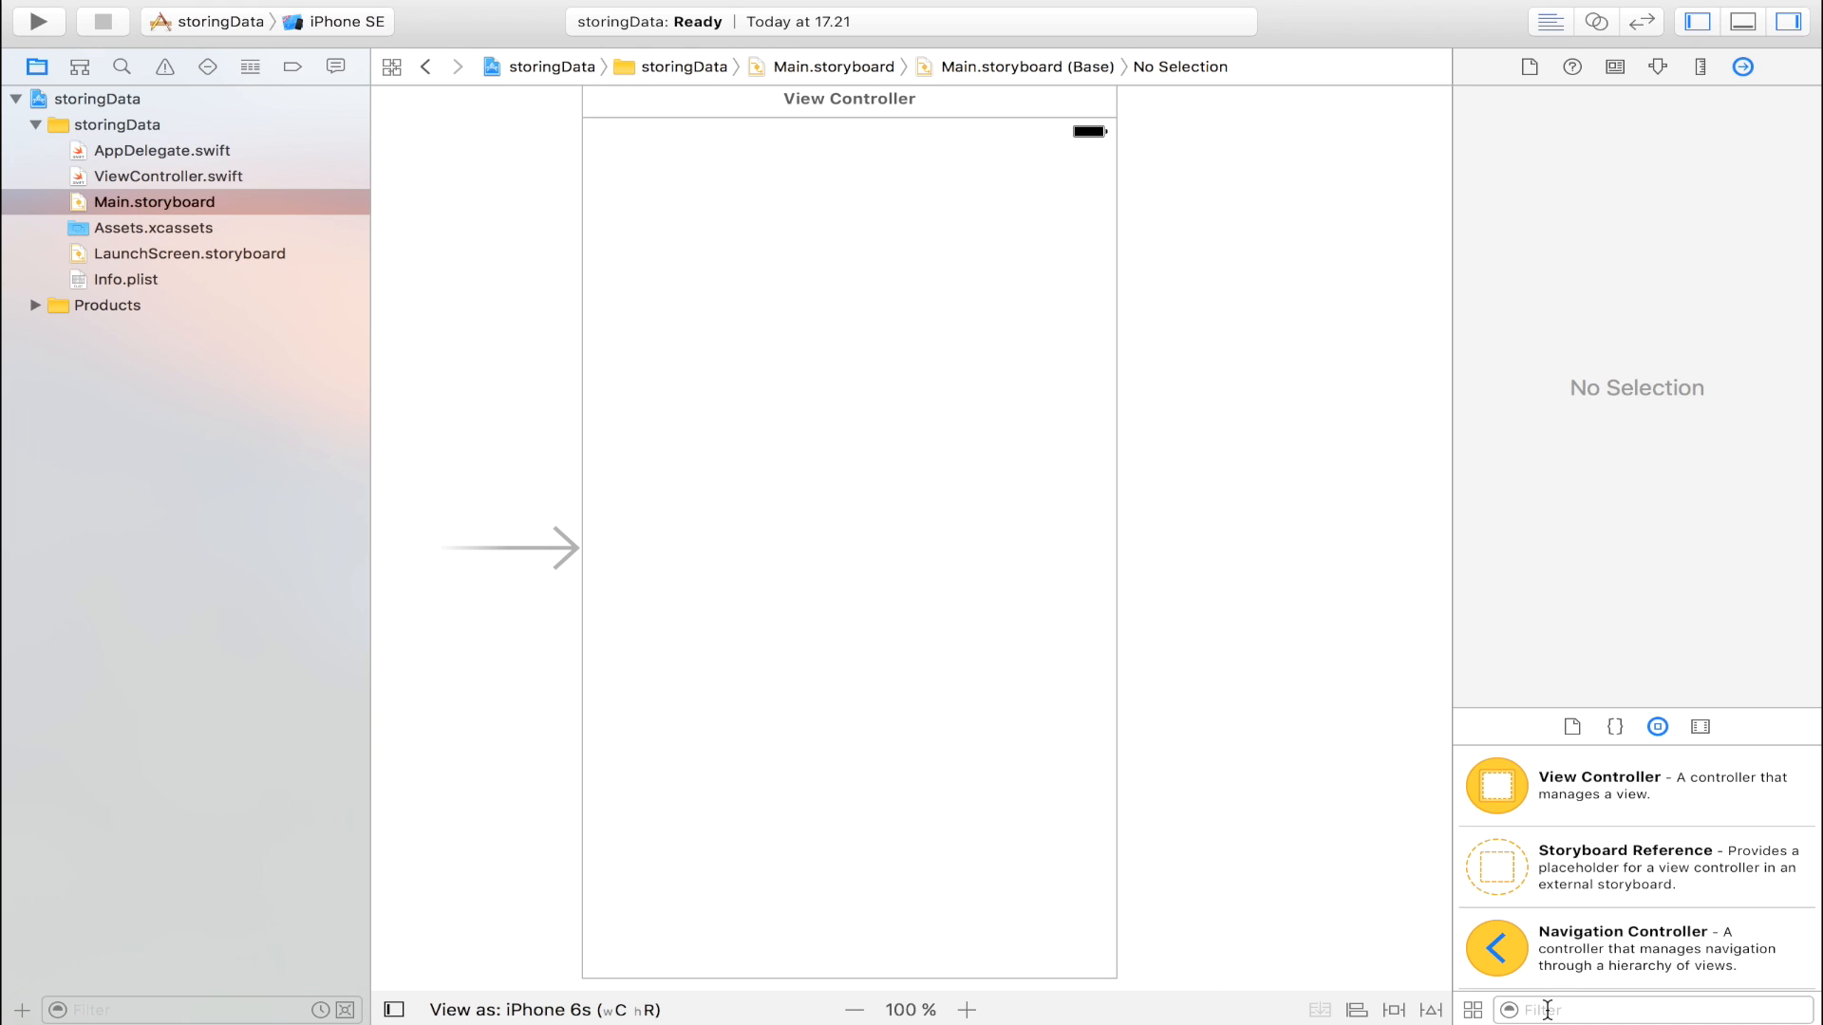
type("text")
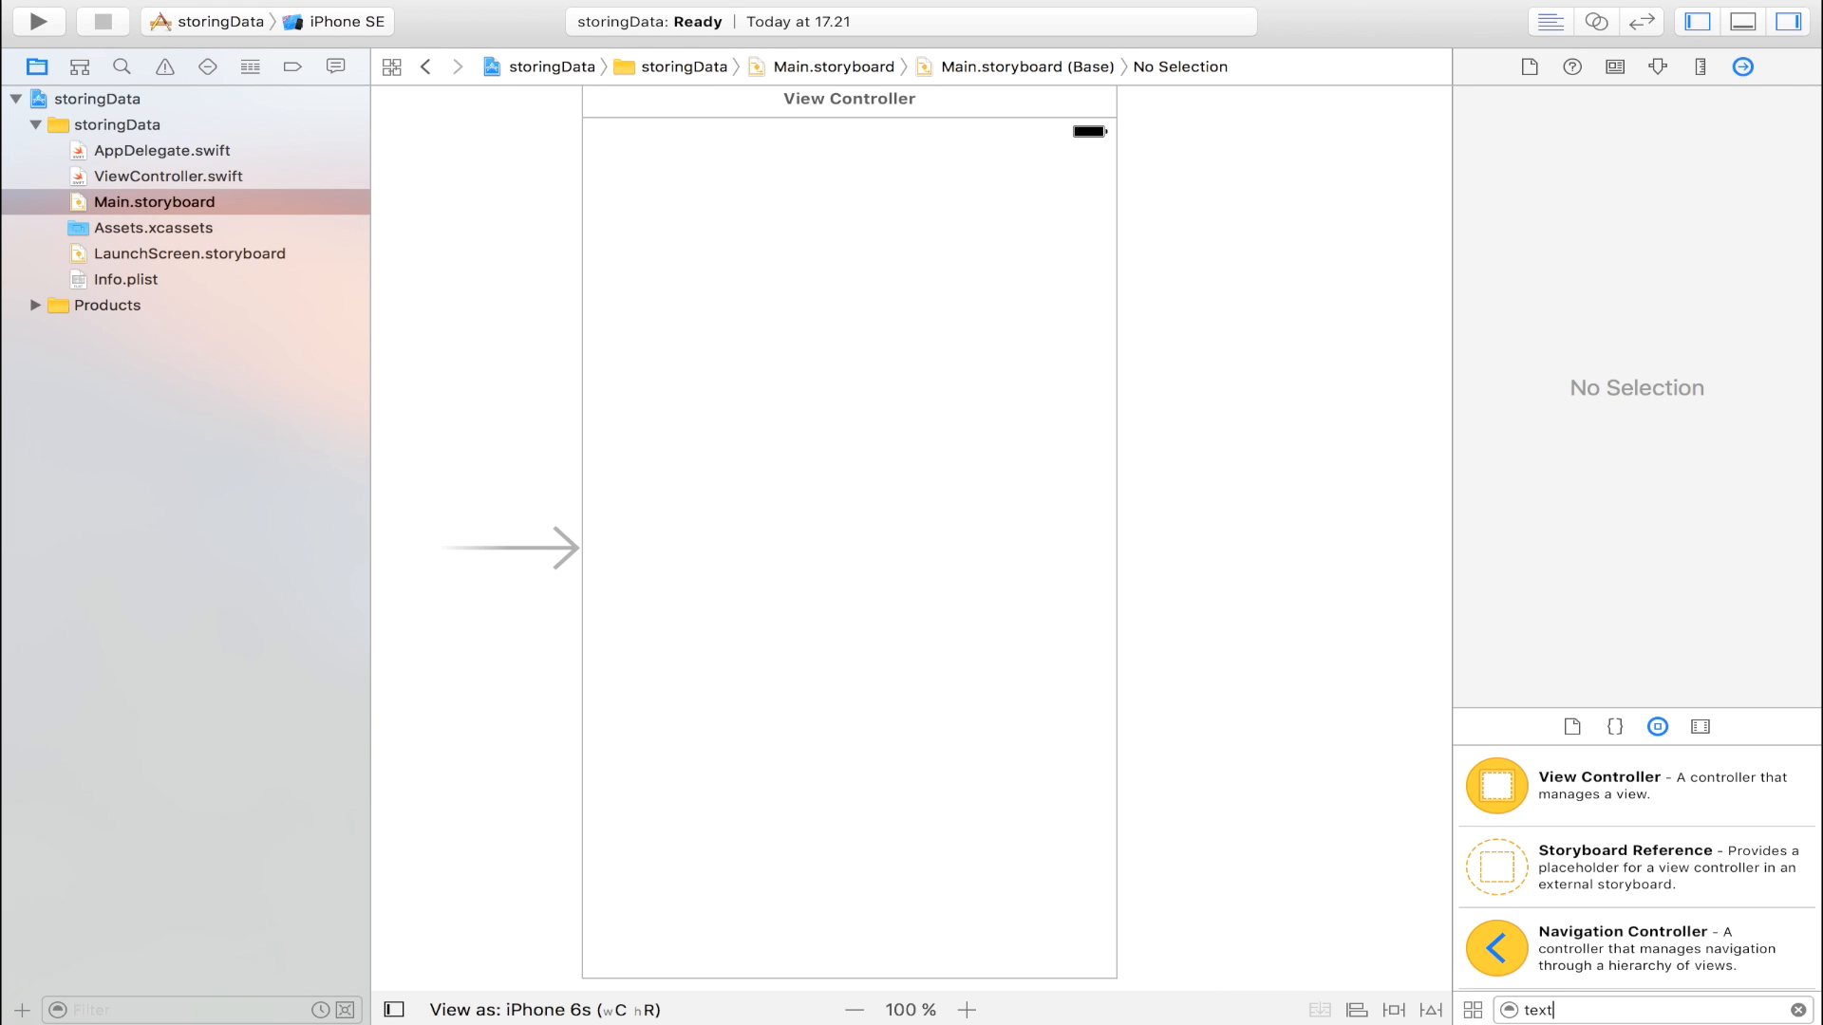
left_click_drag(1497, 786, 868, 467)
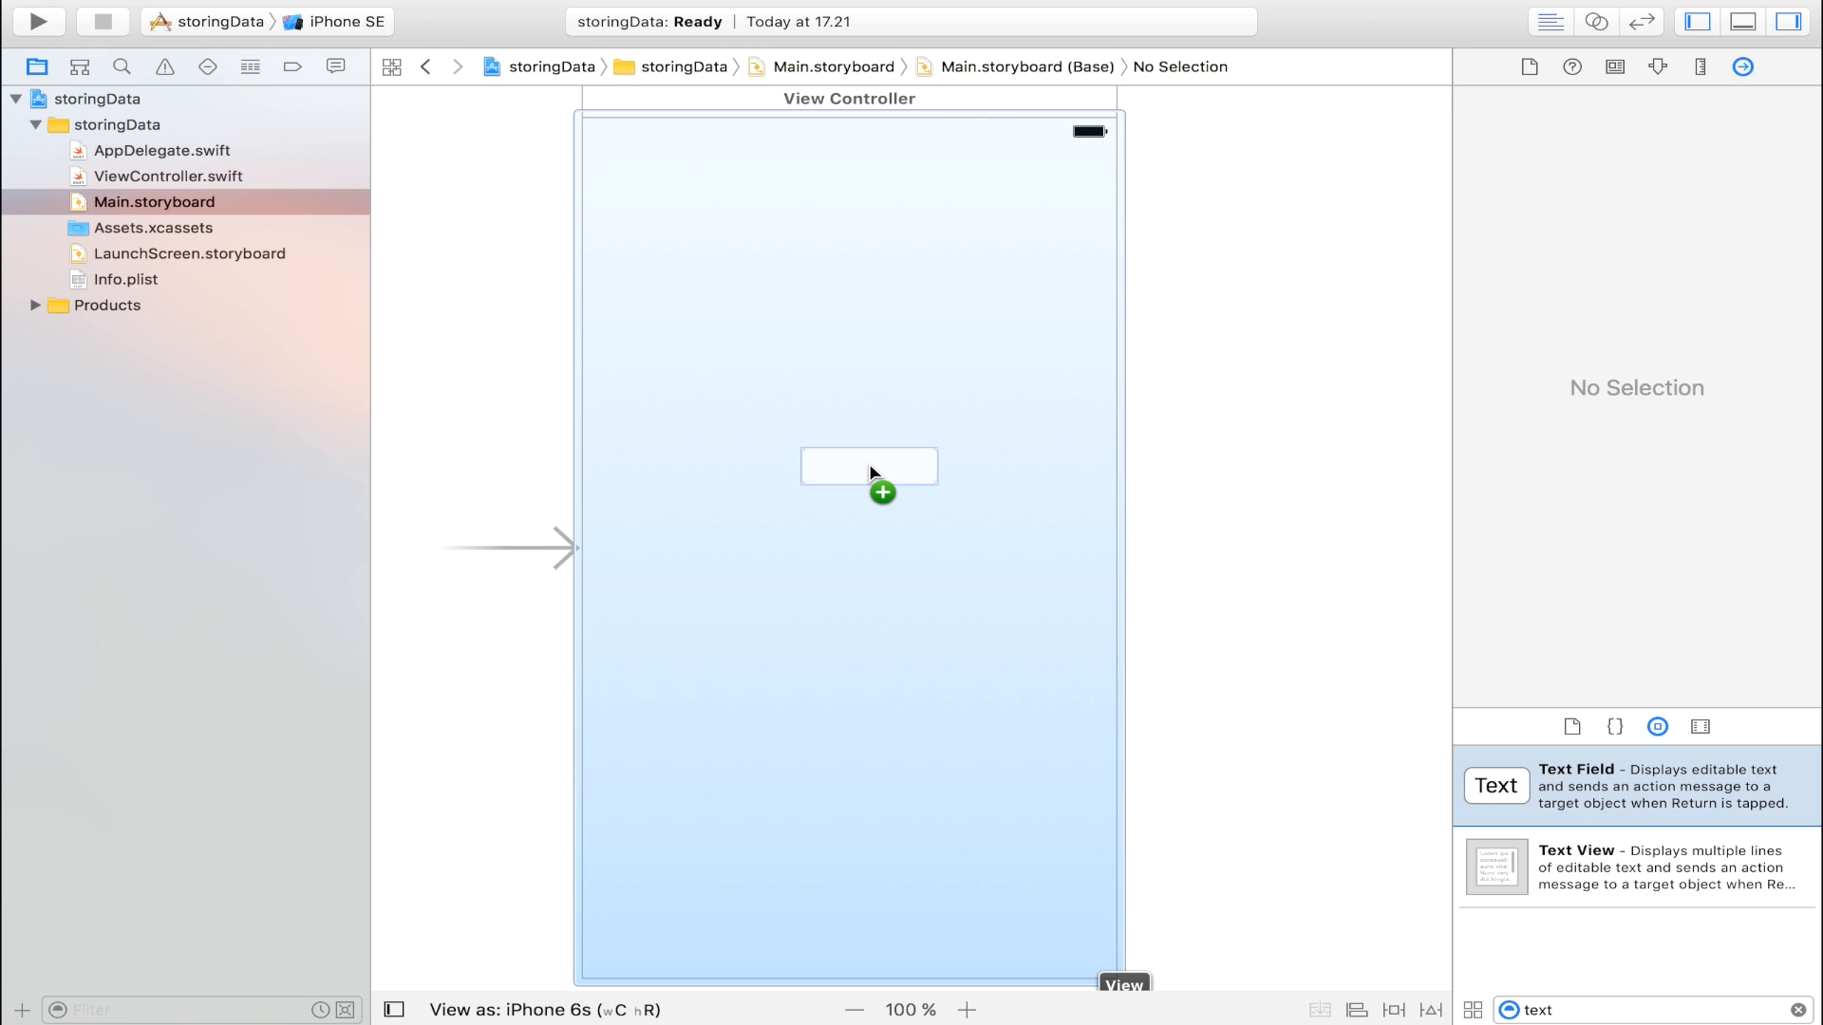
left_click_drag(1495, 786, 868, 468)
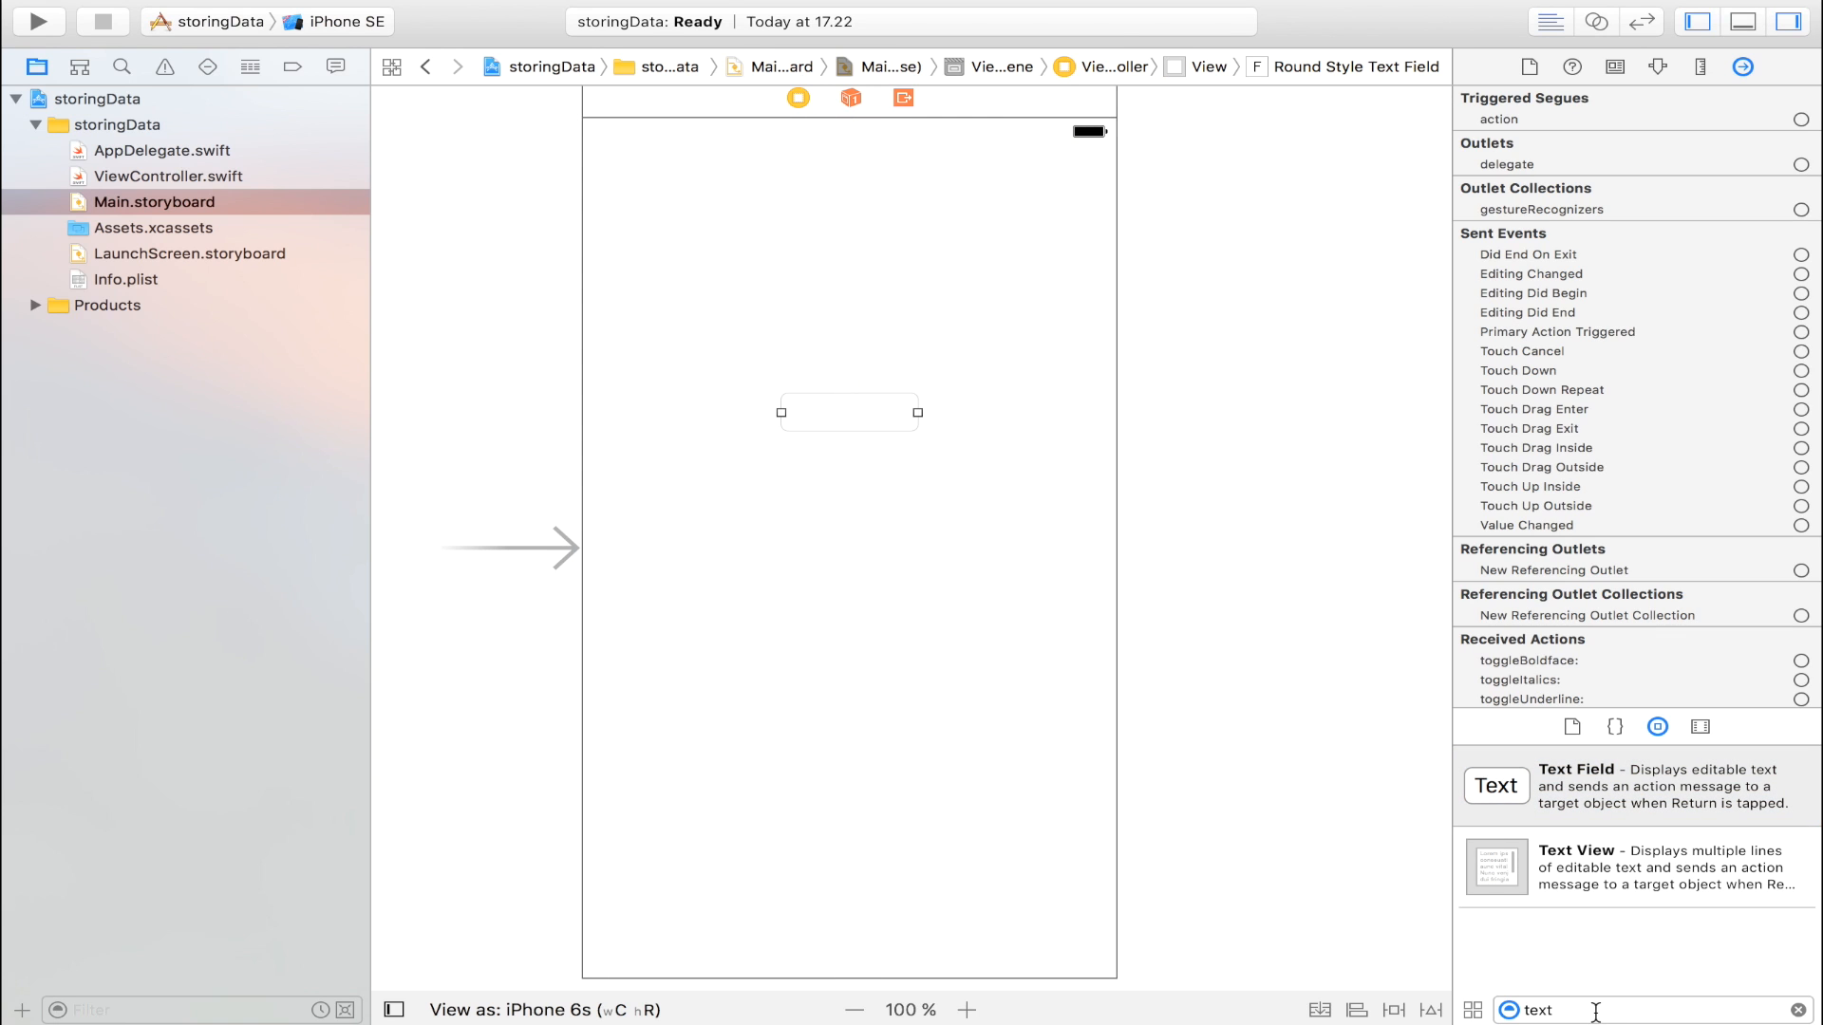
Add a Button below the text field and find a Label in the Object Library.
type("butto")
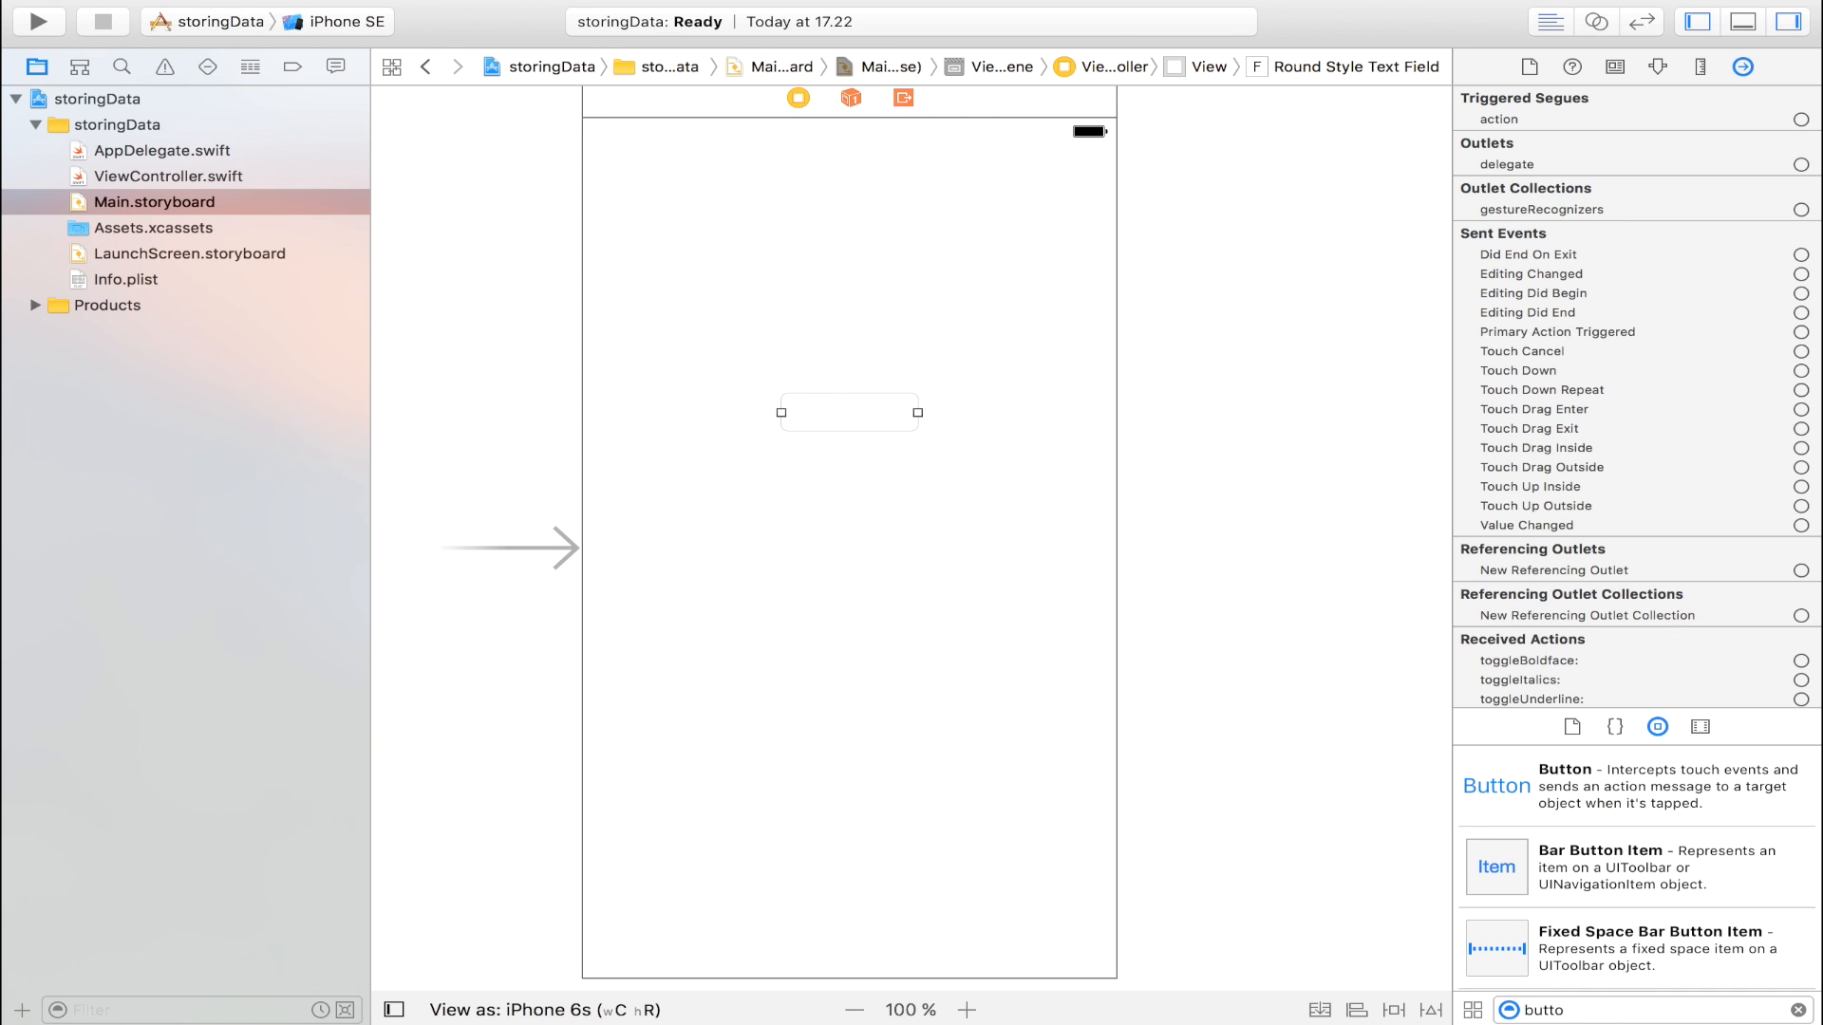
left_click_drag(1499, 786, 851, 502)
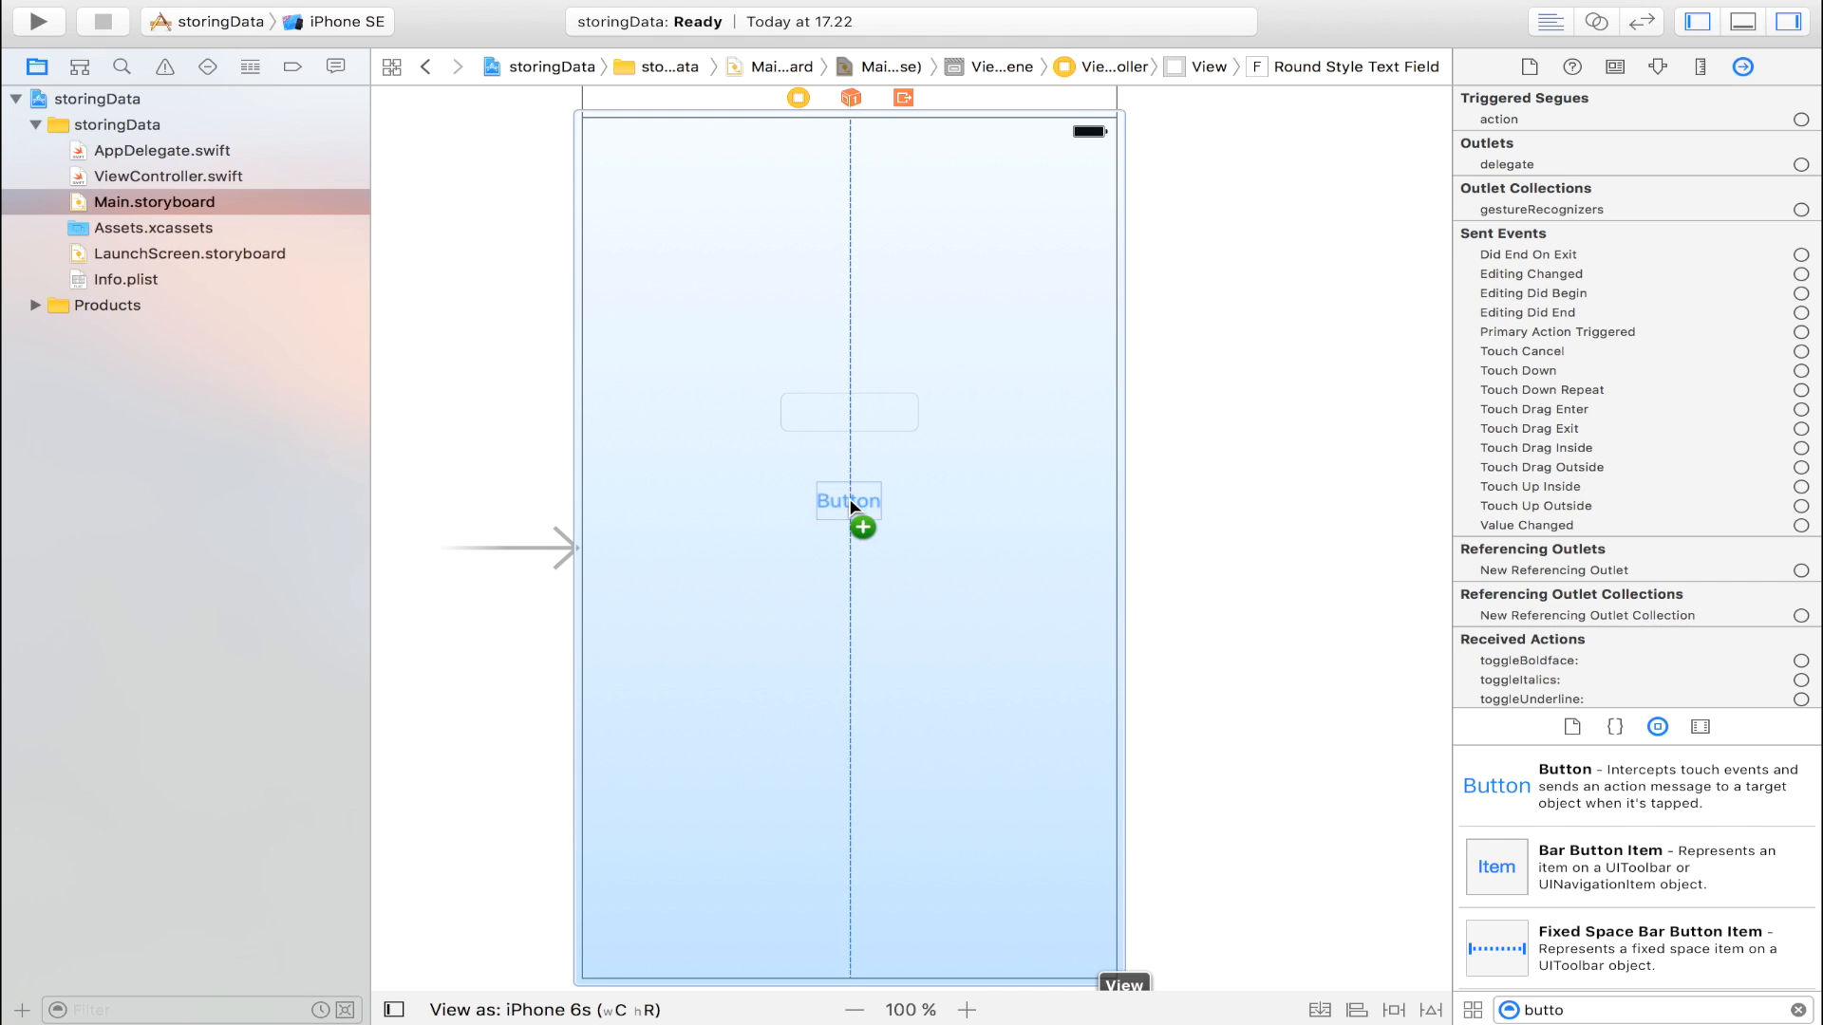
left_click(847, 501)
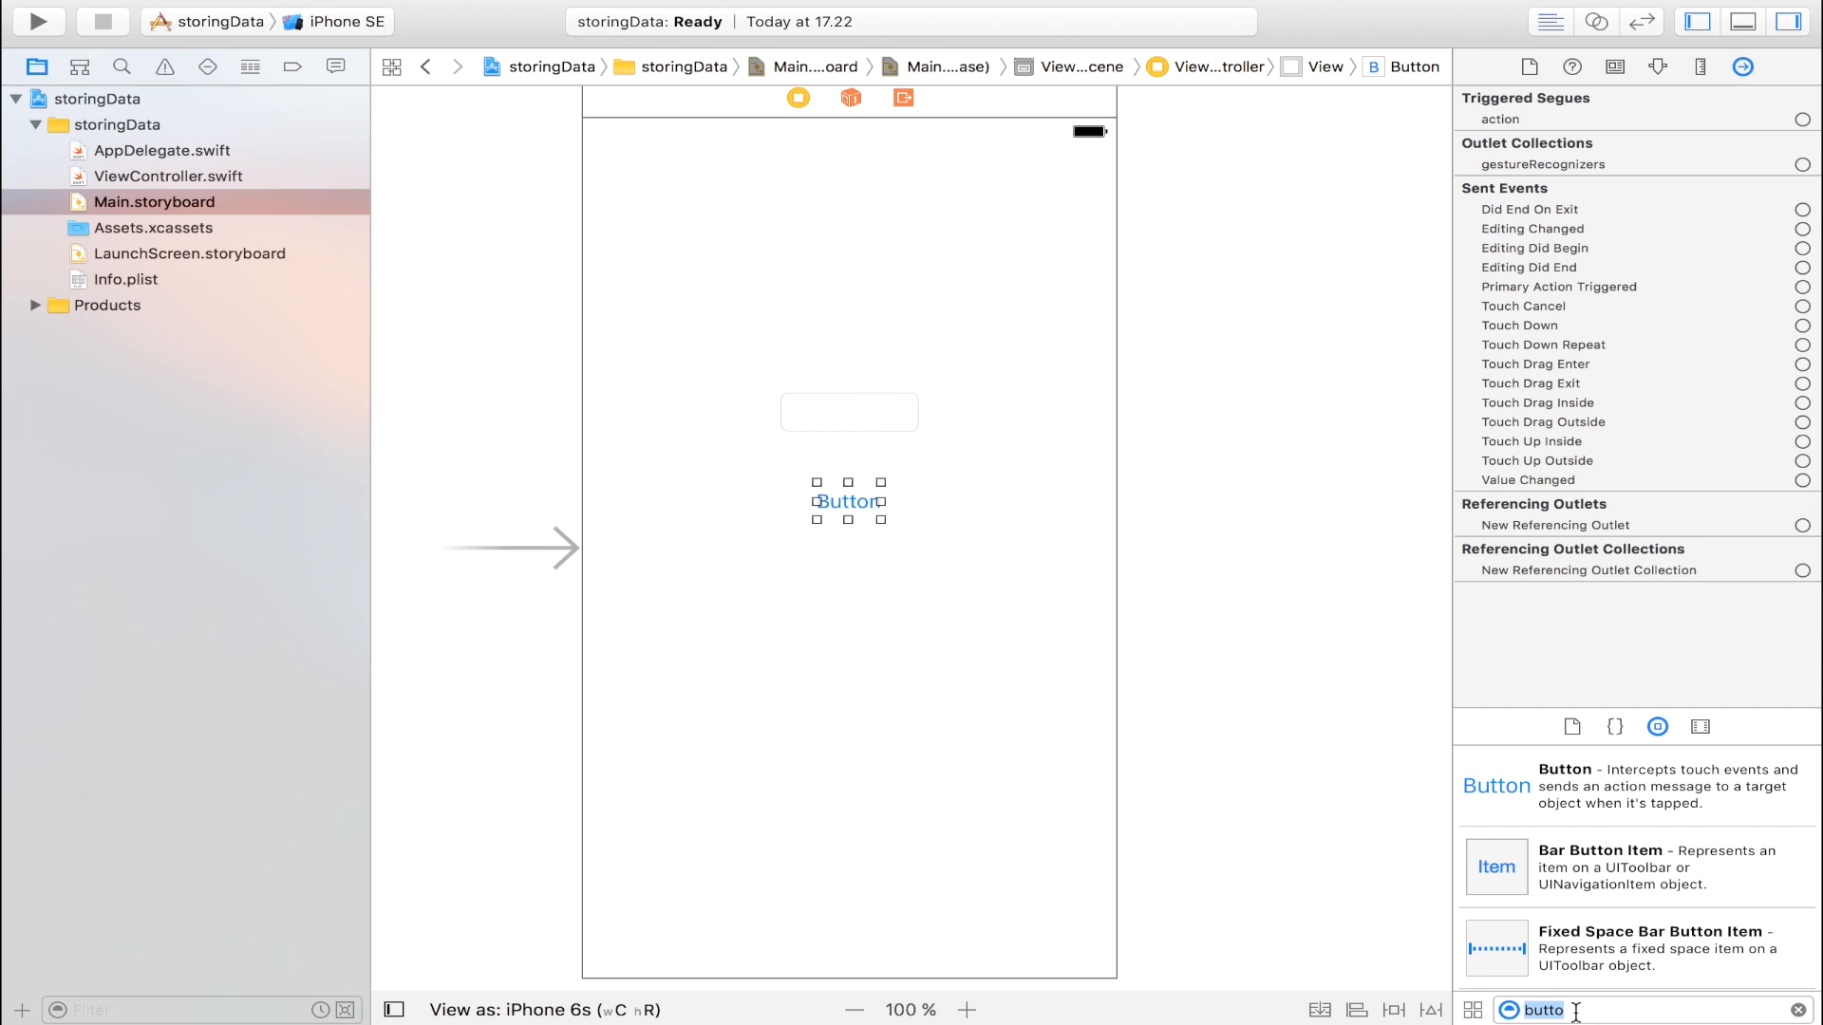
type("lab")
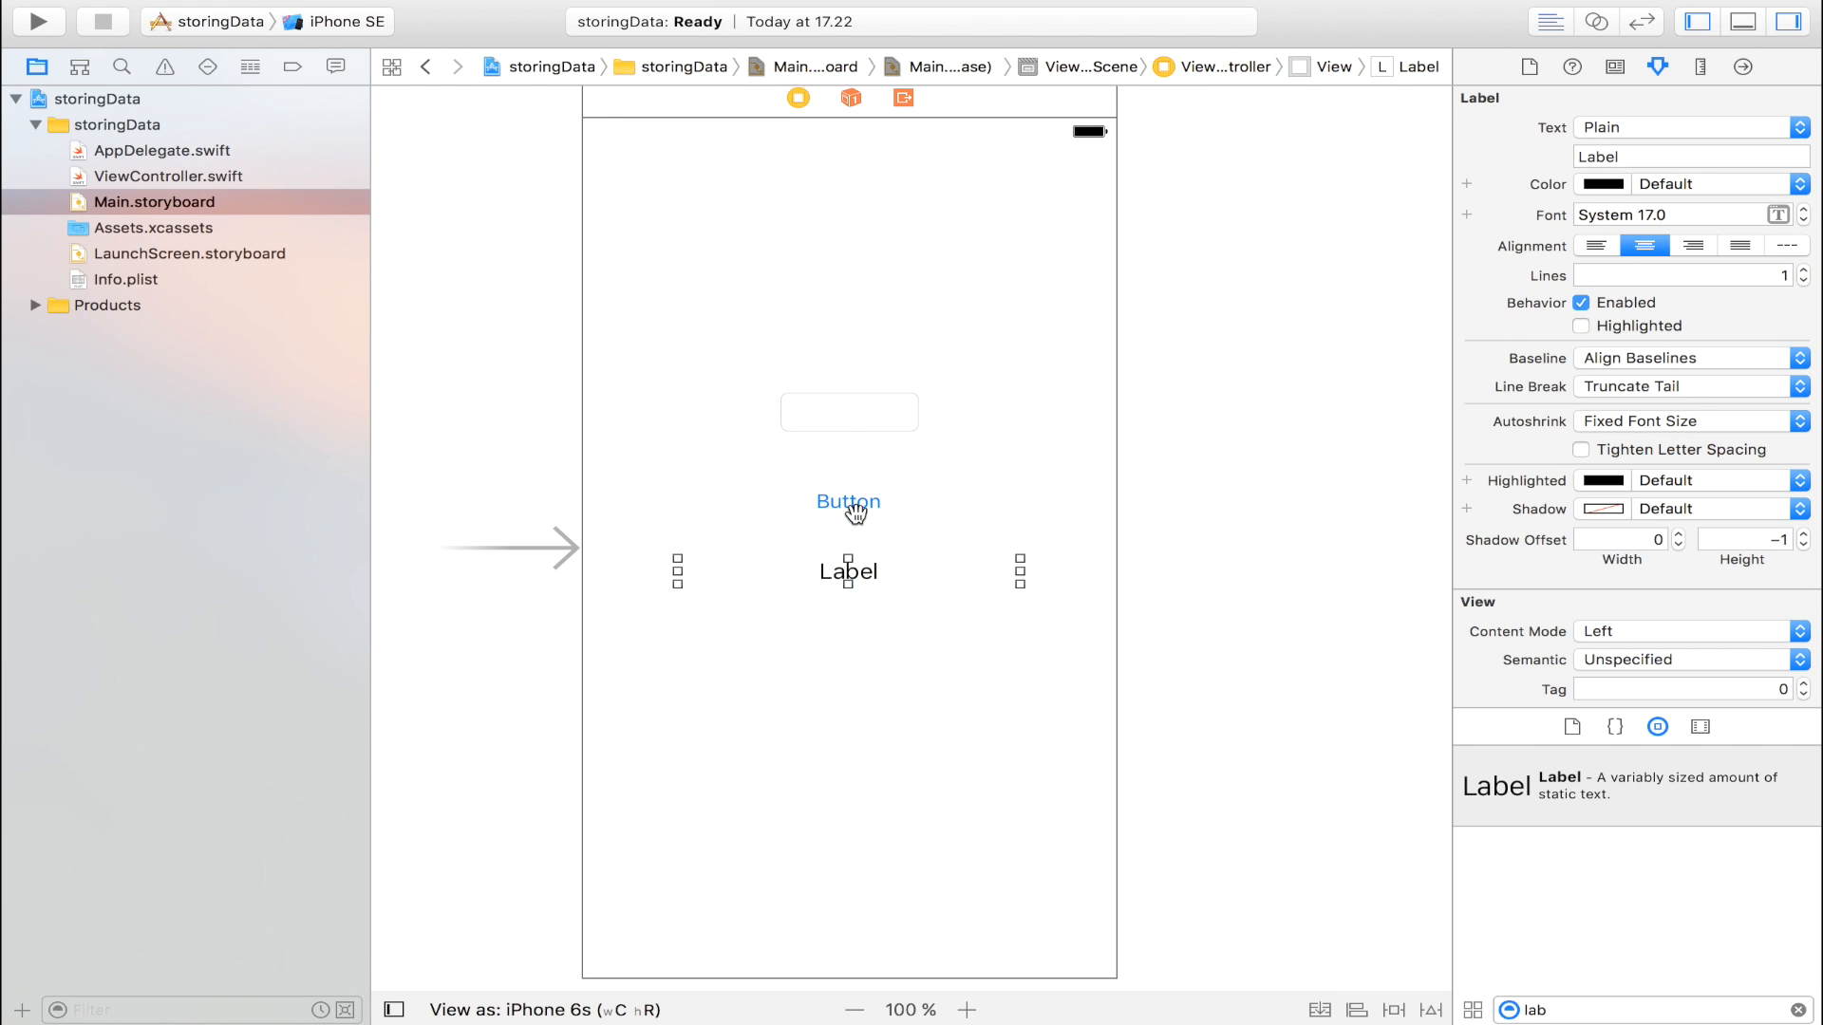
Give the button a blue background with white text and widen the text field.
left_click(847, 501)
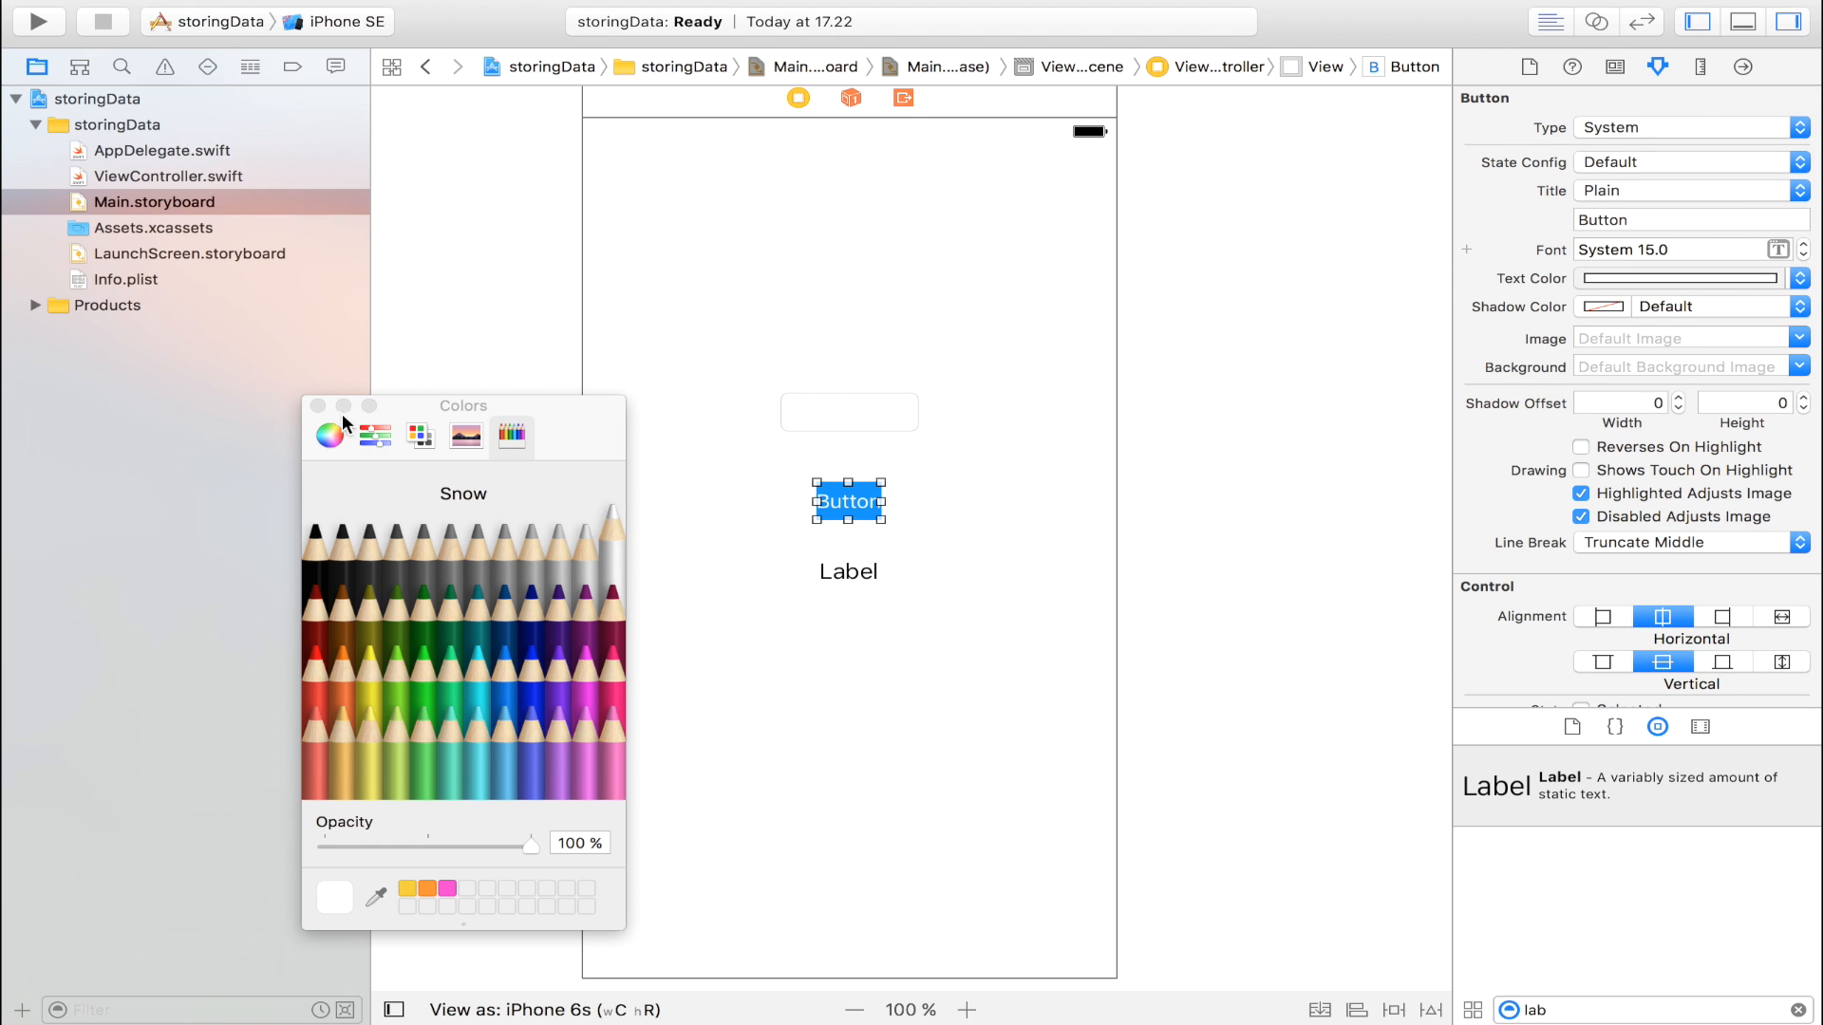
left_click(317, 407)
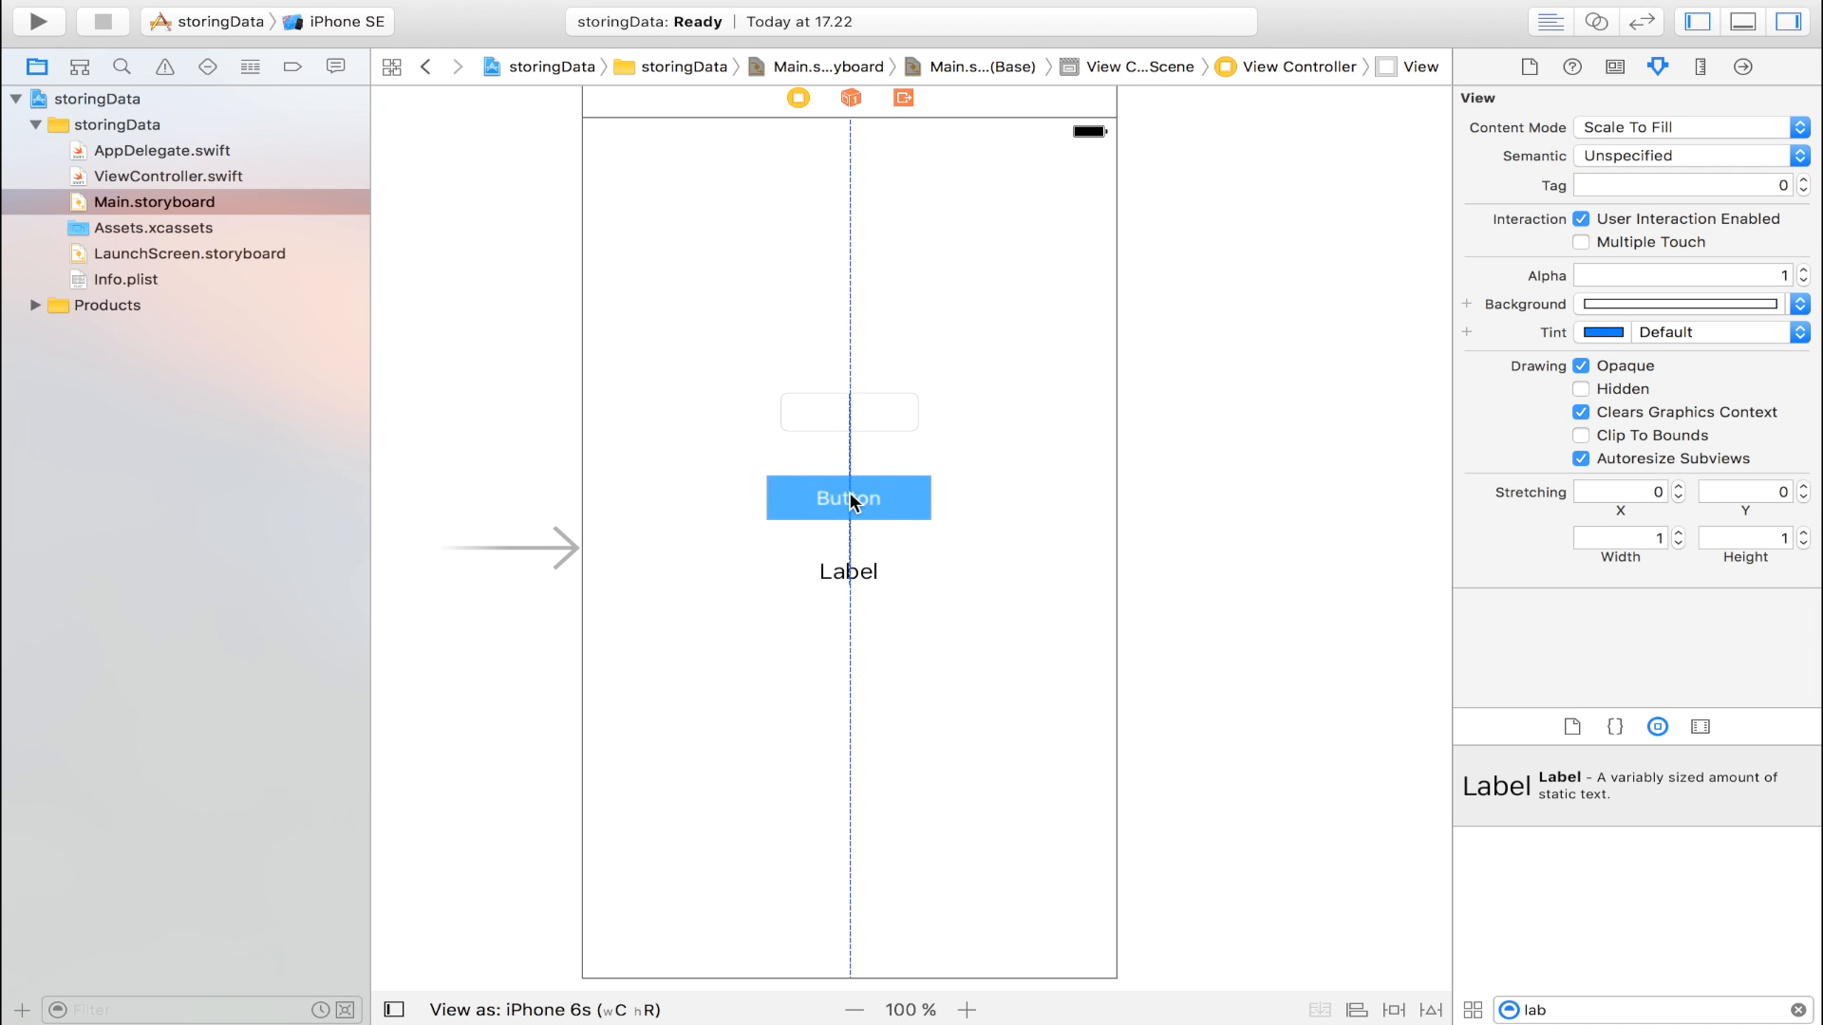
left_click(847, 412)
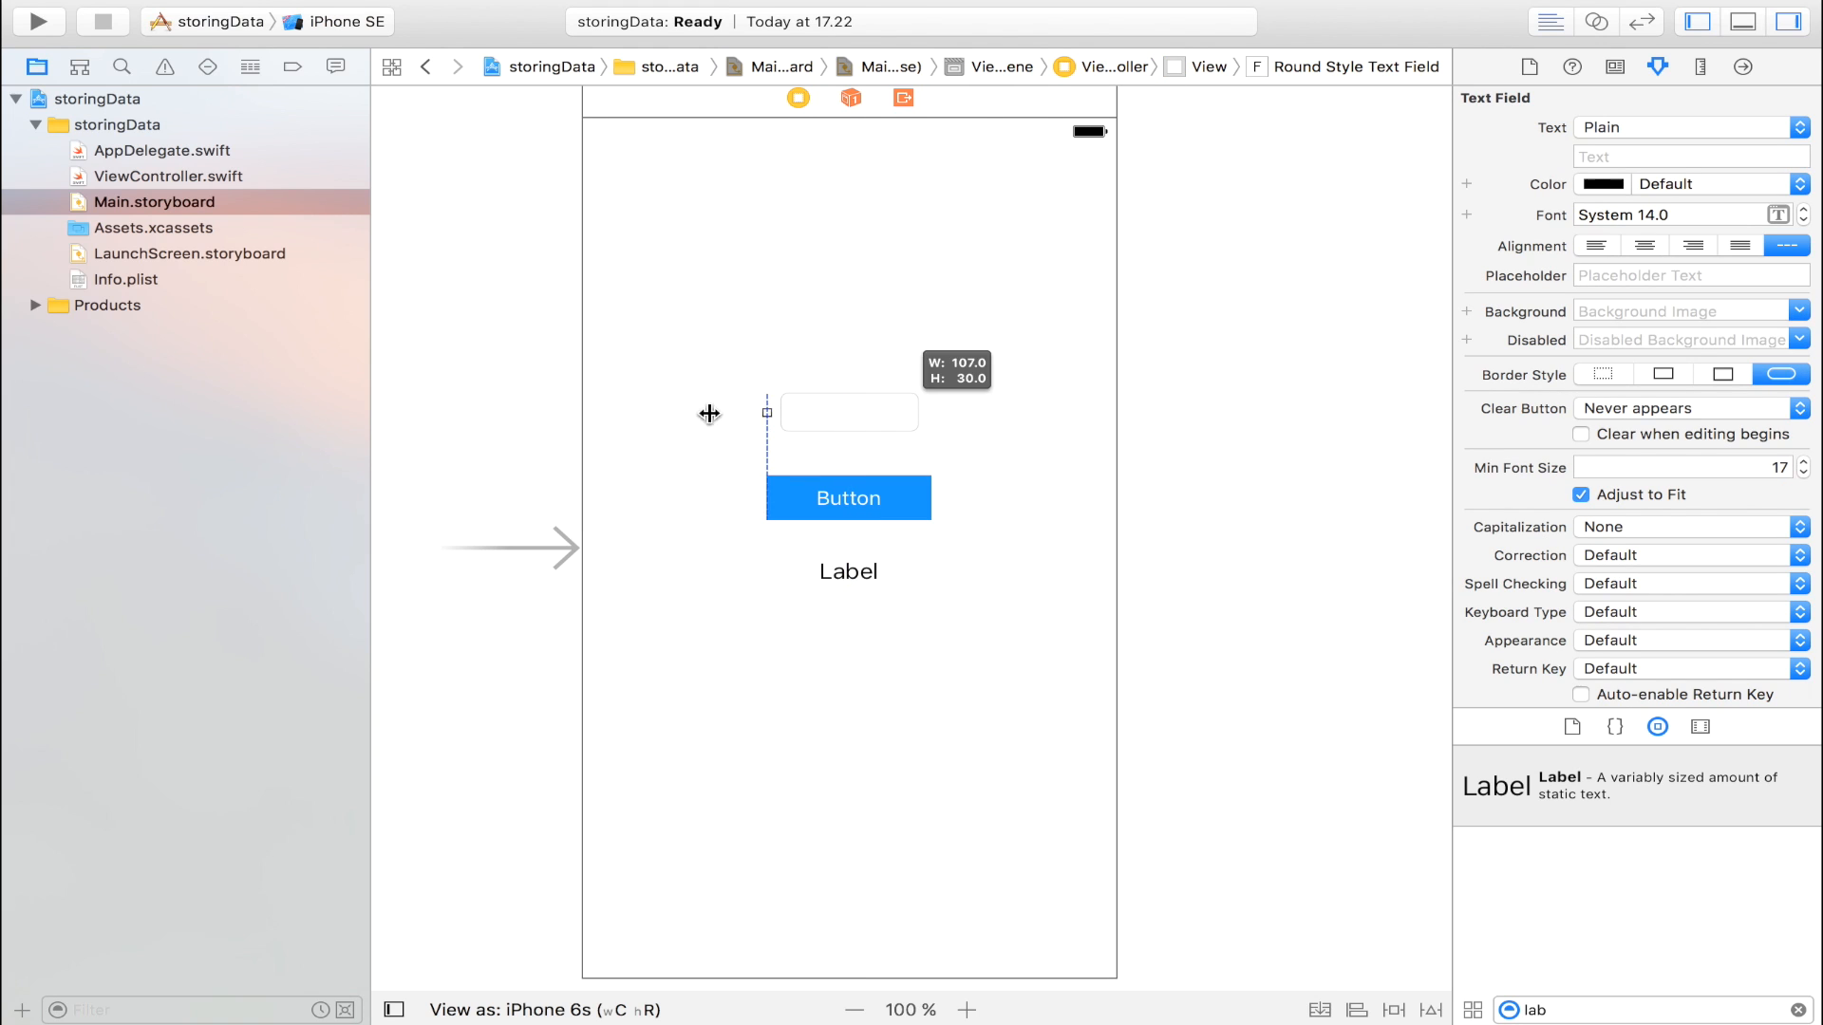
left_click_drag(766, 412, 952, 412)
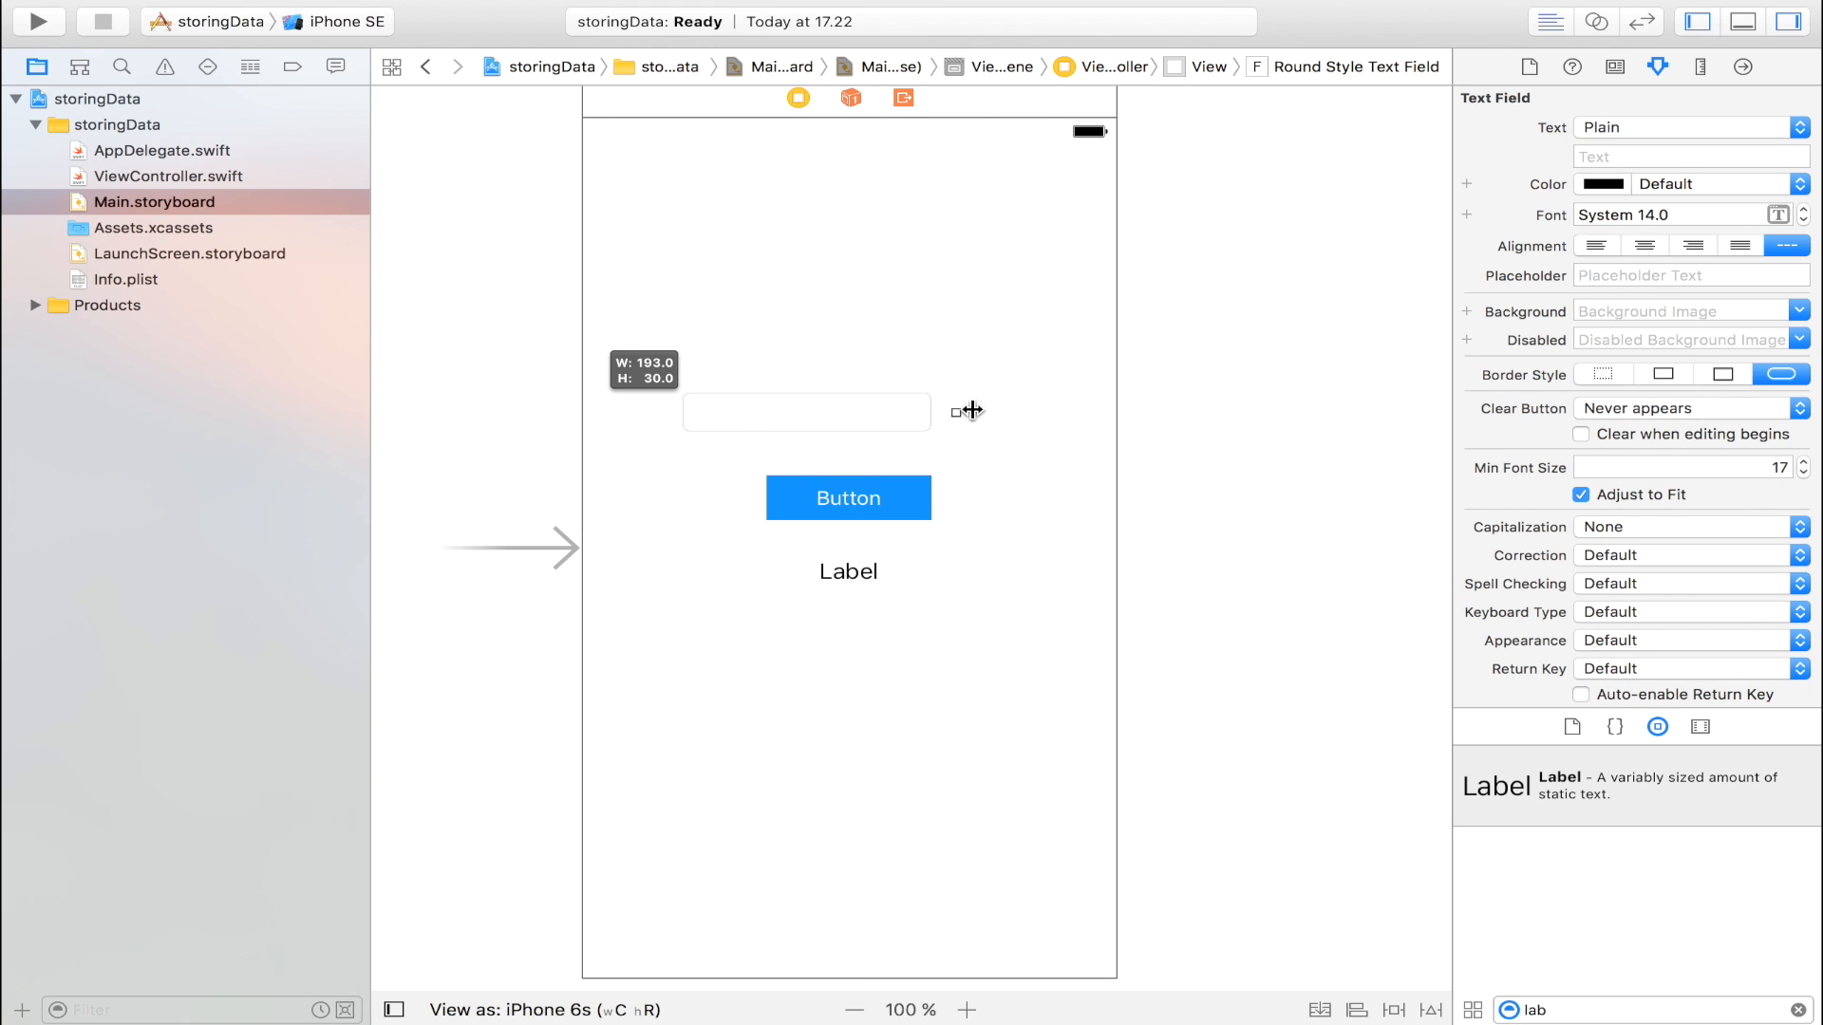
left_click_drag(950, 412, 1009, 413)
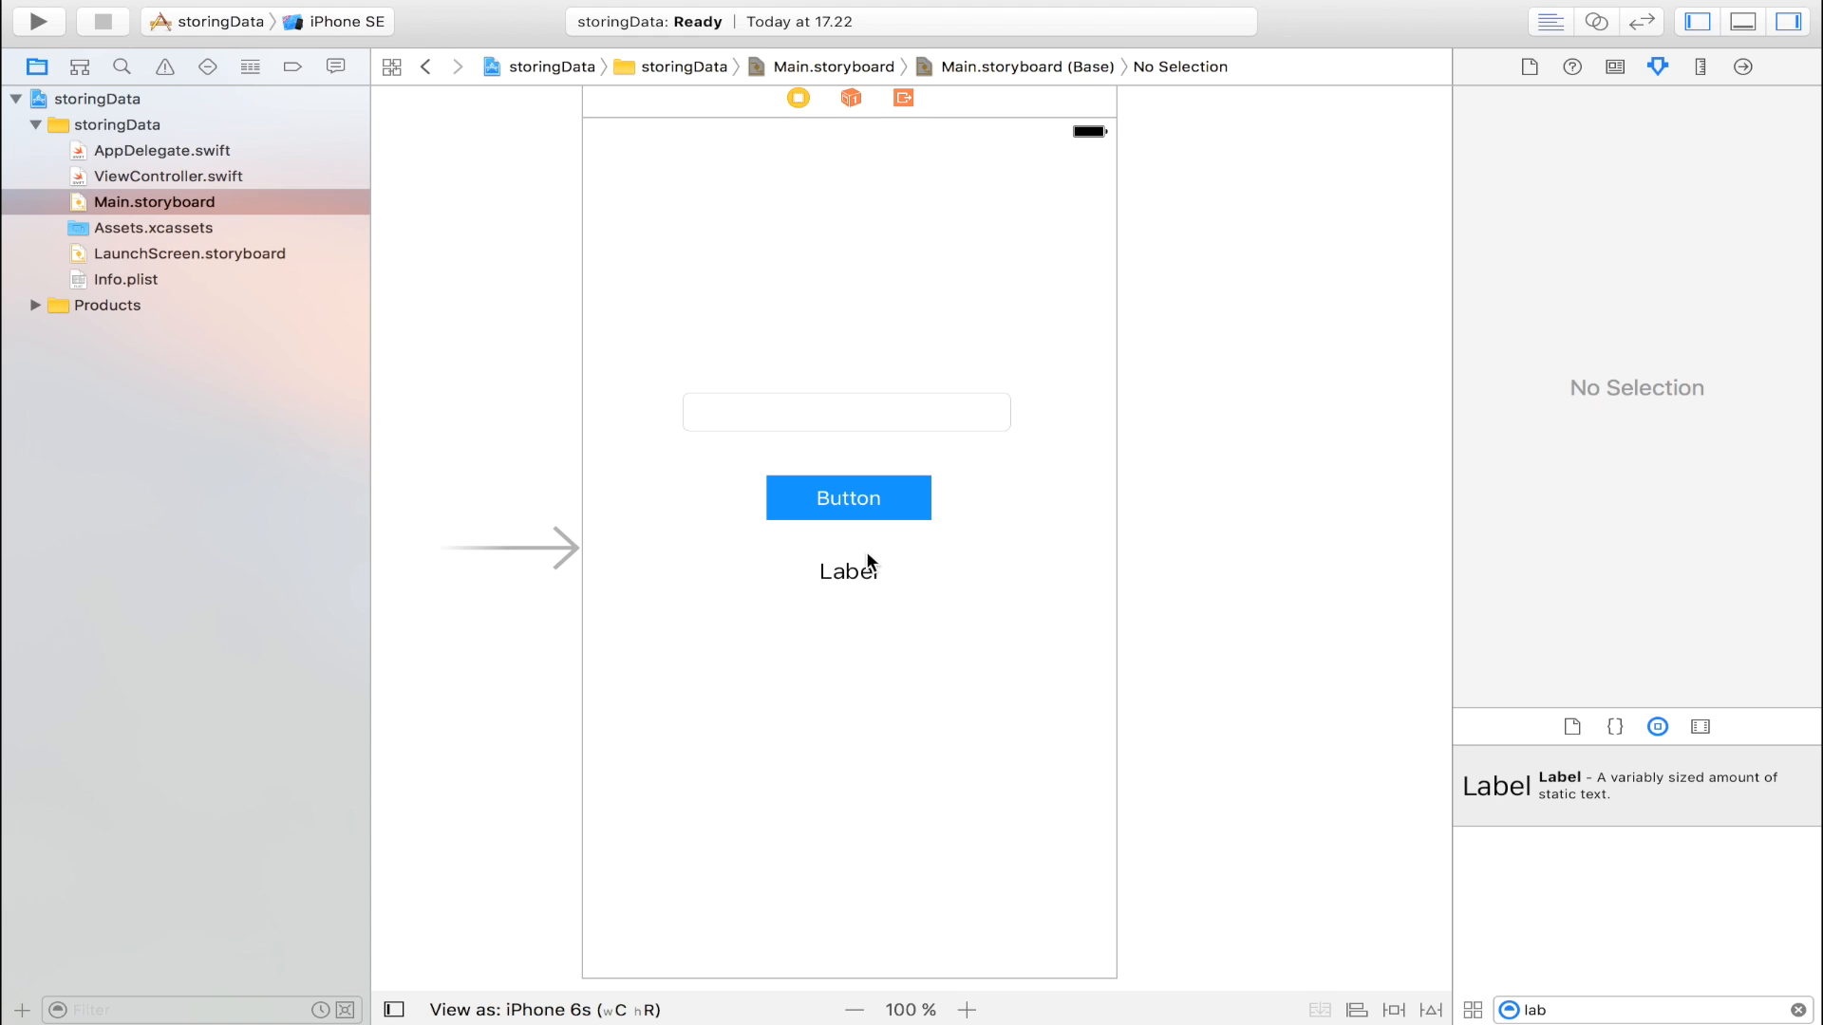
Make the label read "What is your name?" and show ViewController.swift beside the storyboard.
left_click(847, 572)
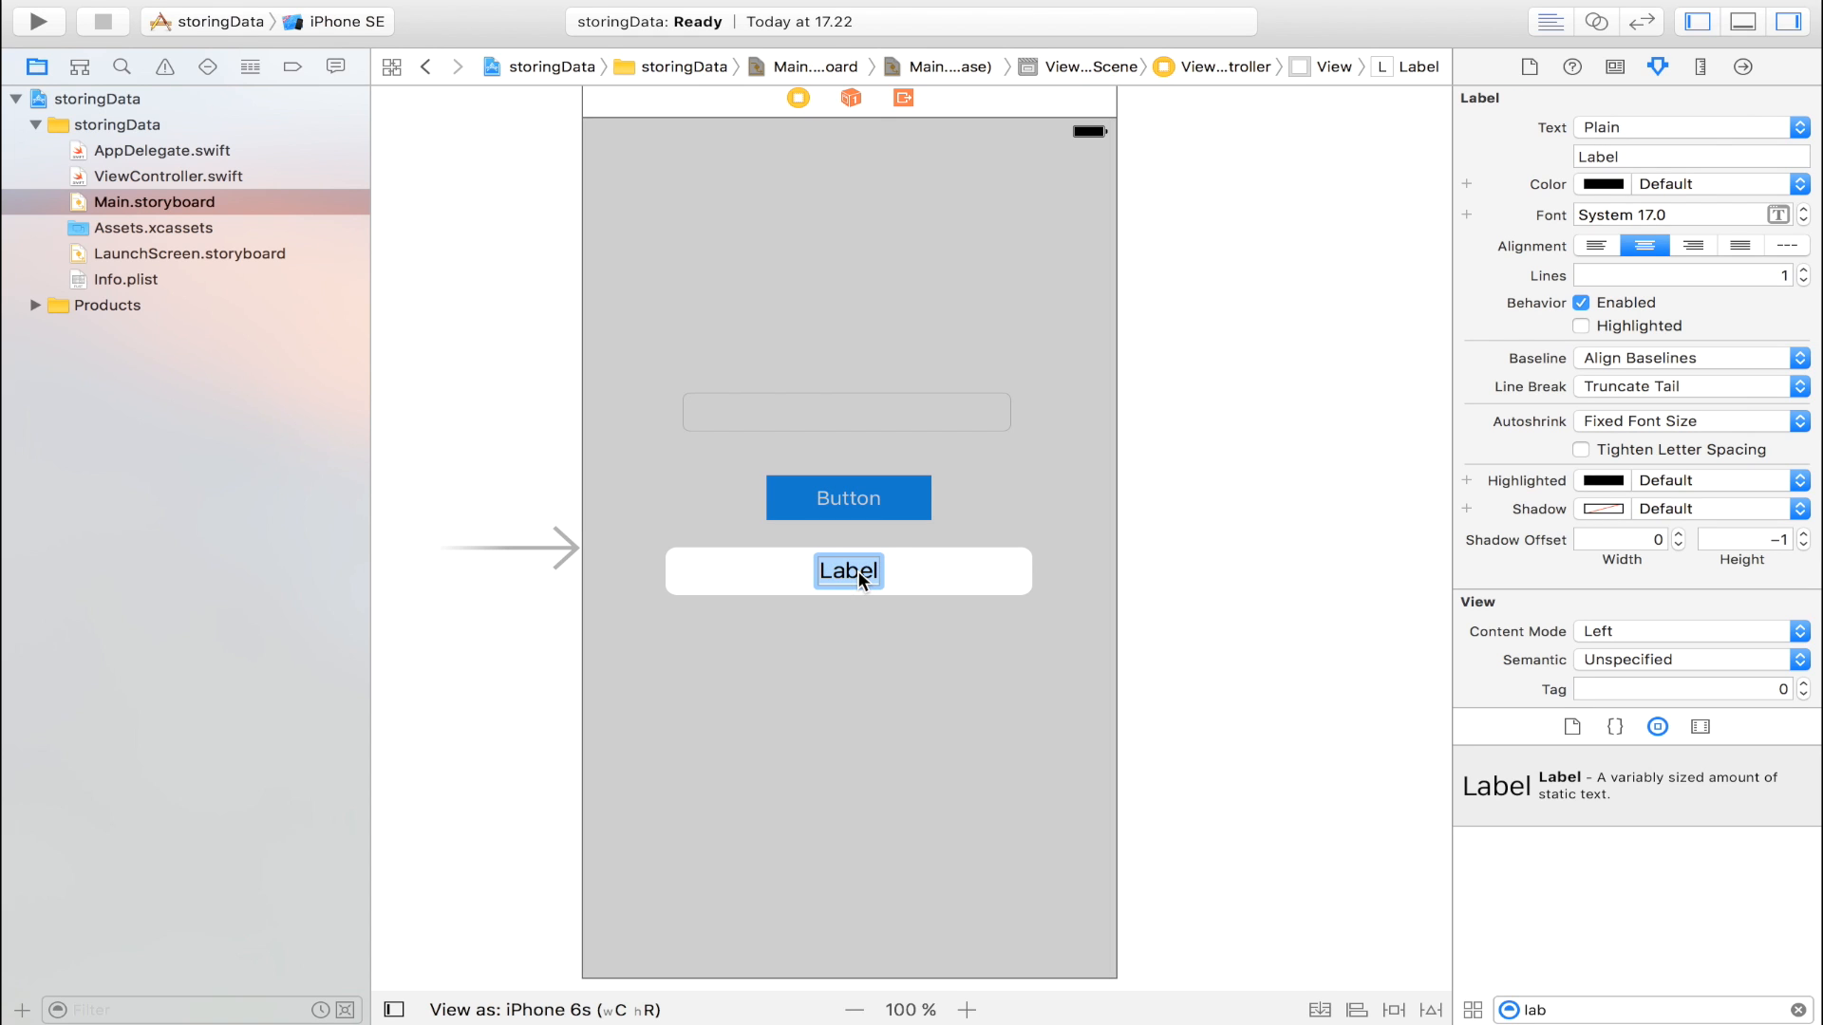
type("What is your name?")
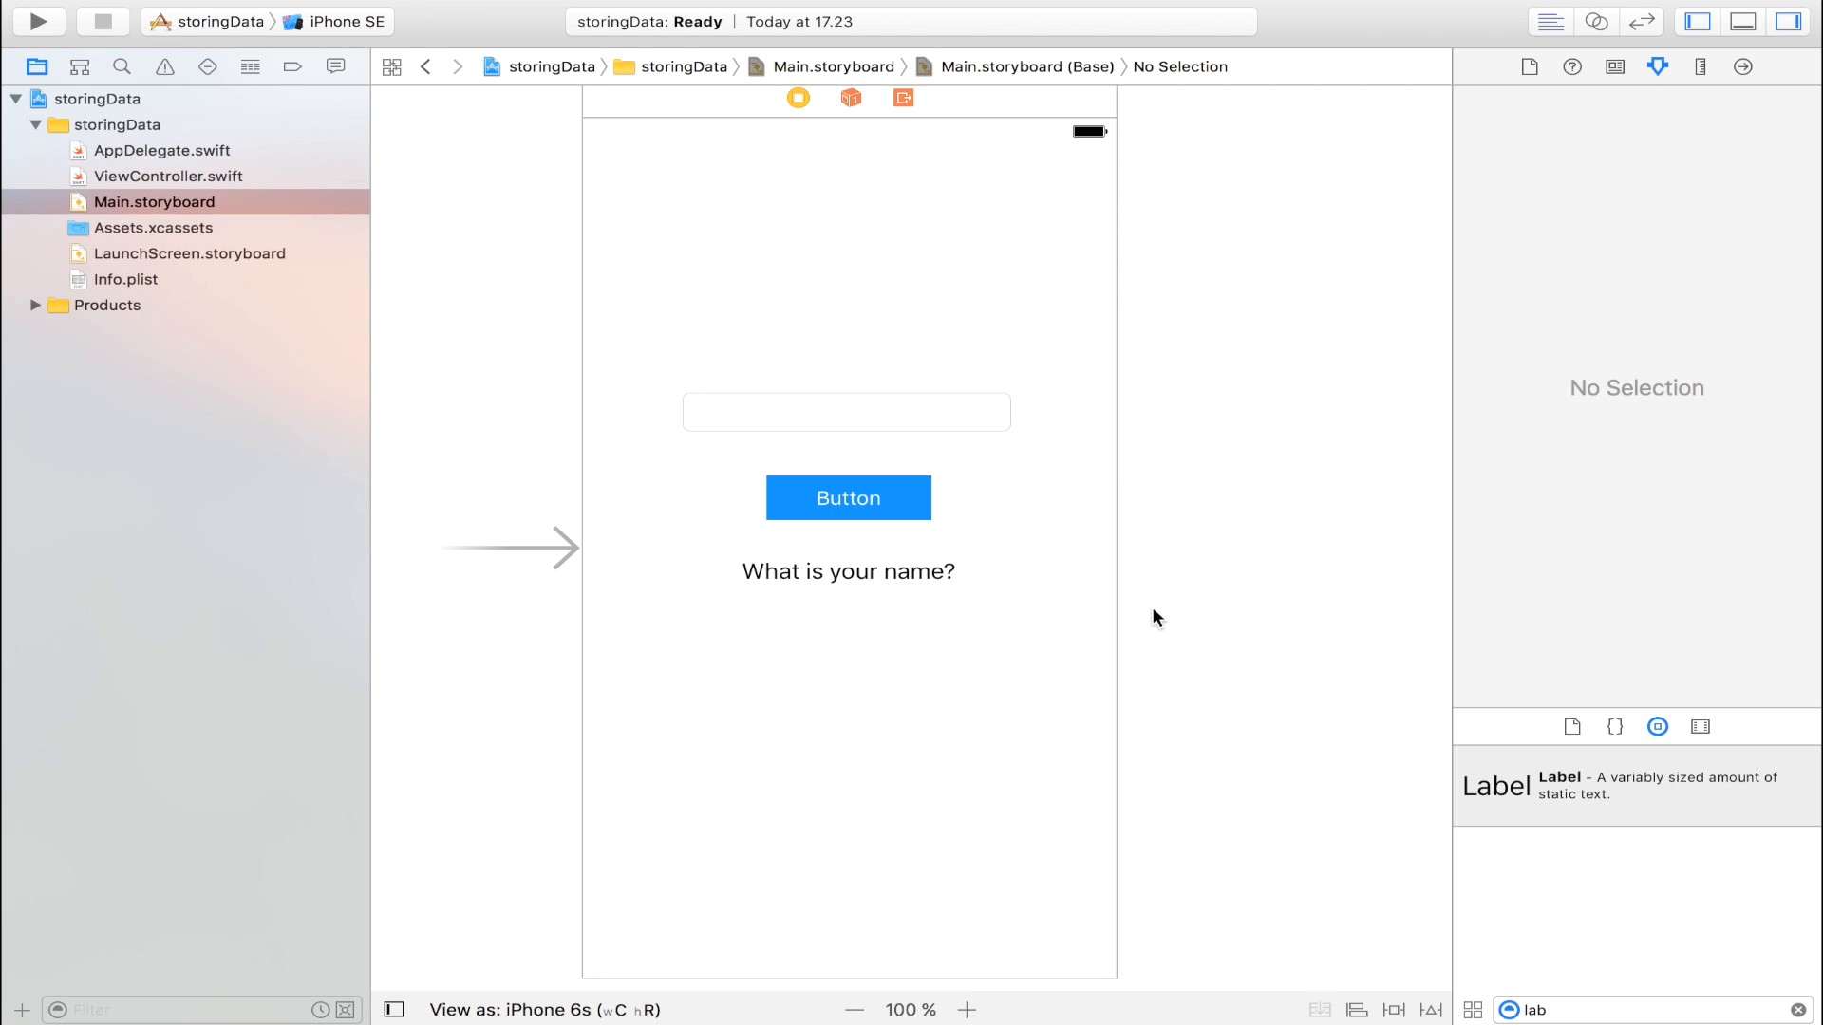
mouse_move(972, 475)
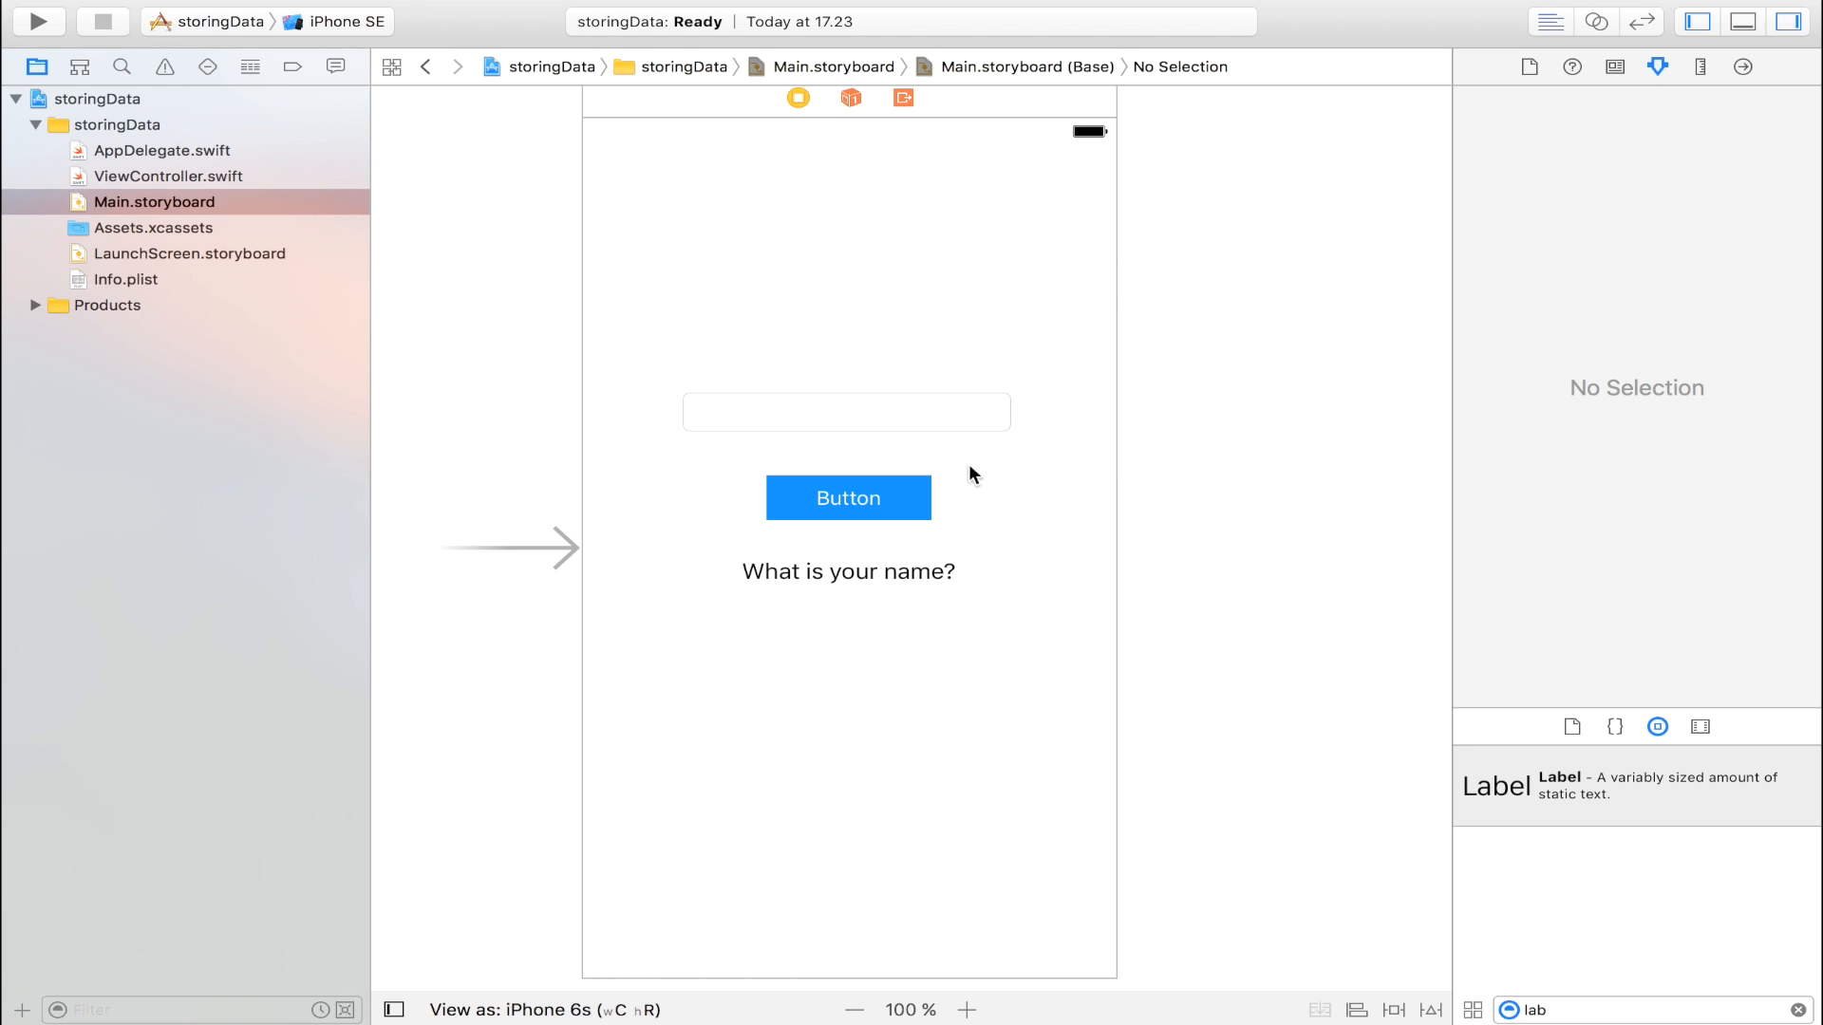
left_click(847, 412)
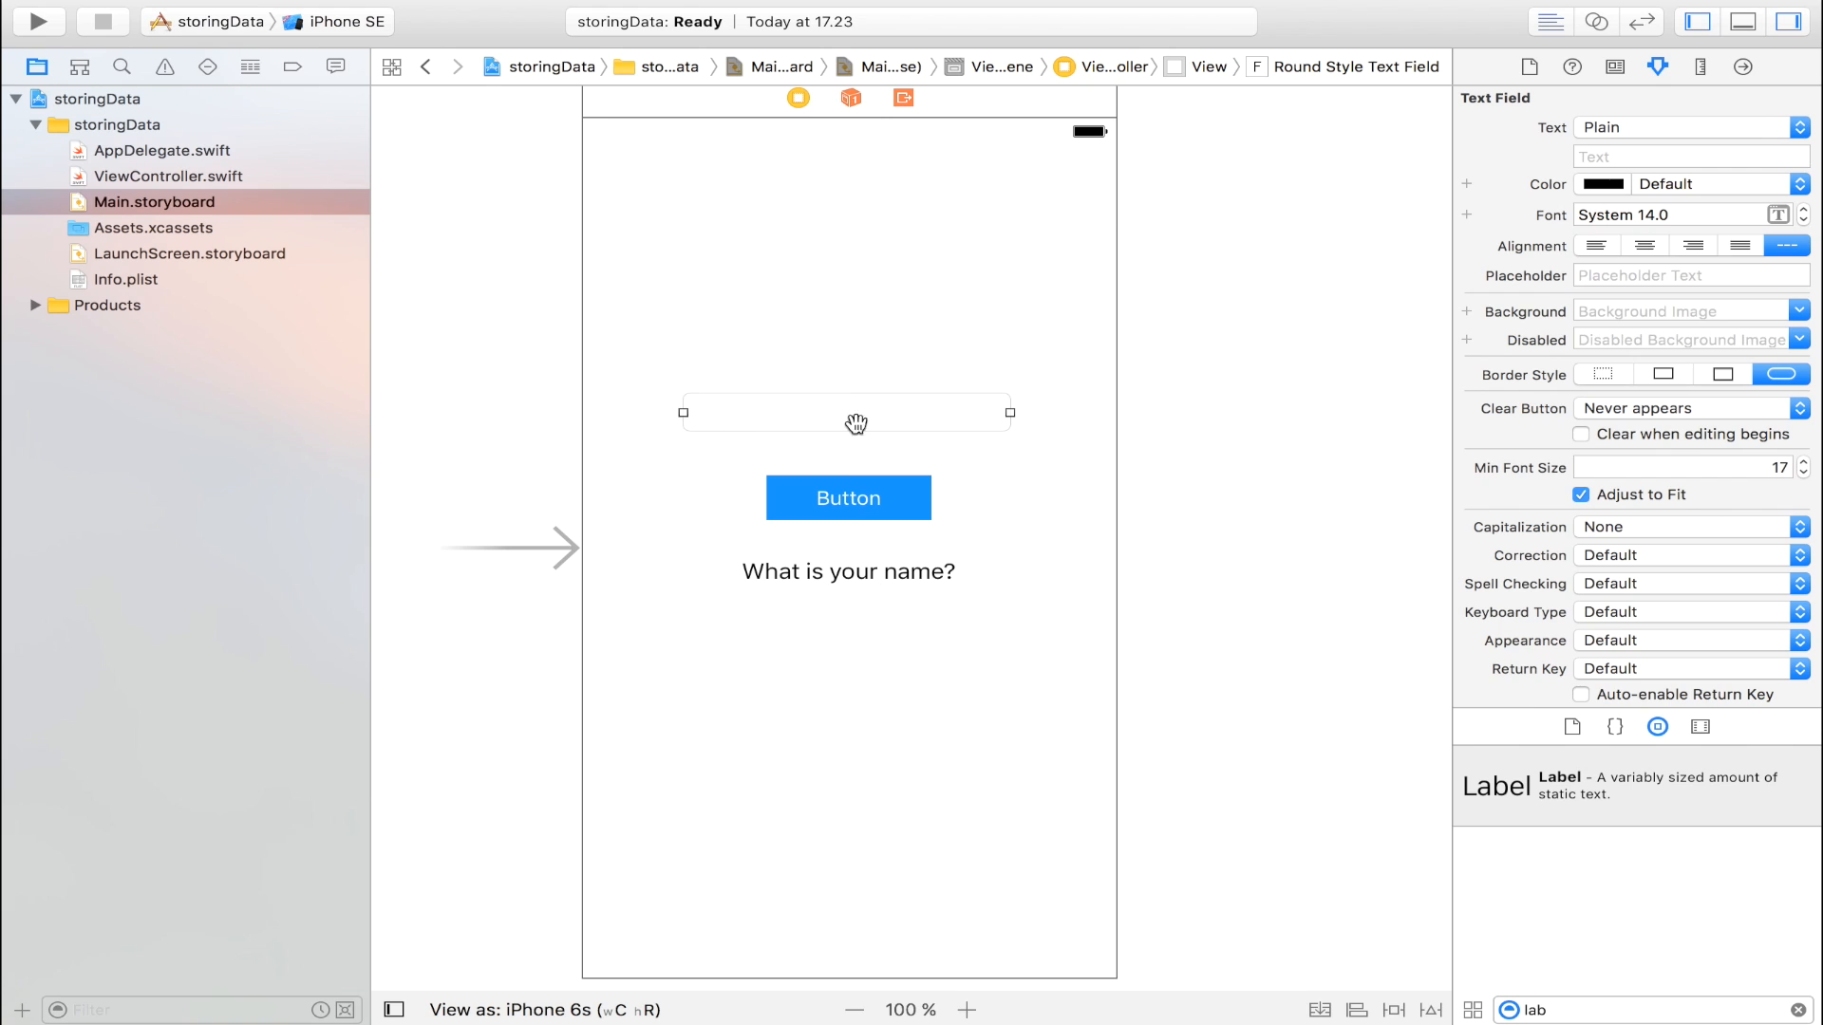
left_click(847, 498)
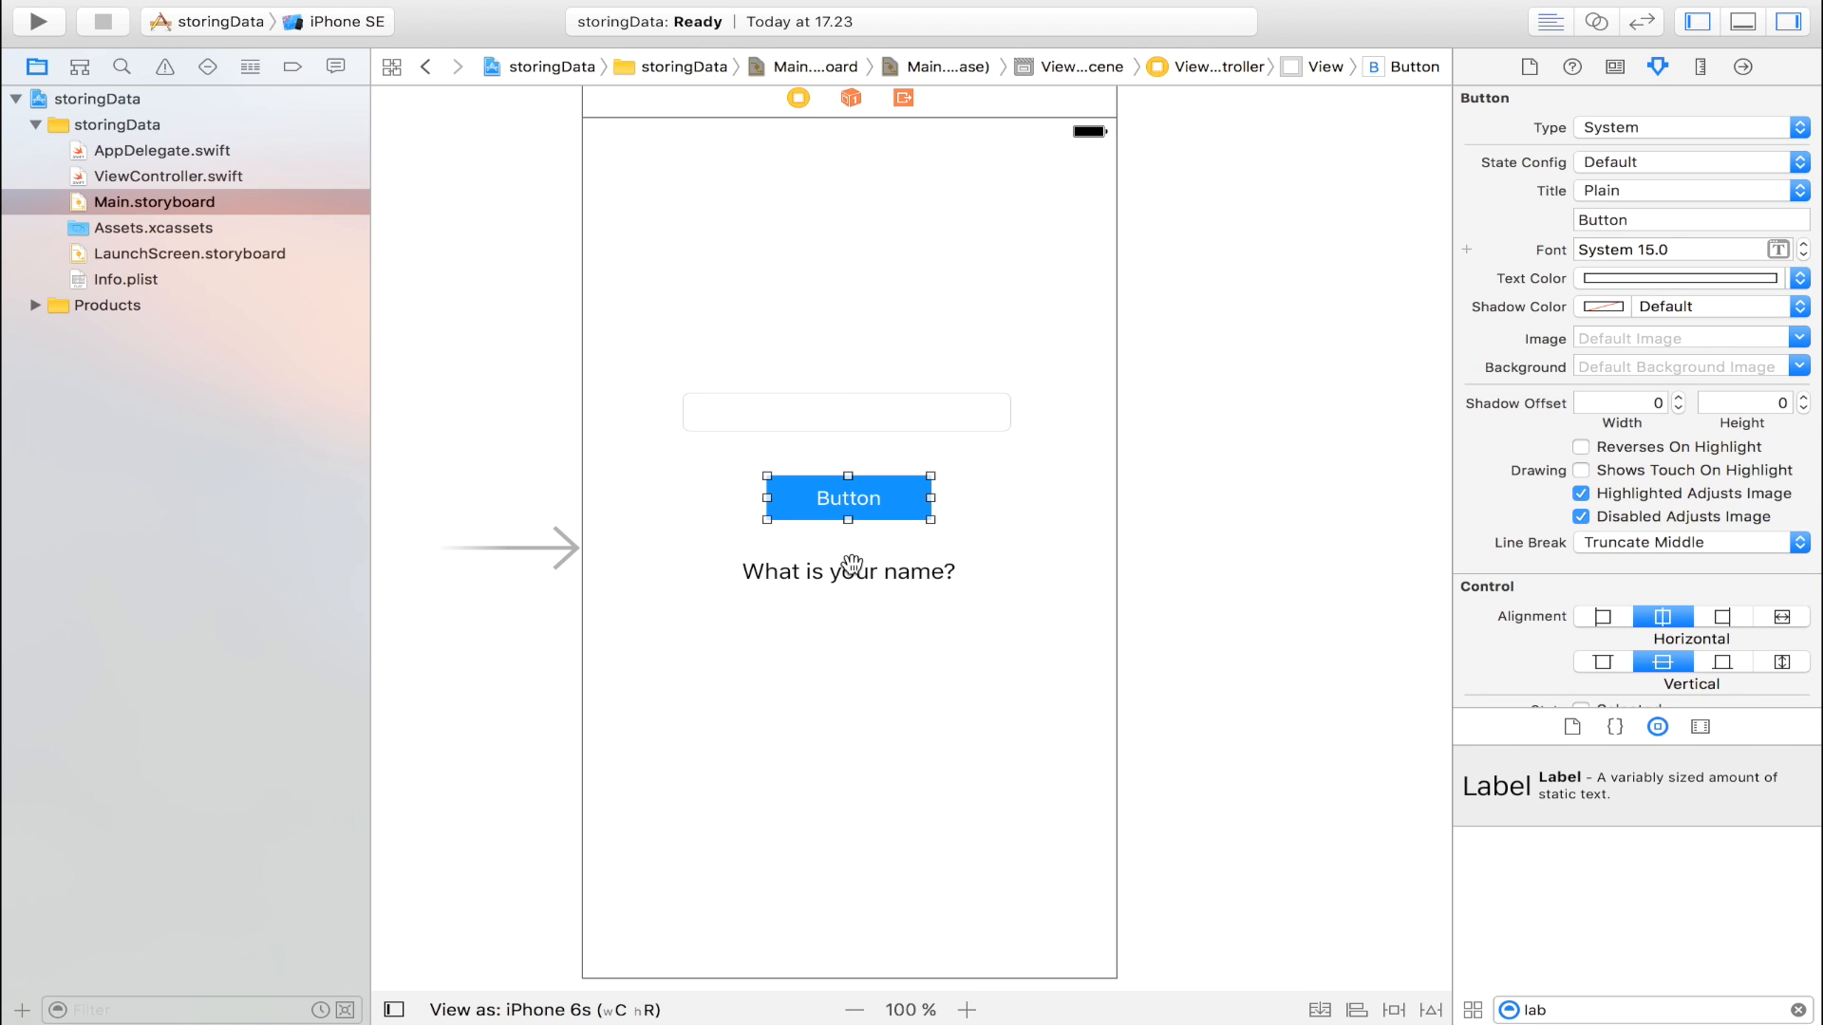
left_click(847, 571)
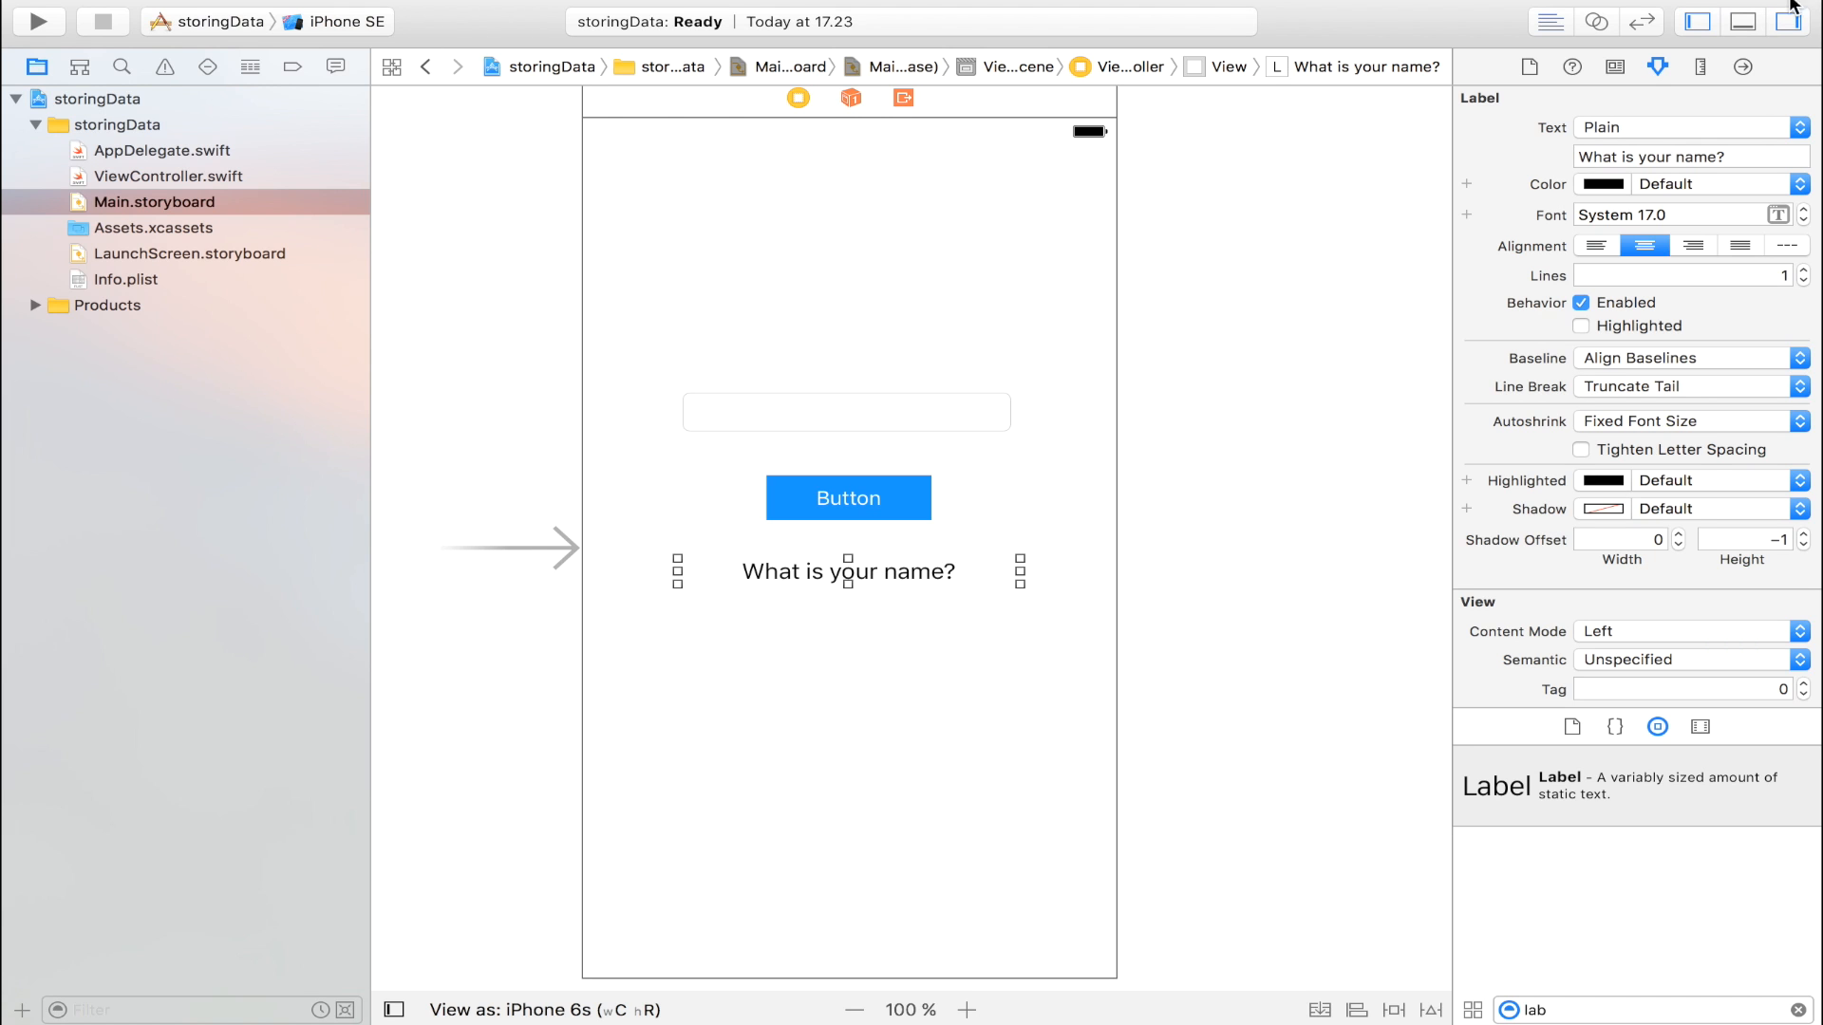
left_click(1795, 21)
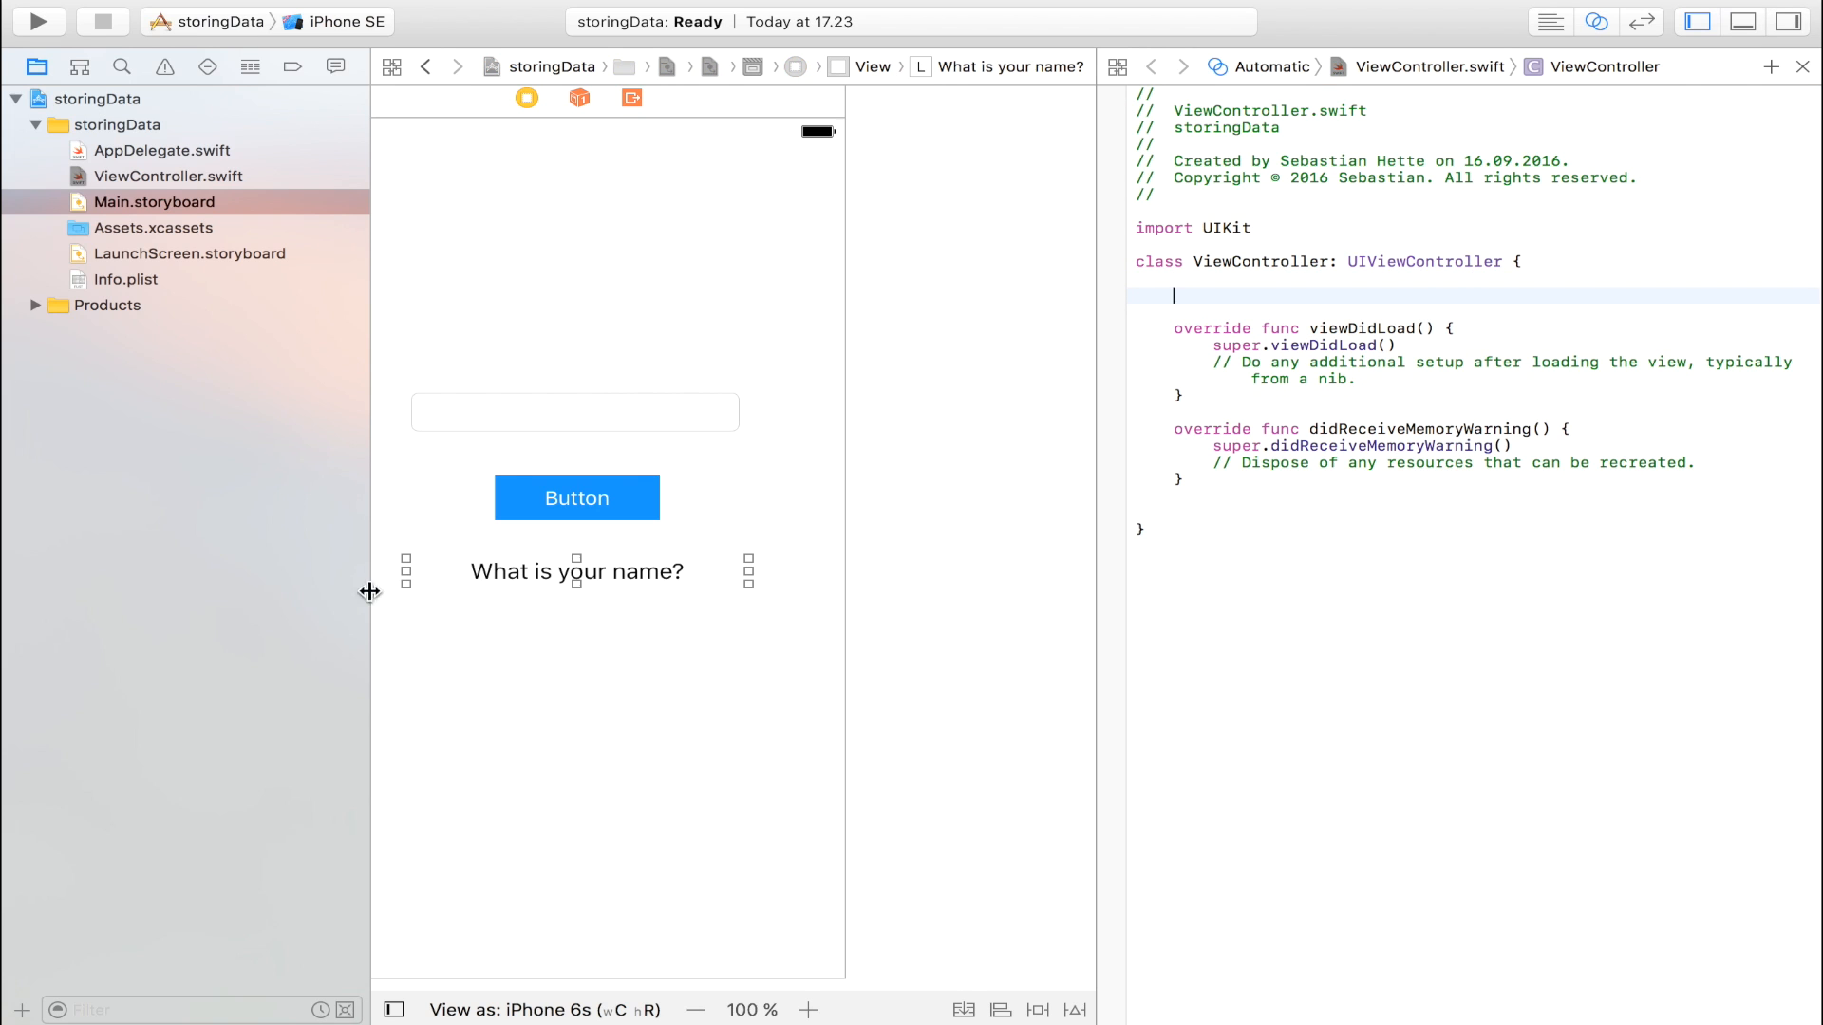
Connect the text field as outlet 'input' and the label as outlet 'output'.
left_click_drag(566, 416, 1214, 293)
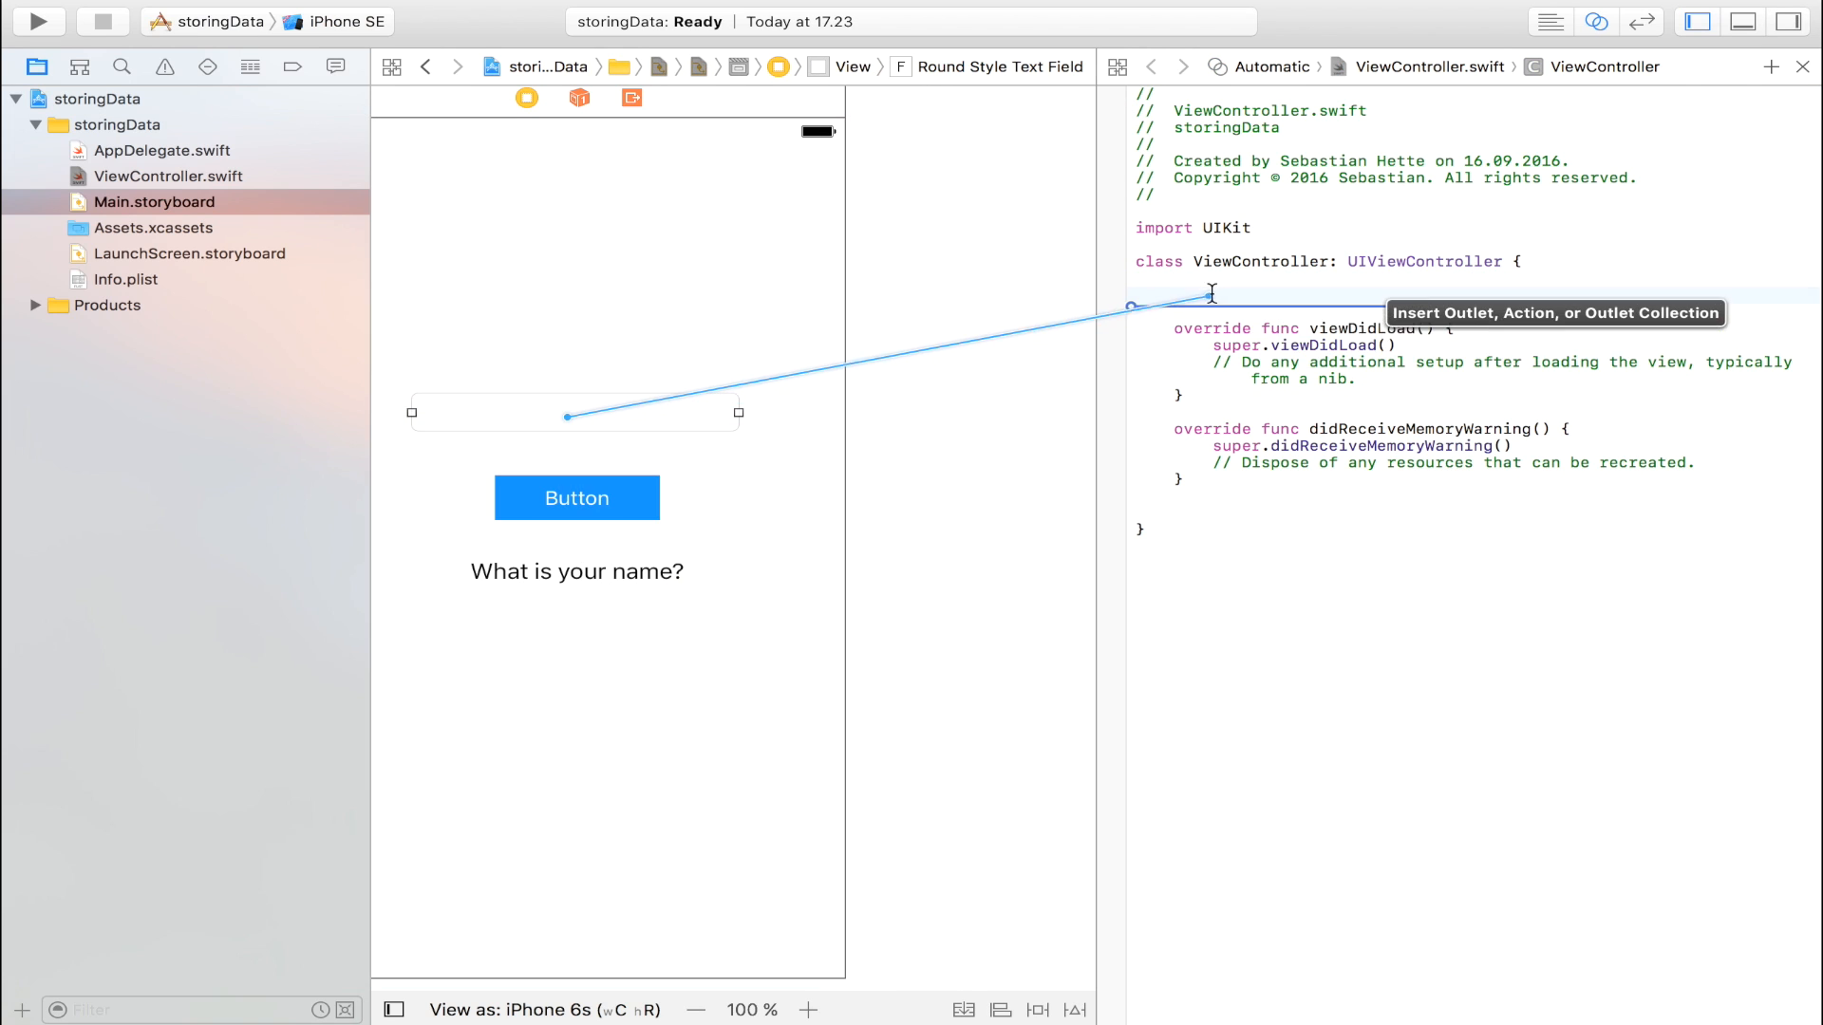
type("inp")
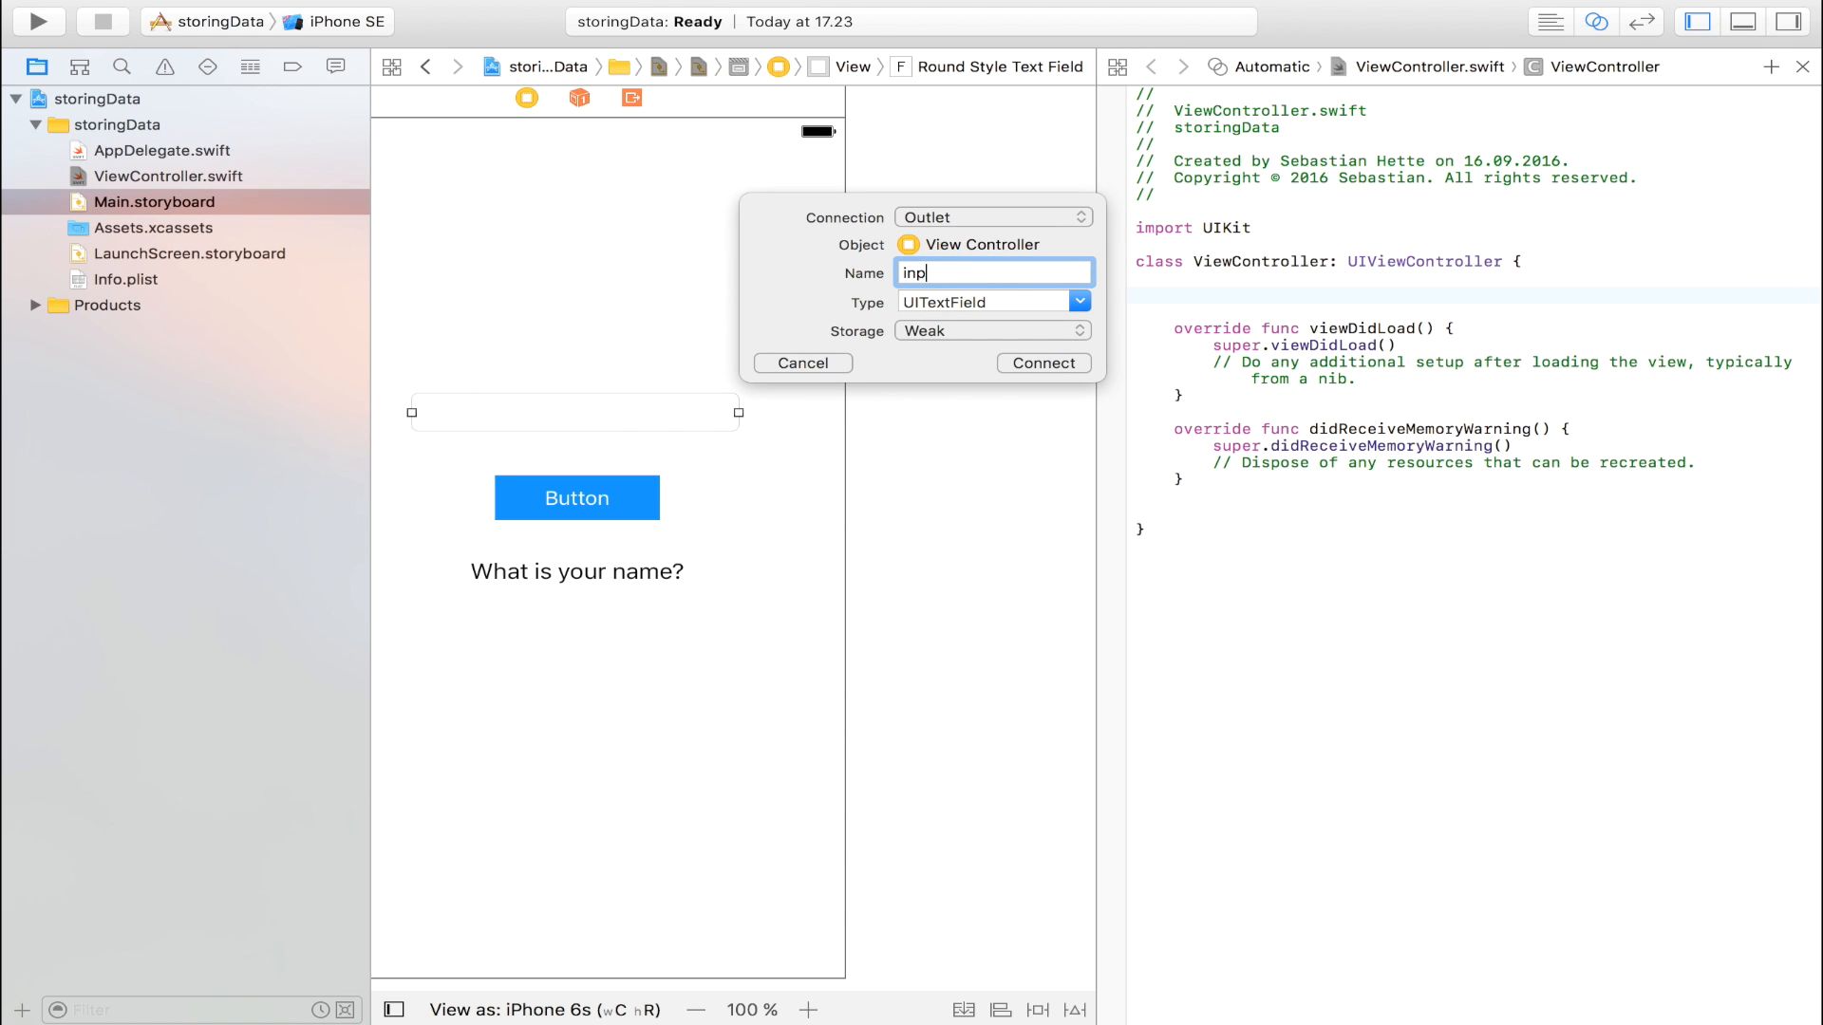
type("ut")
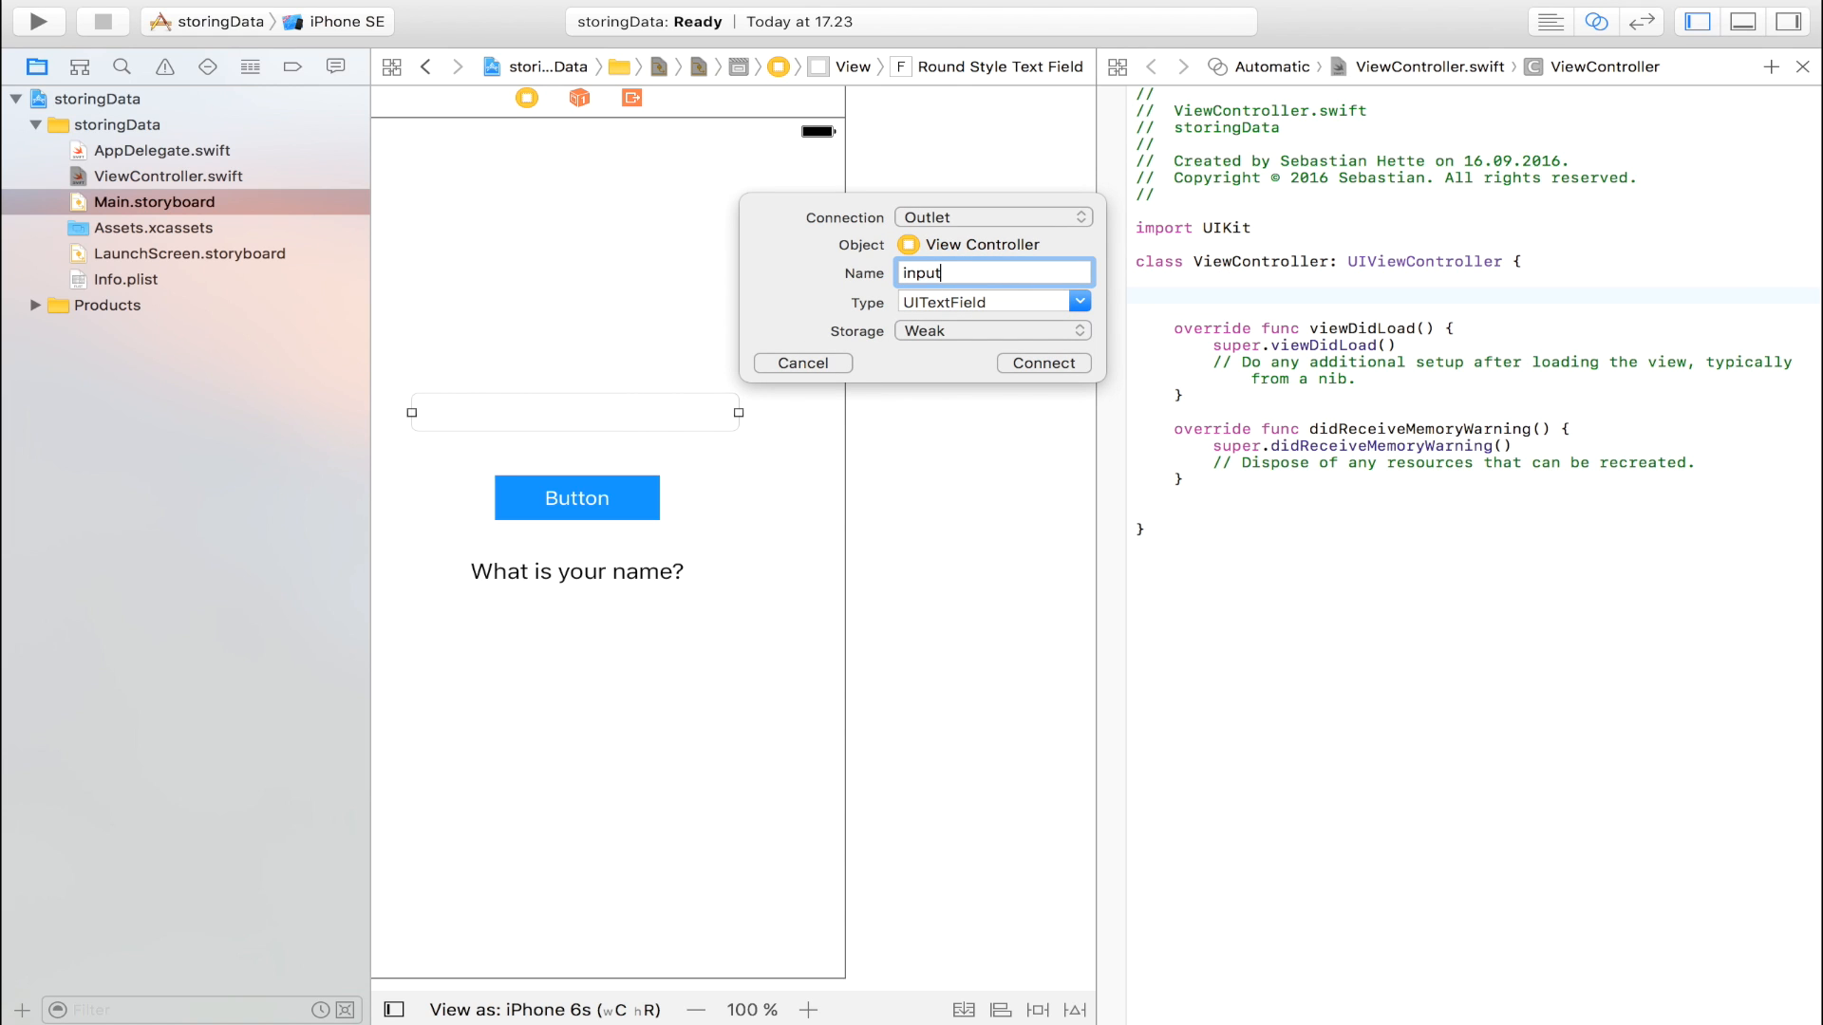
left_click(1042, 363)
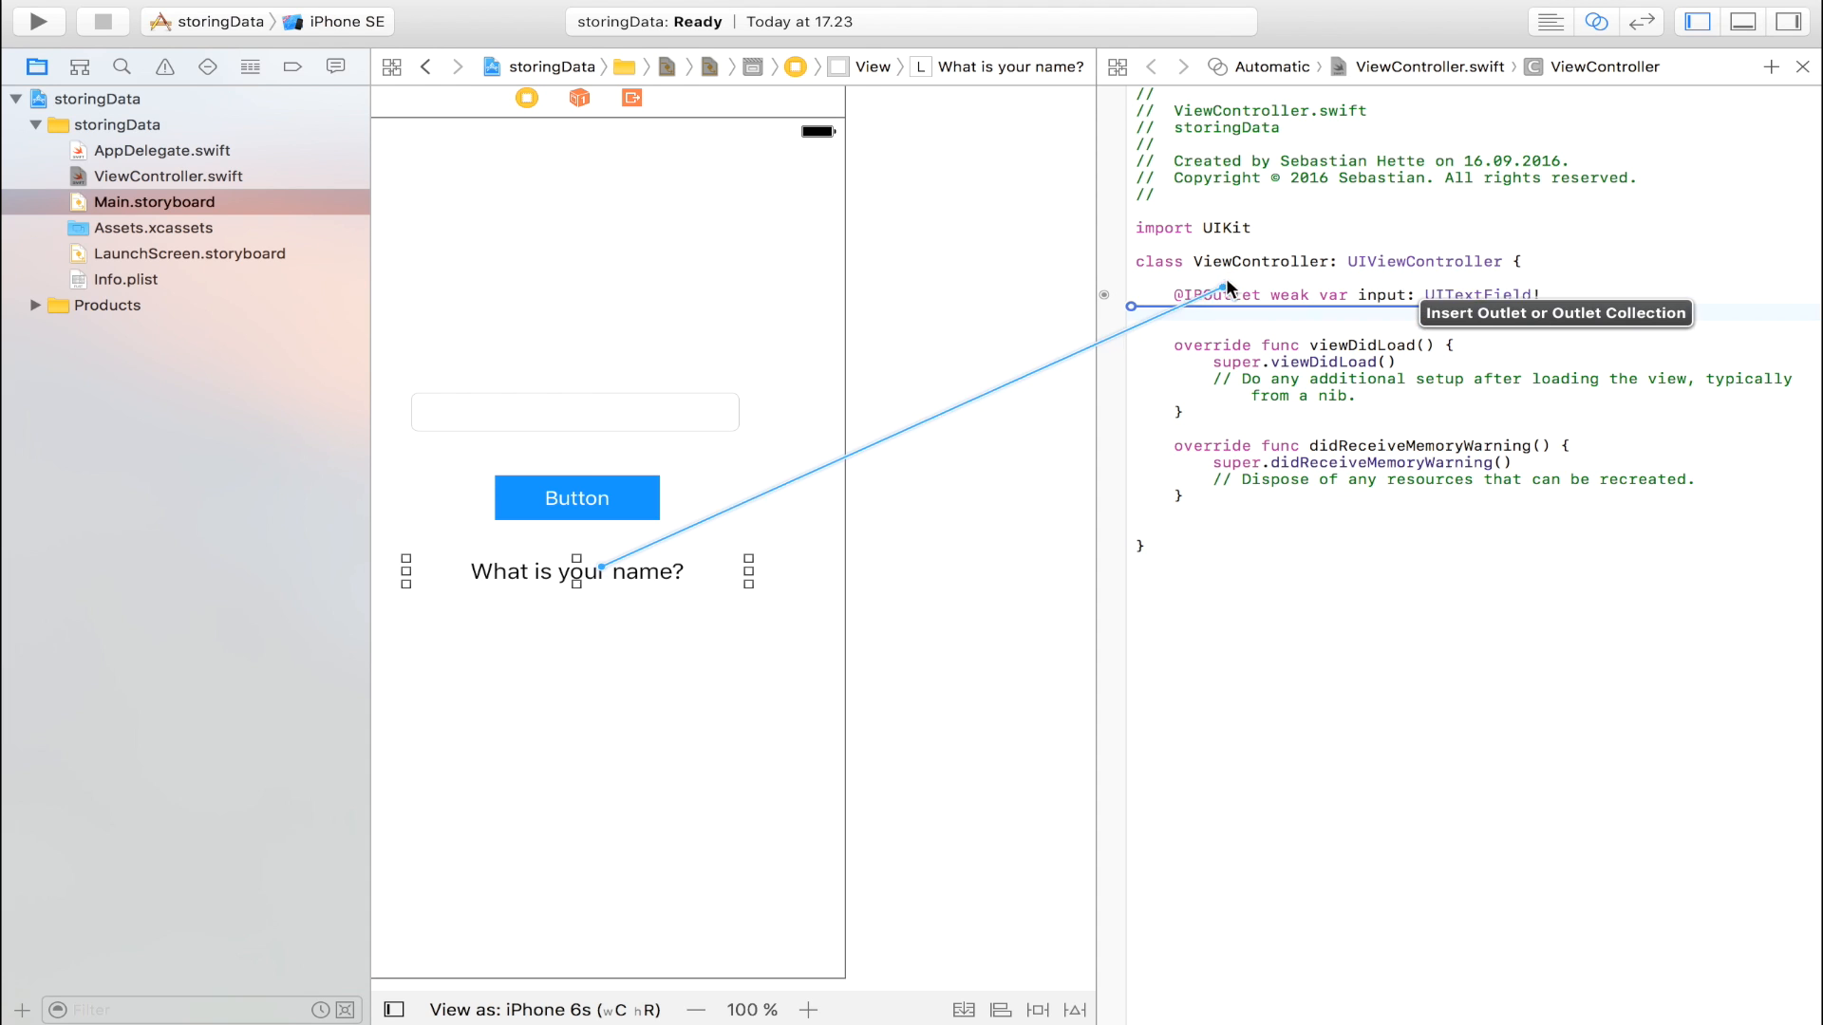
type("outp")
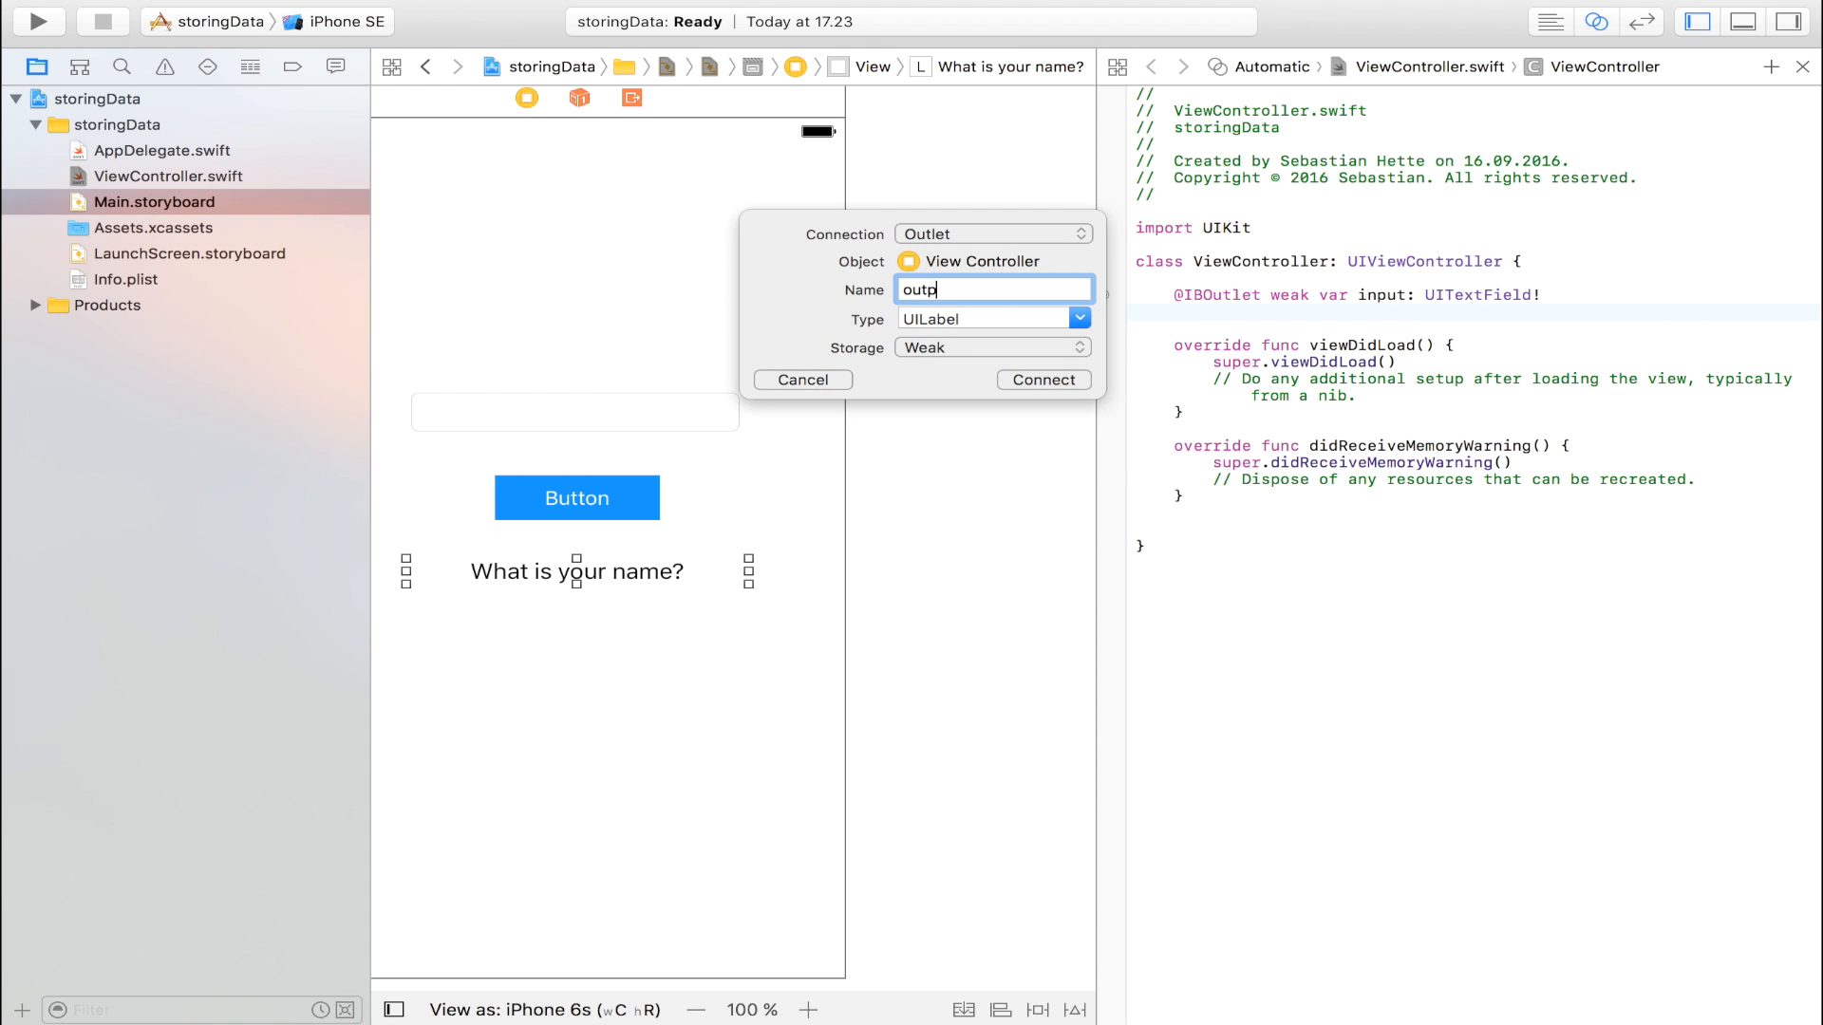
left_click(1043, 380)
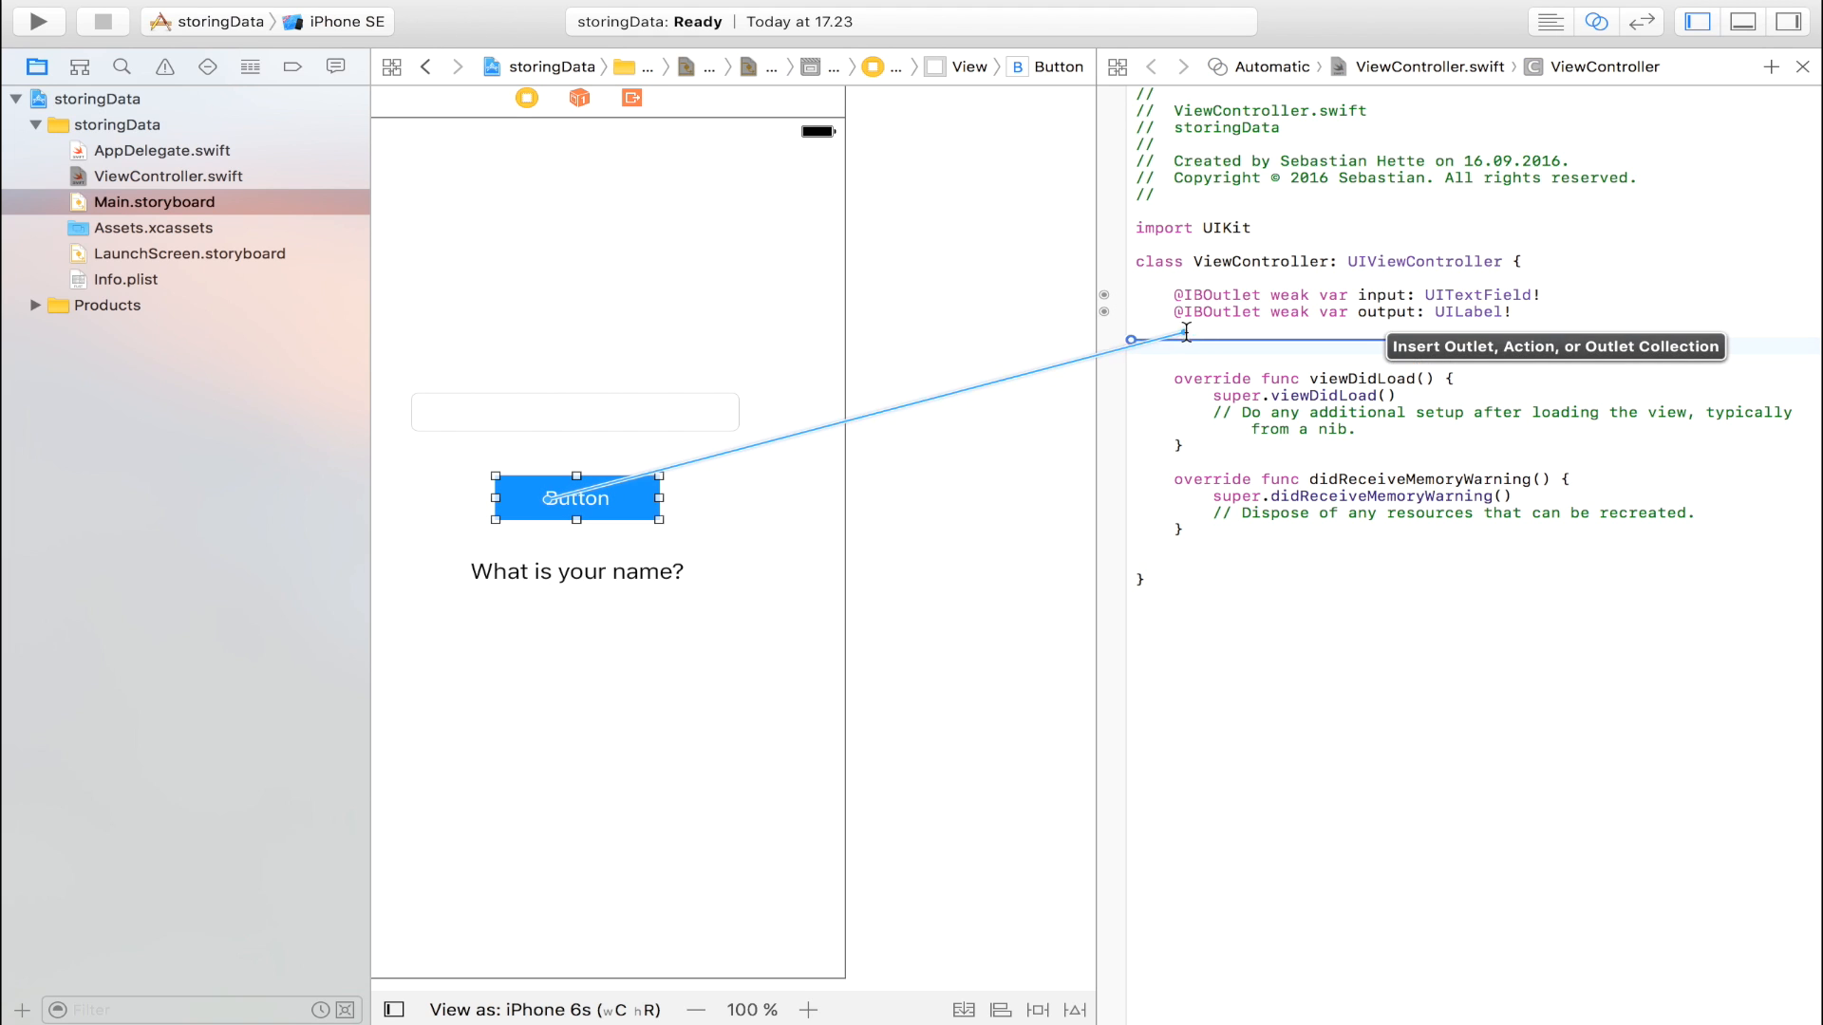
Connect the button as an Action named 'action'.
type("action")
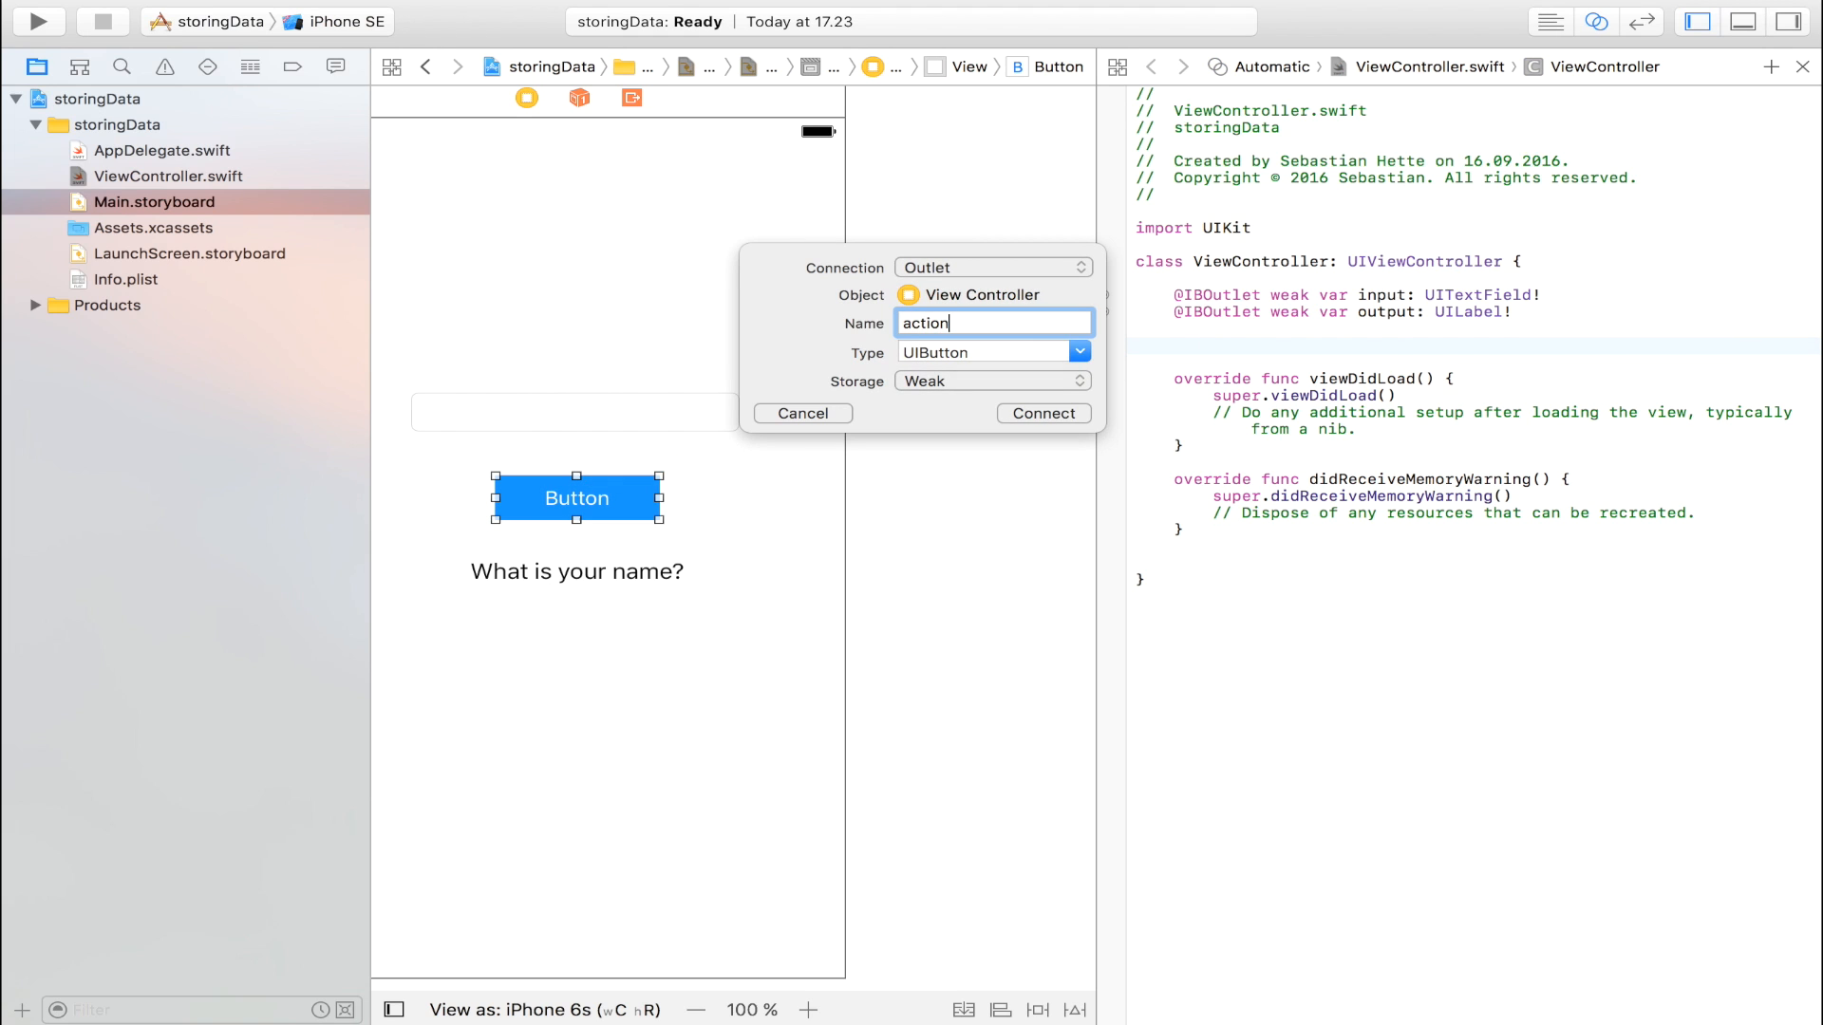
left_click(992, 268)
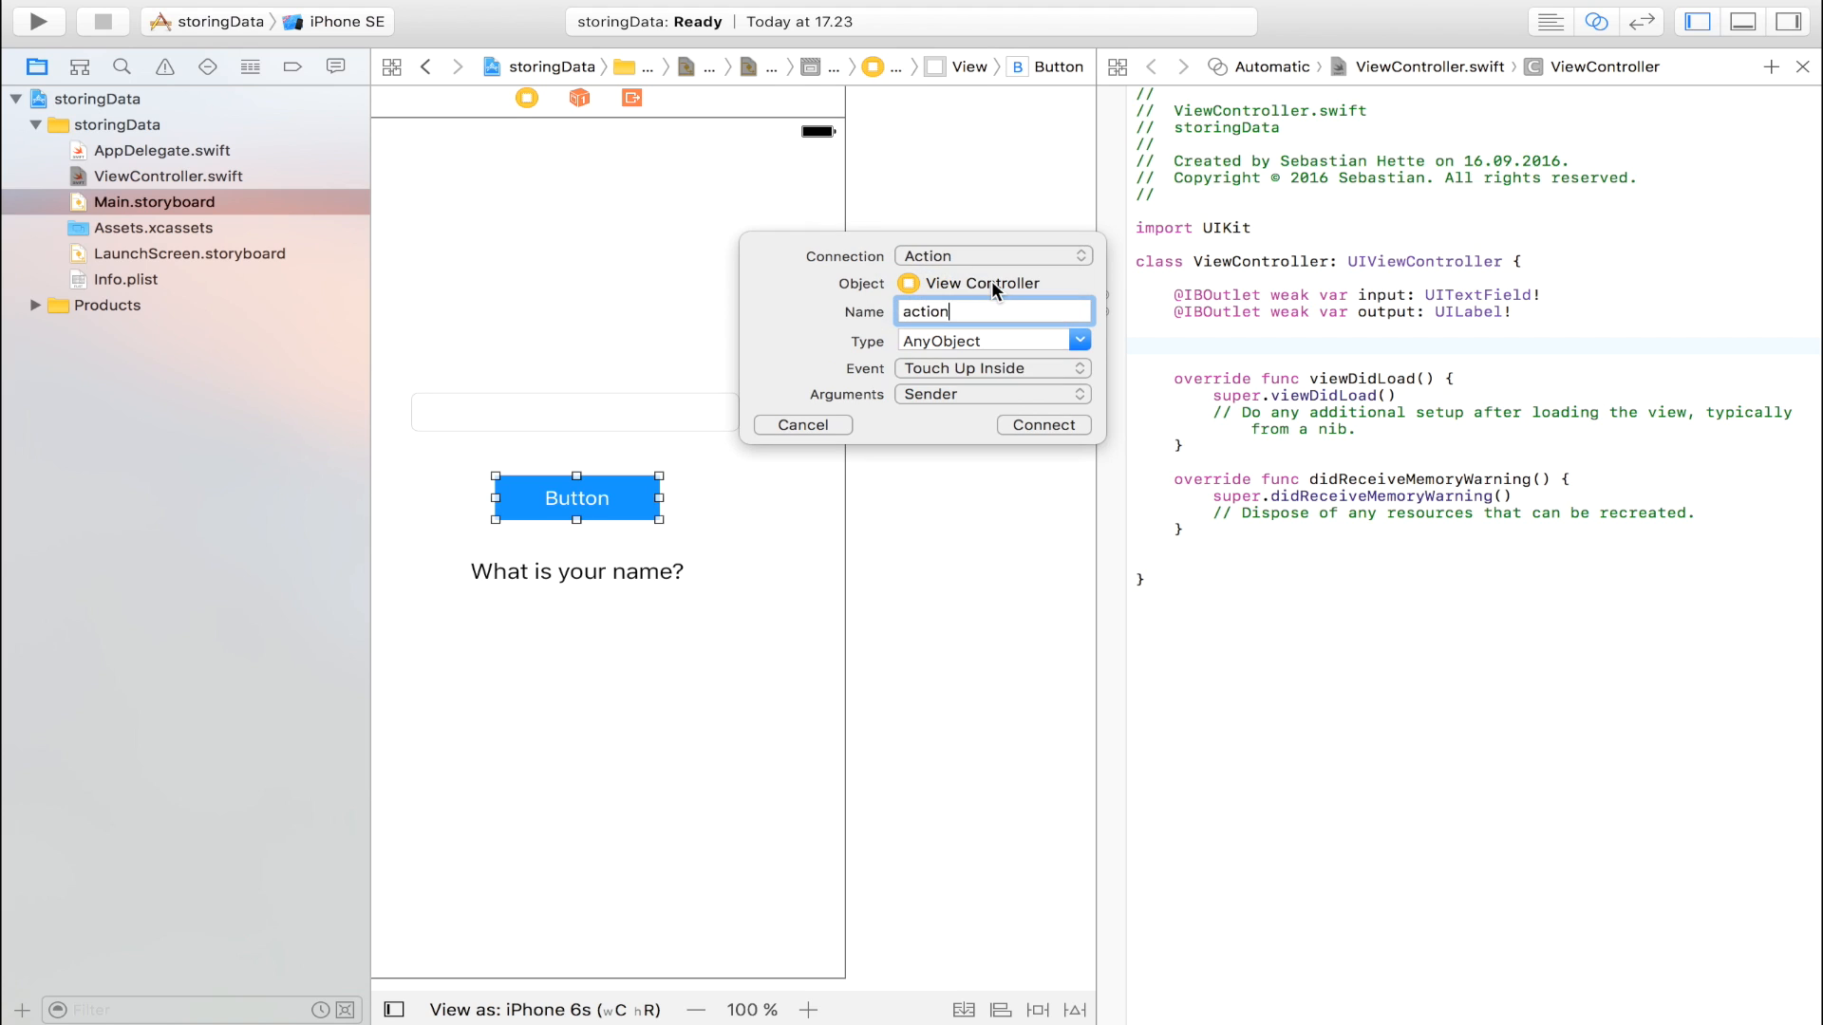
left_click(1042, 423)
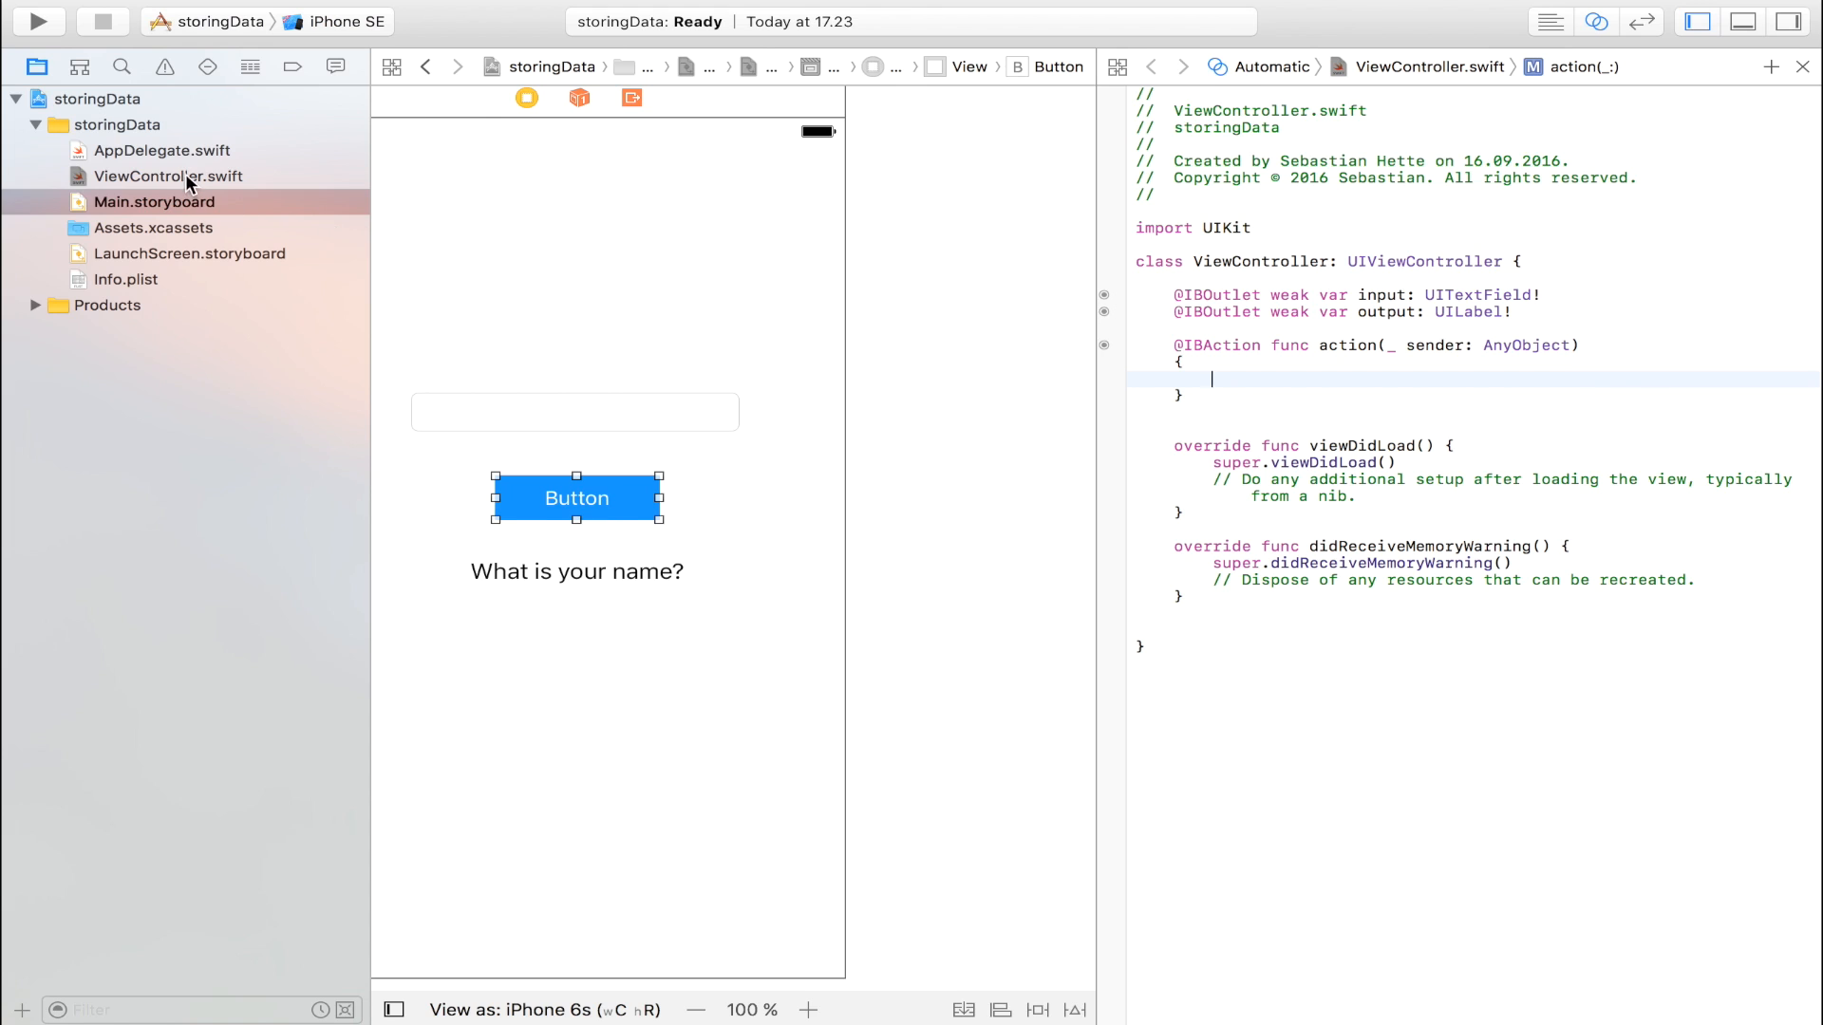
Write output.text = input.text inside the action function and run the app.
left_click(1694, 21)
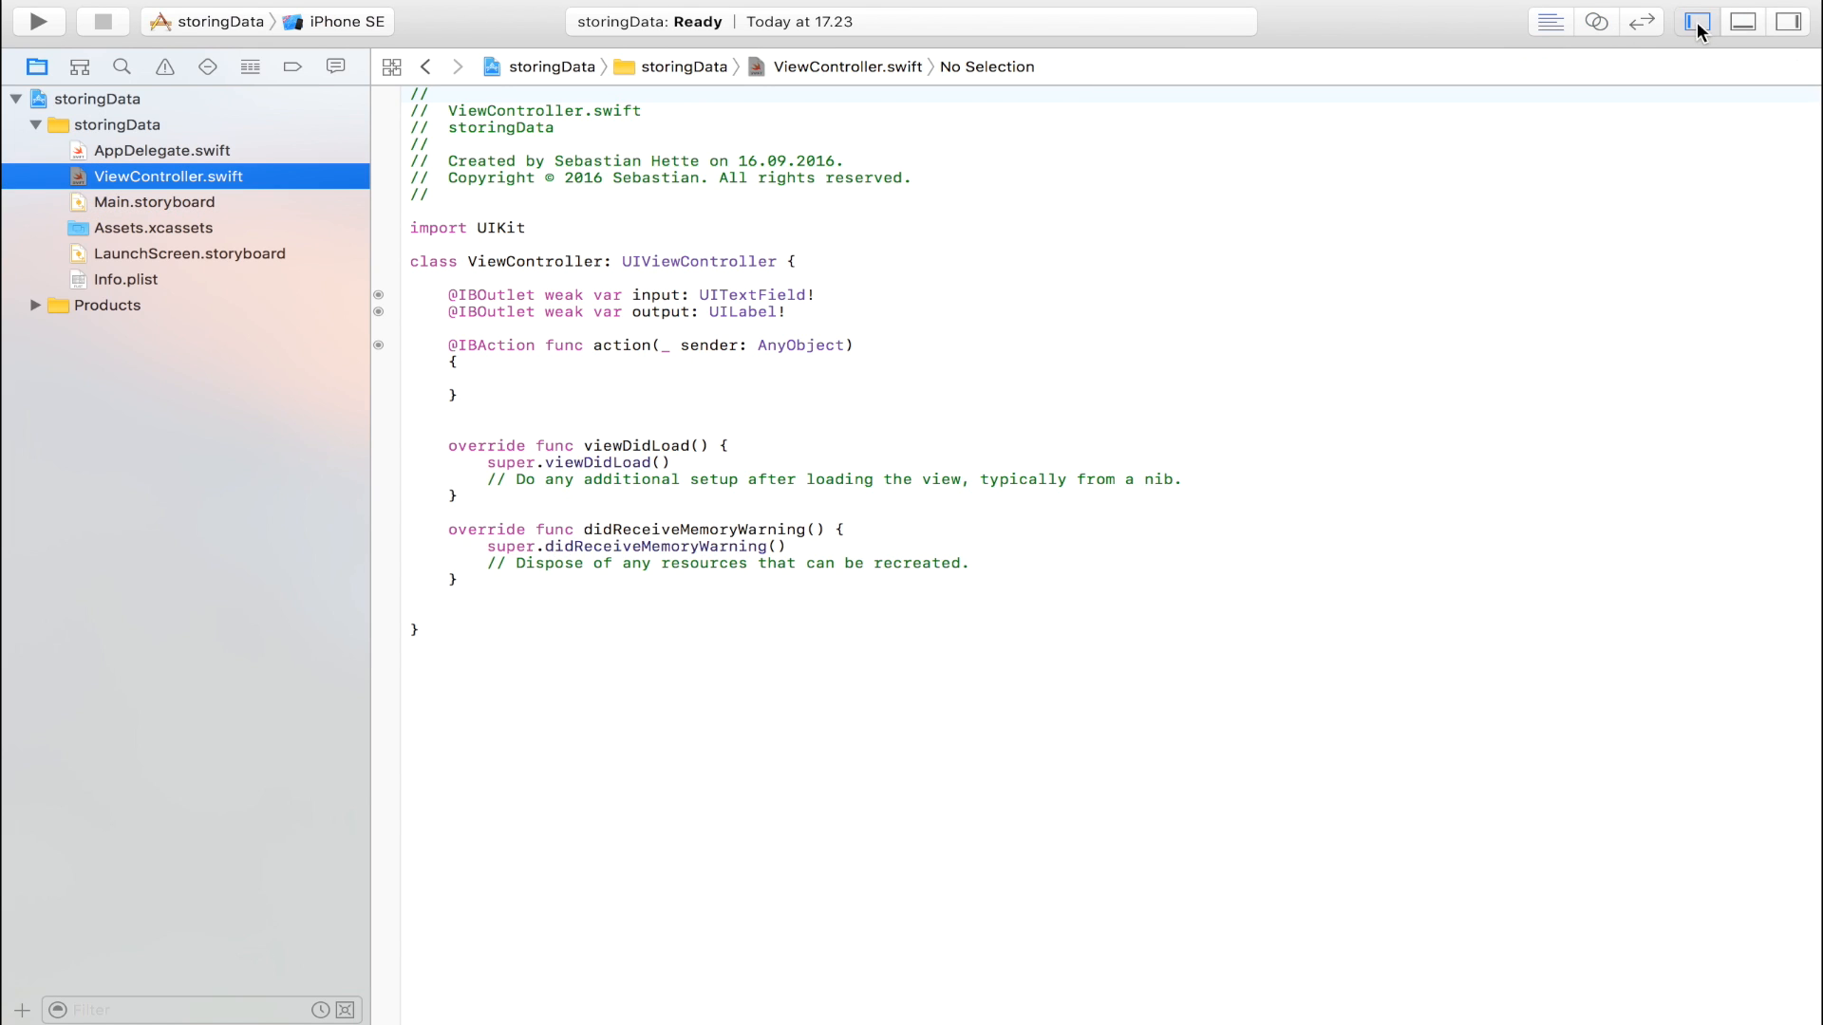
left_click(1695, 21)
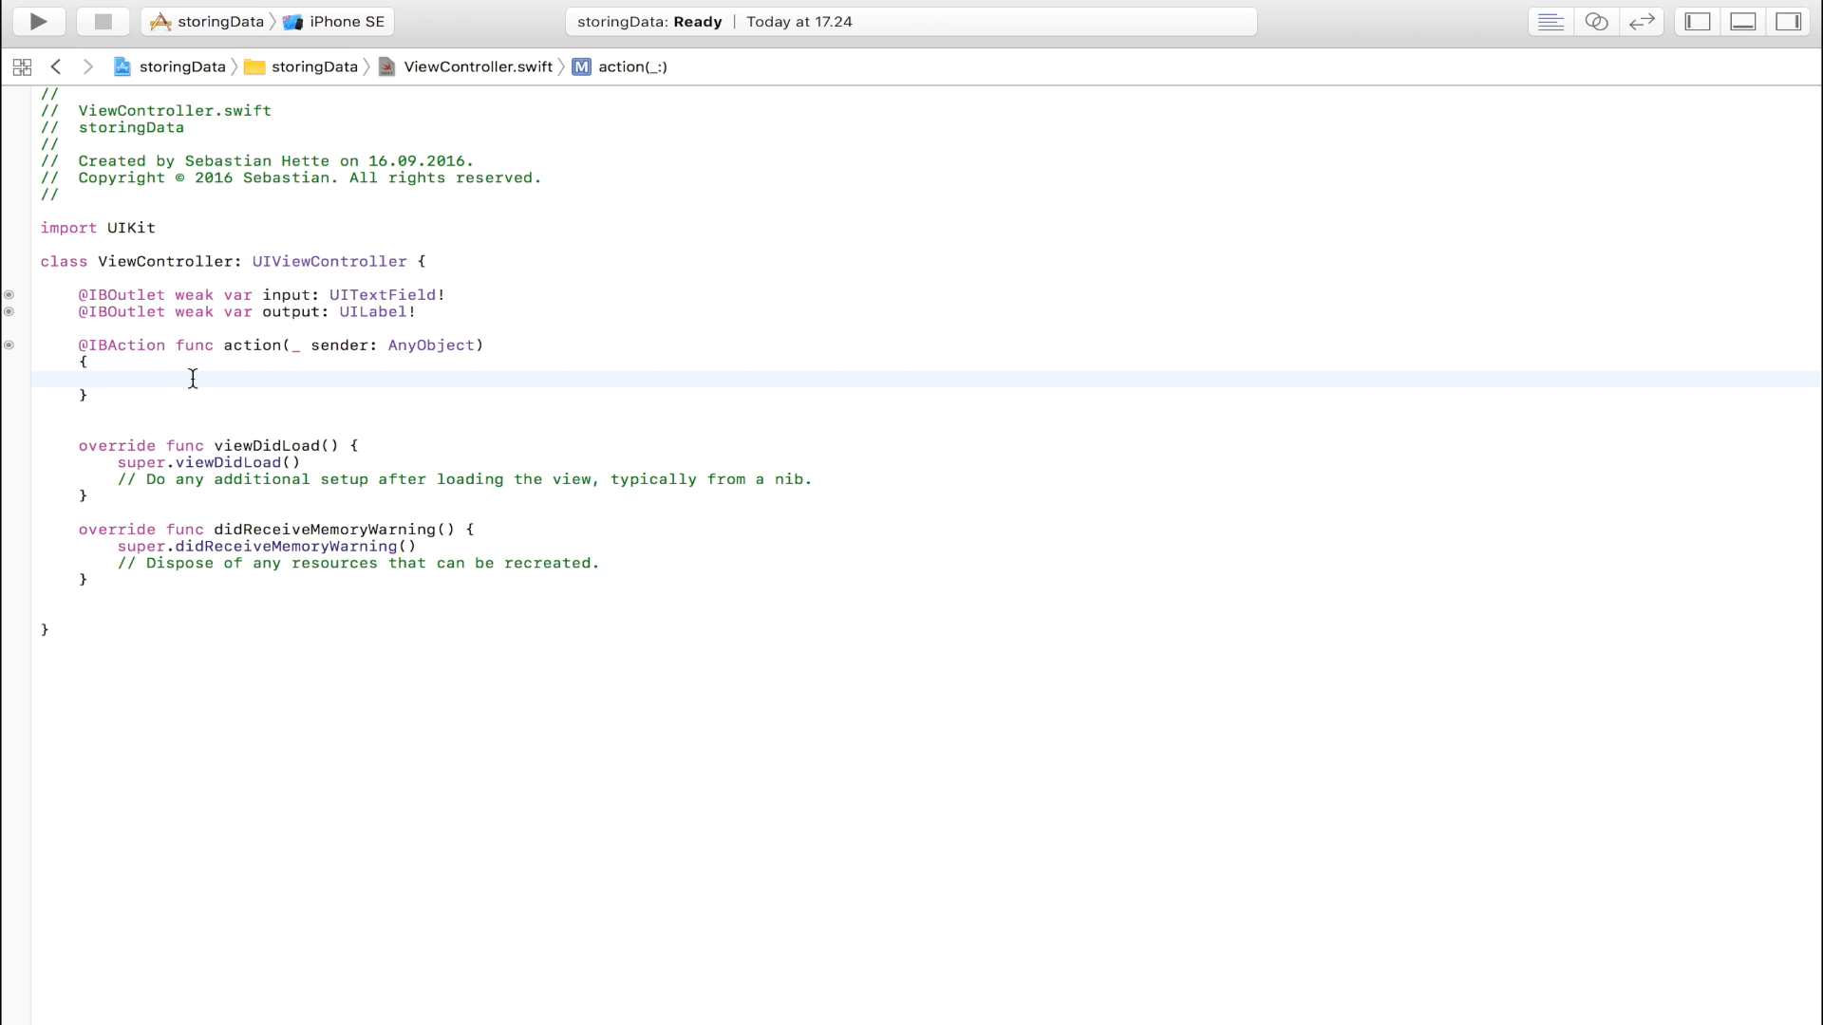
type("output")
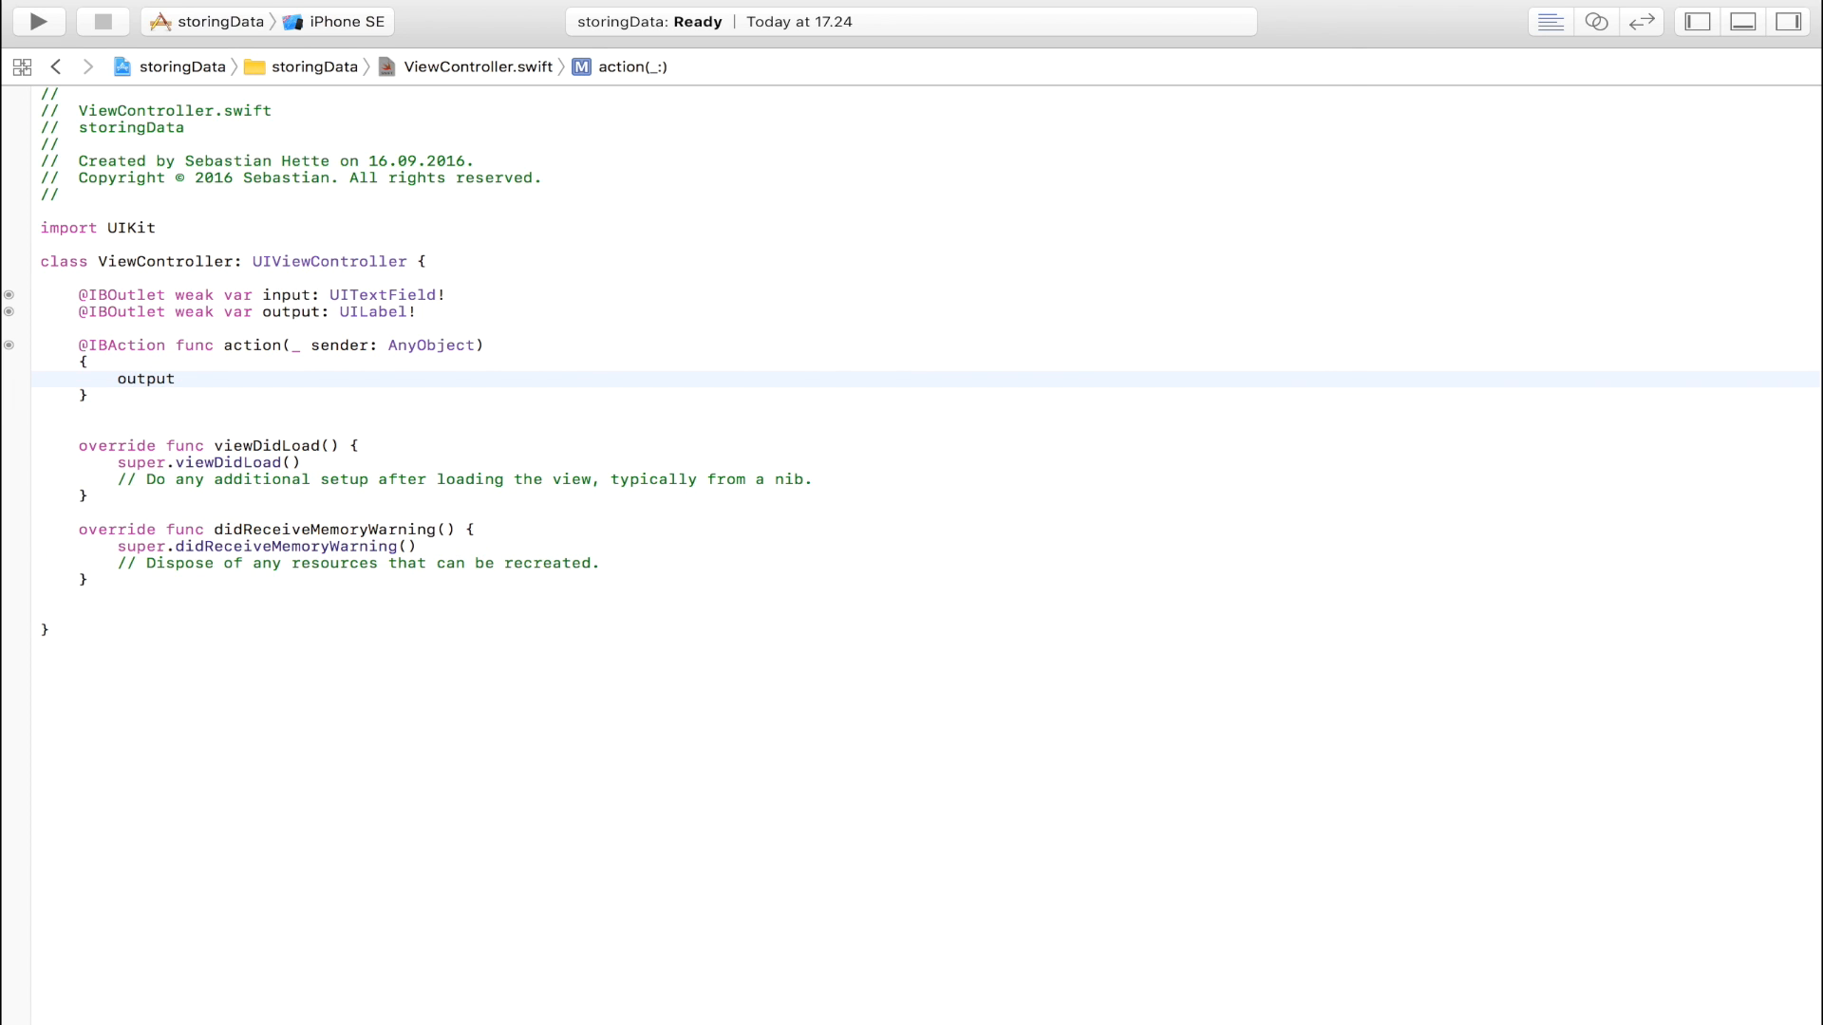
type(".text = in")
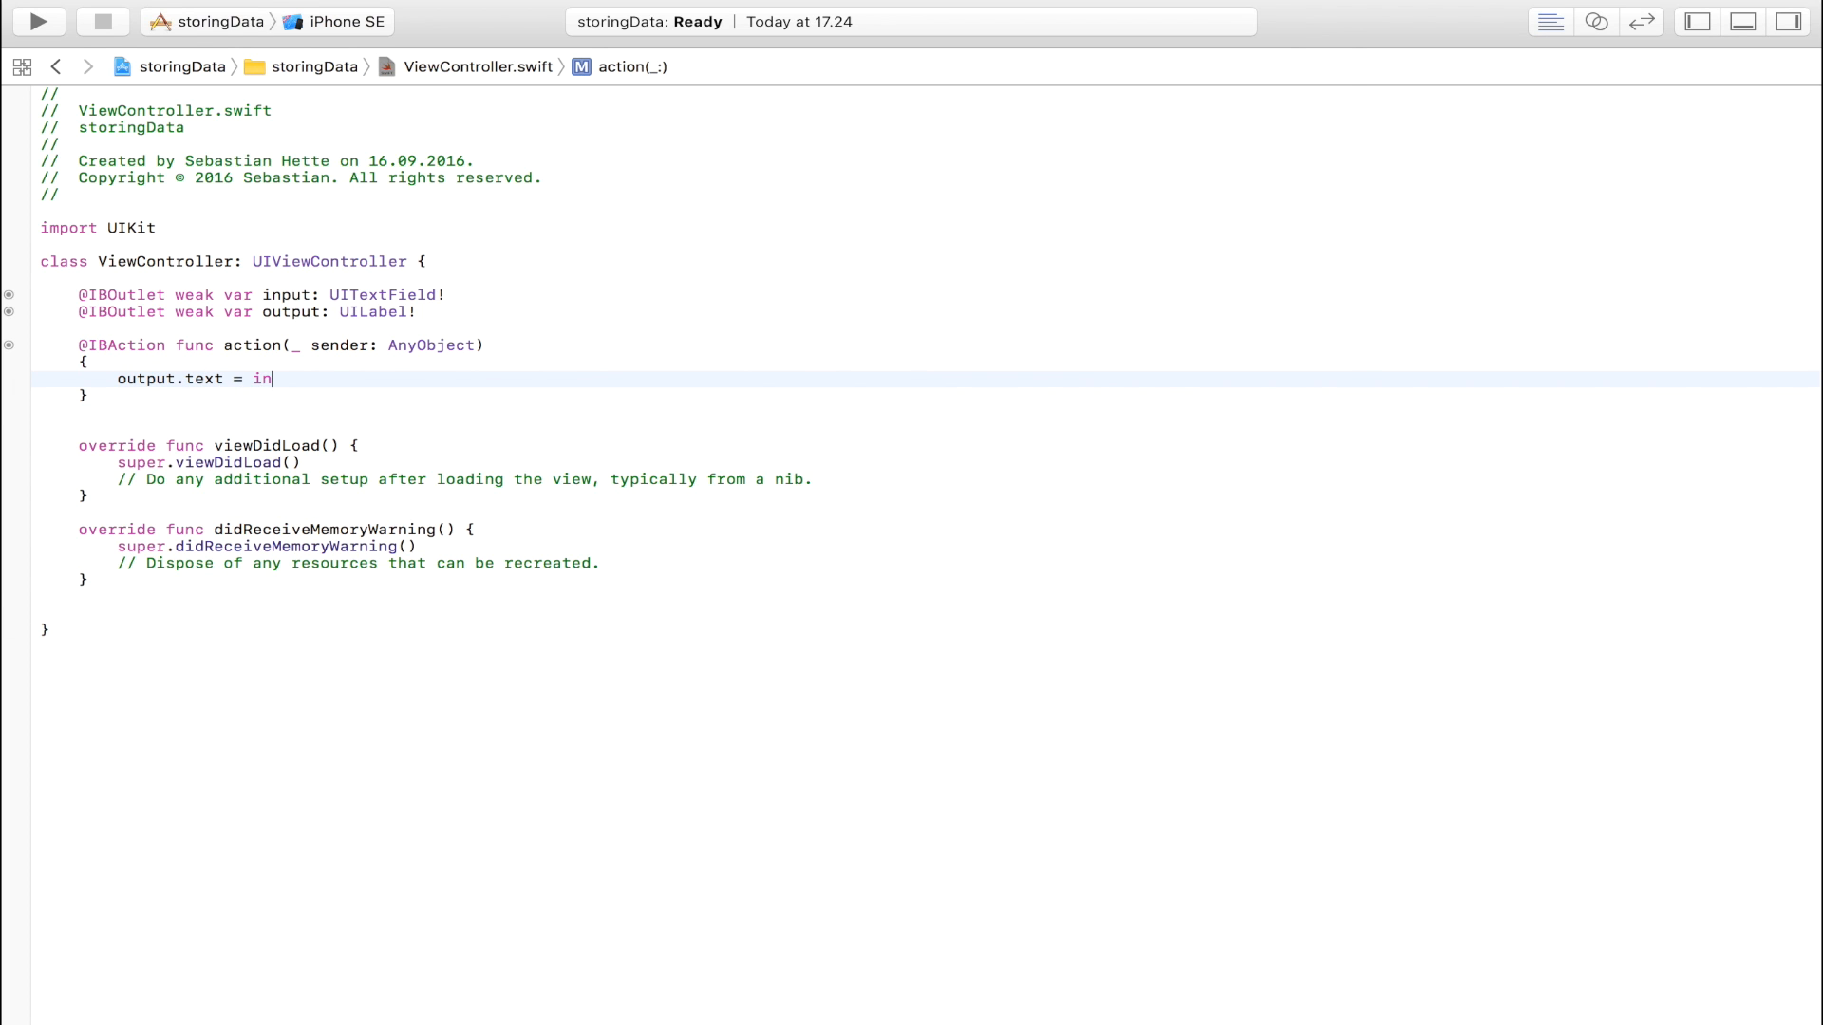
type("put.tex")
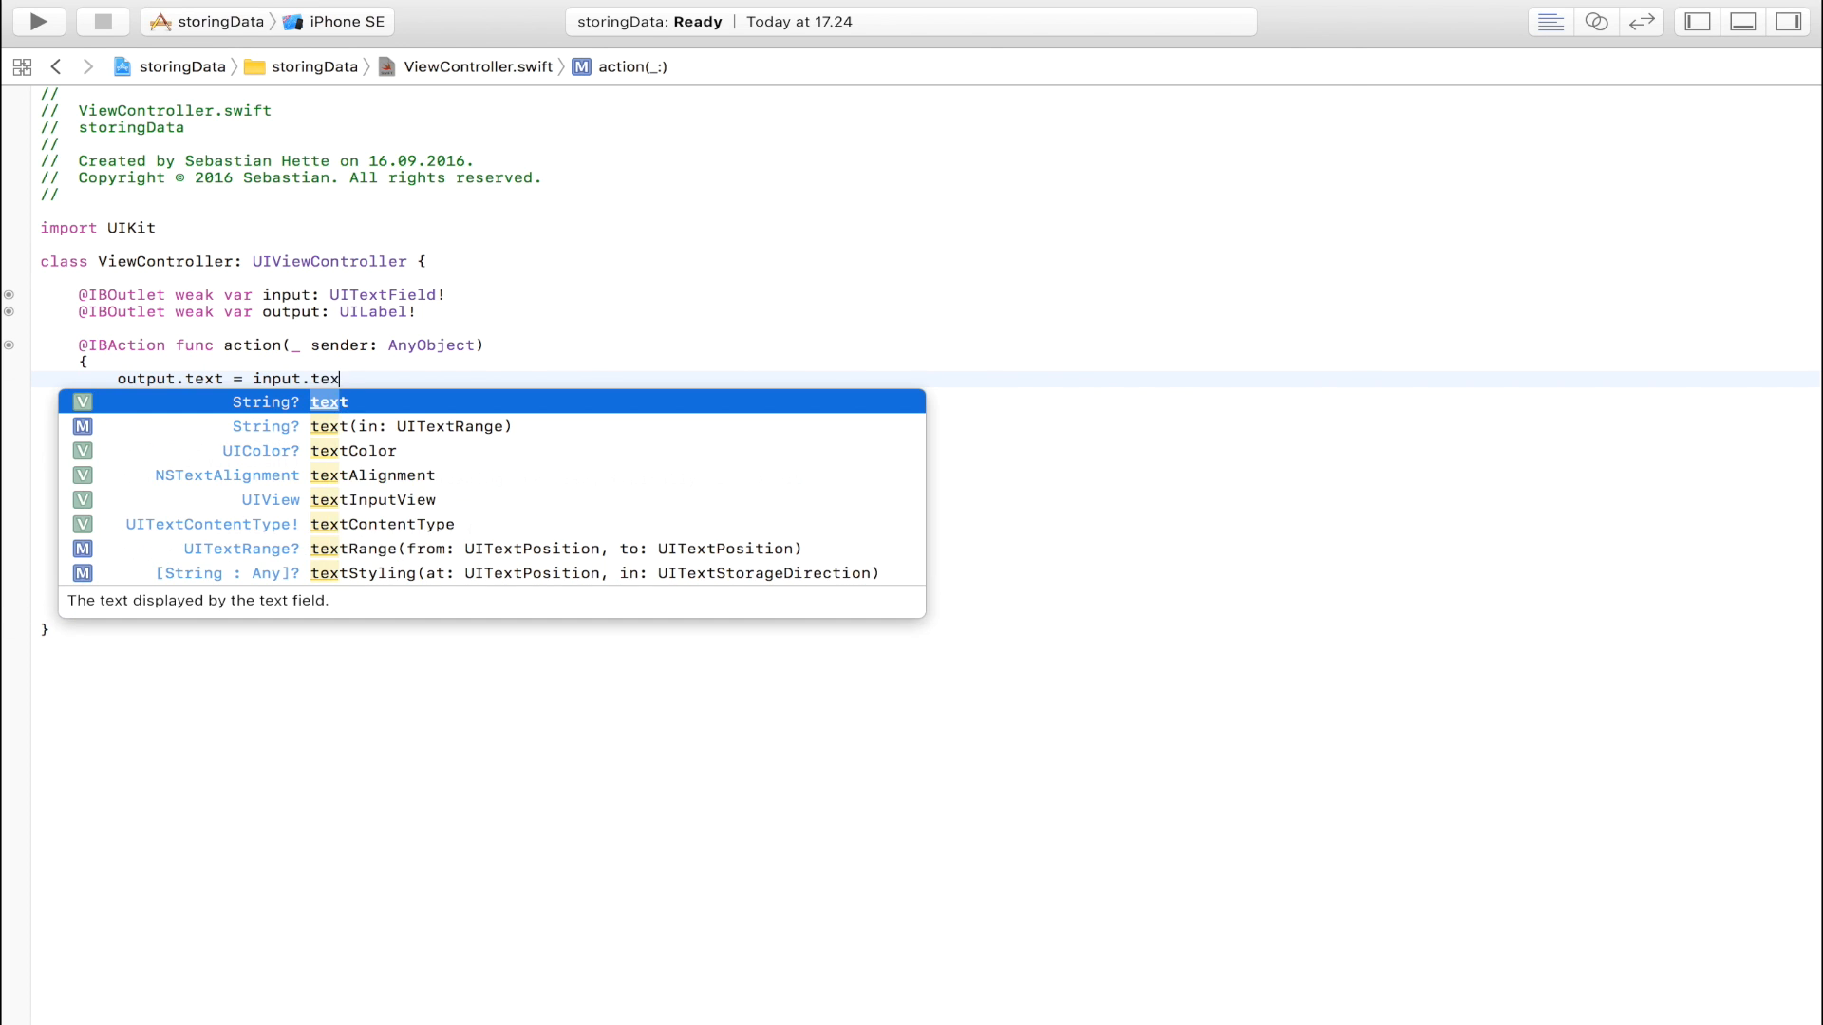
left_click(36, 21)
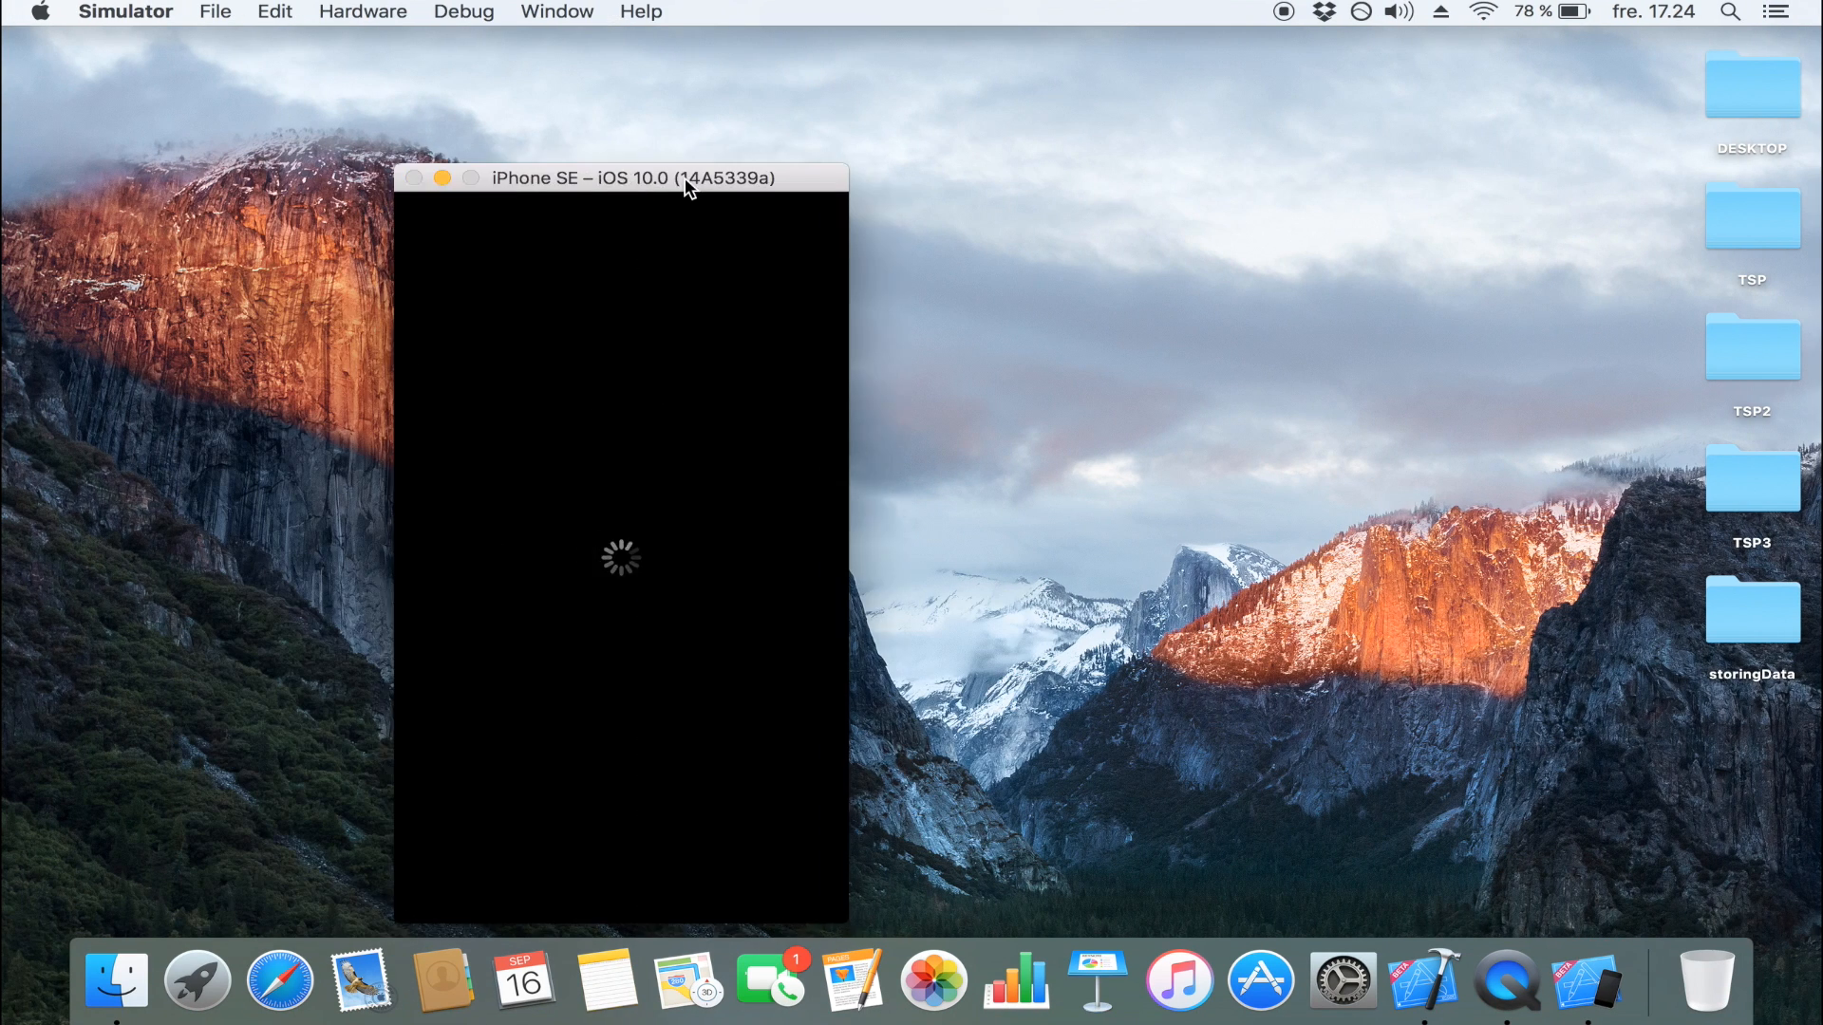
Enter the name Johnny B in the Simulator's text field and tap Button to copy it.
left_click_drag(685, 178, 913, 110)
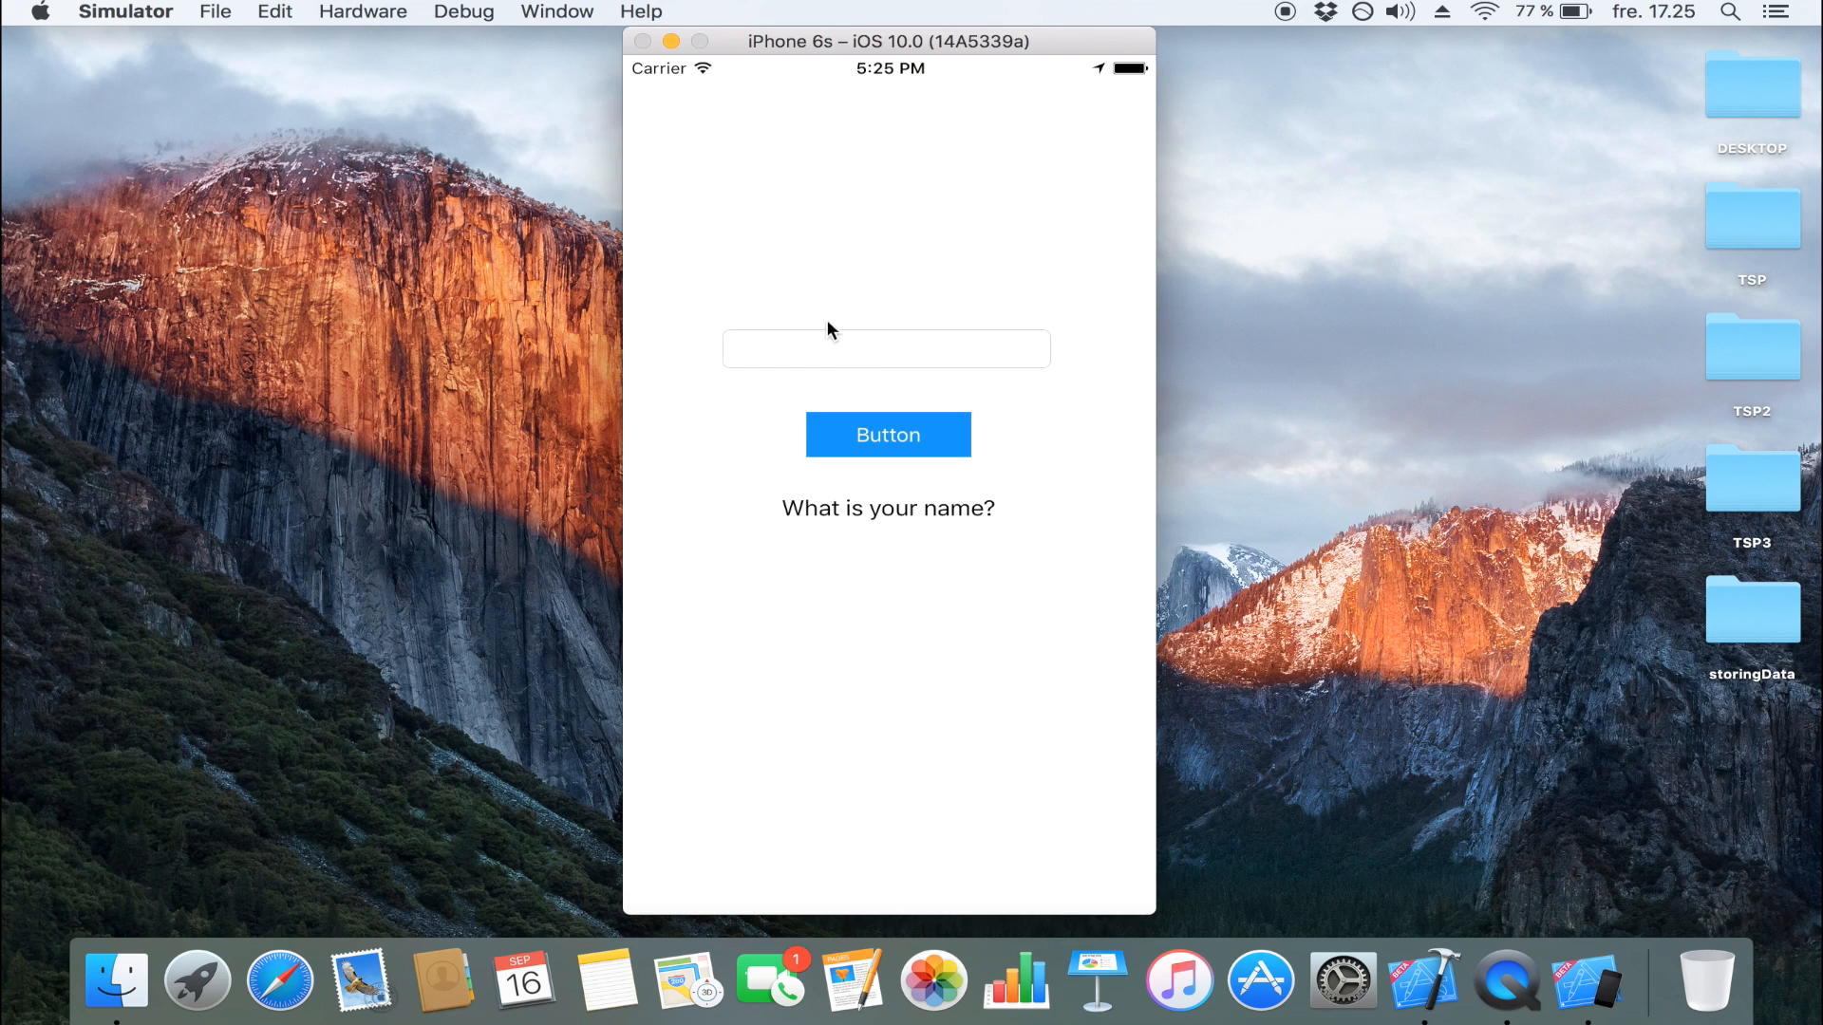
type("j")
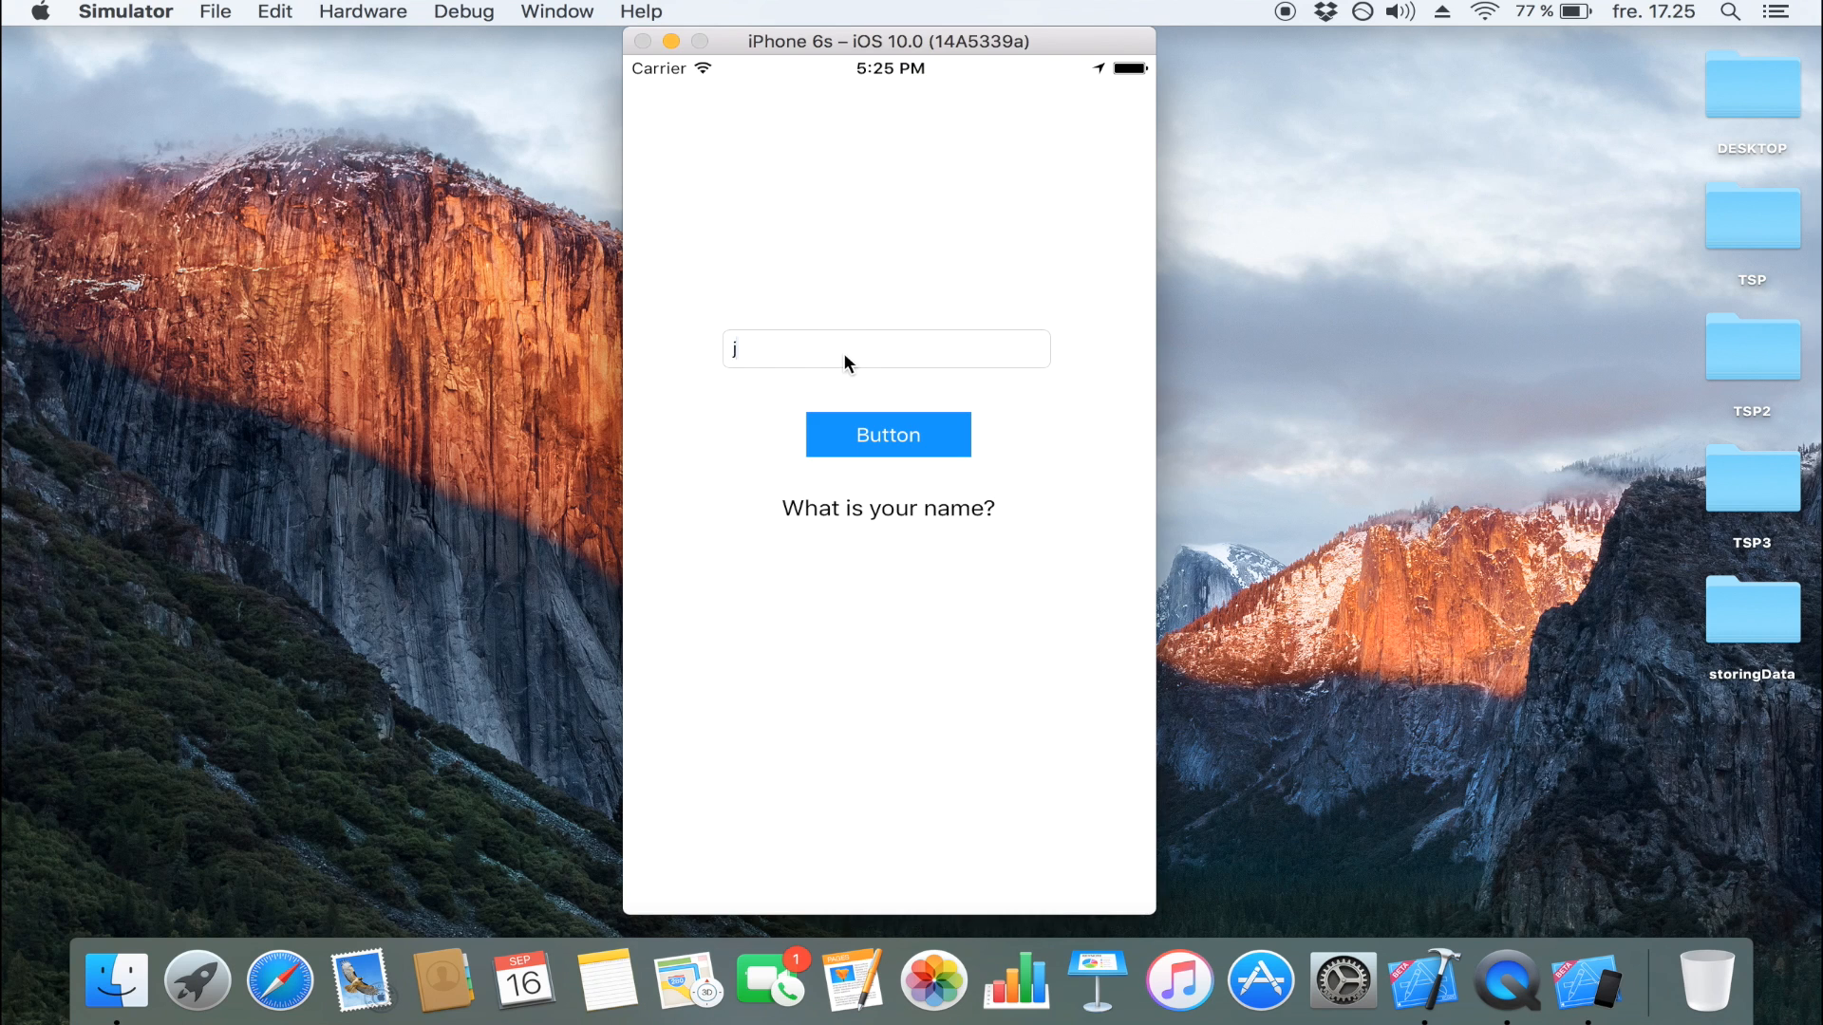
type("ohnny B")
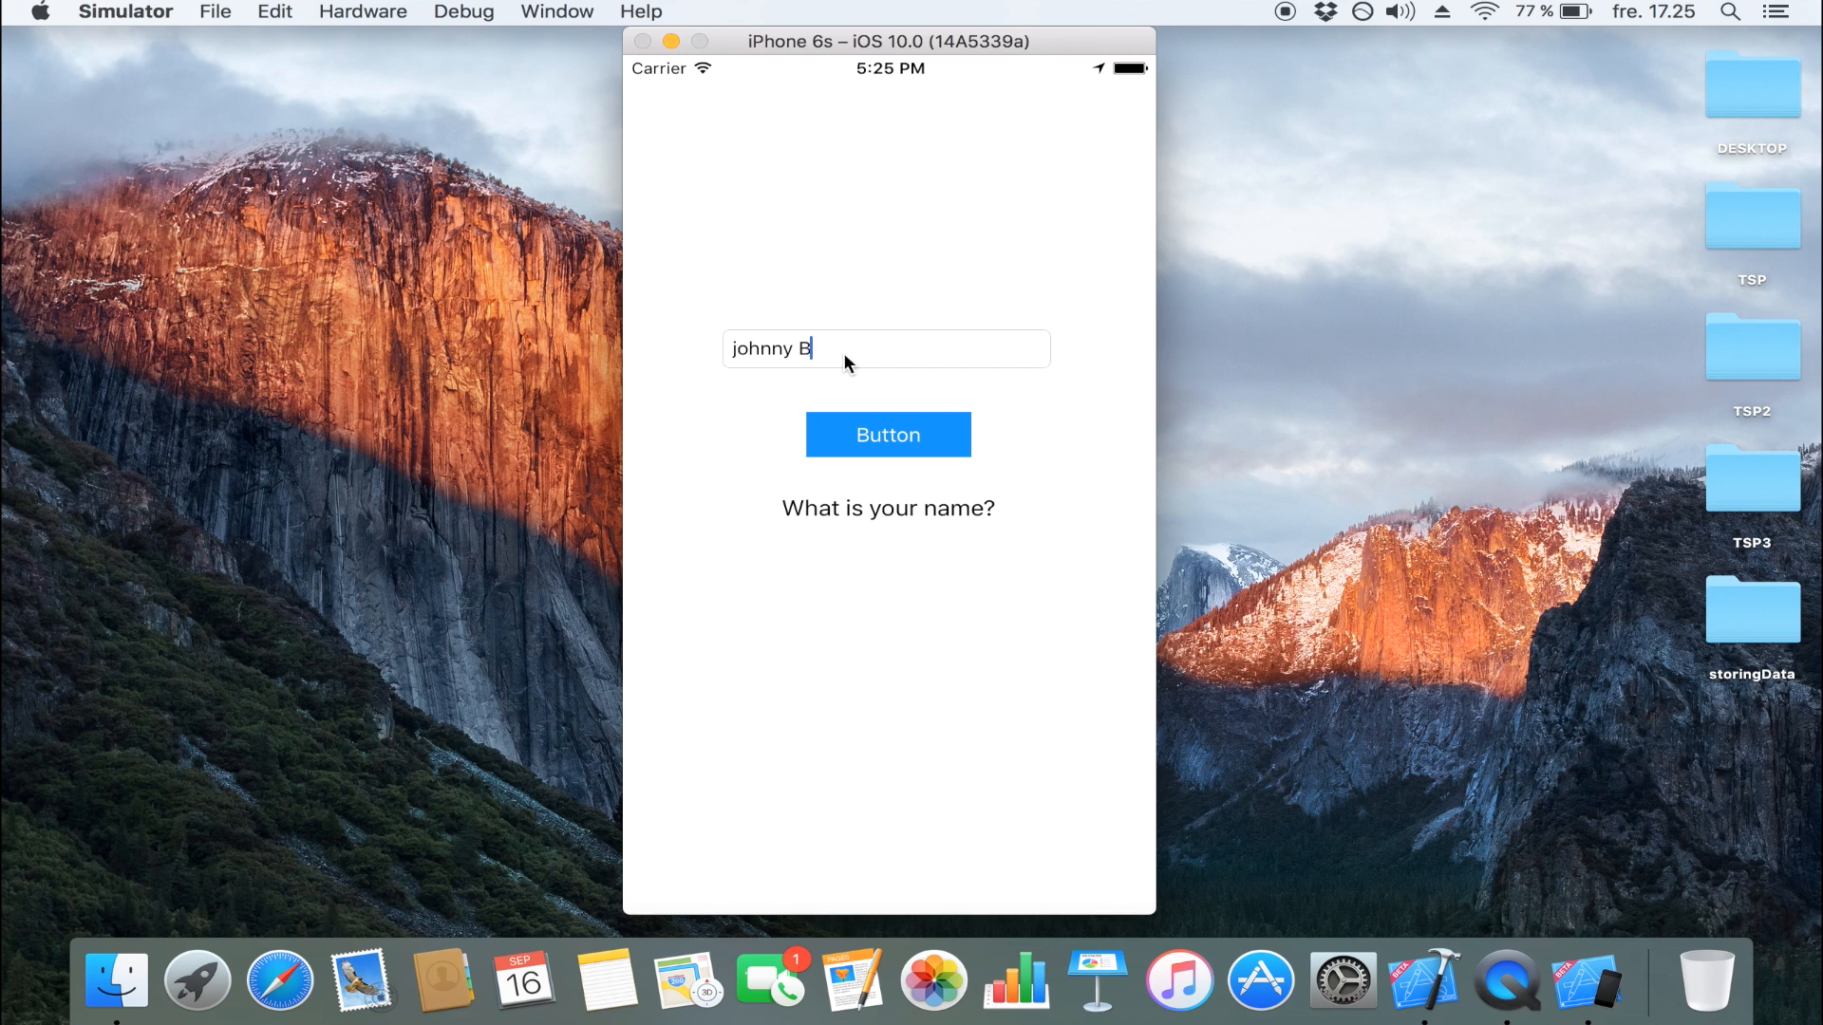
left_click(887, 435)
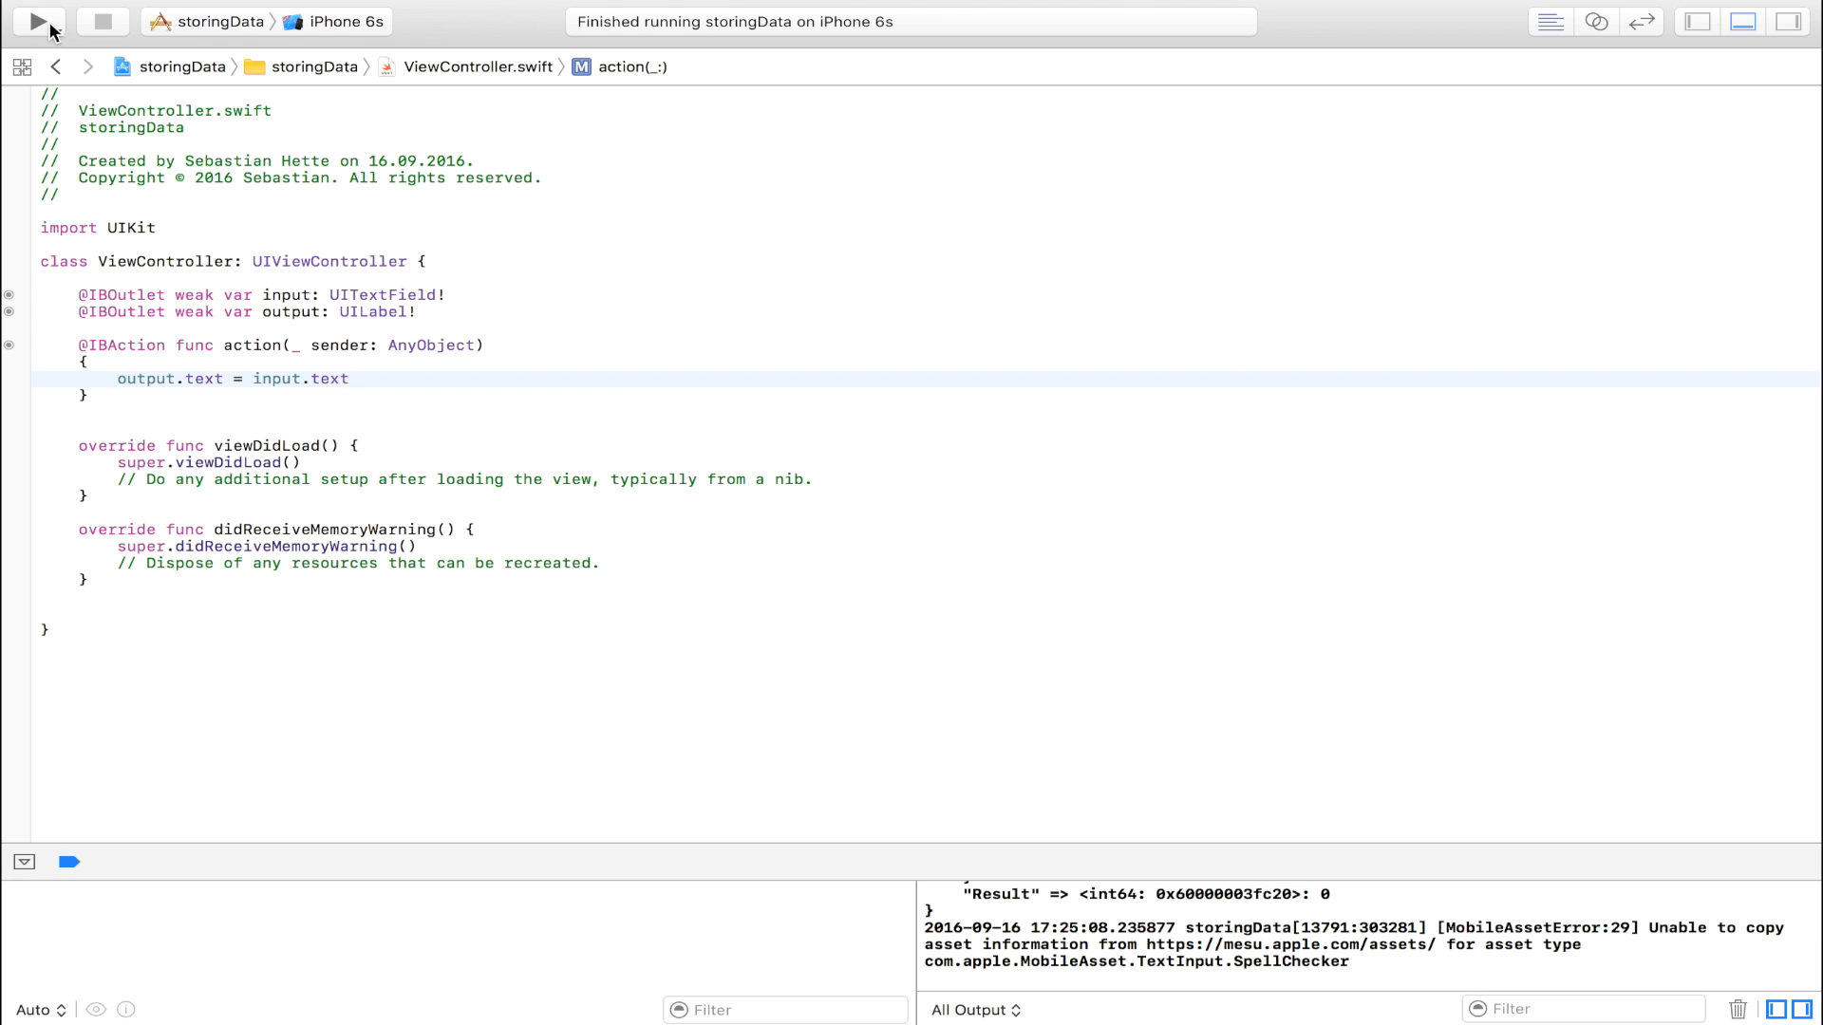
Add UserDefaults.standard.set(input.text, forKey: "myName") to the action.
left_click(36, 21)
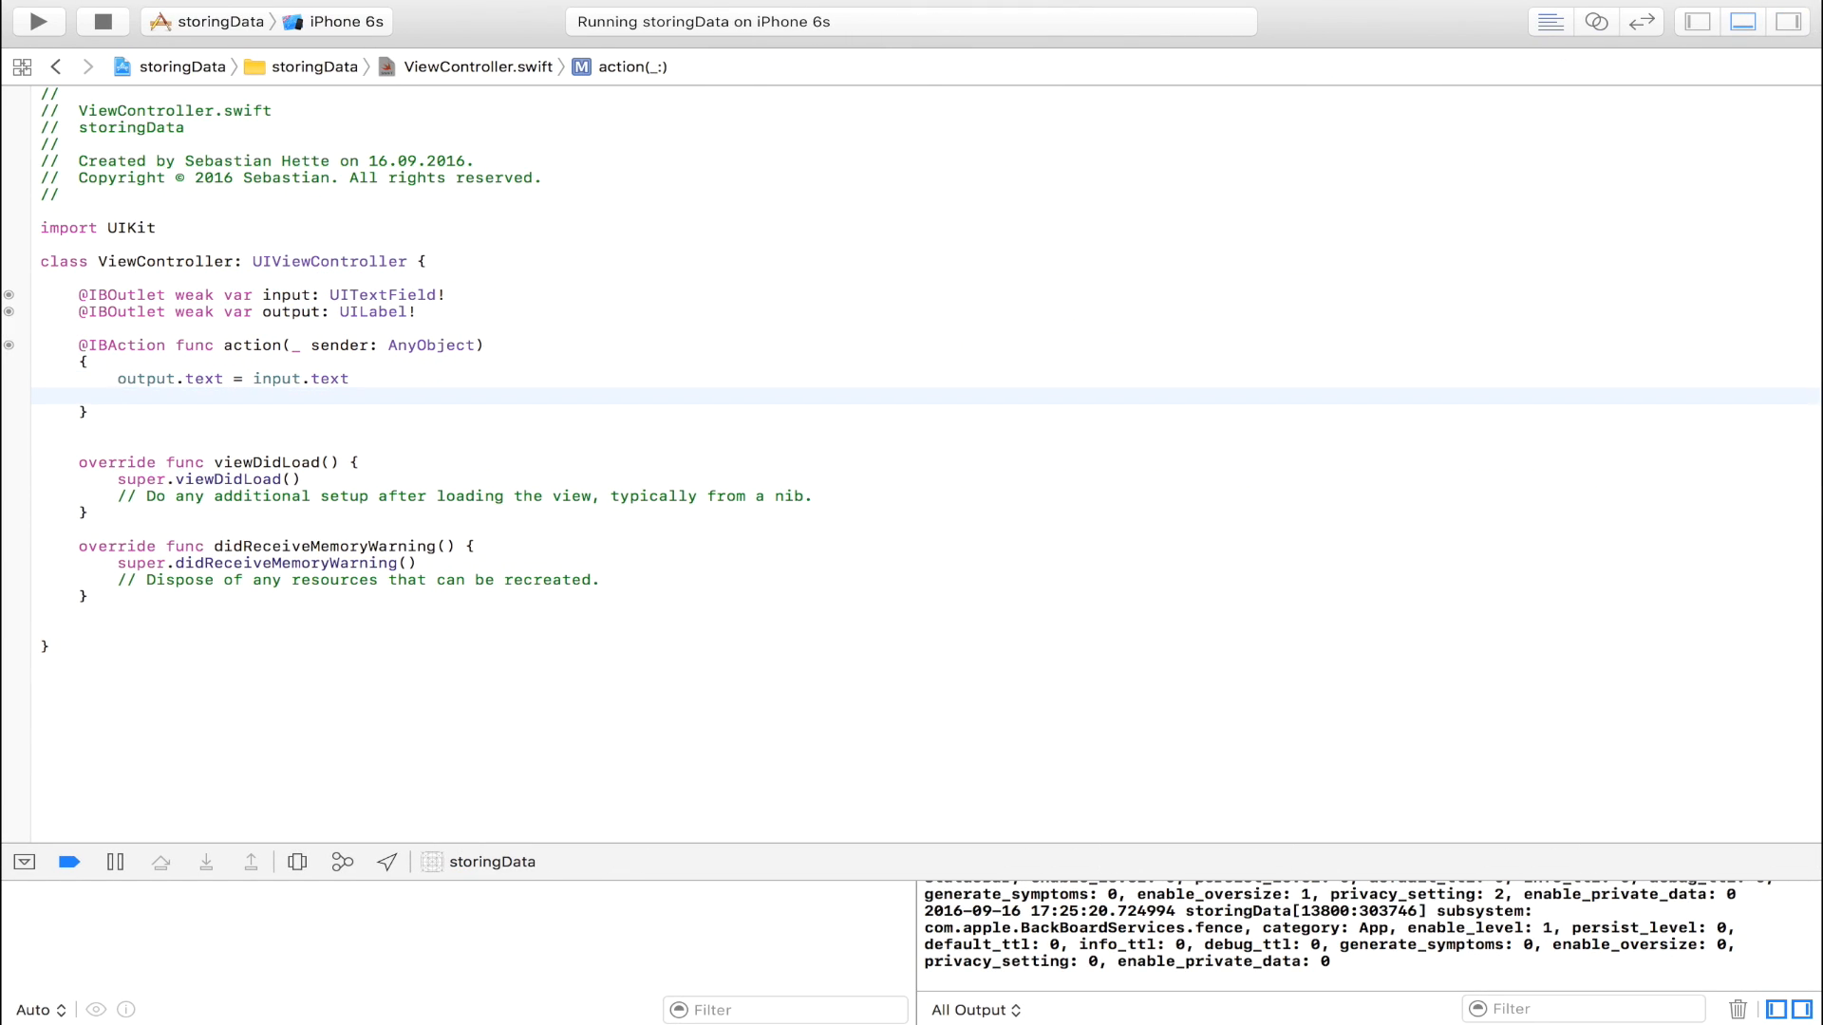
type("UI")
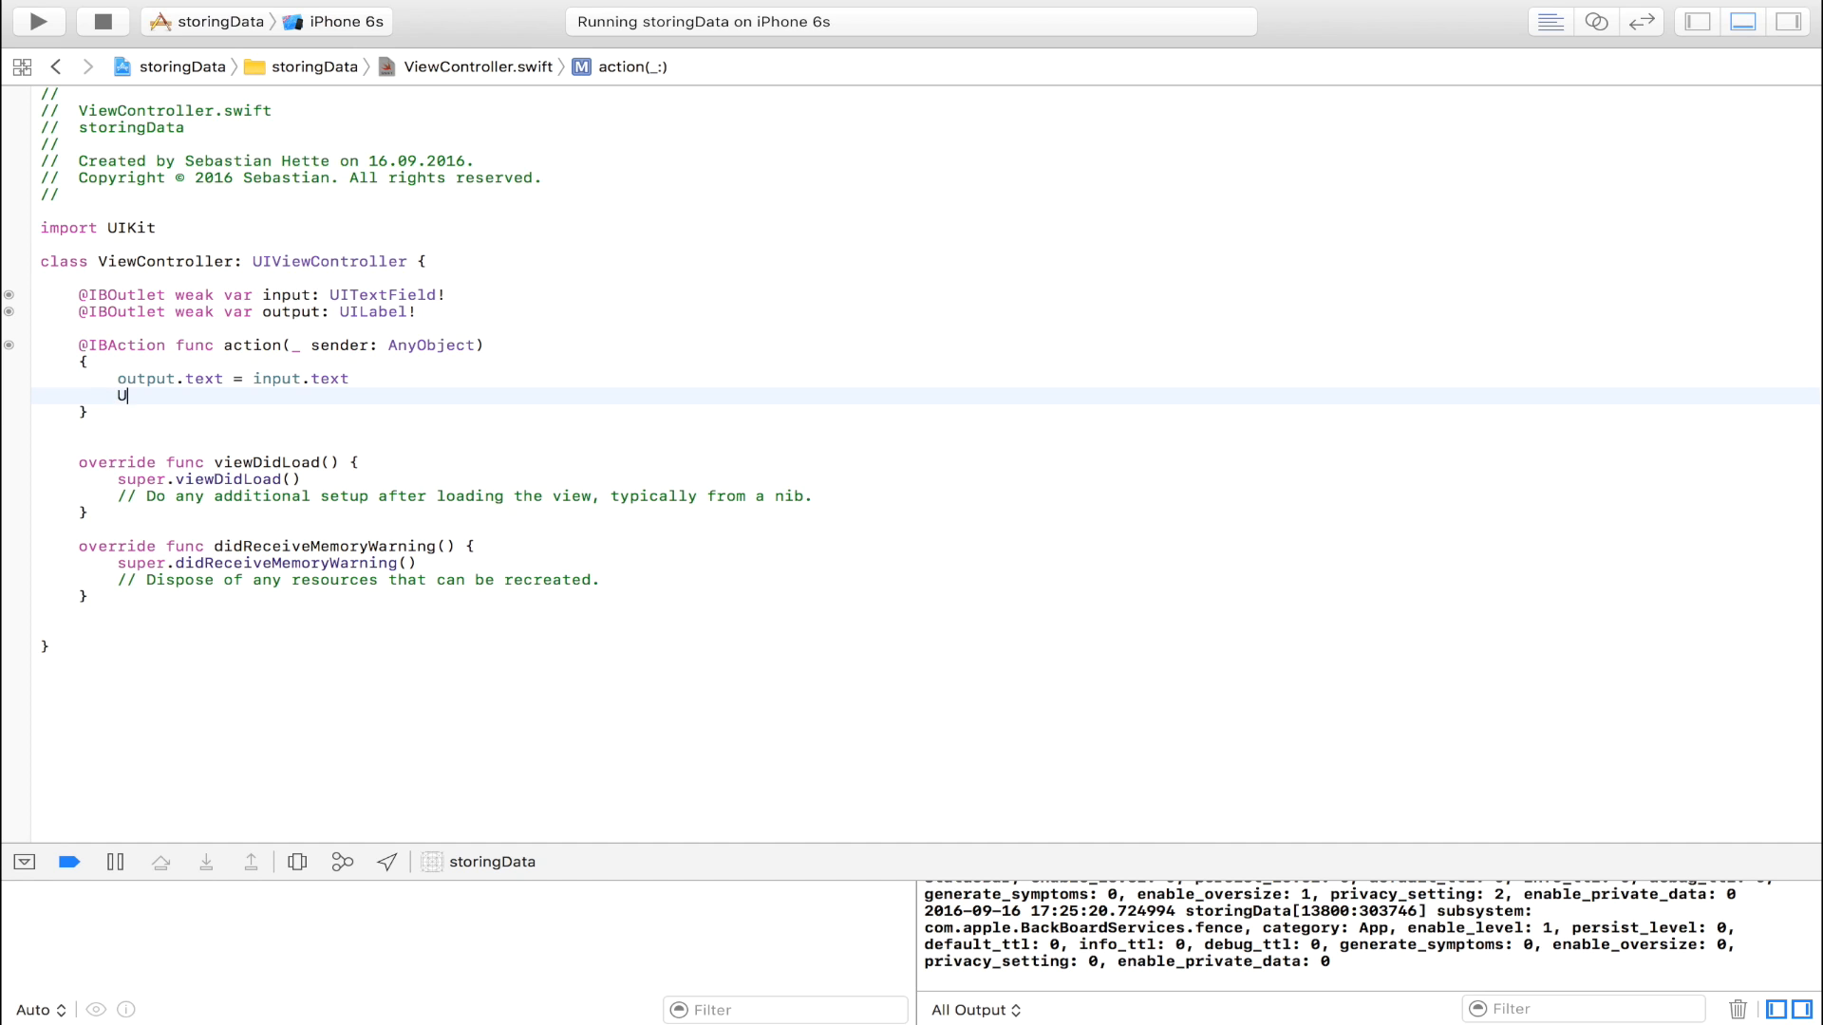
type("serDefaults.")
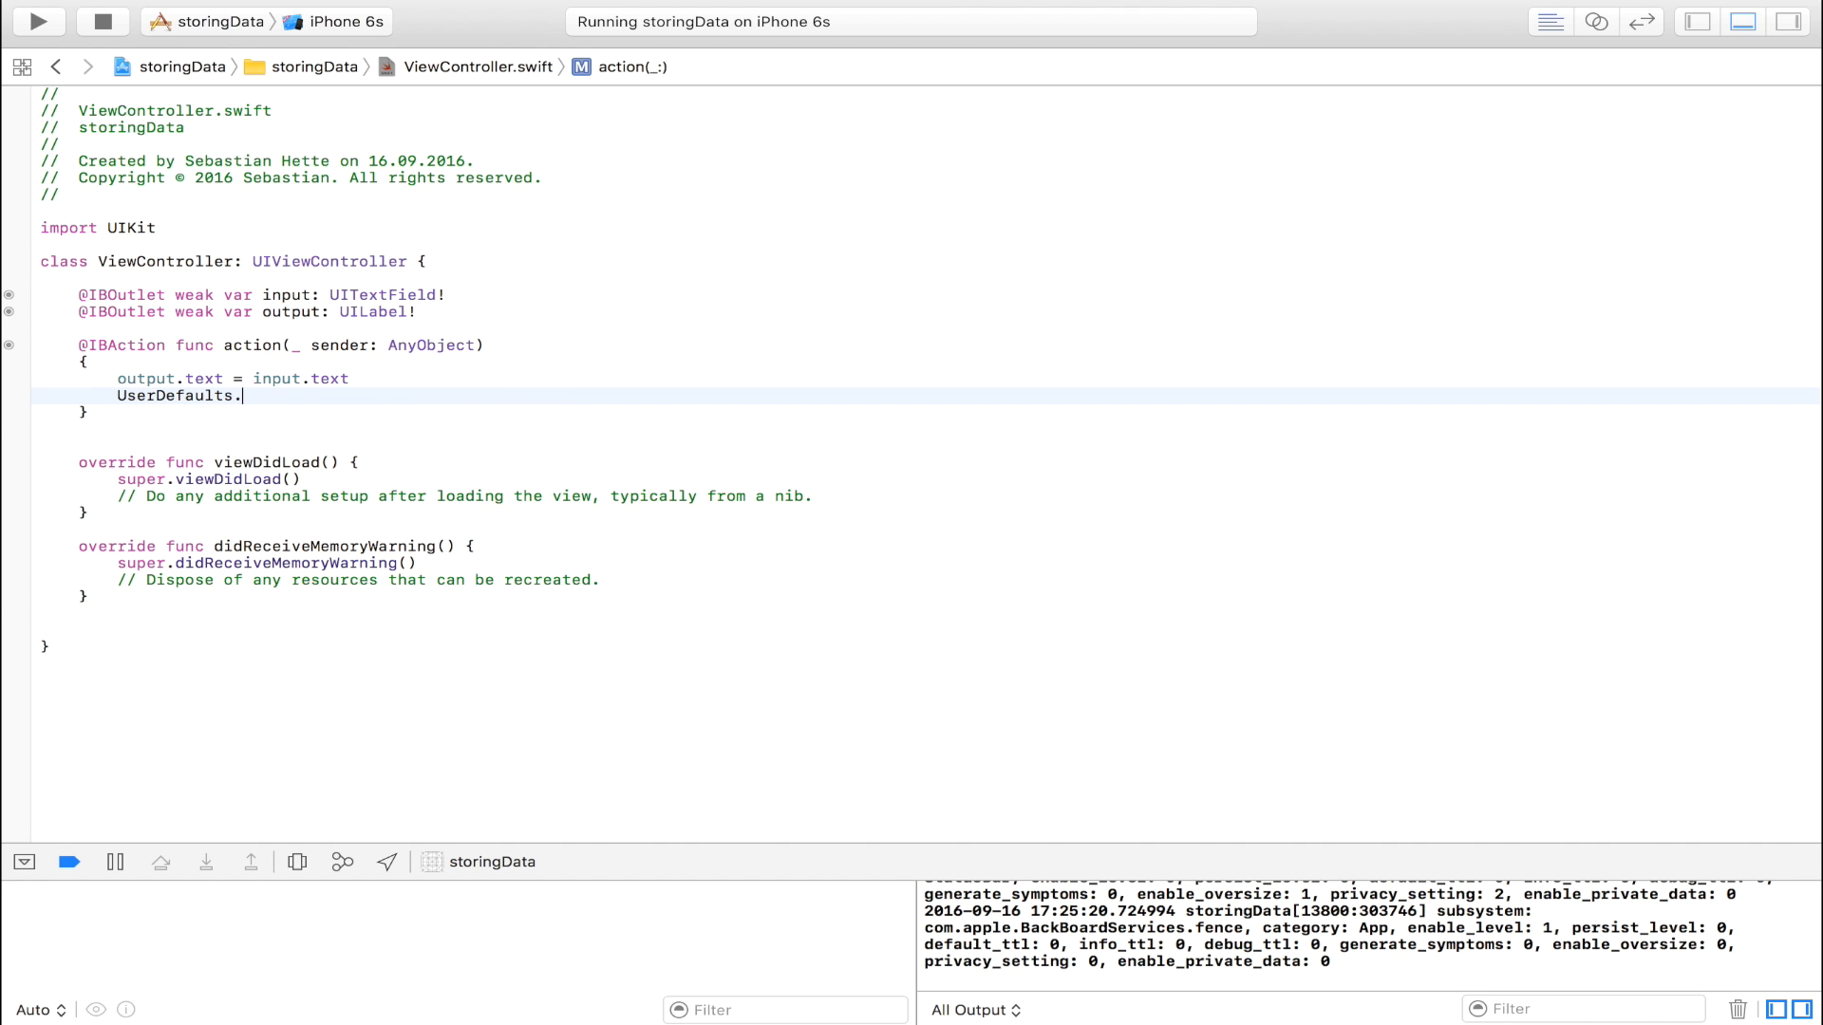
type("standard.set")
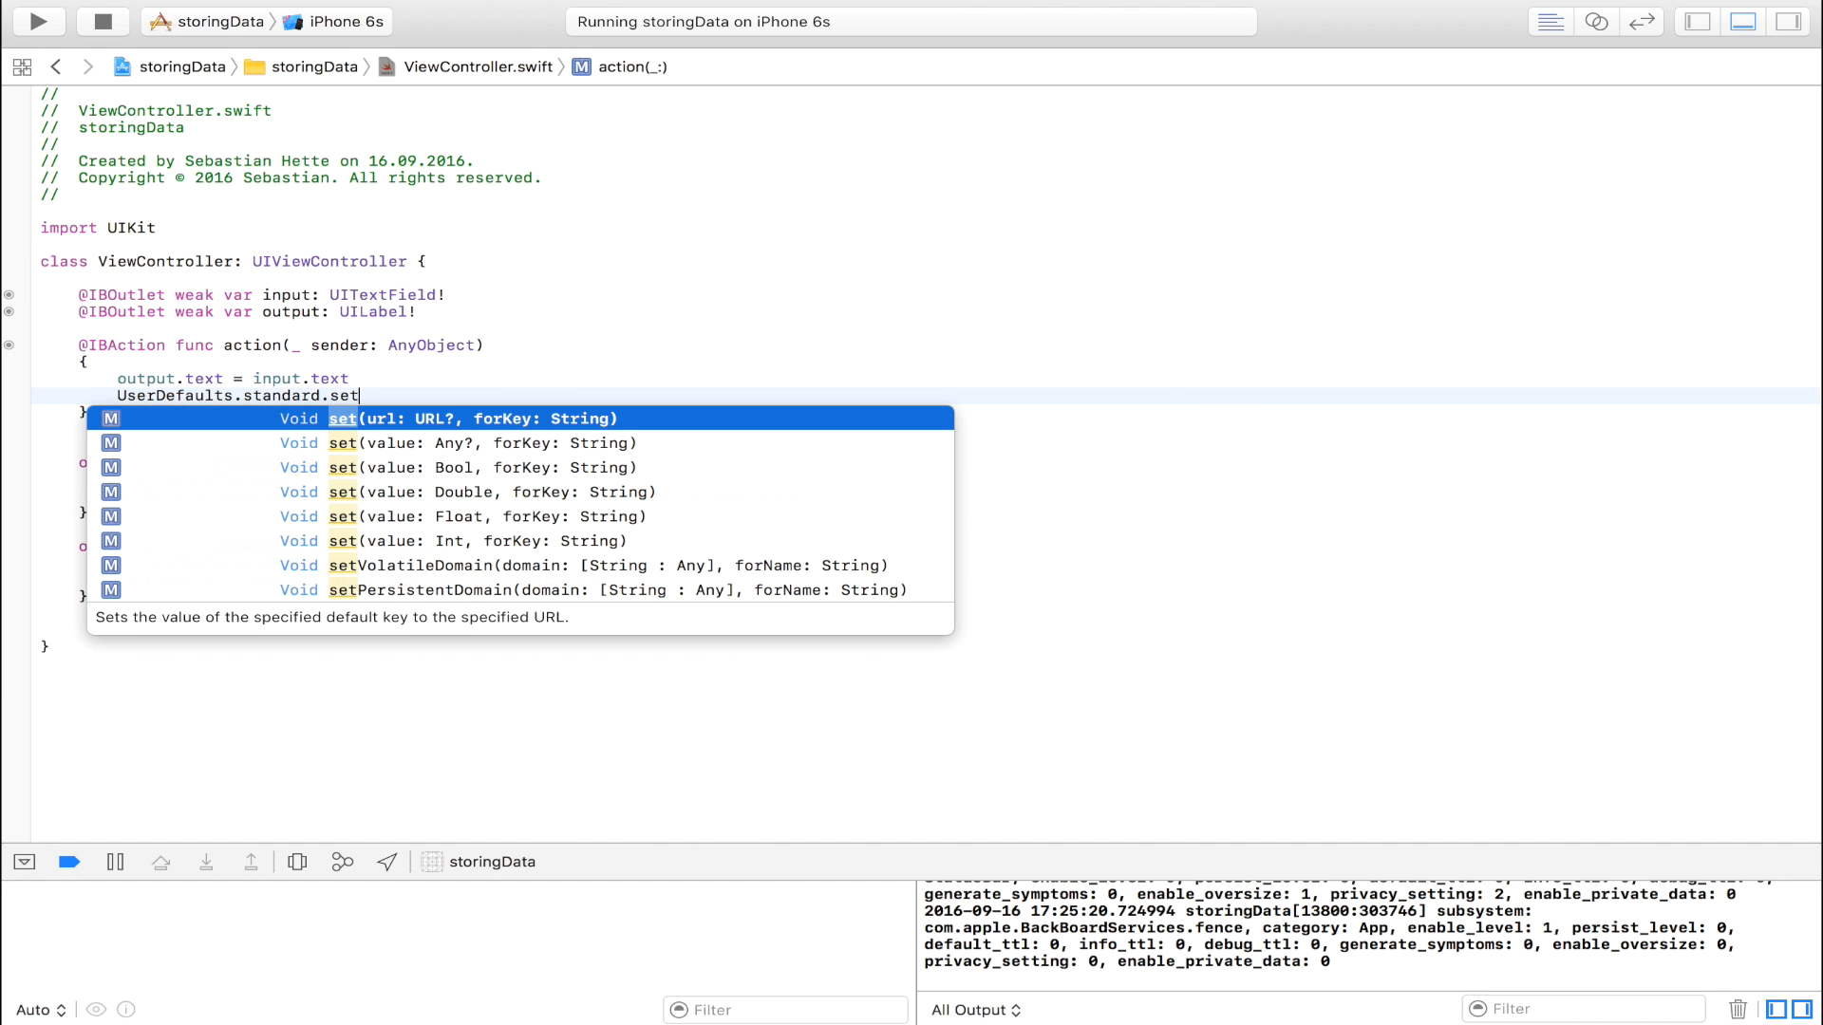
mouse_move(475, 450)
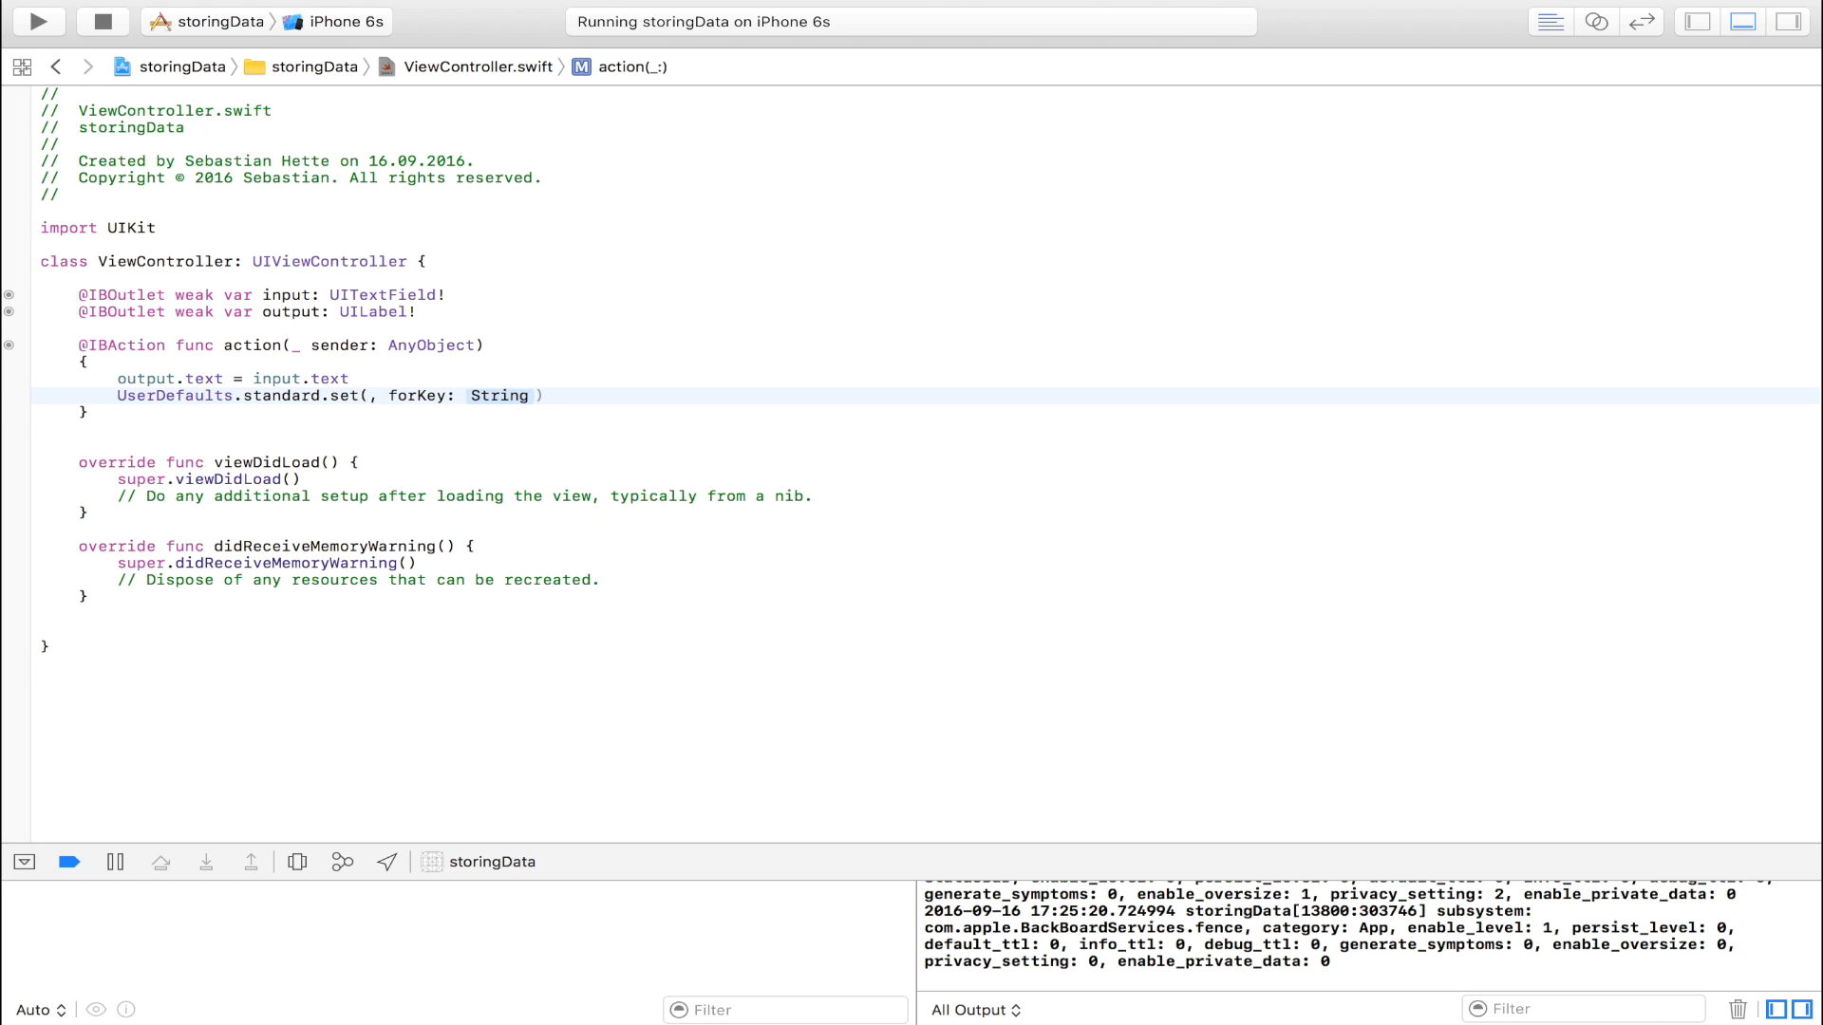
type("i")
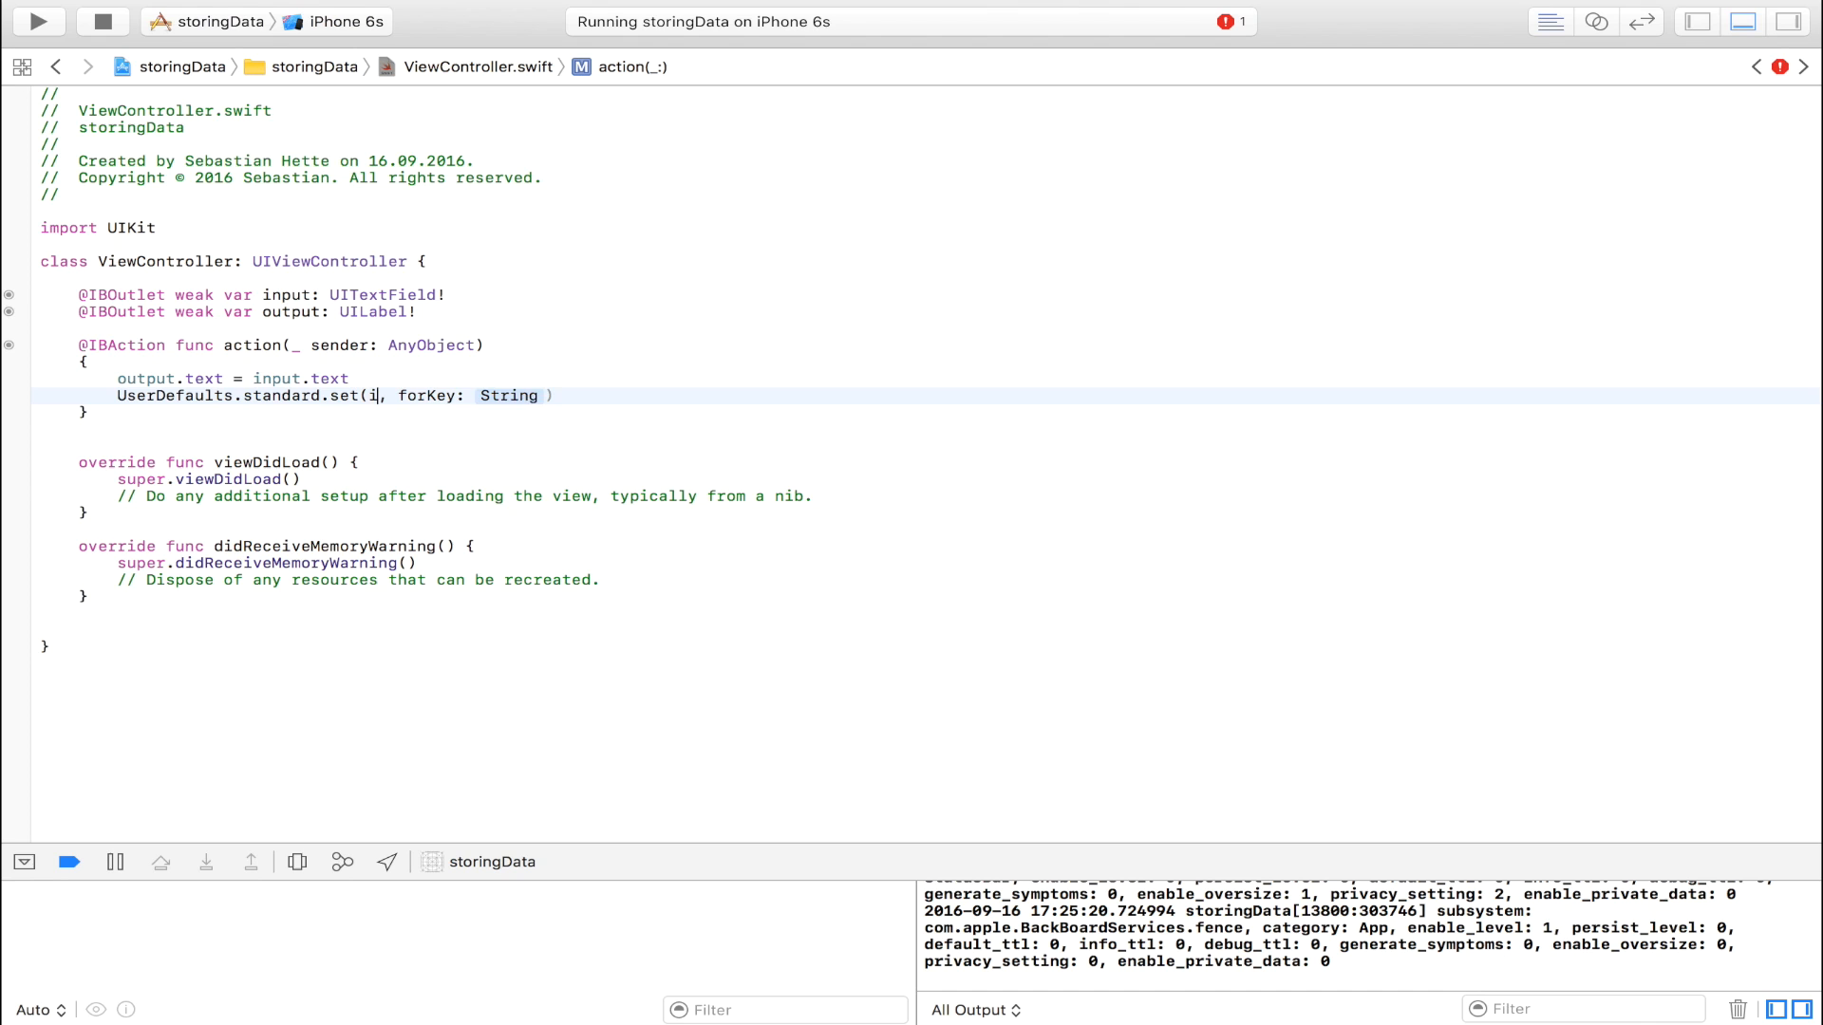
type("nput.text")
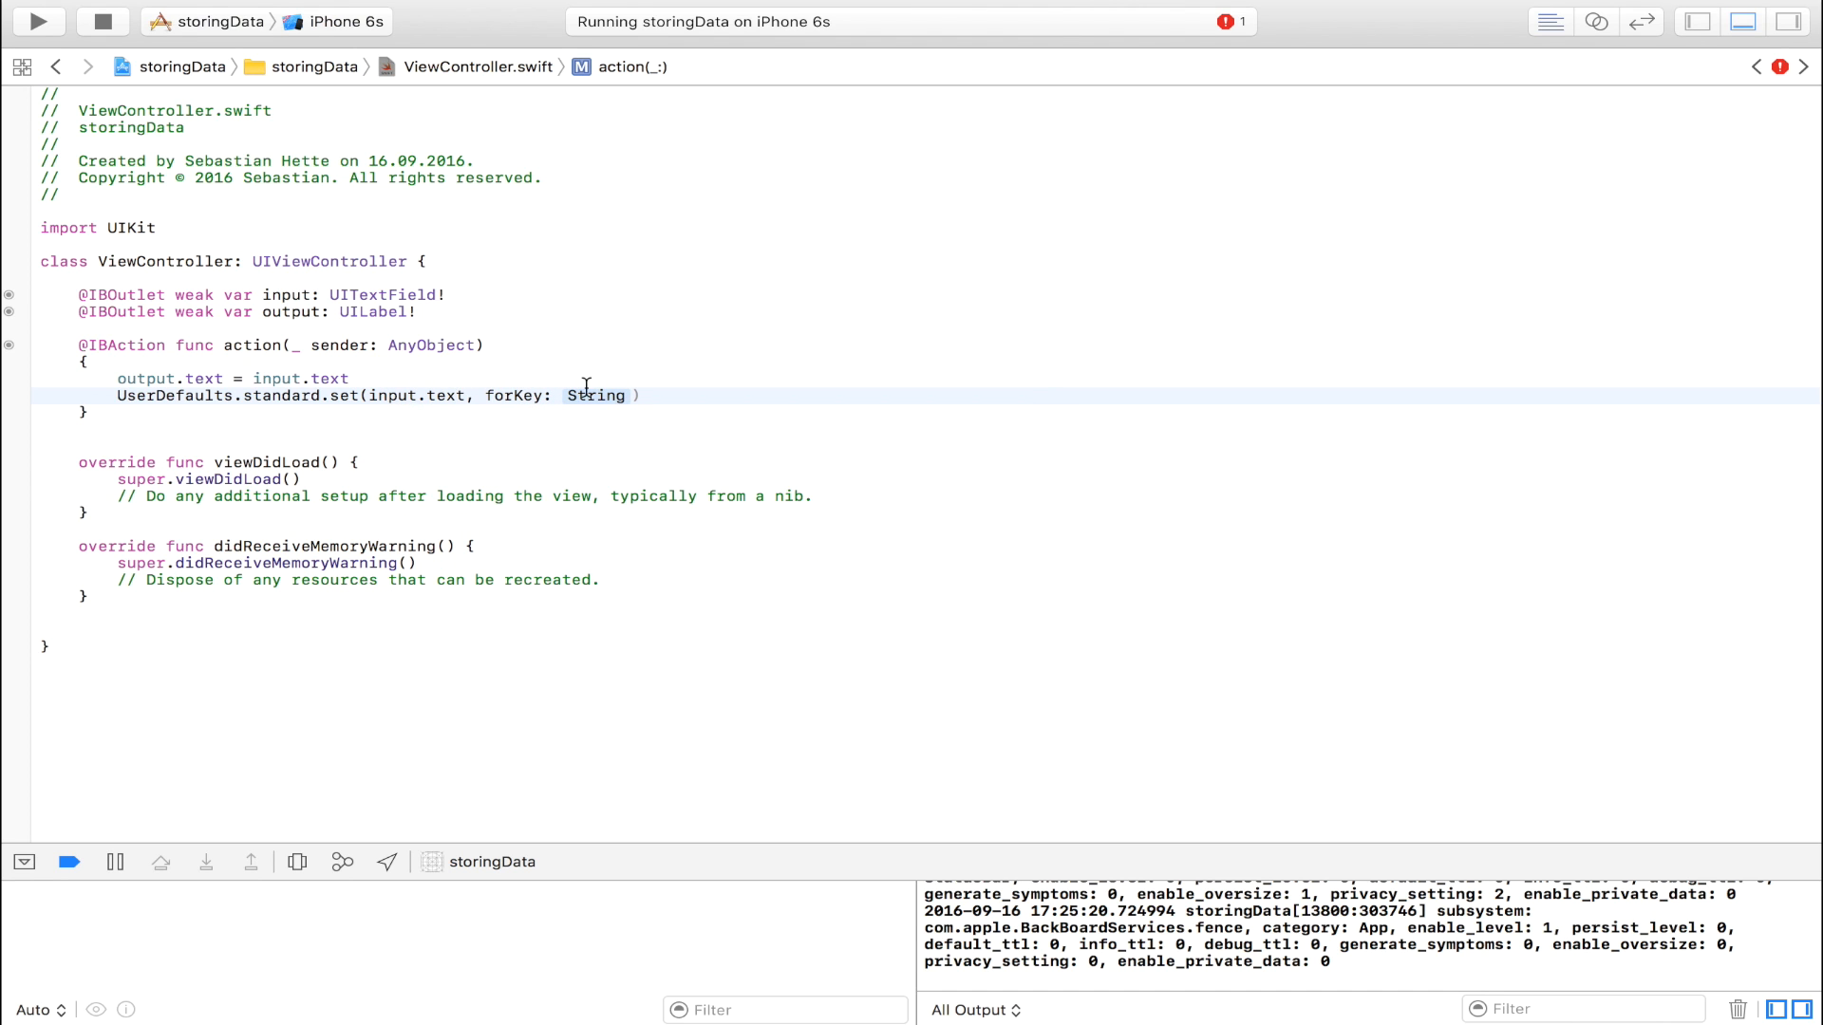
type("\"myNa\"")
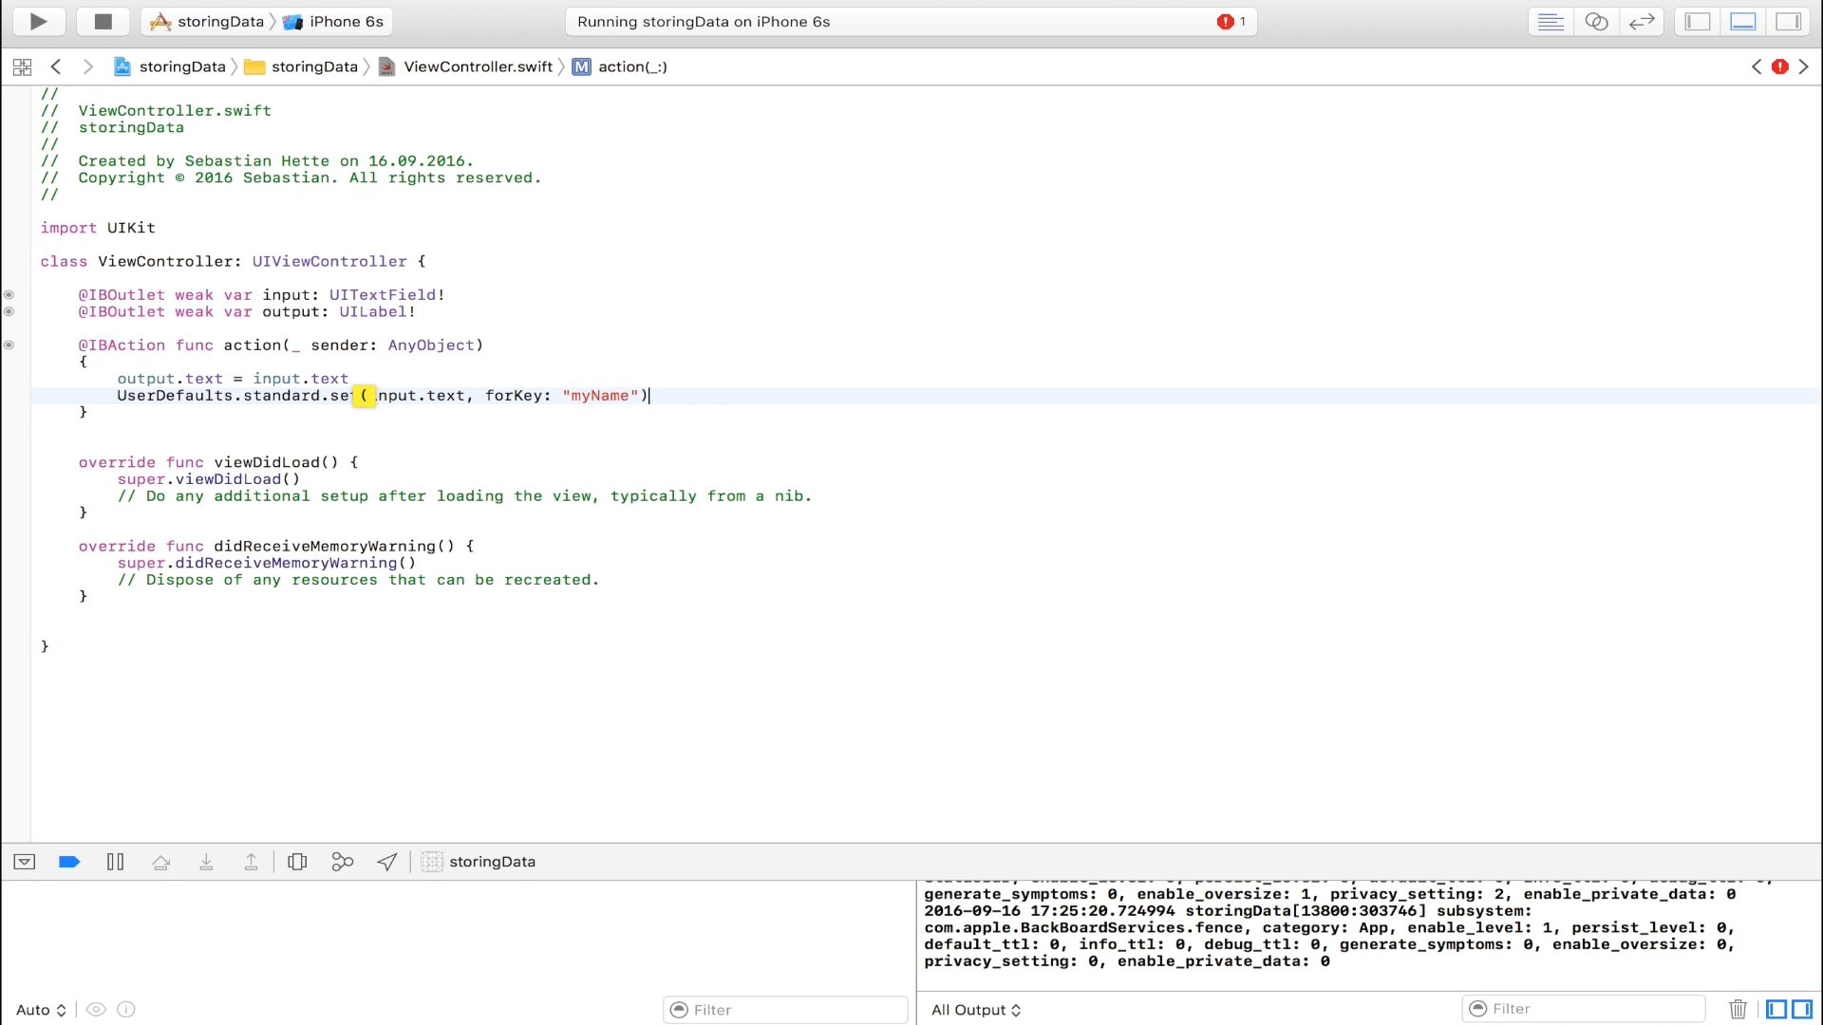
Clear the text field afterwards with input.text = "".
key("return")
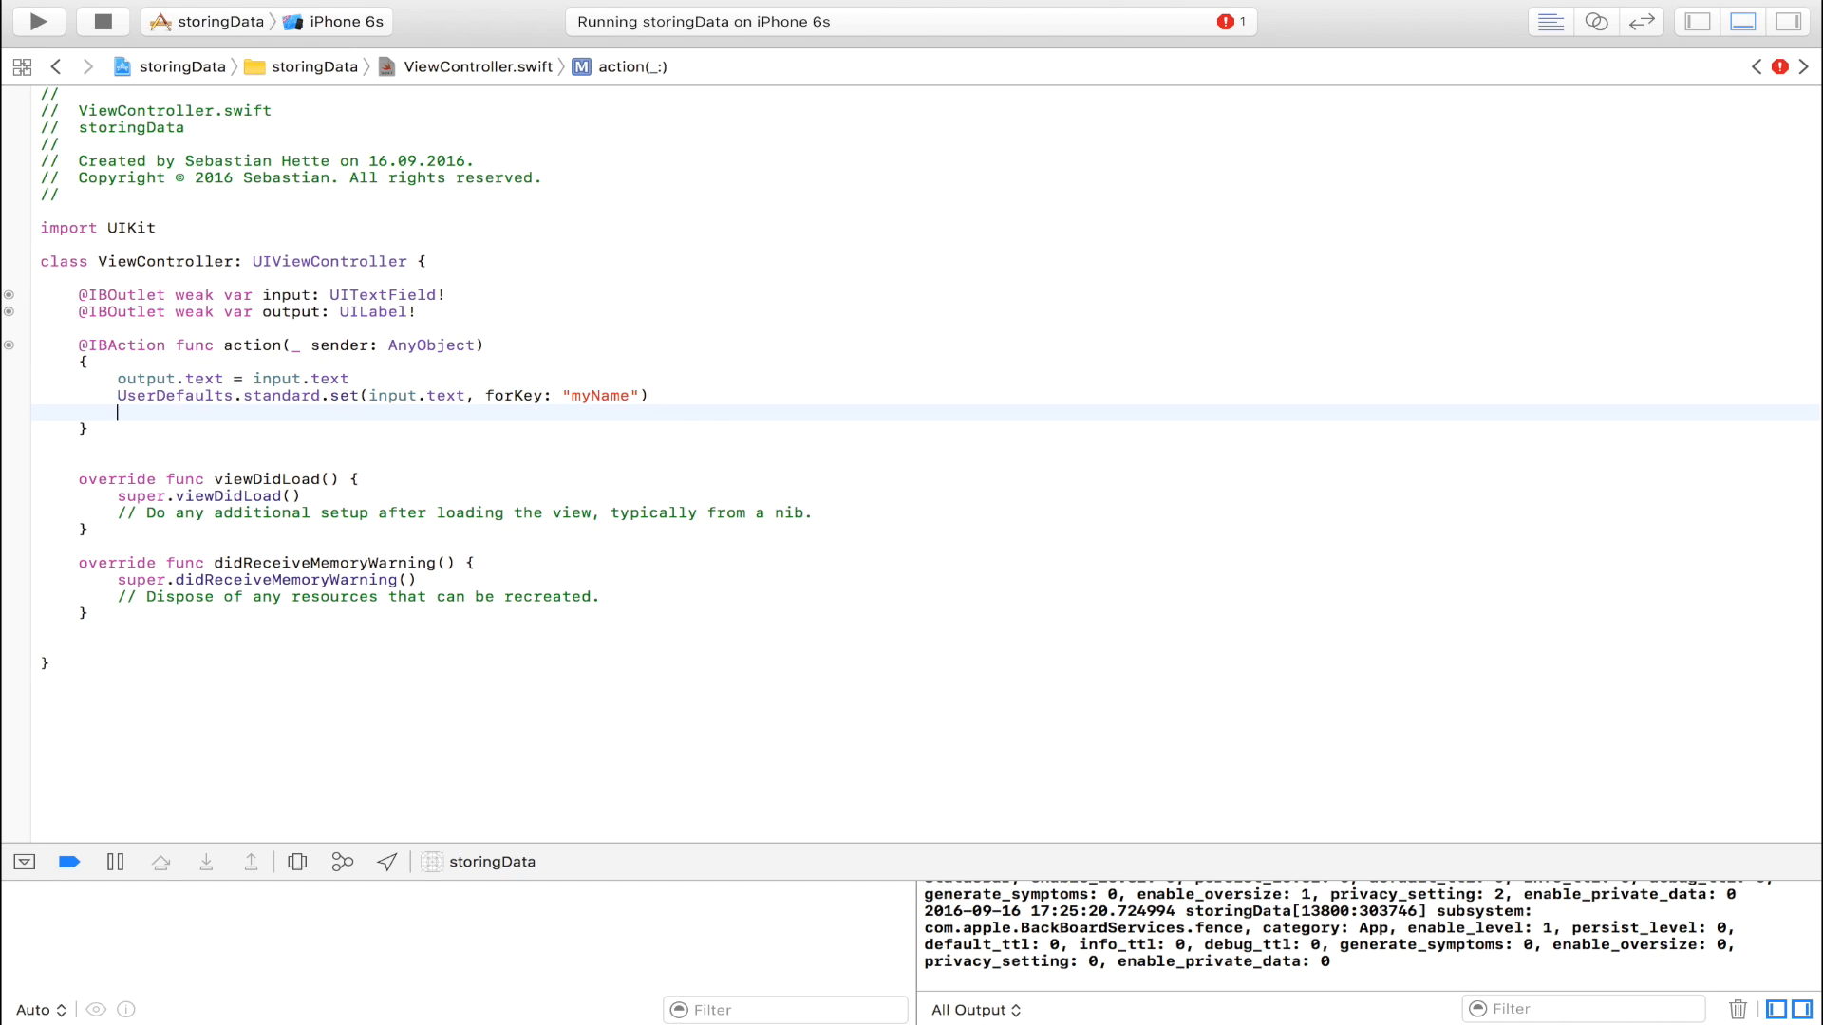
type("input")
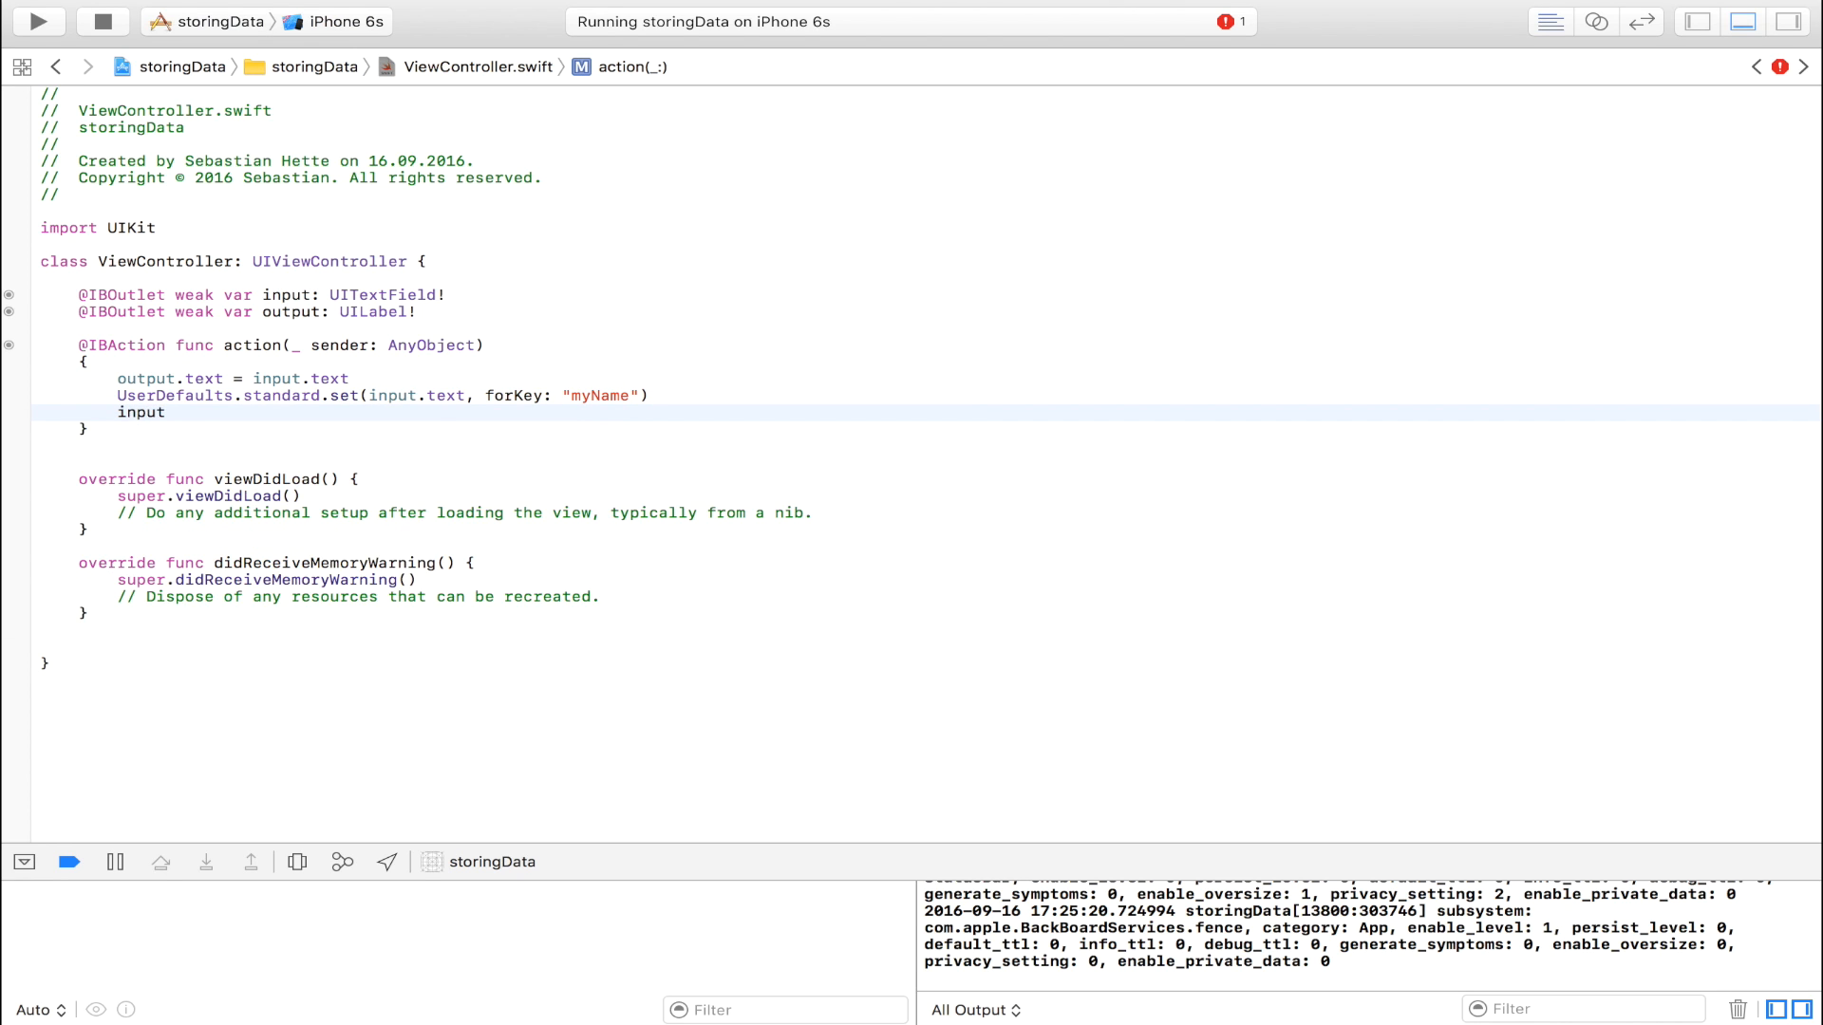
type(".text")
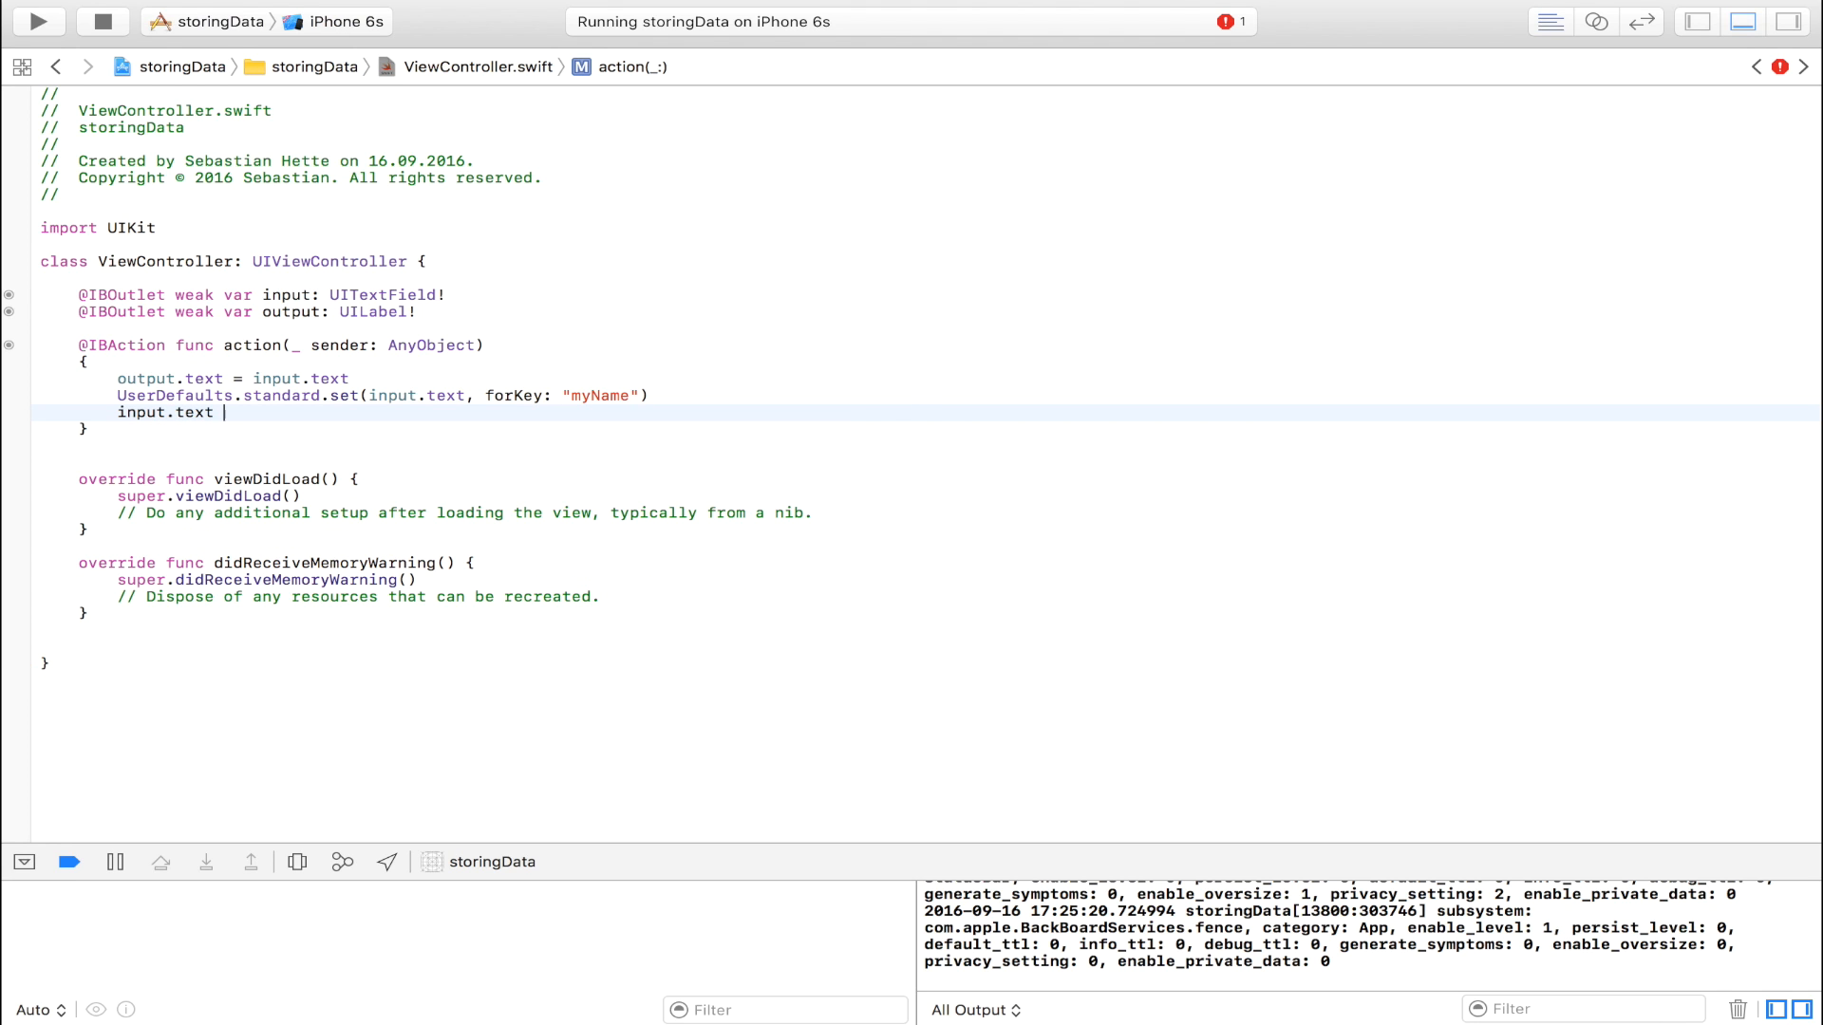
type("= \"\"")
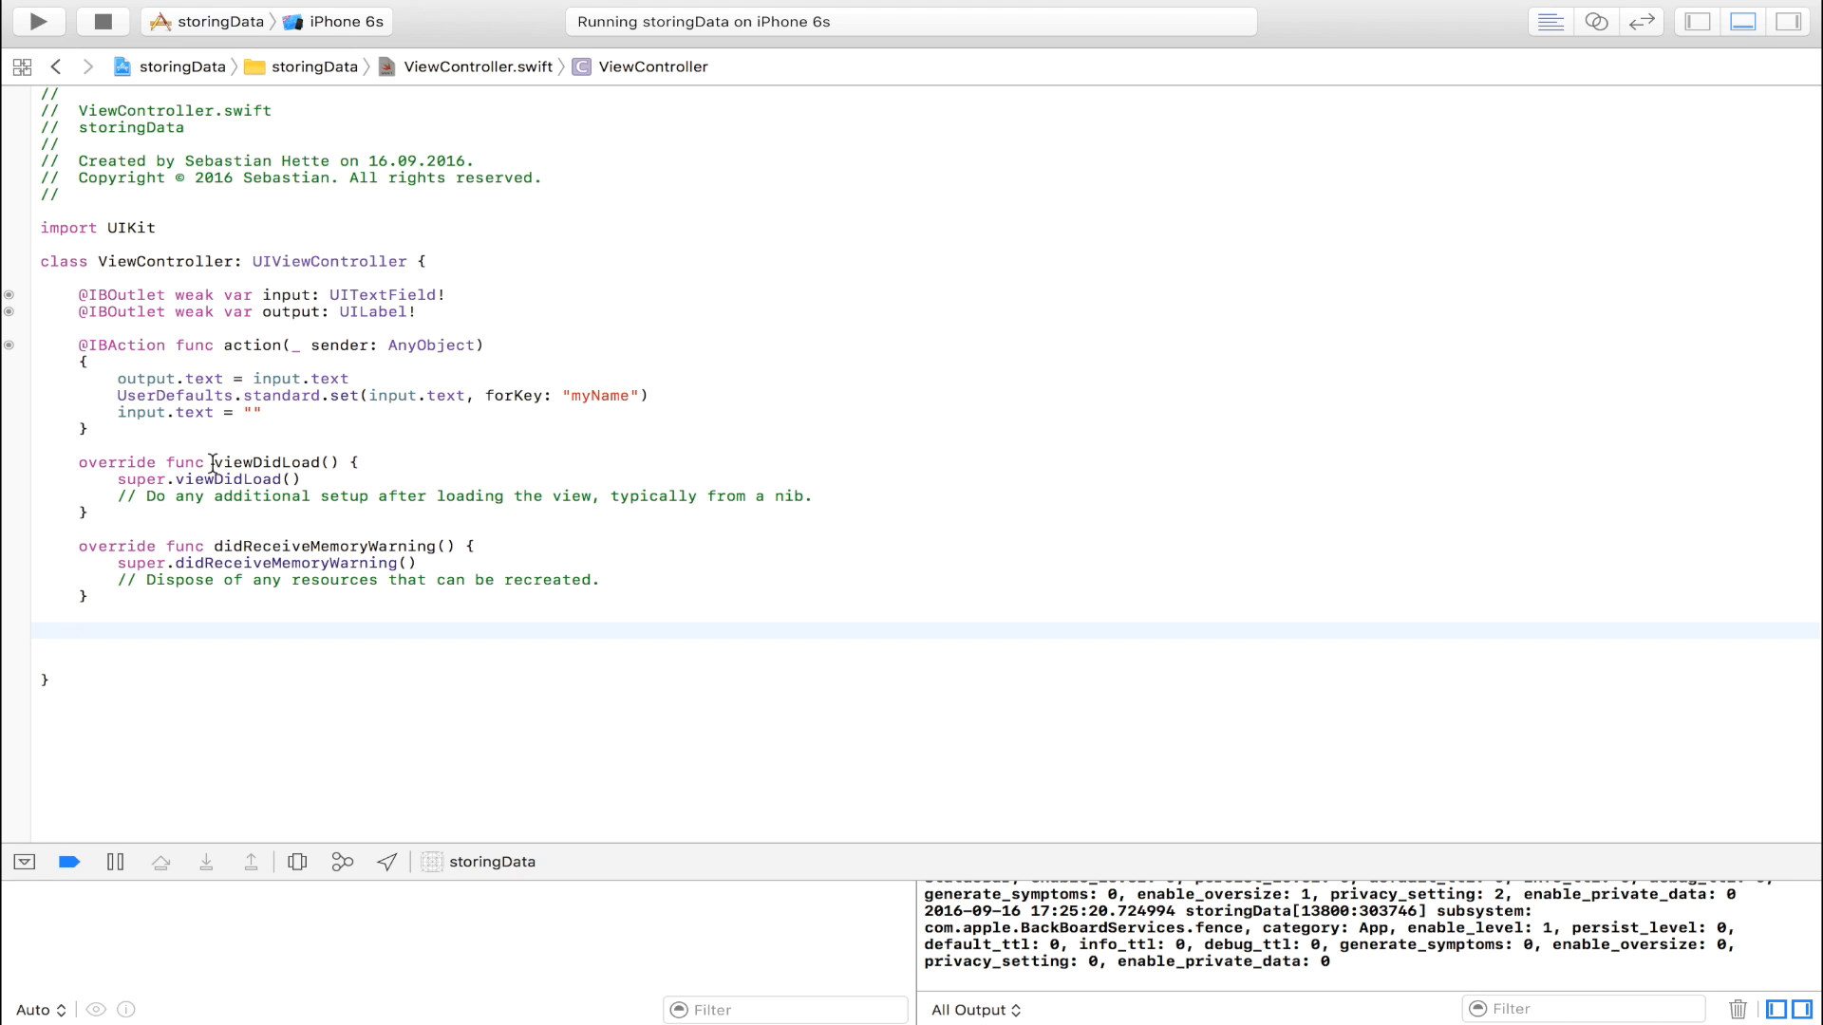
Declare an override func viewDidAppear below viewDidLoad.
double_click(267, 461)
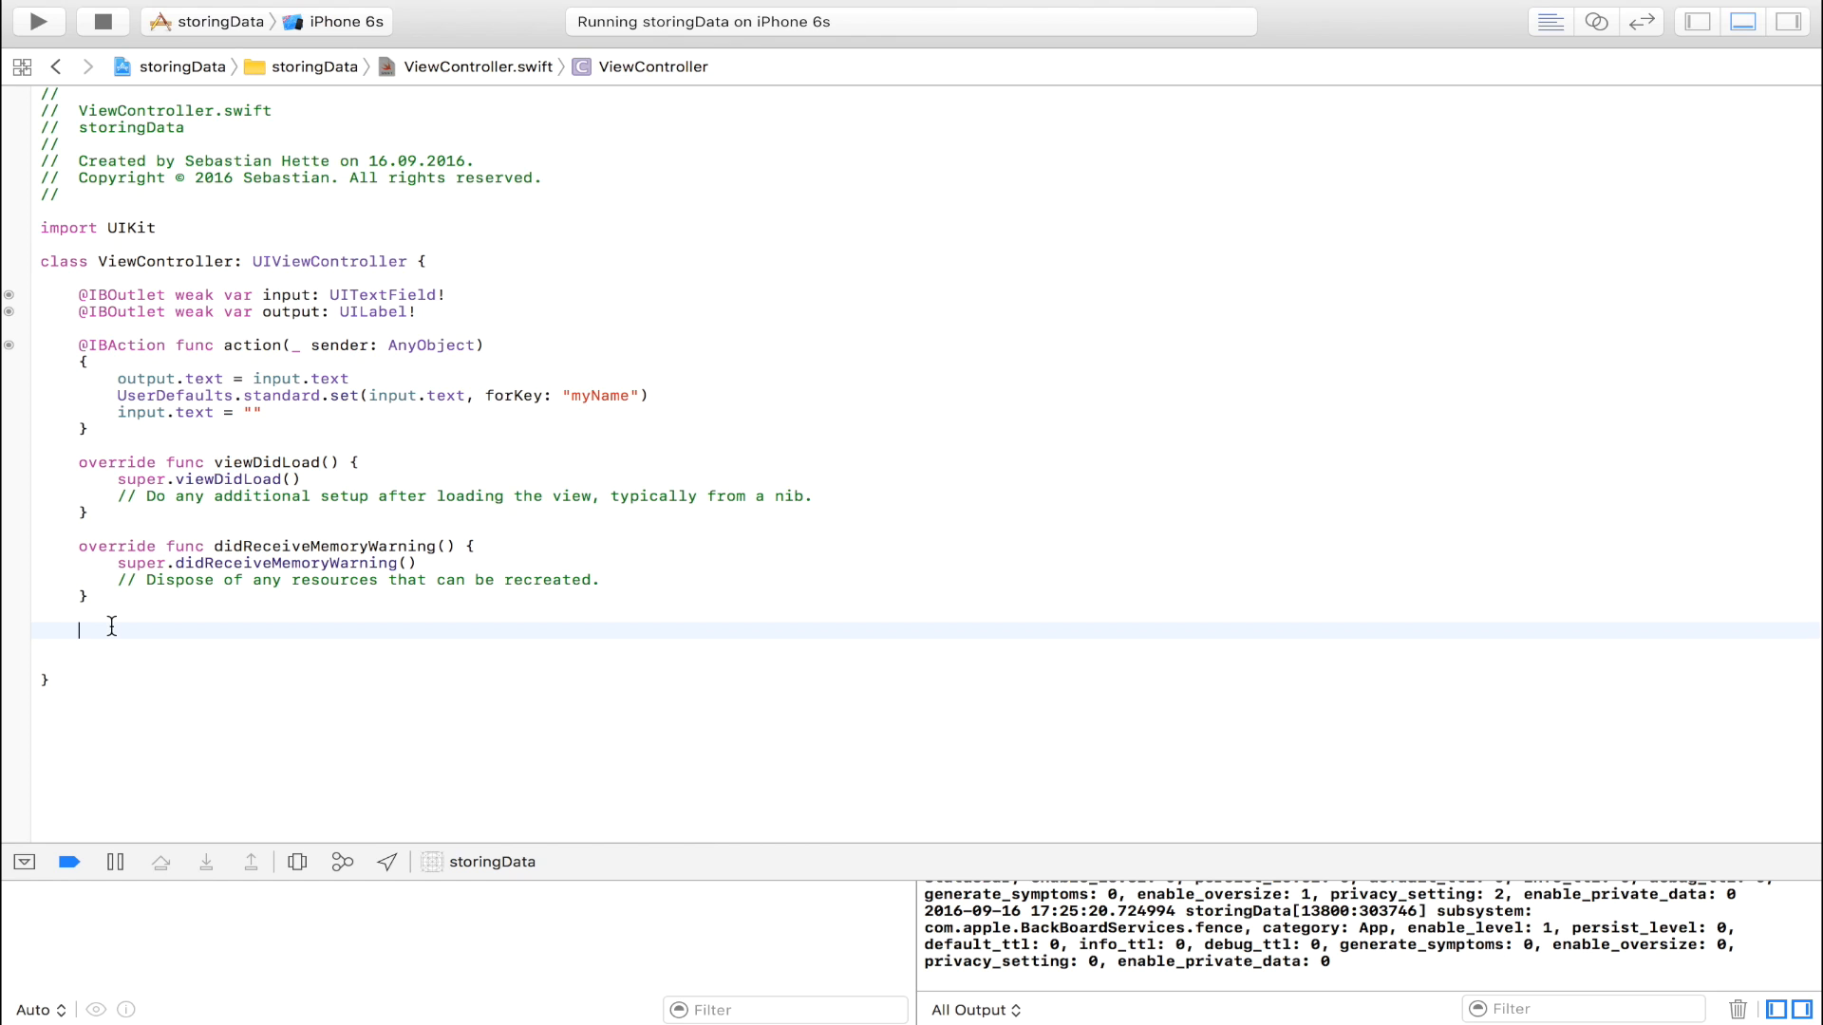
type("override")
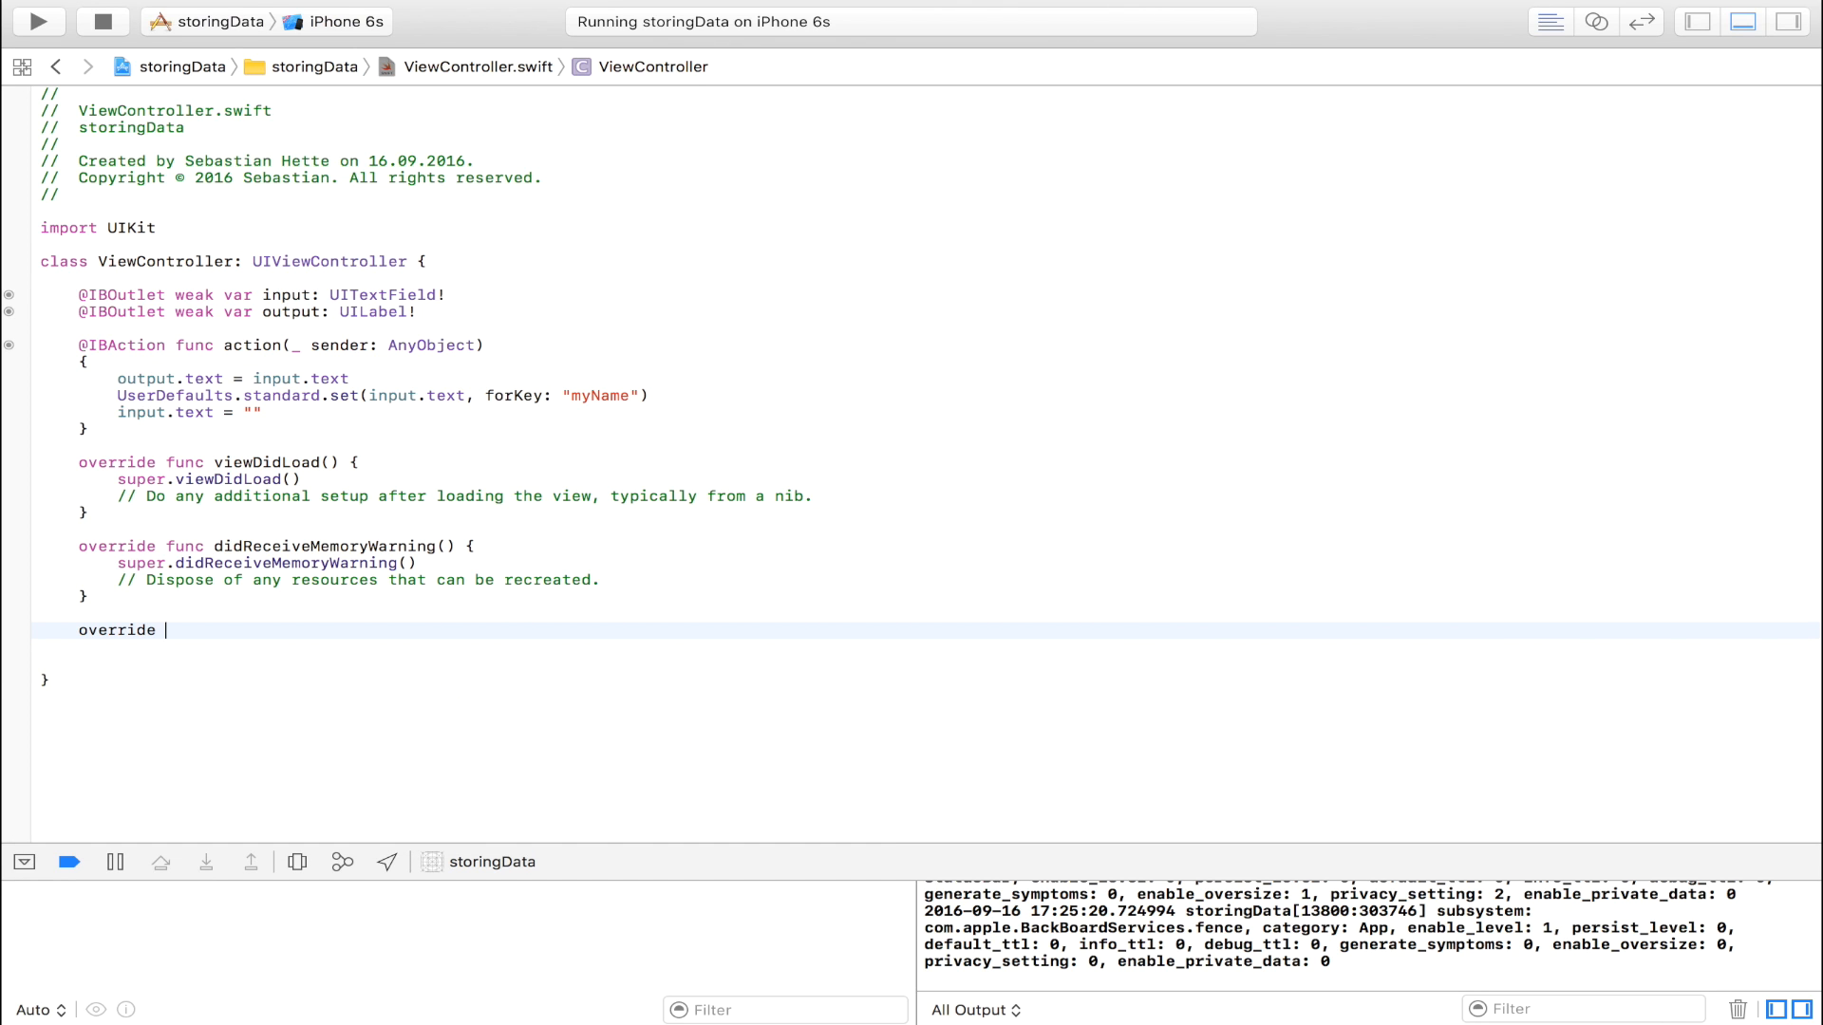
type("func viewDidAppear(_ animated: Bool) {")
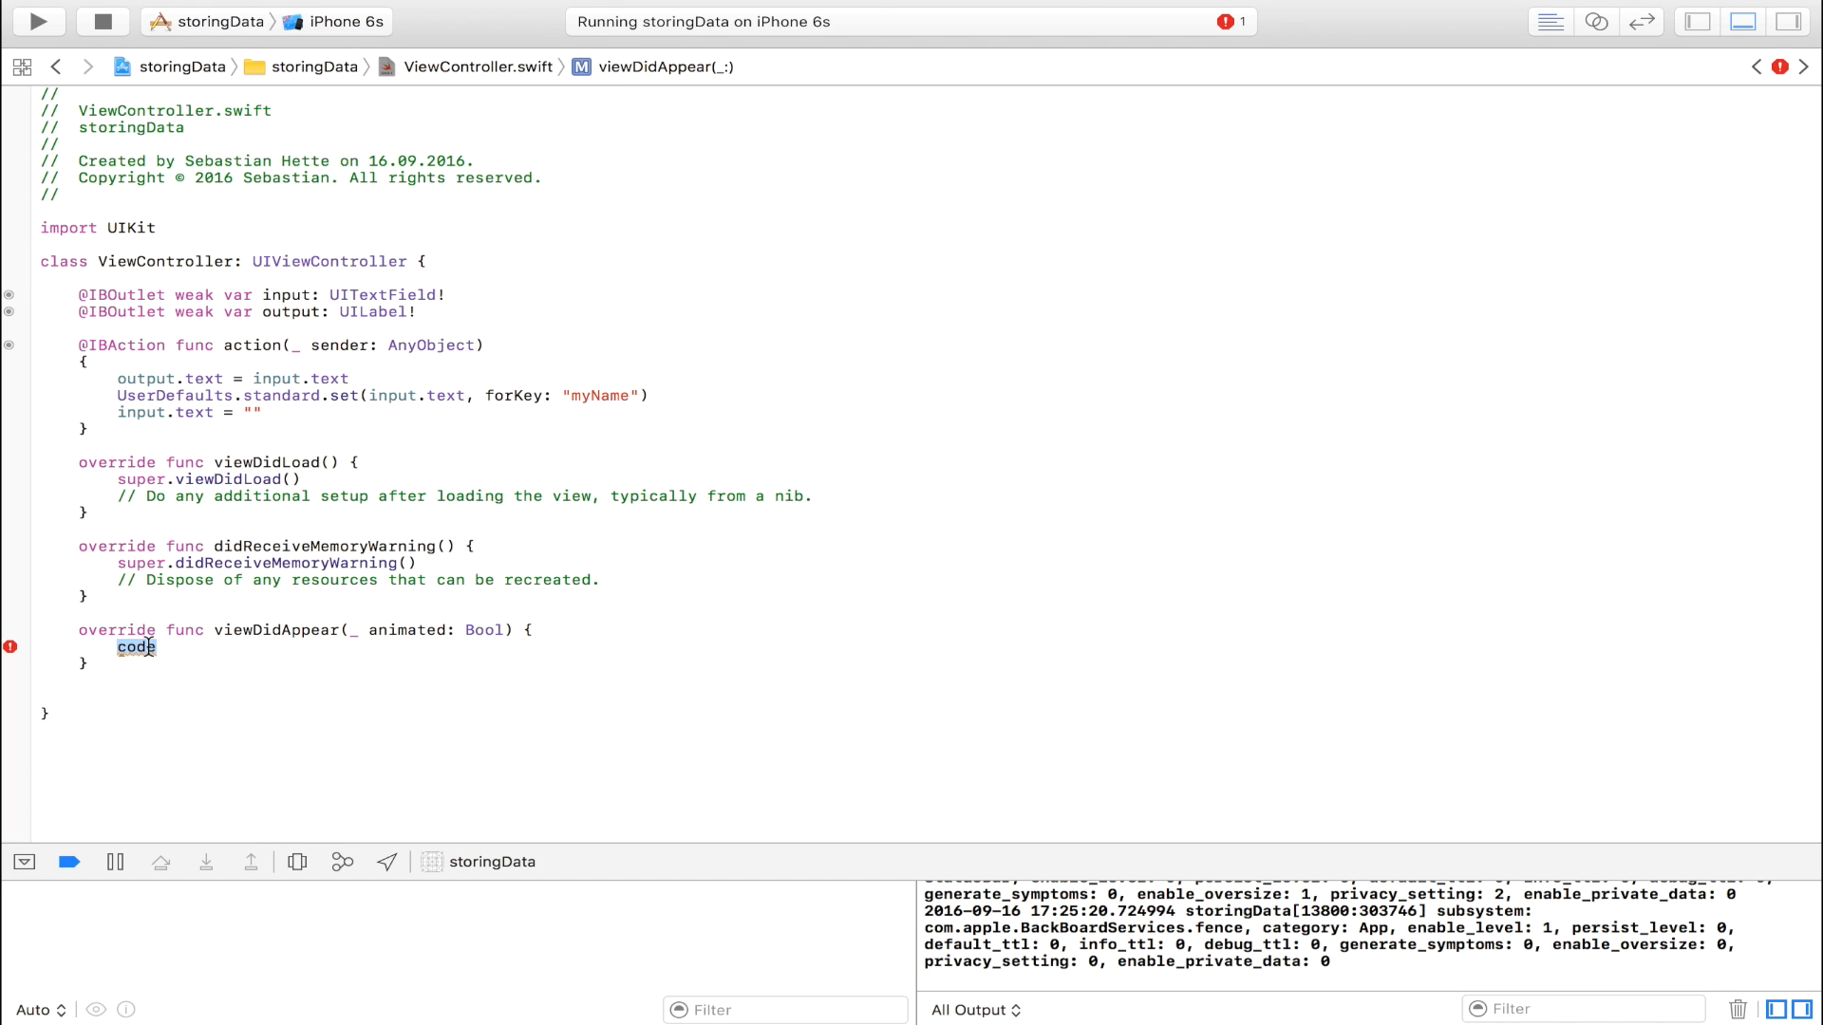
type("output.")
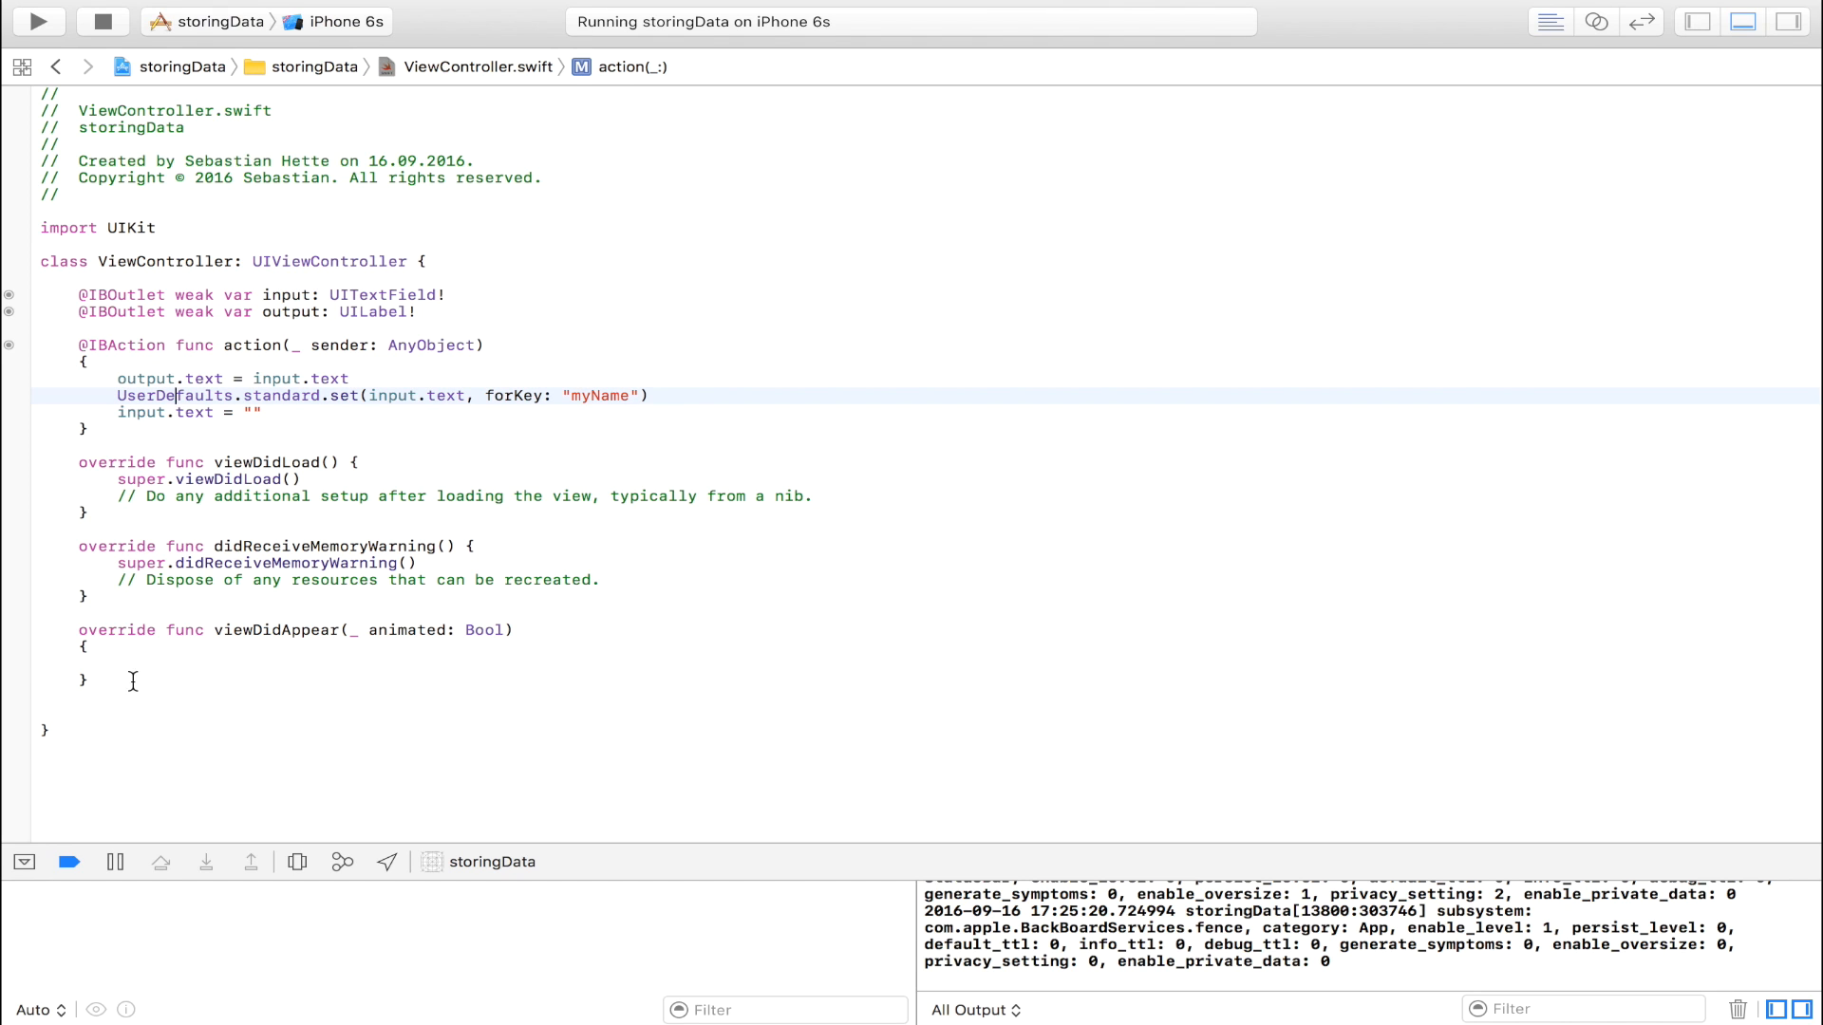
Add if let x = UserDefaults.standard.object(forKey: "myName") as? String.
type("if let")
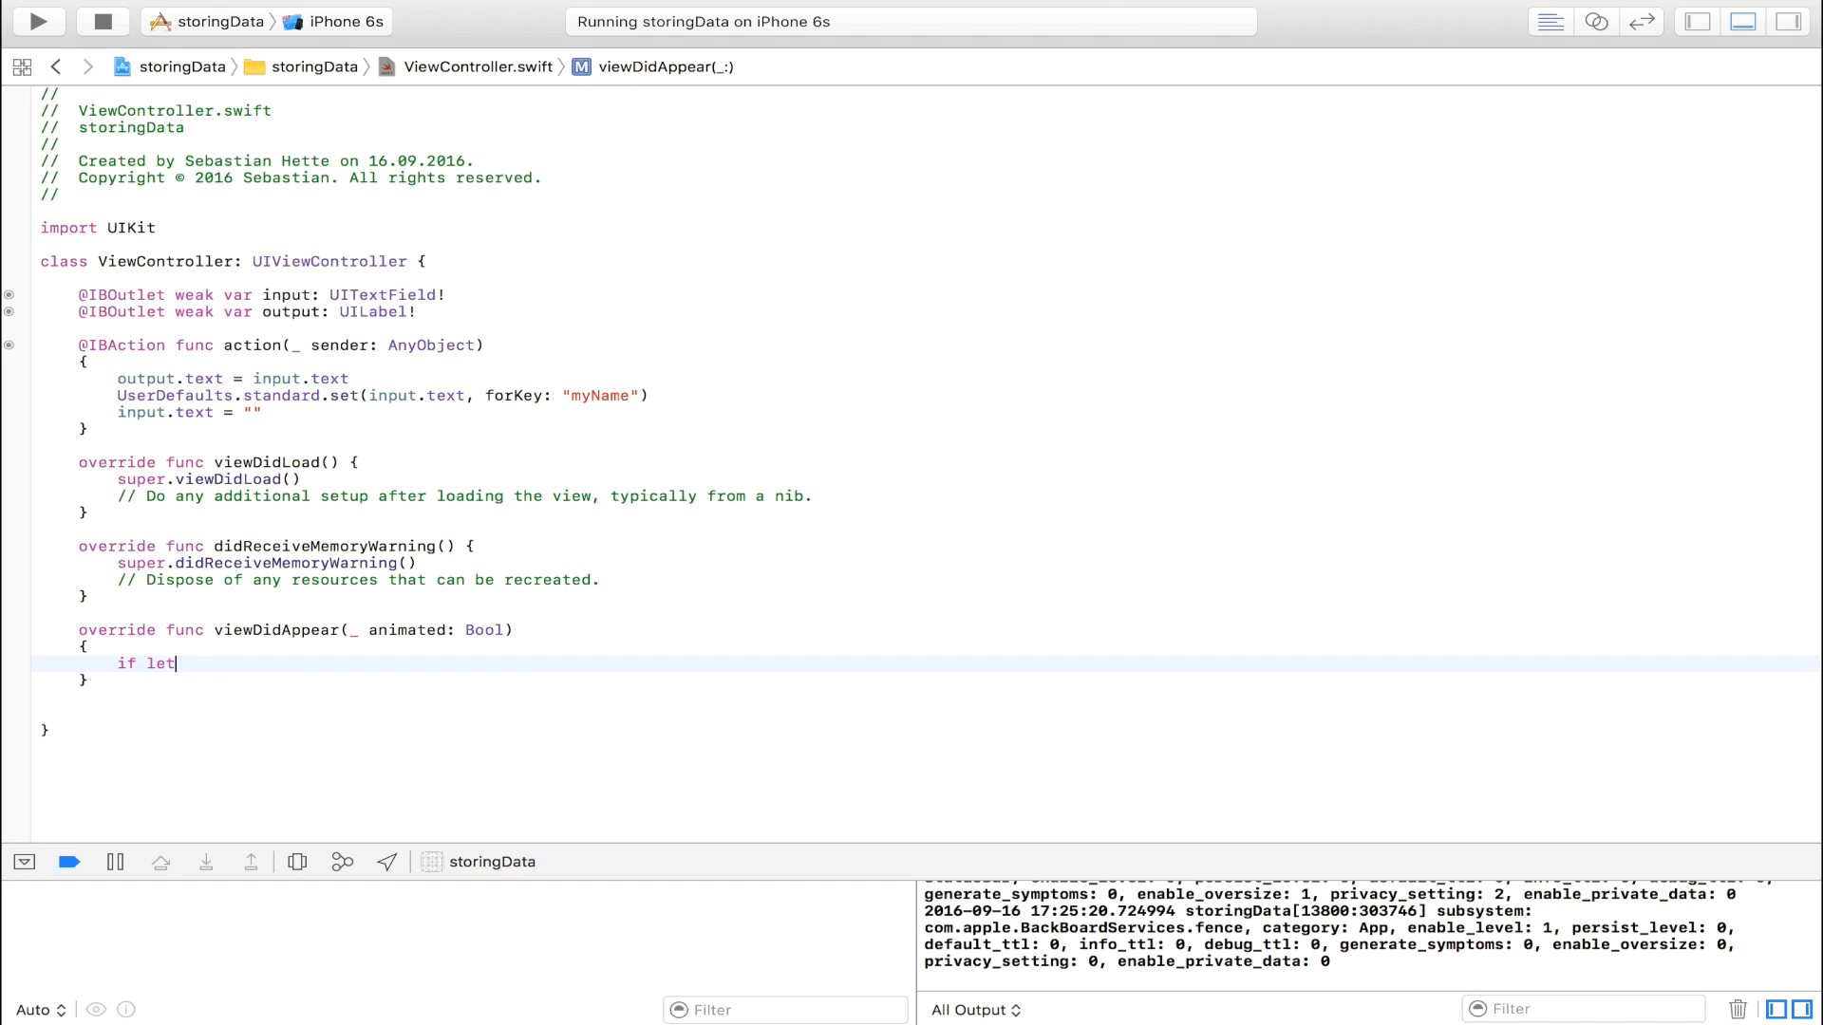
type("x")
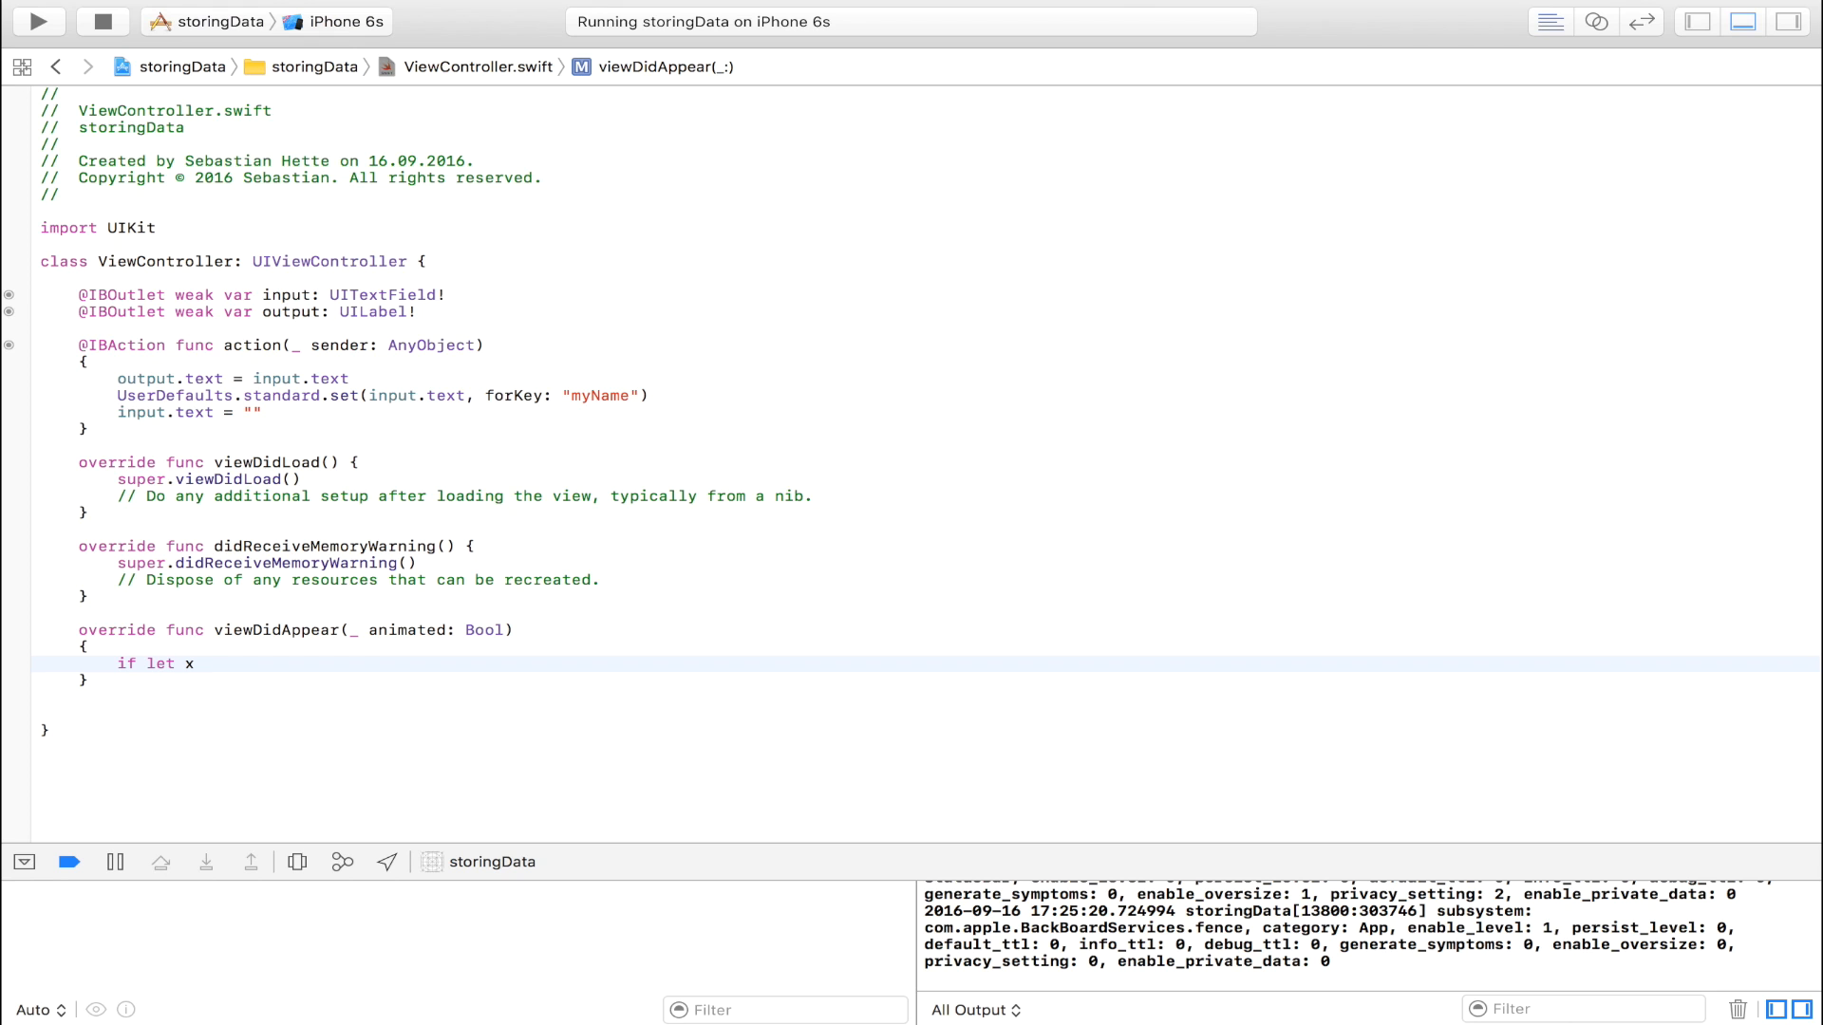
type("=")
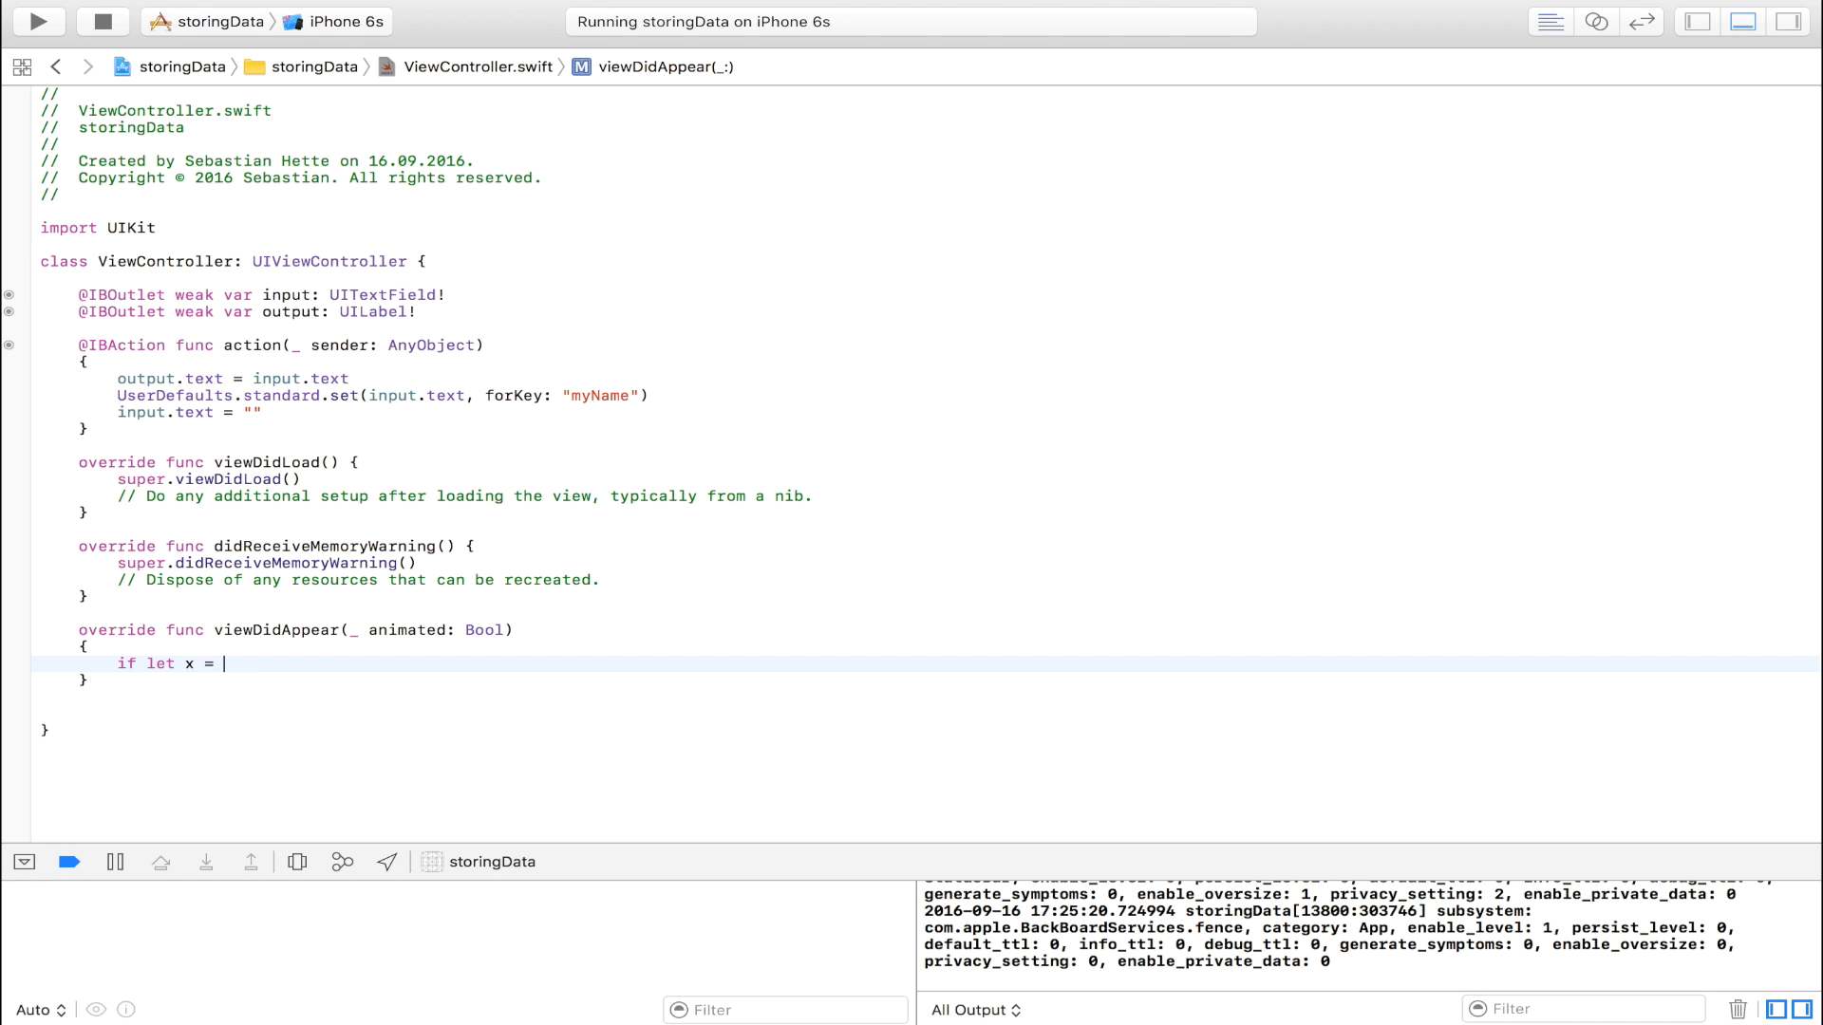
type("UserDefaults.standard.")
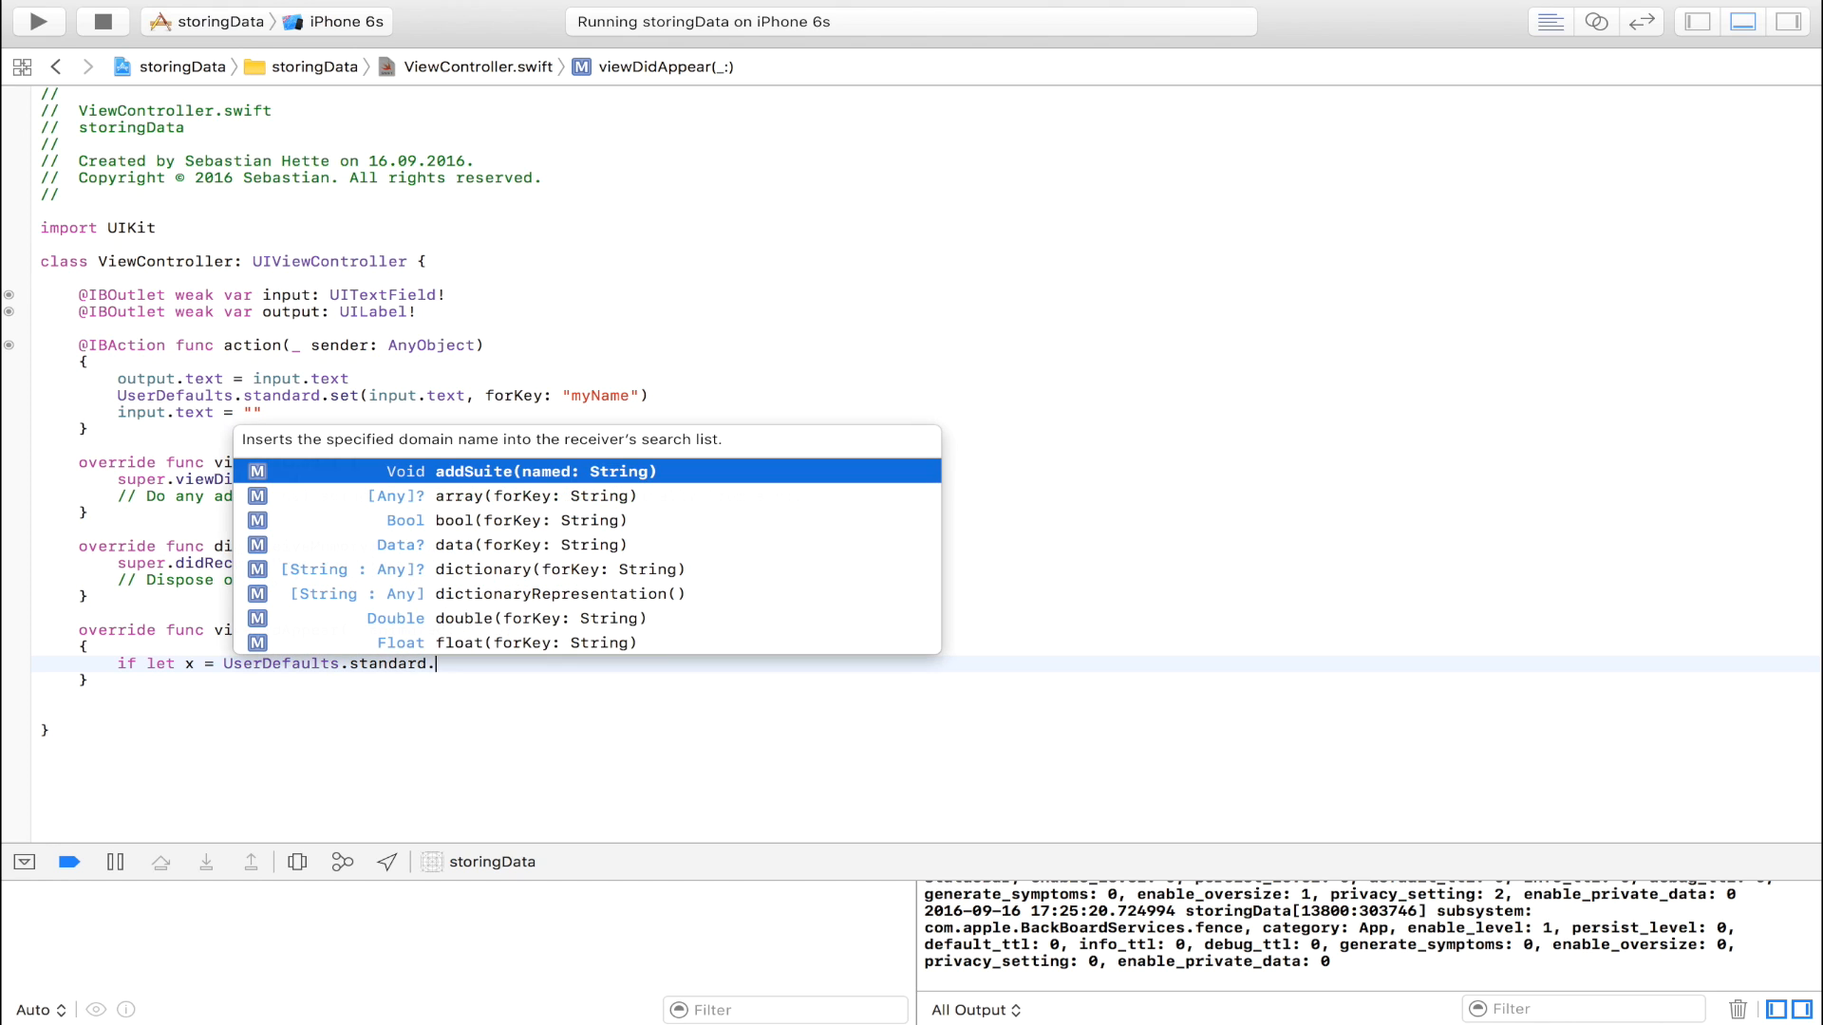
type("o")
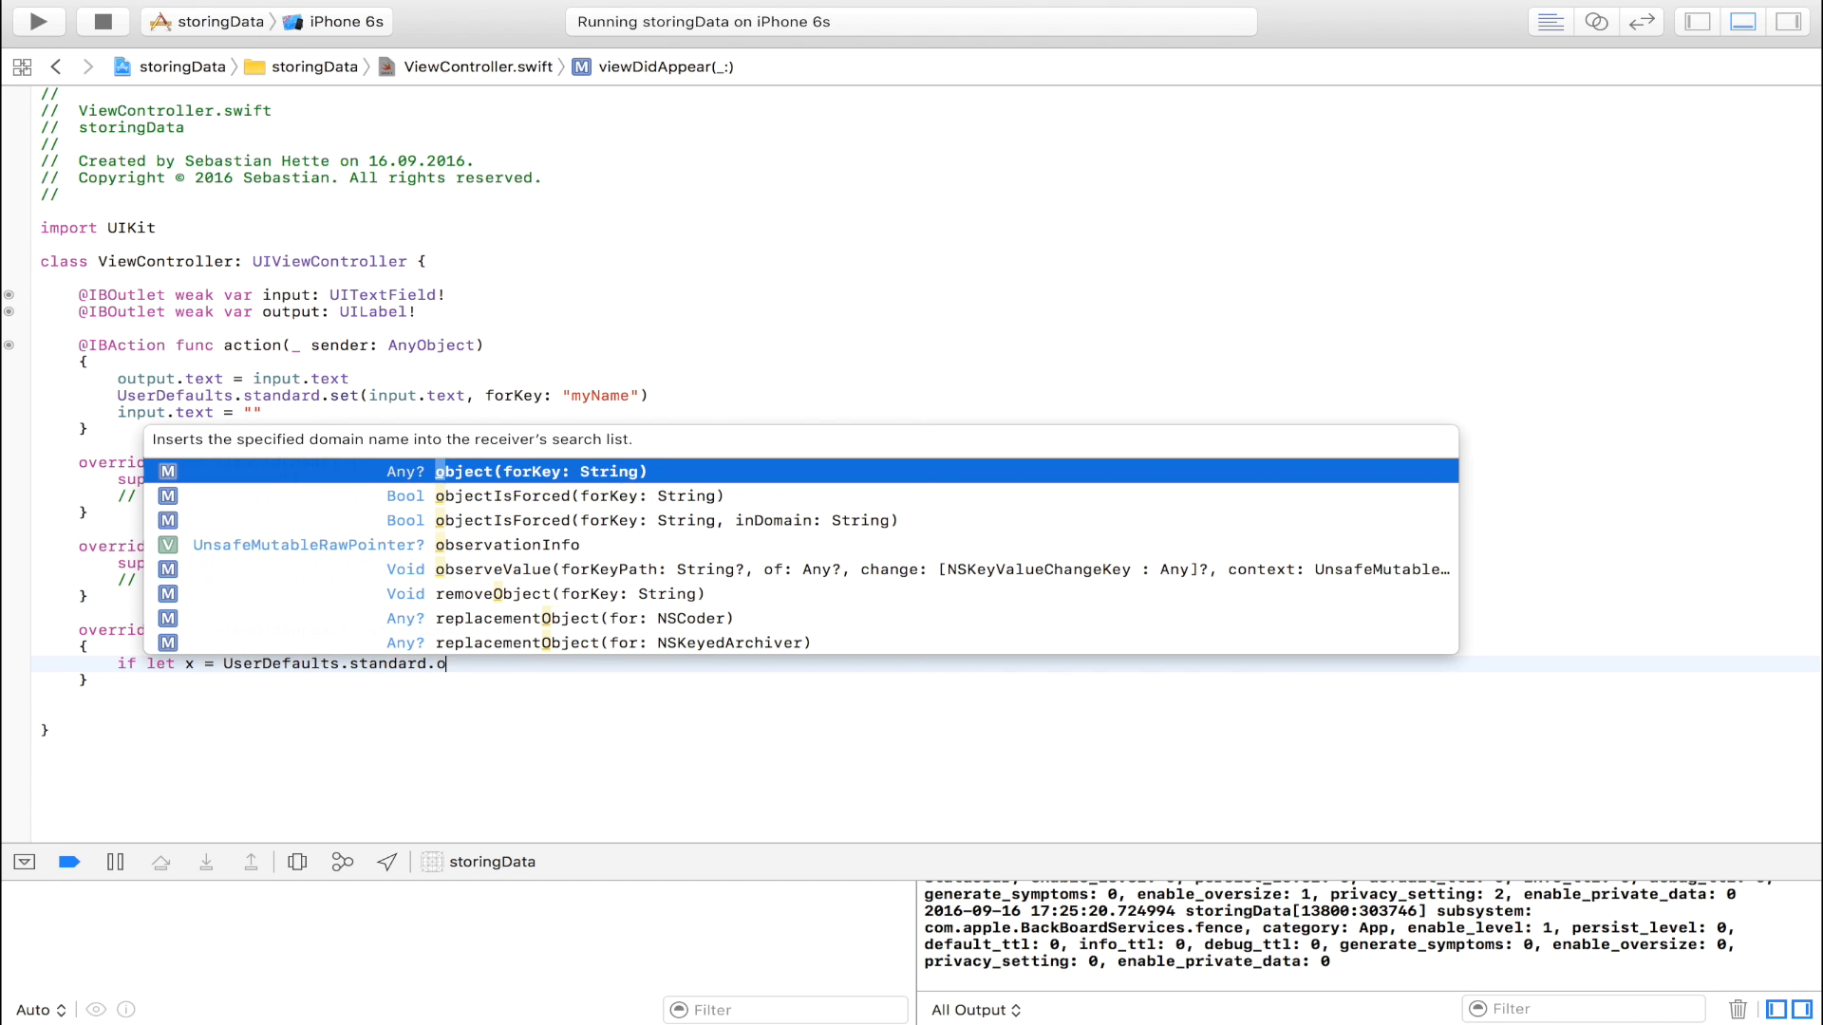
left_click(541, 471)
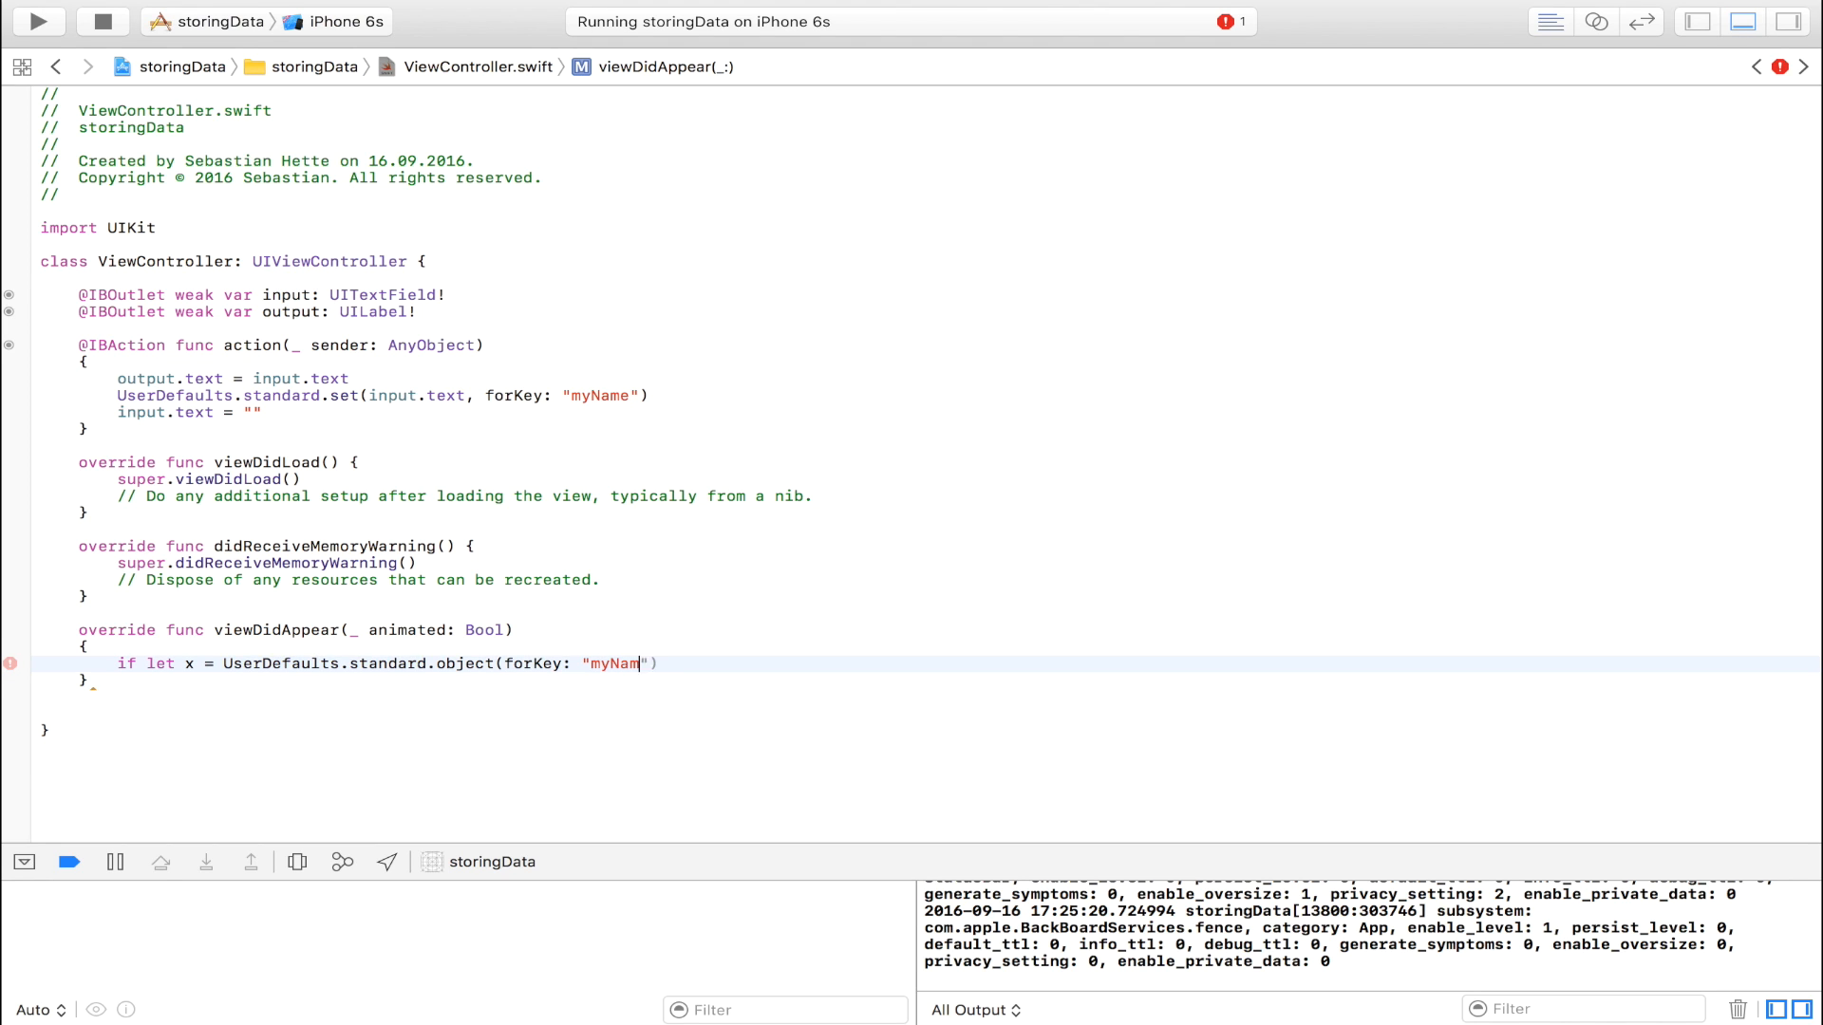
type("e")
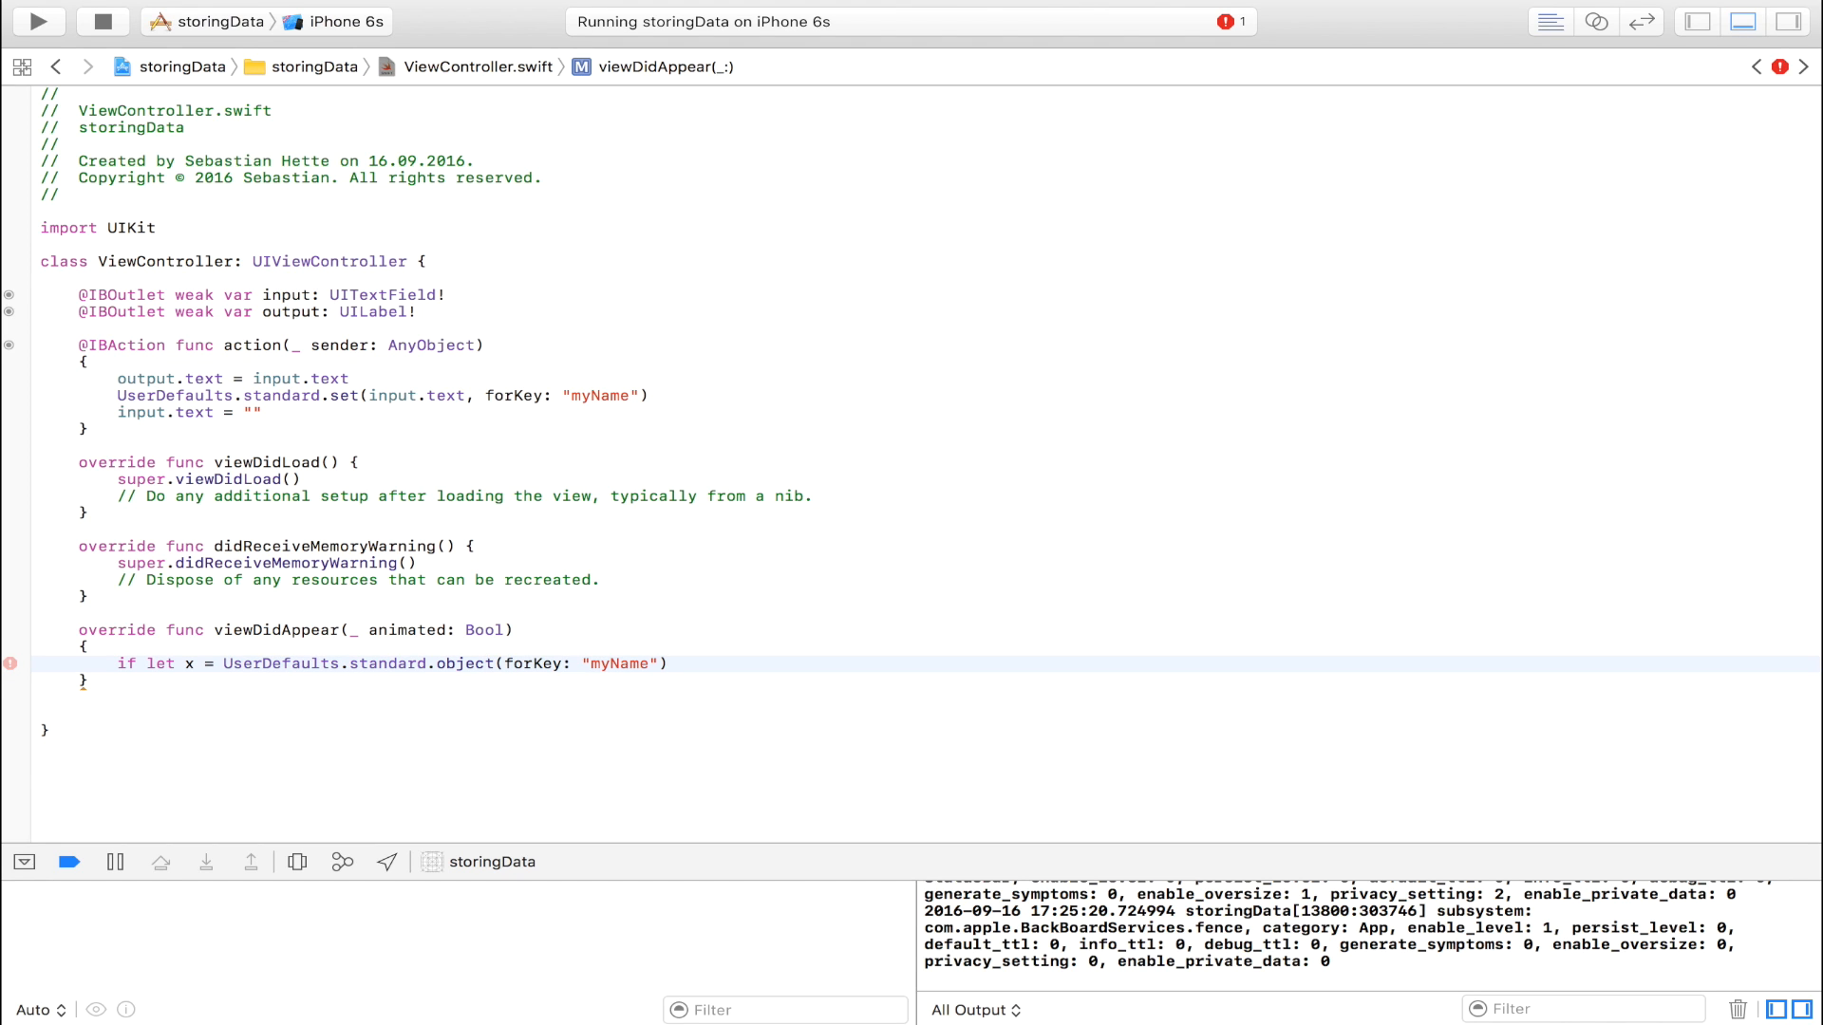
type("as?")
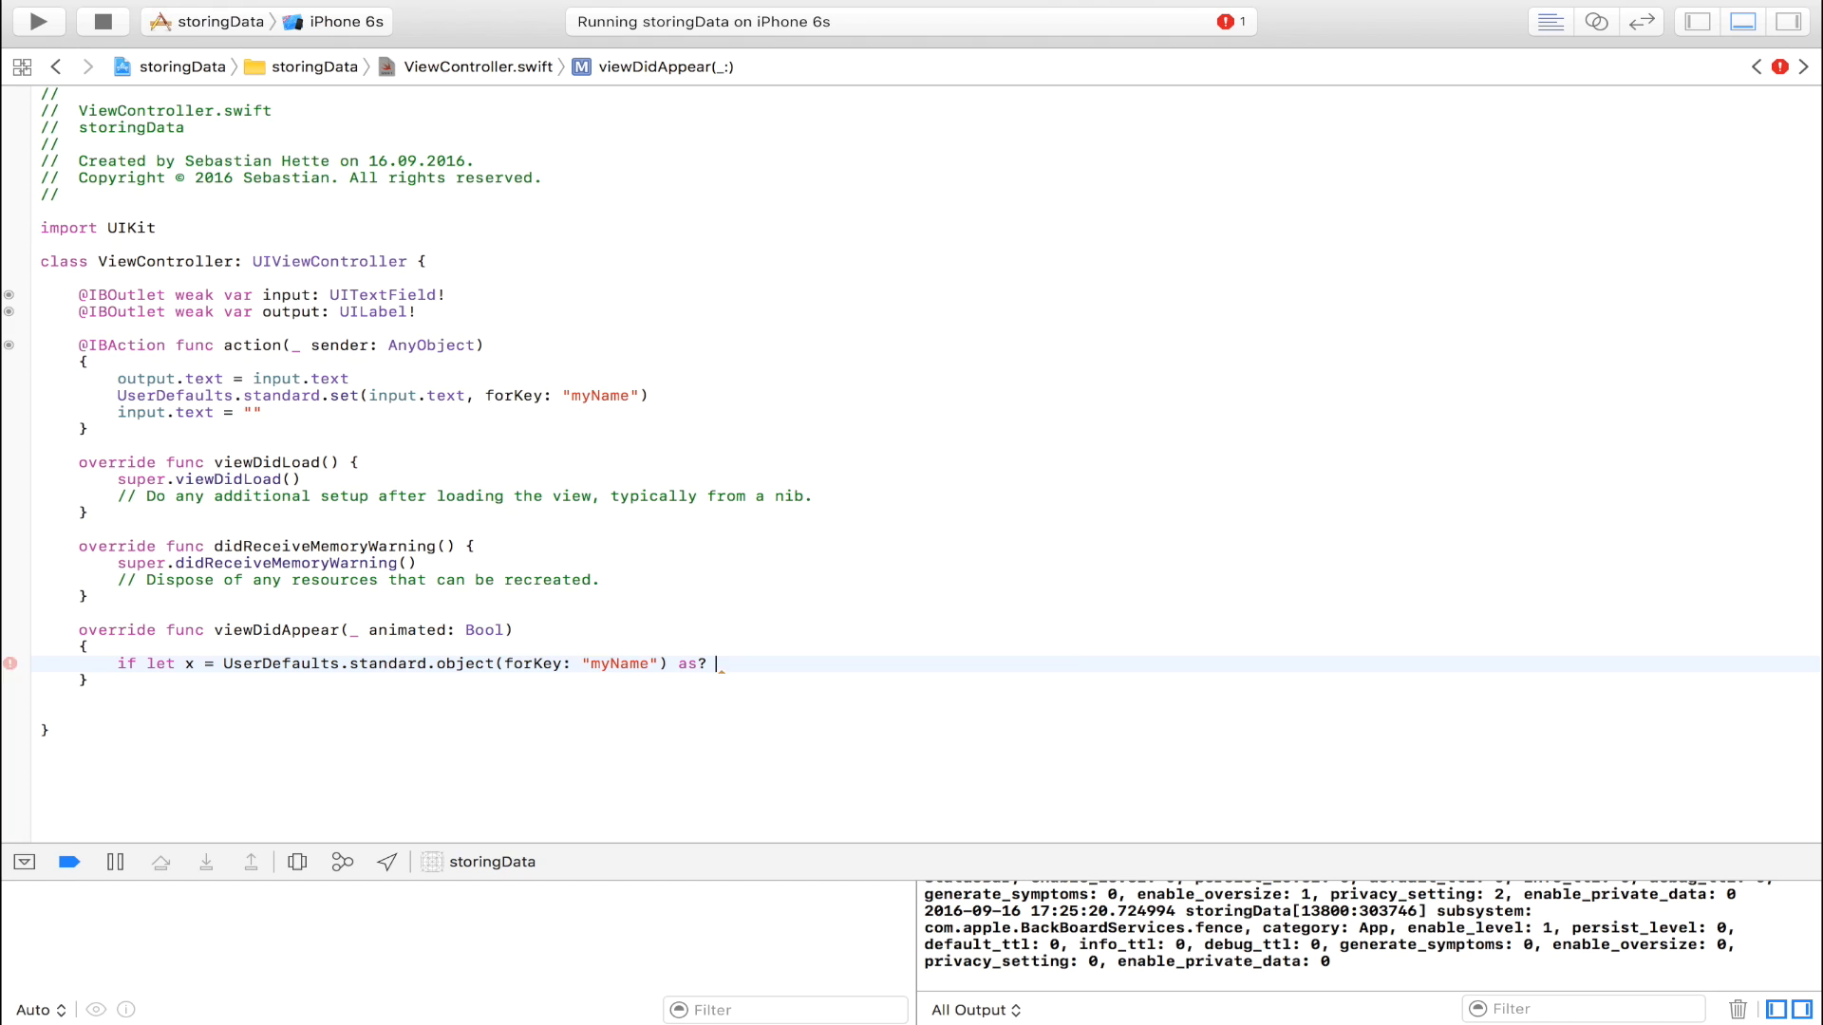
type("String")
type("{")
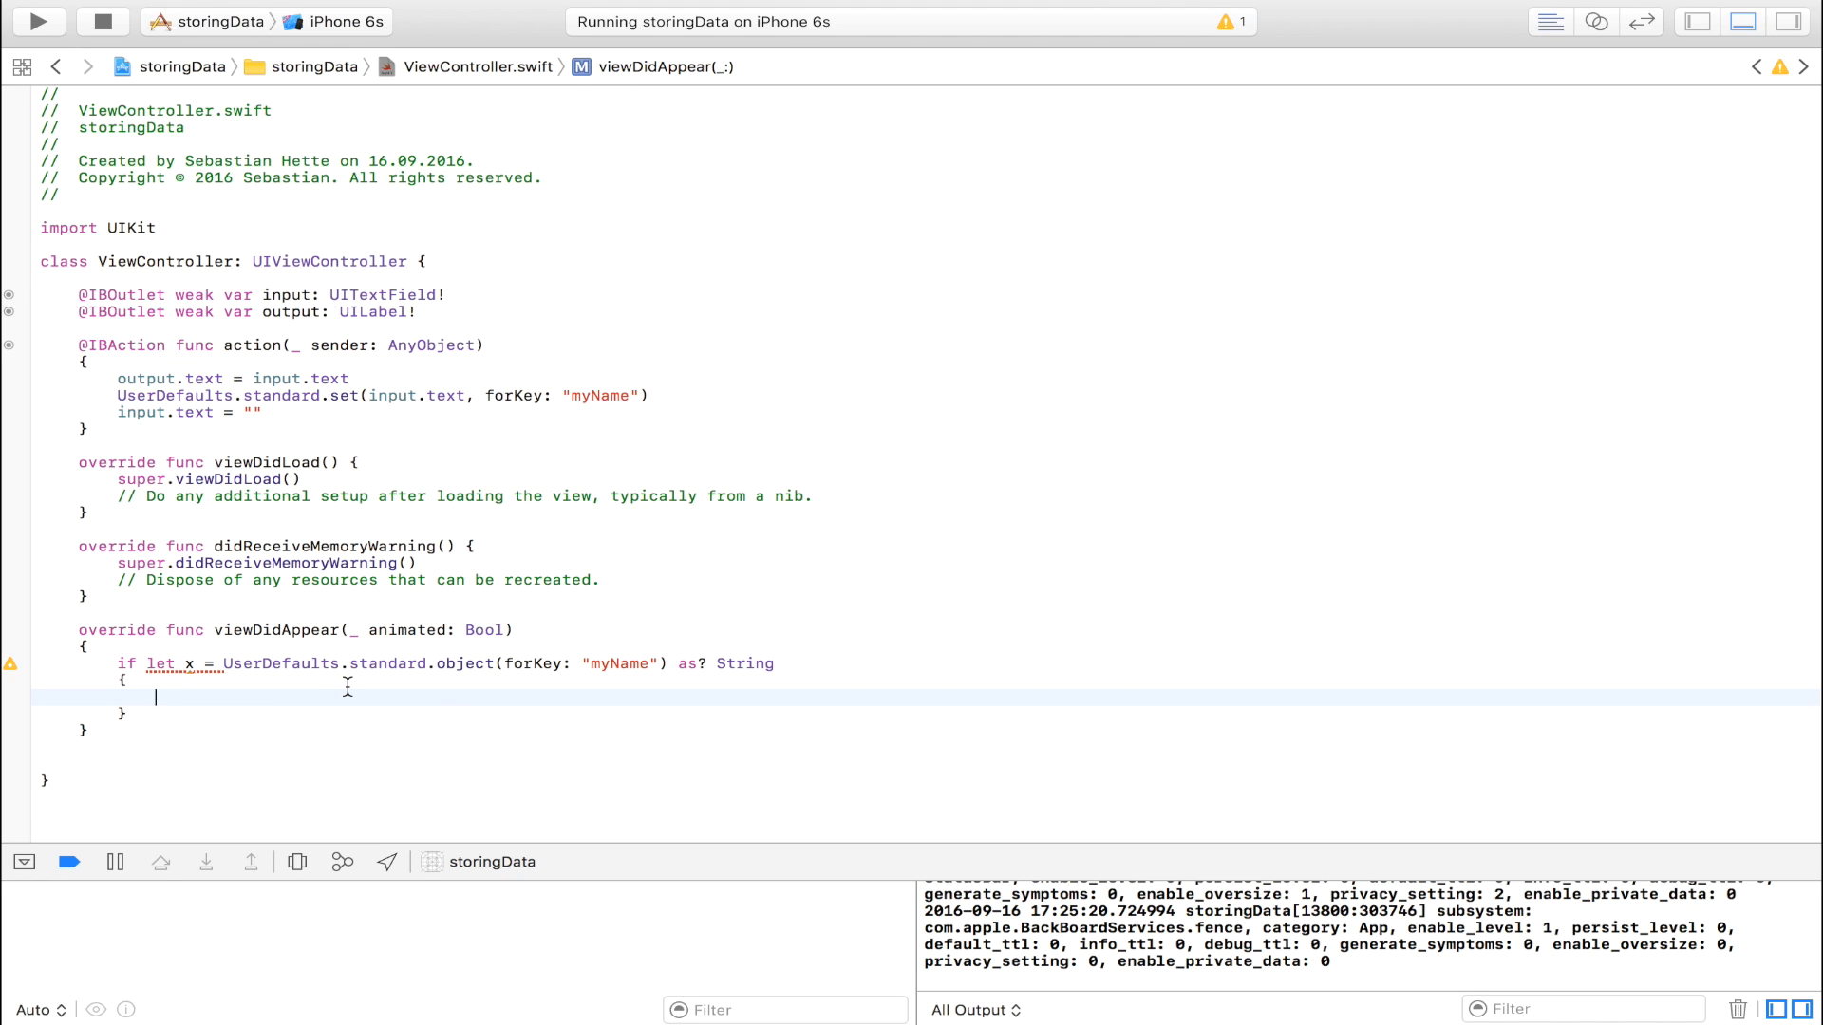
Set output.text = x inside the if-let block.
type("output")
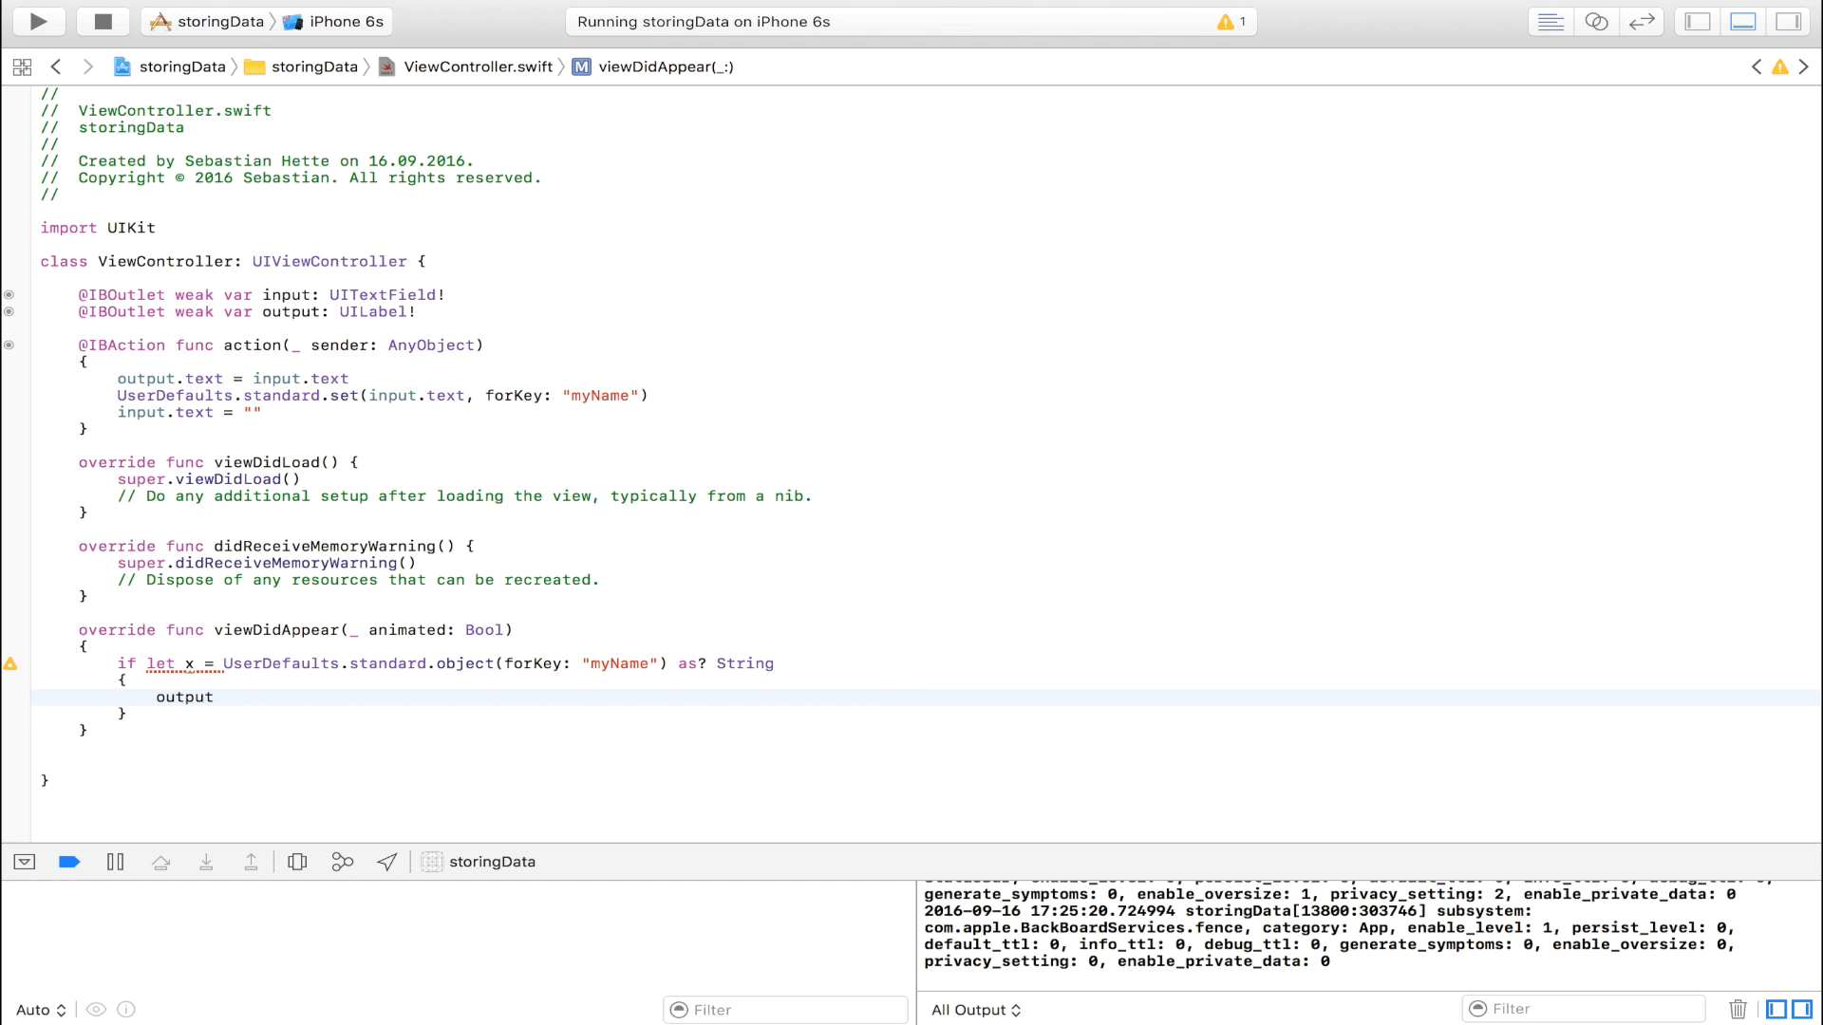
type(".text =")
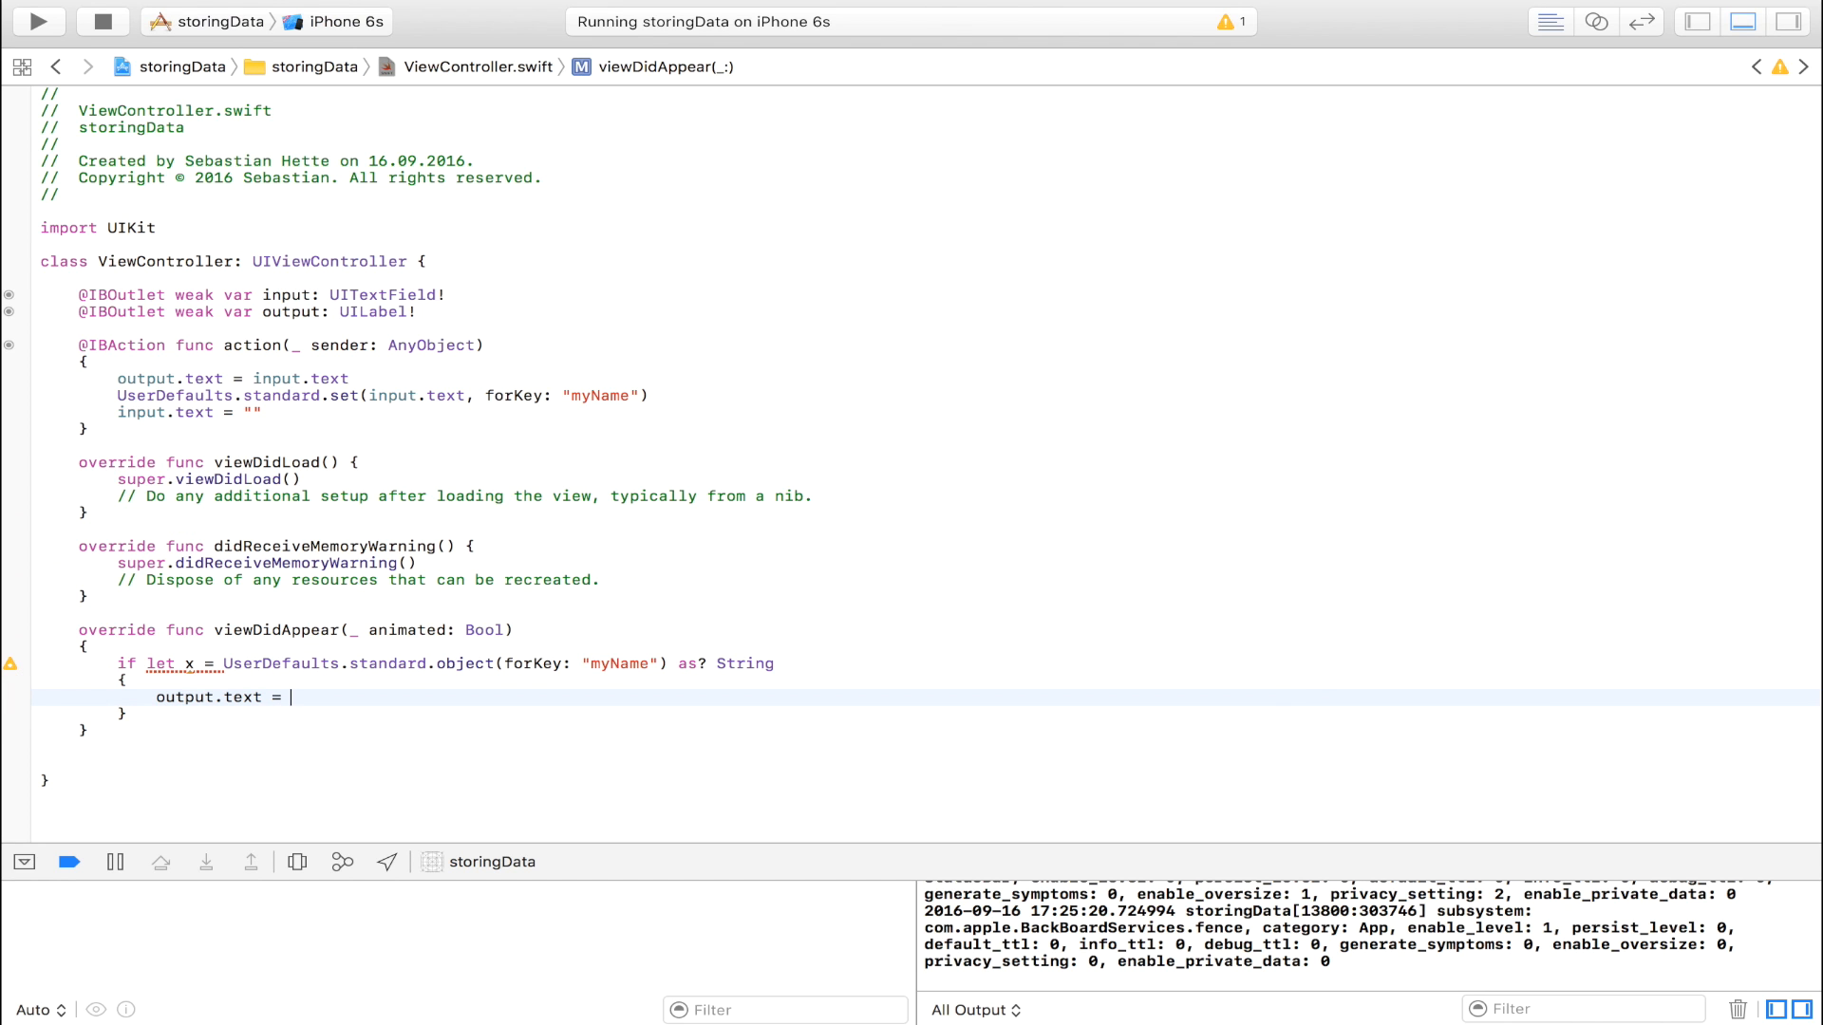
type("x")
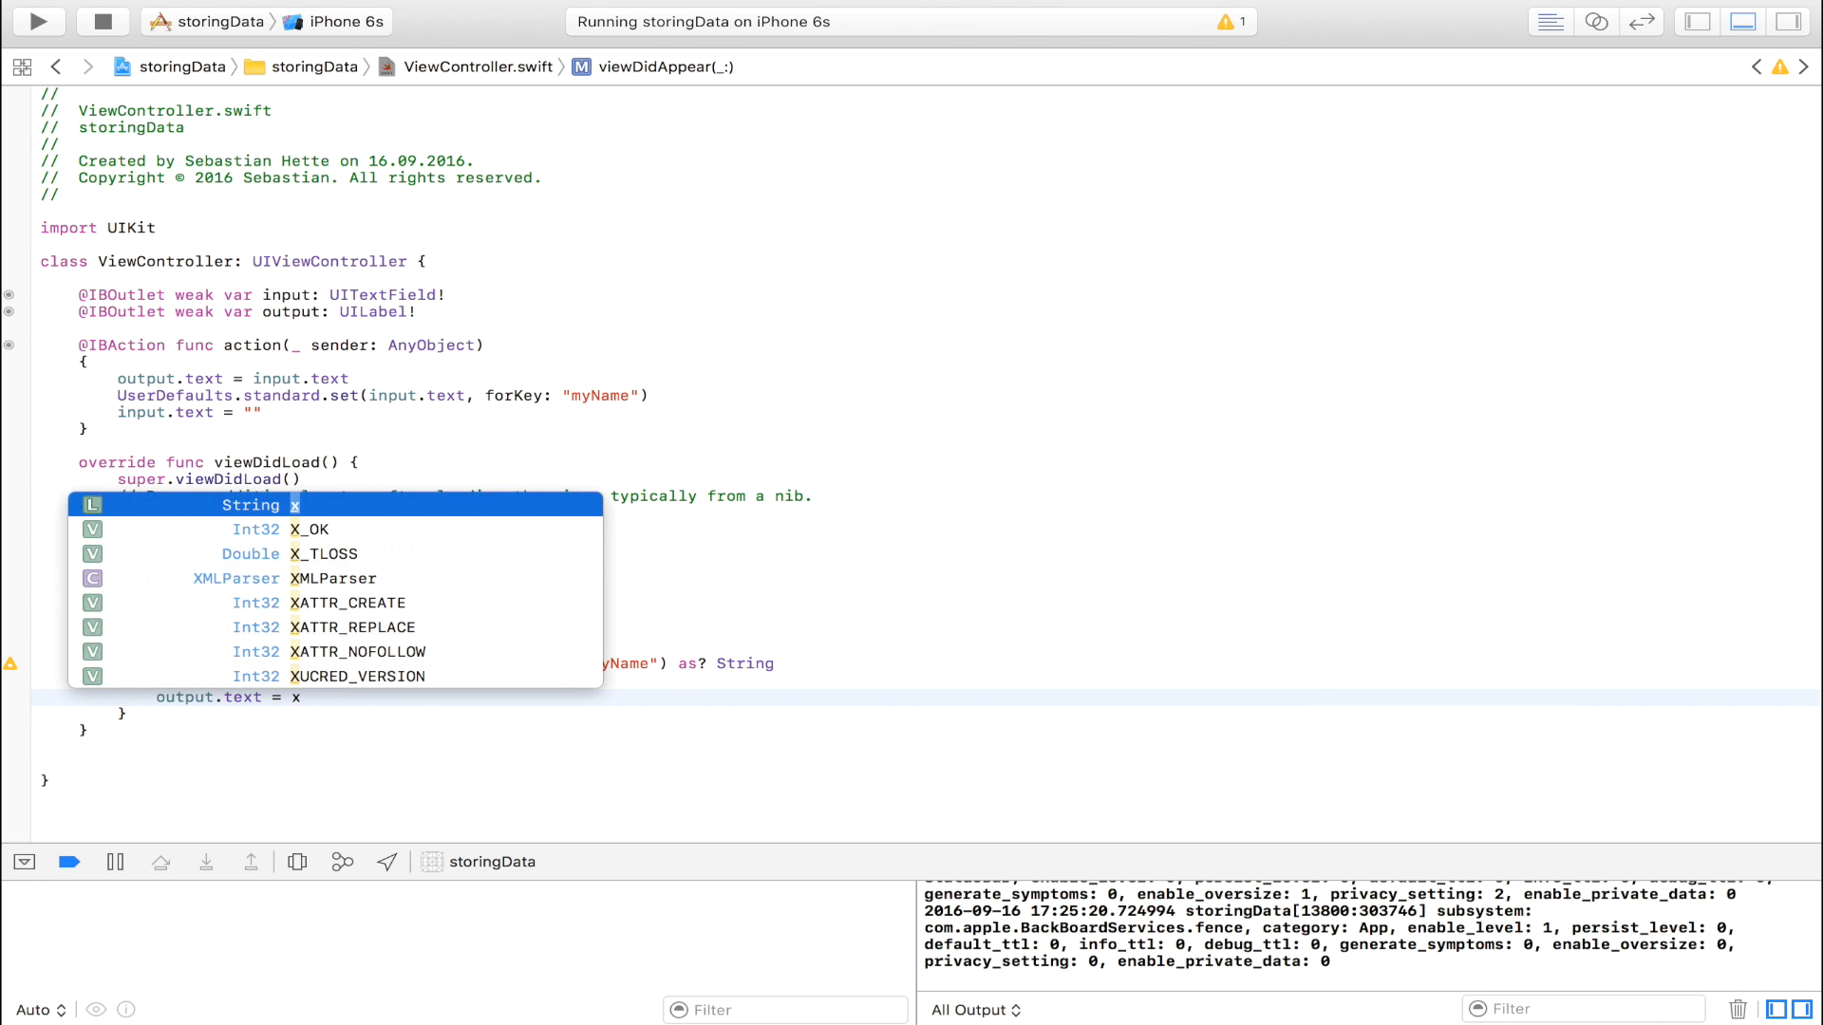
key("escape")
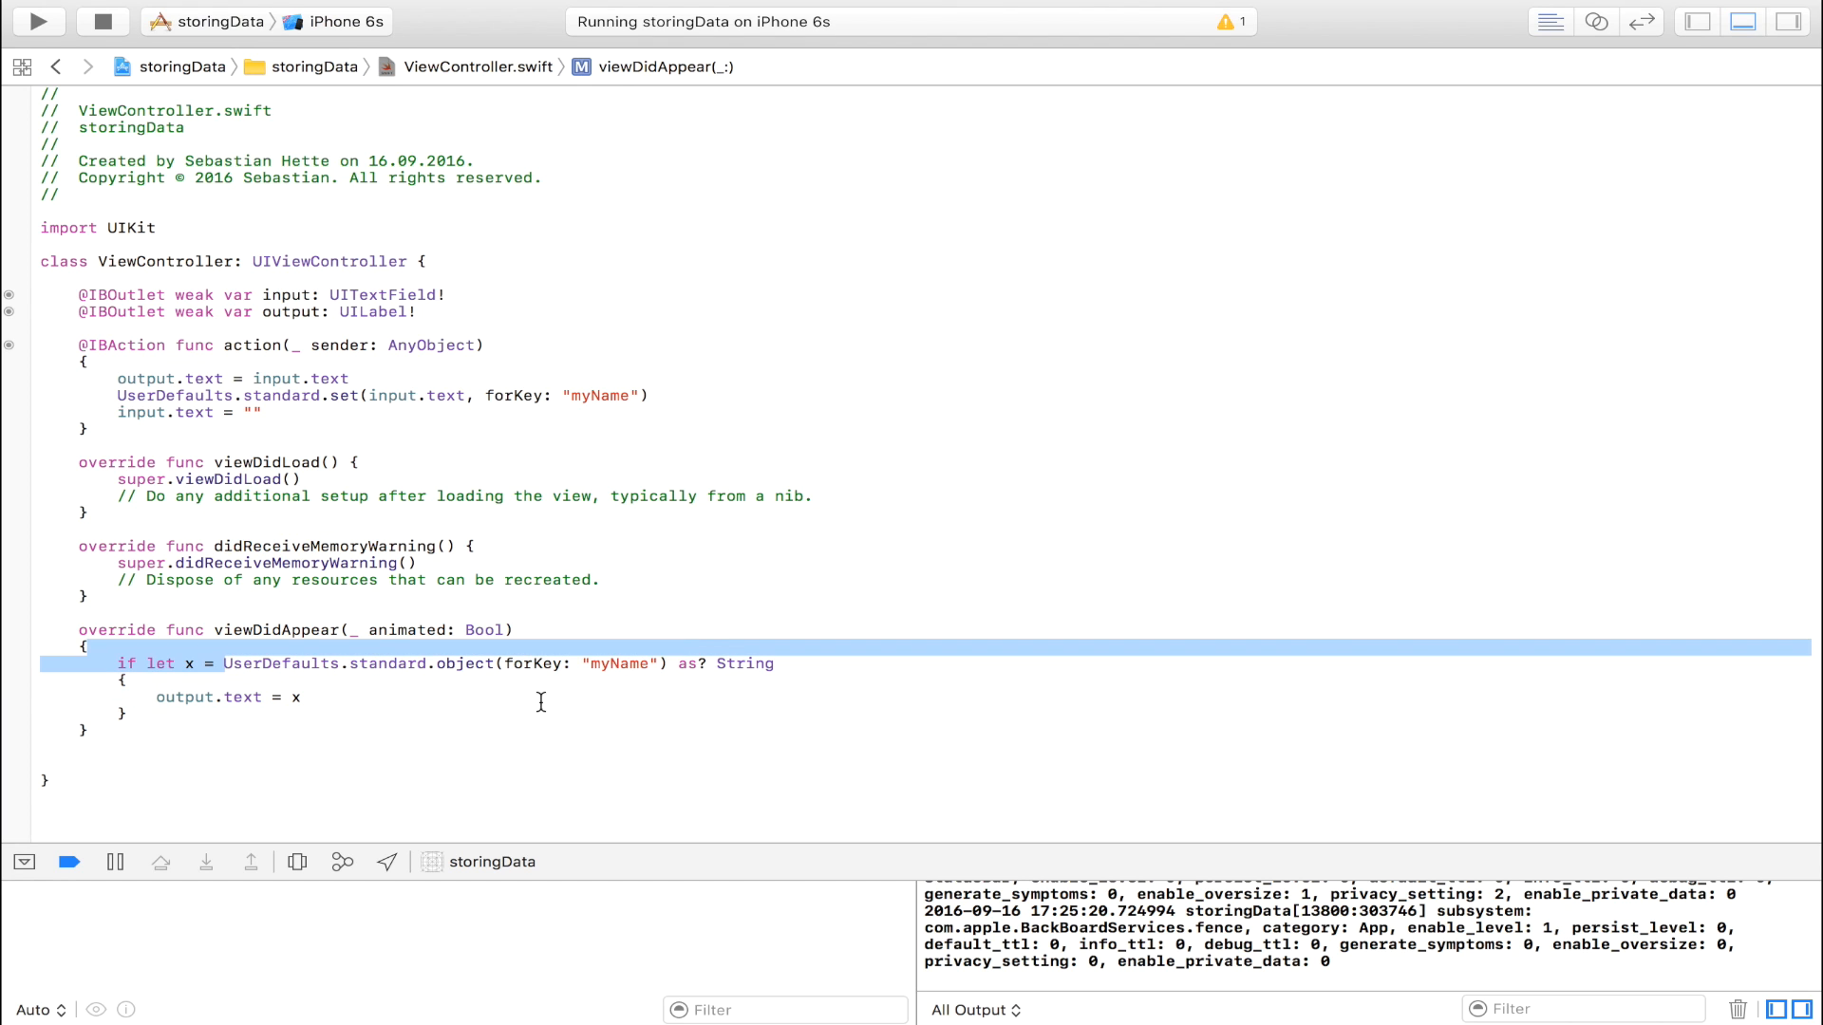
Enter Johnny B. in the running app's text field and tap Button so the label shows it.
left_click(37, 21)
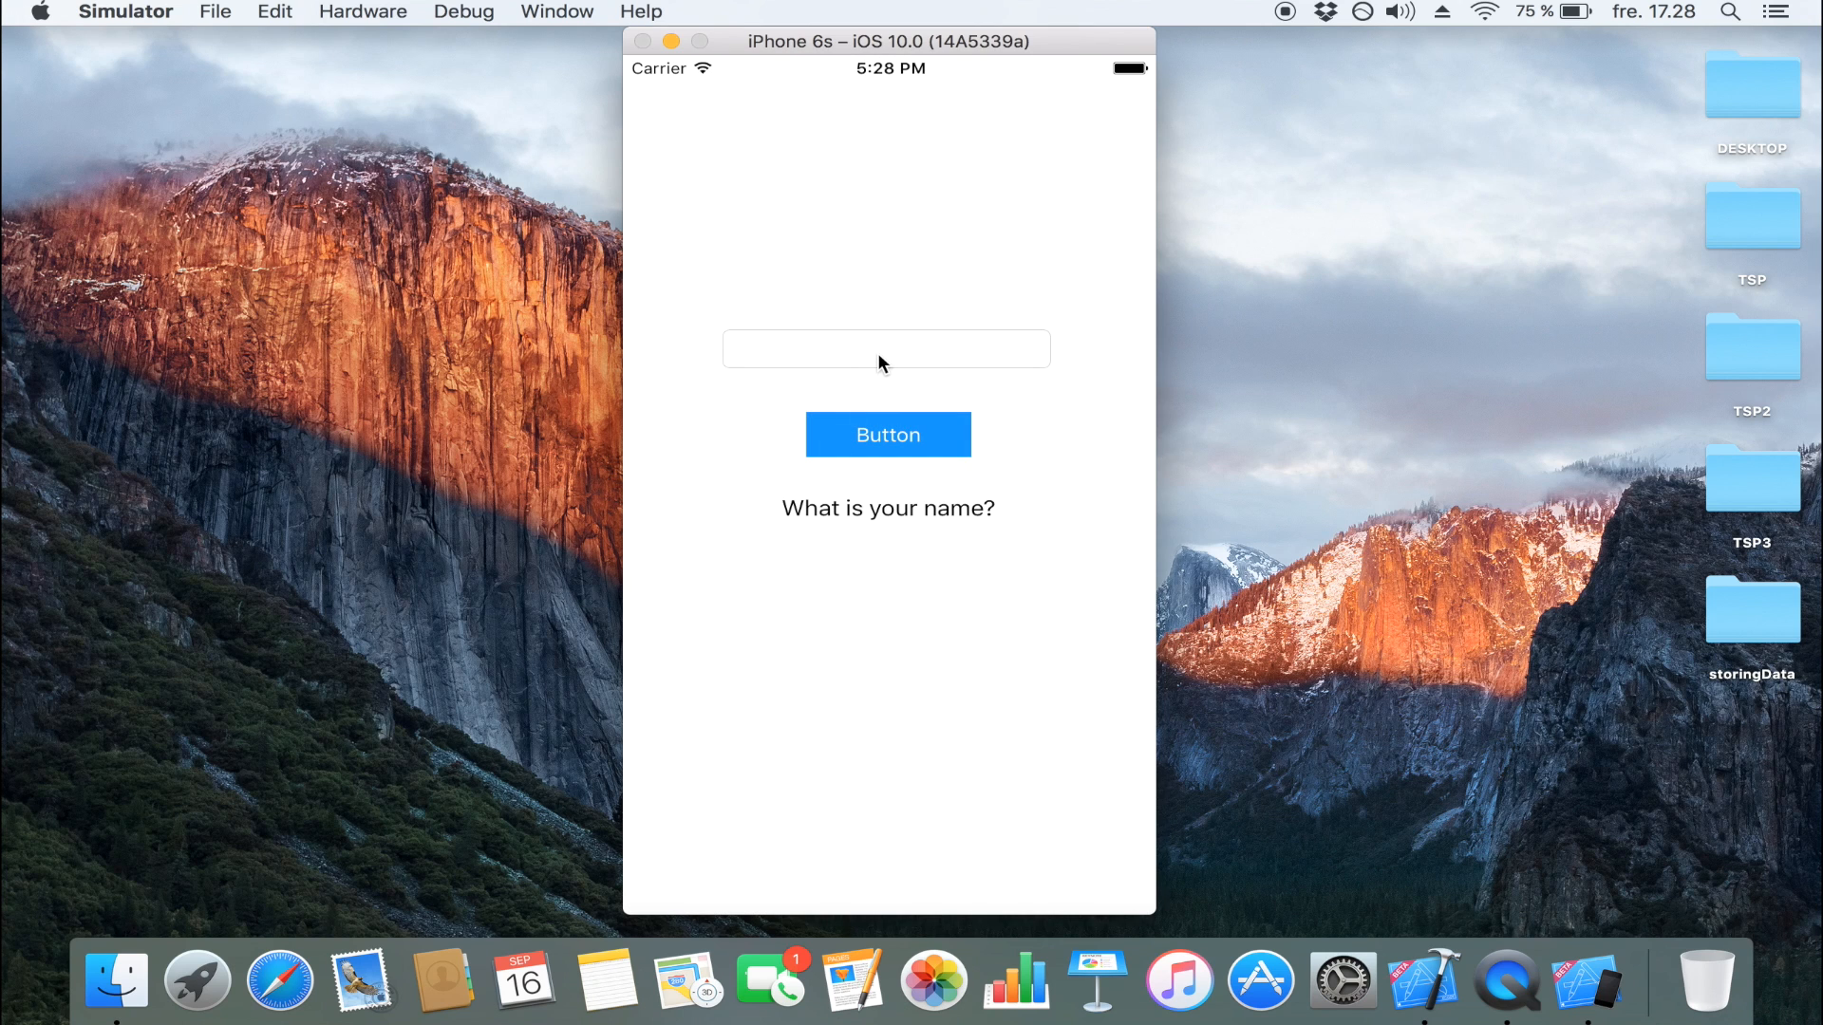
type("Johnny B.")
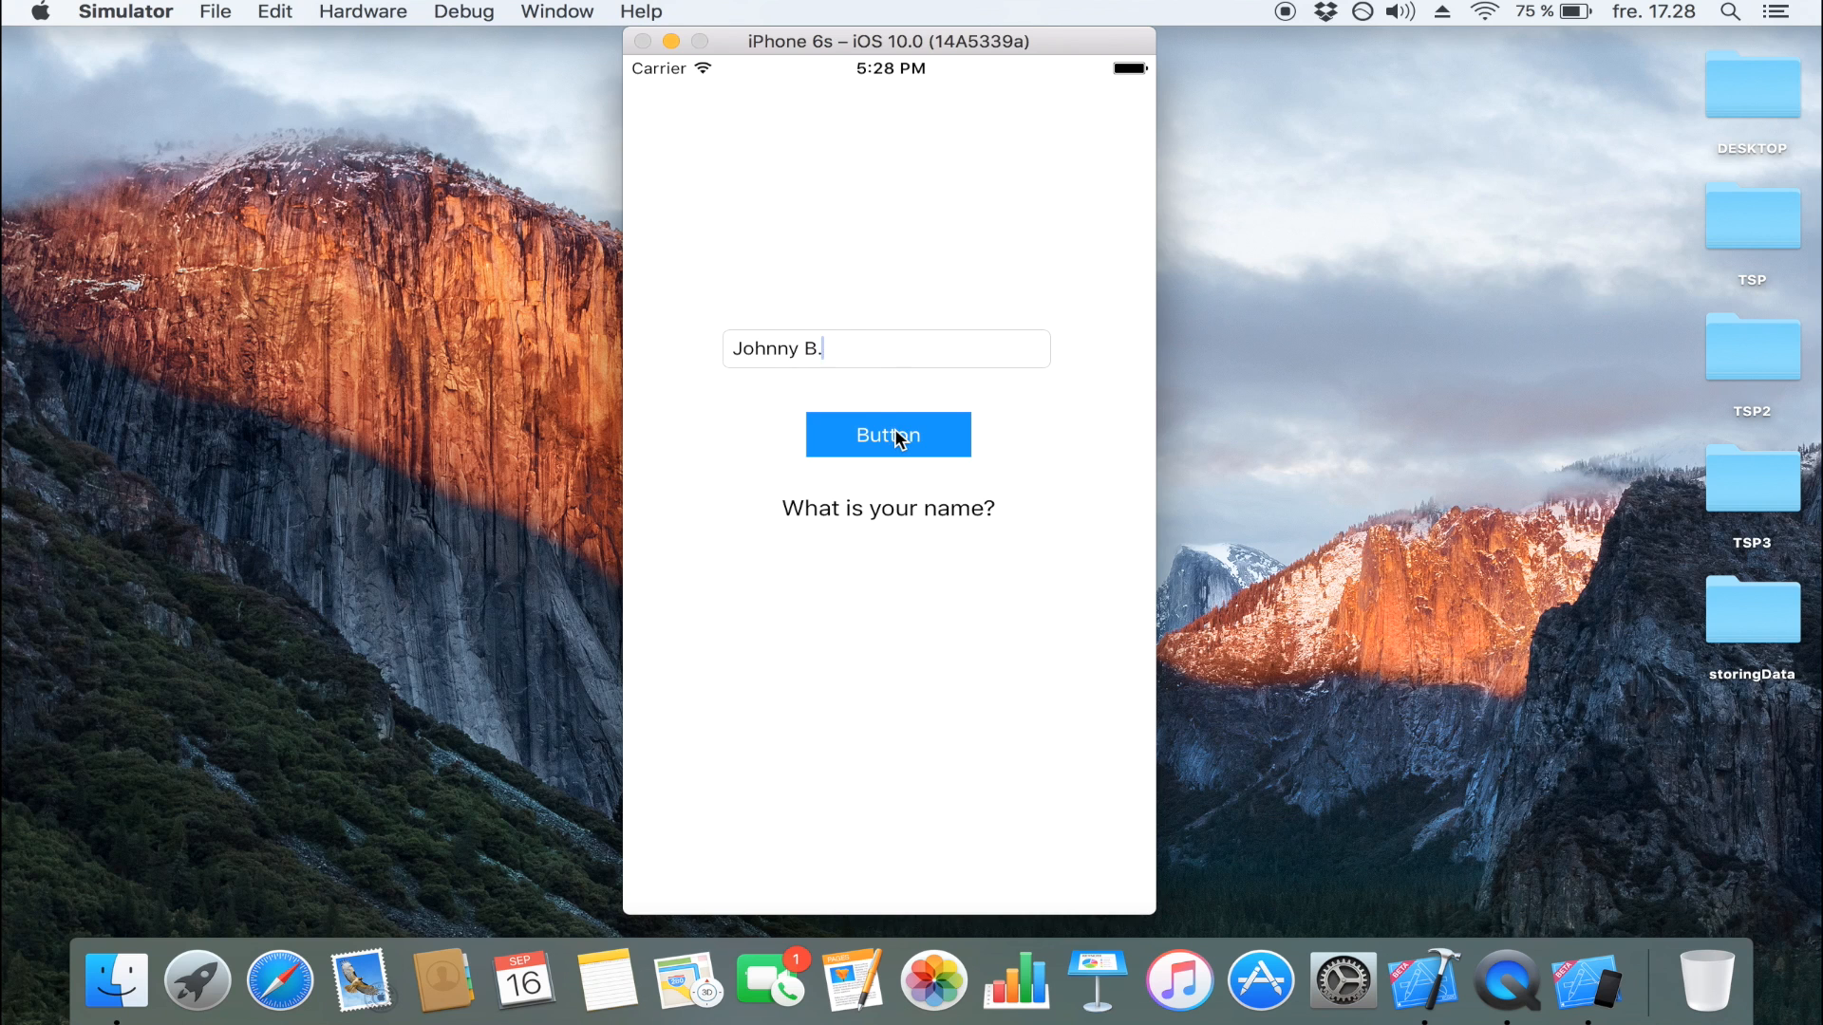
left_click(887, 433)
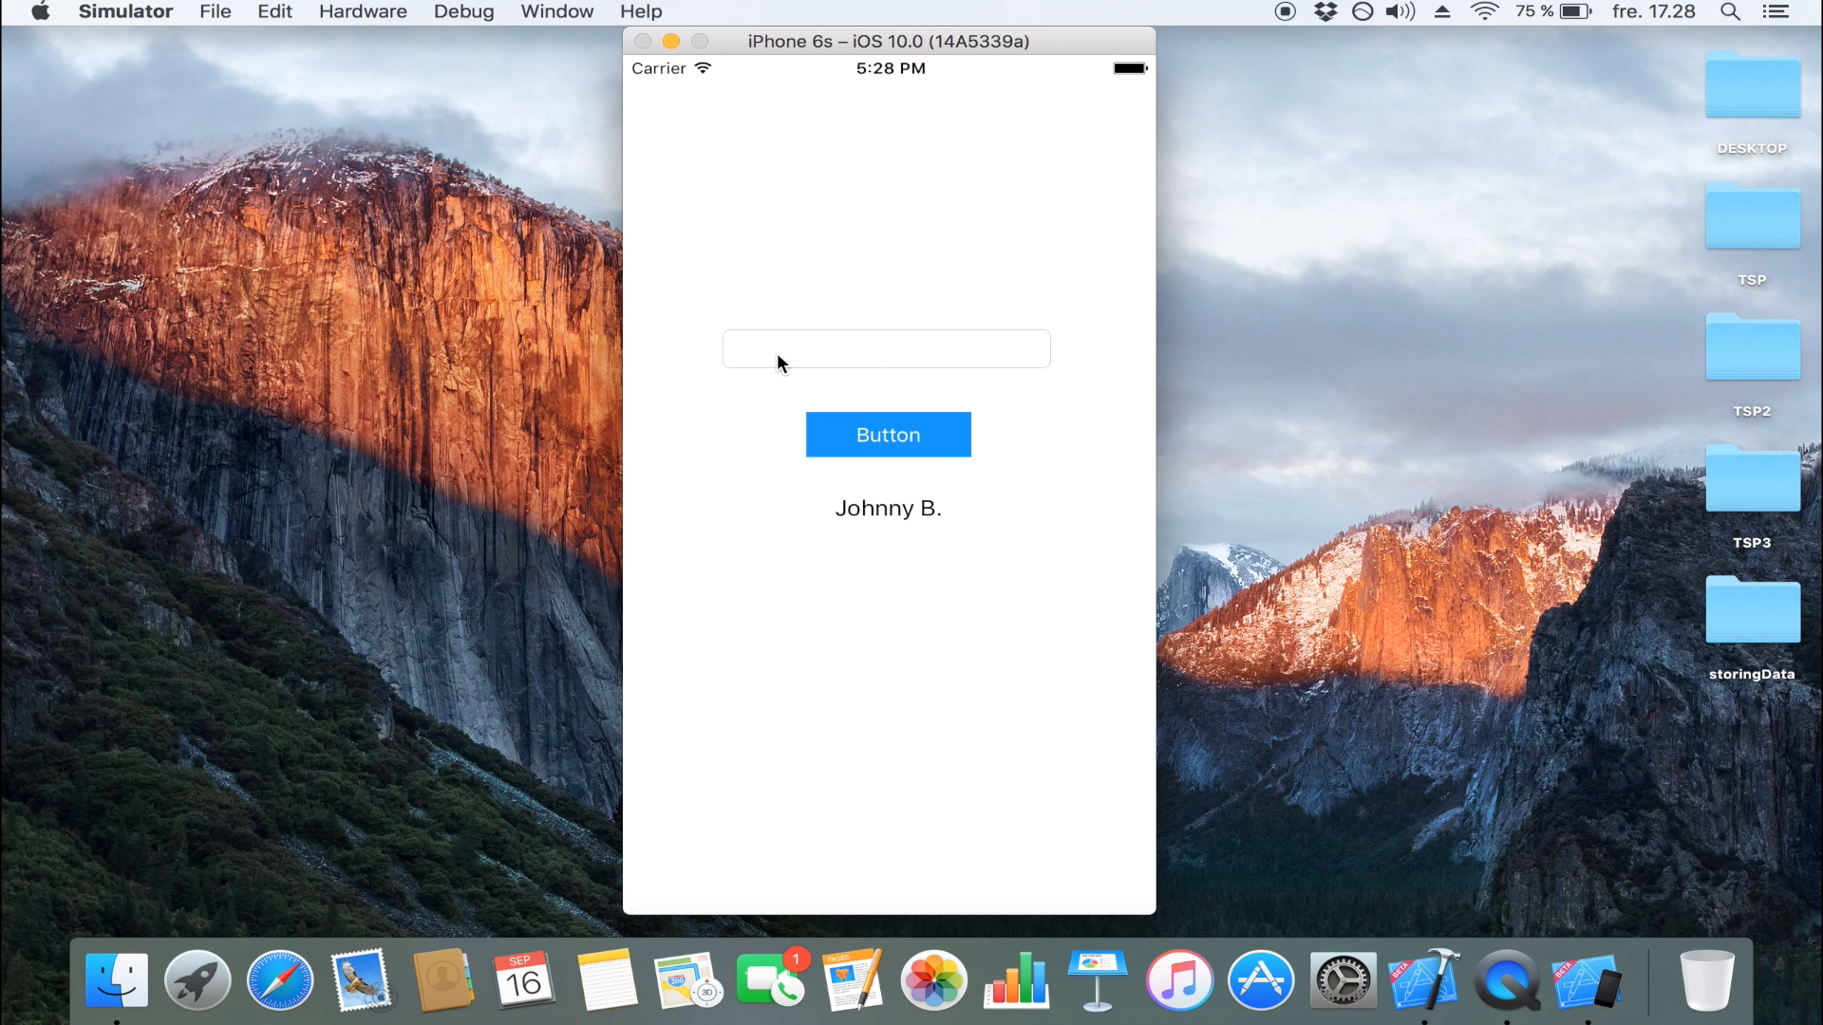
mouse_move(892, 537)
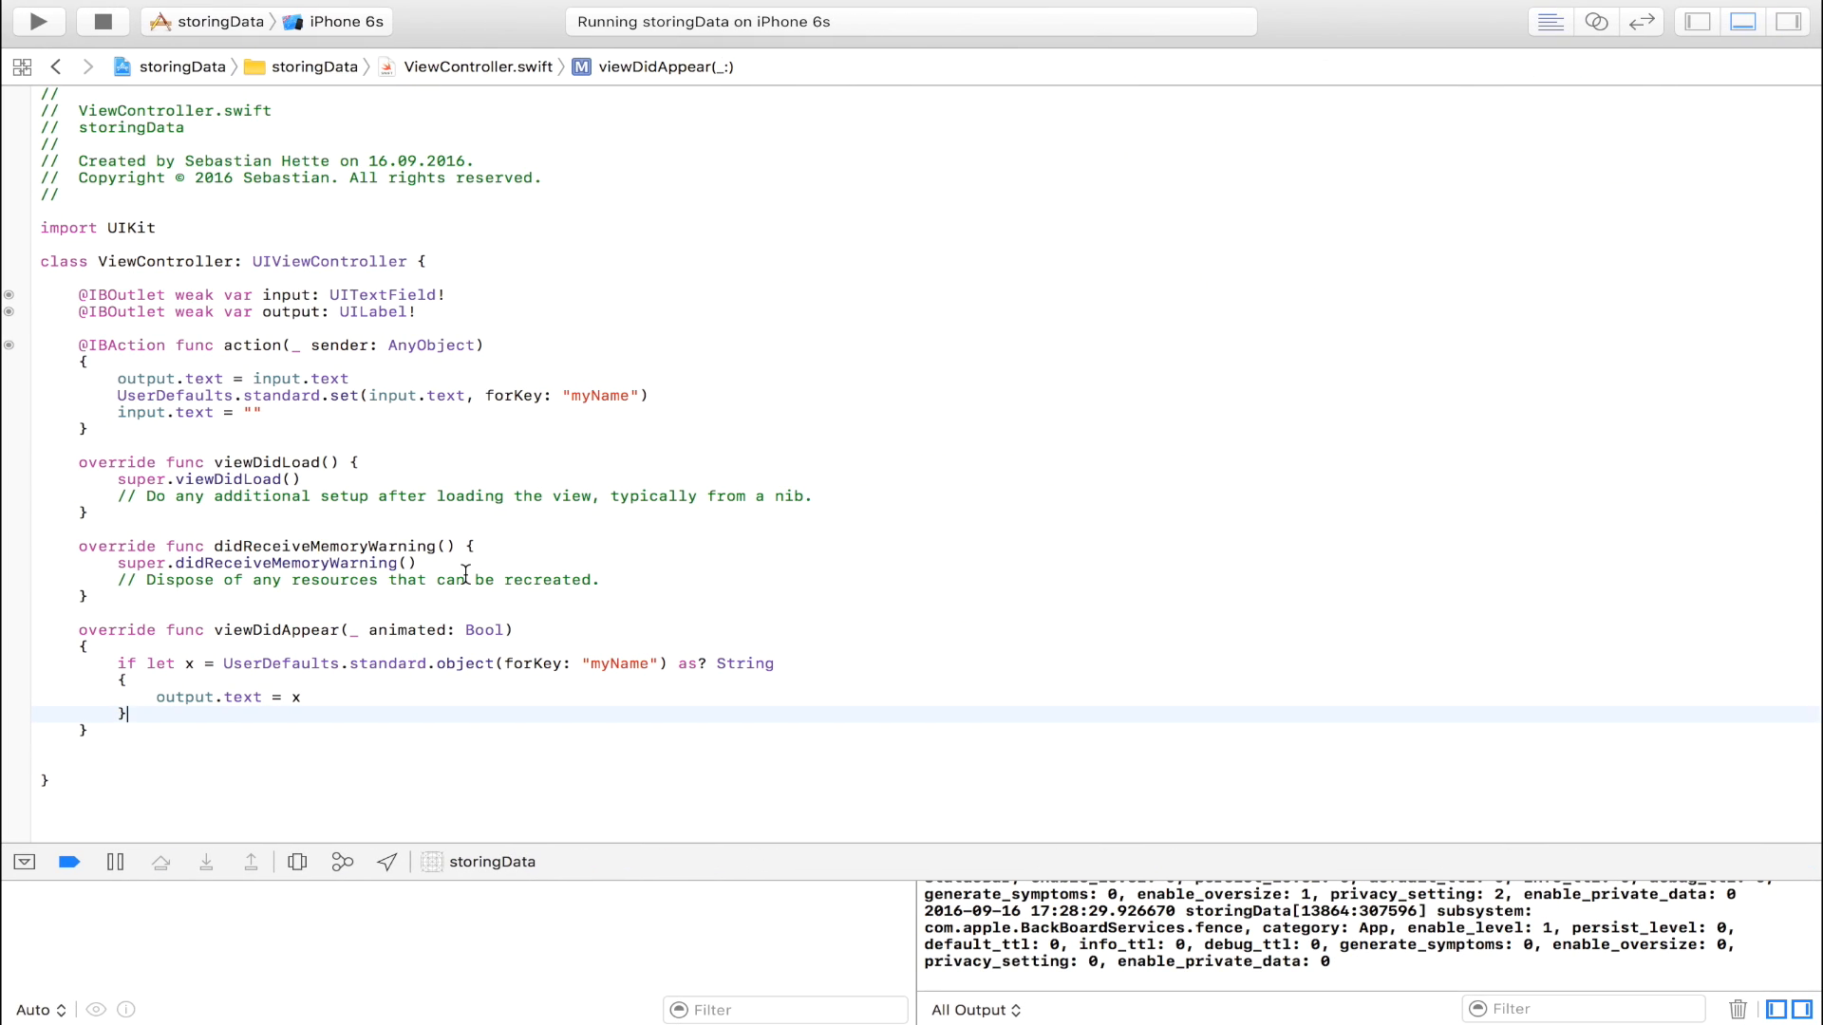
mouse_move(484, 494)
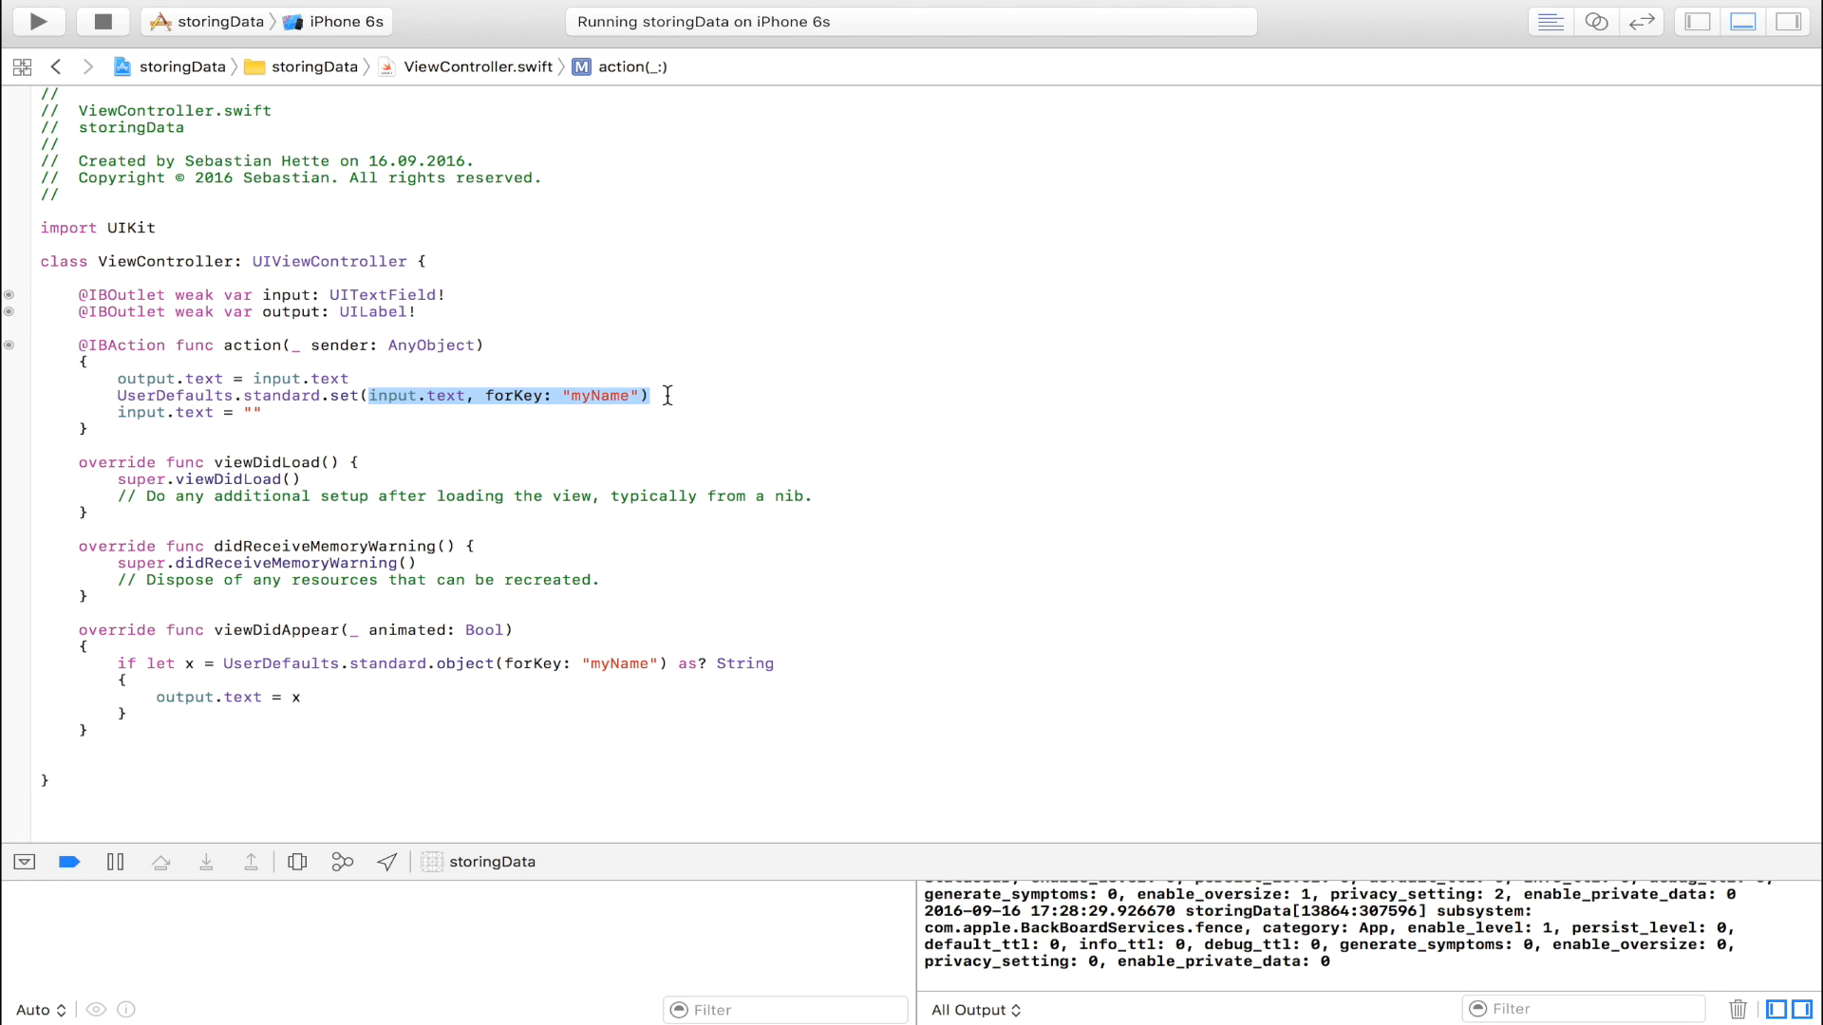
mouse_move(602, 735)
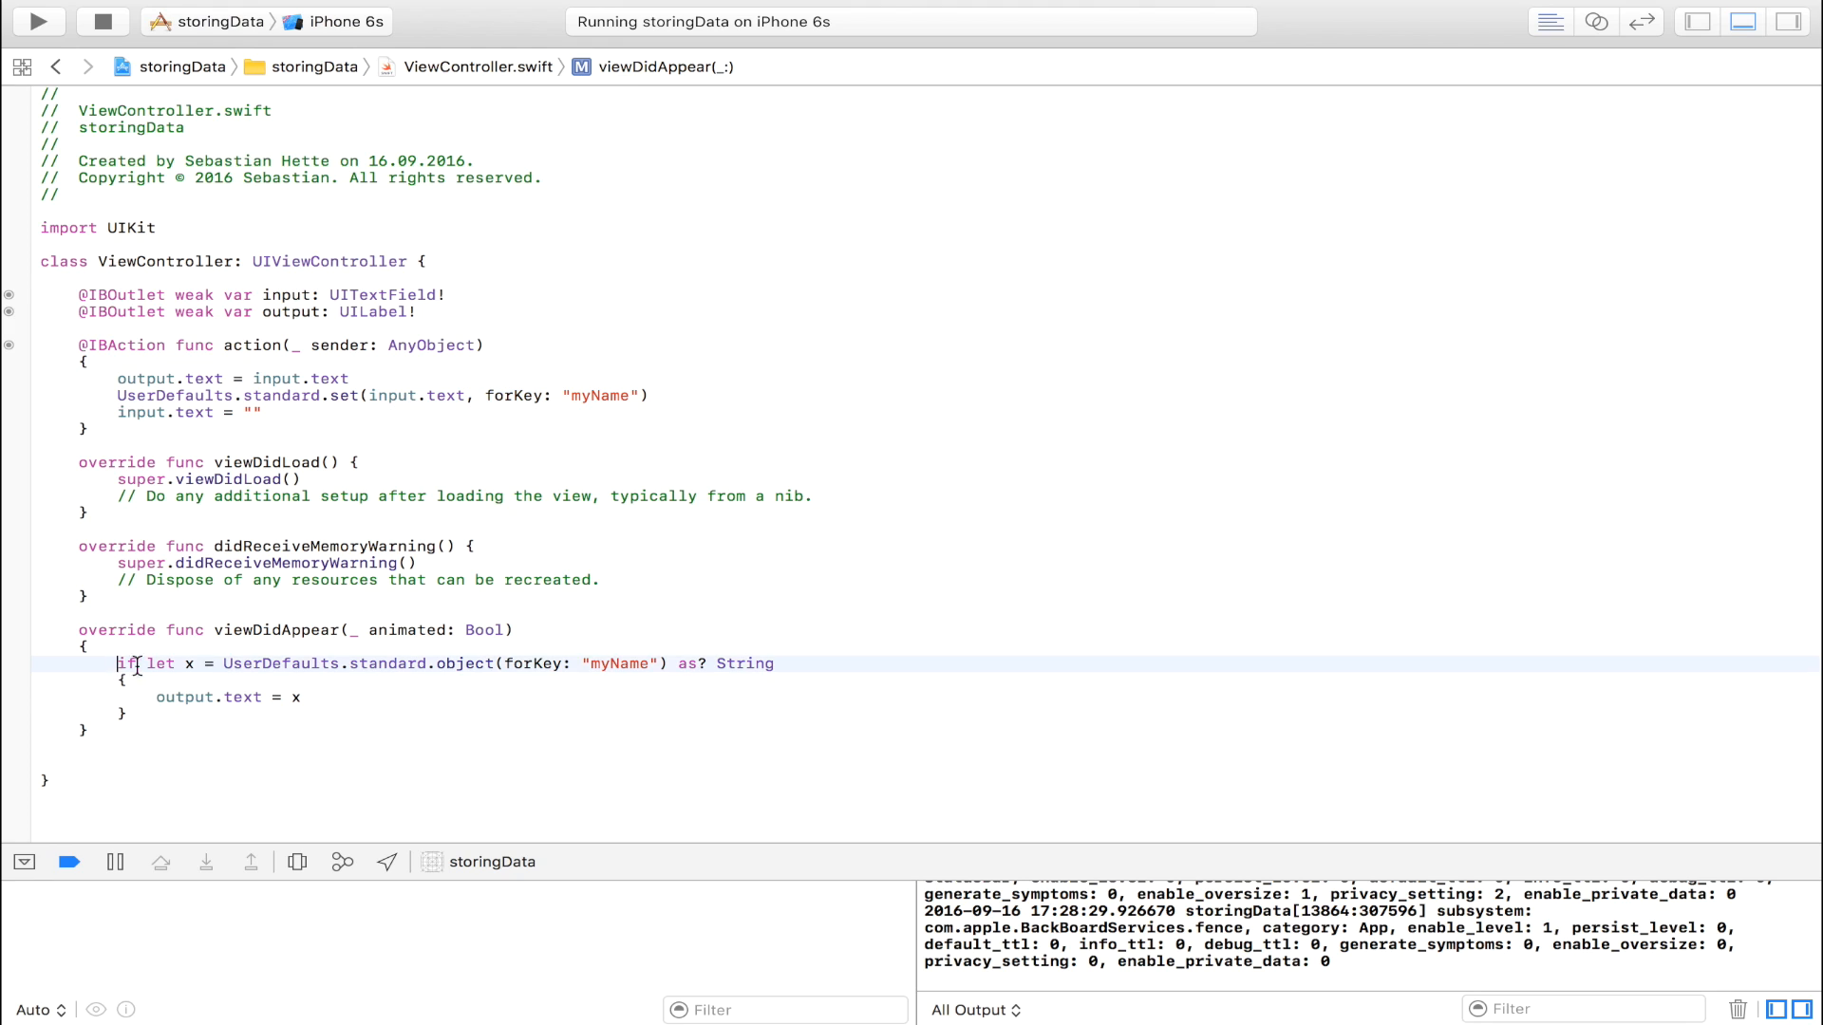
double_click(281, 663)
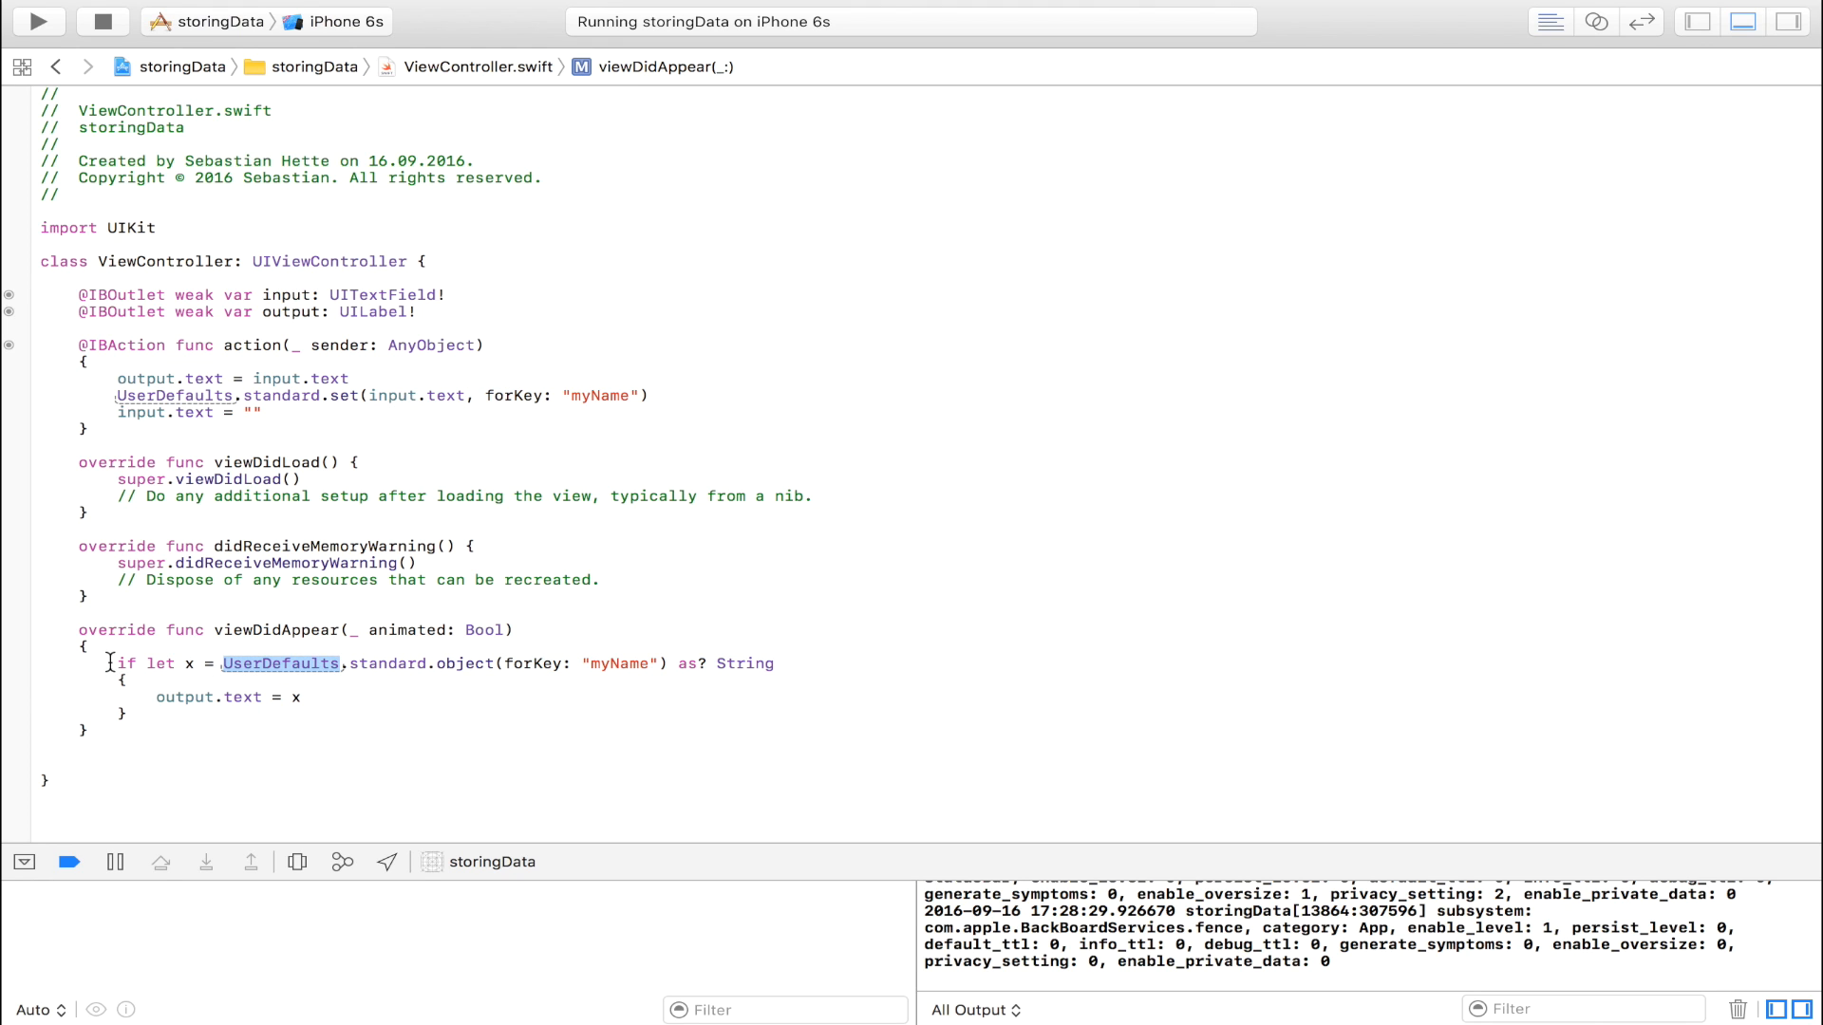
left_click(646, 662)
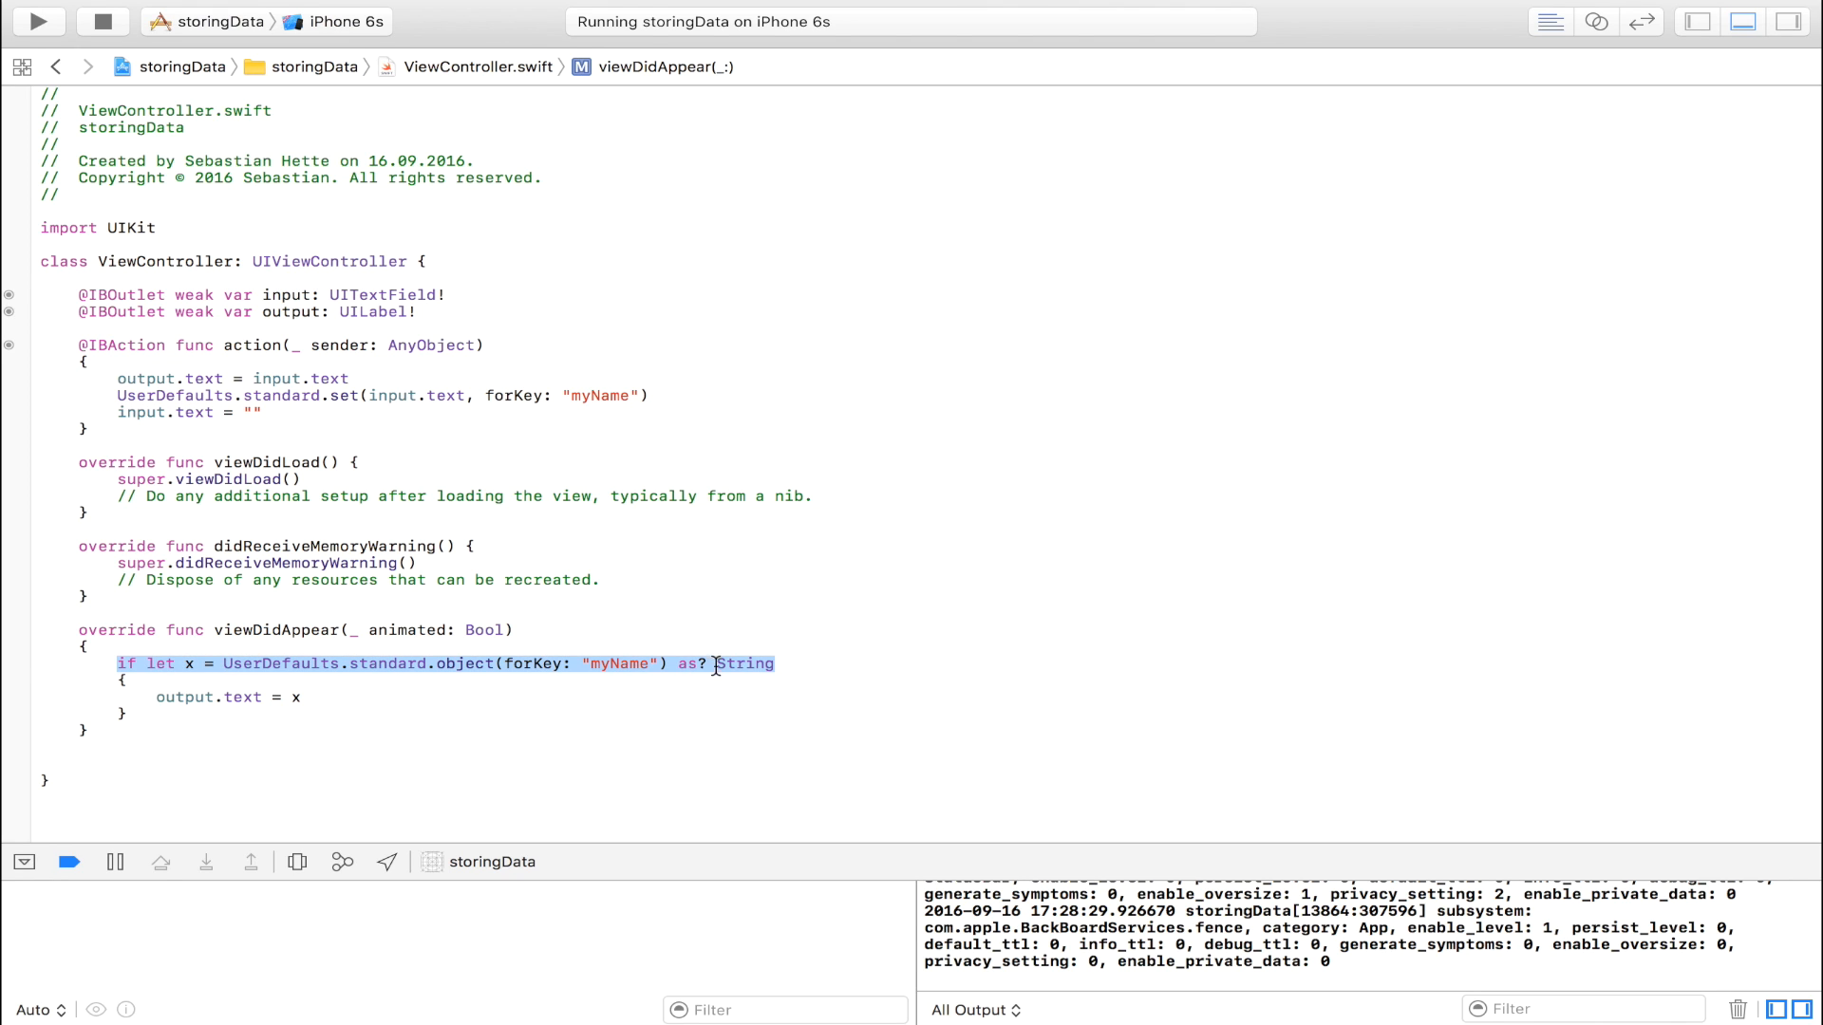
left_click(310, 663)
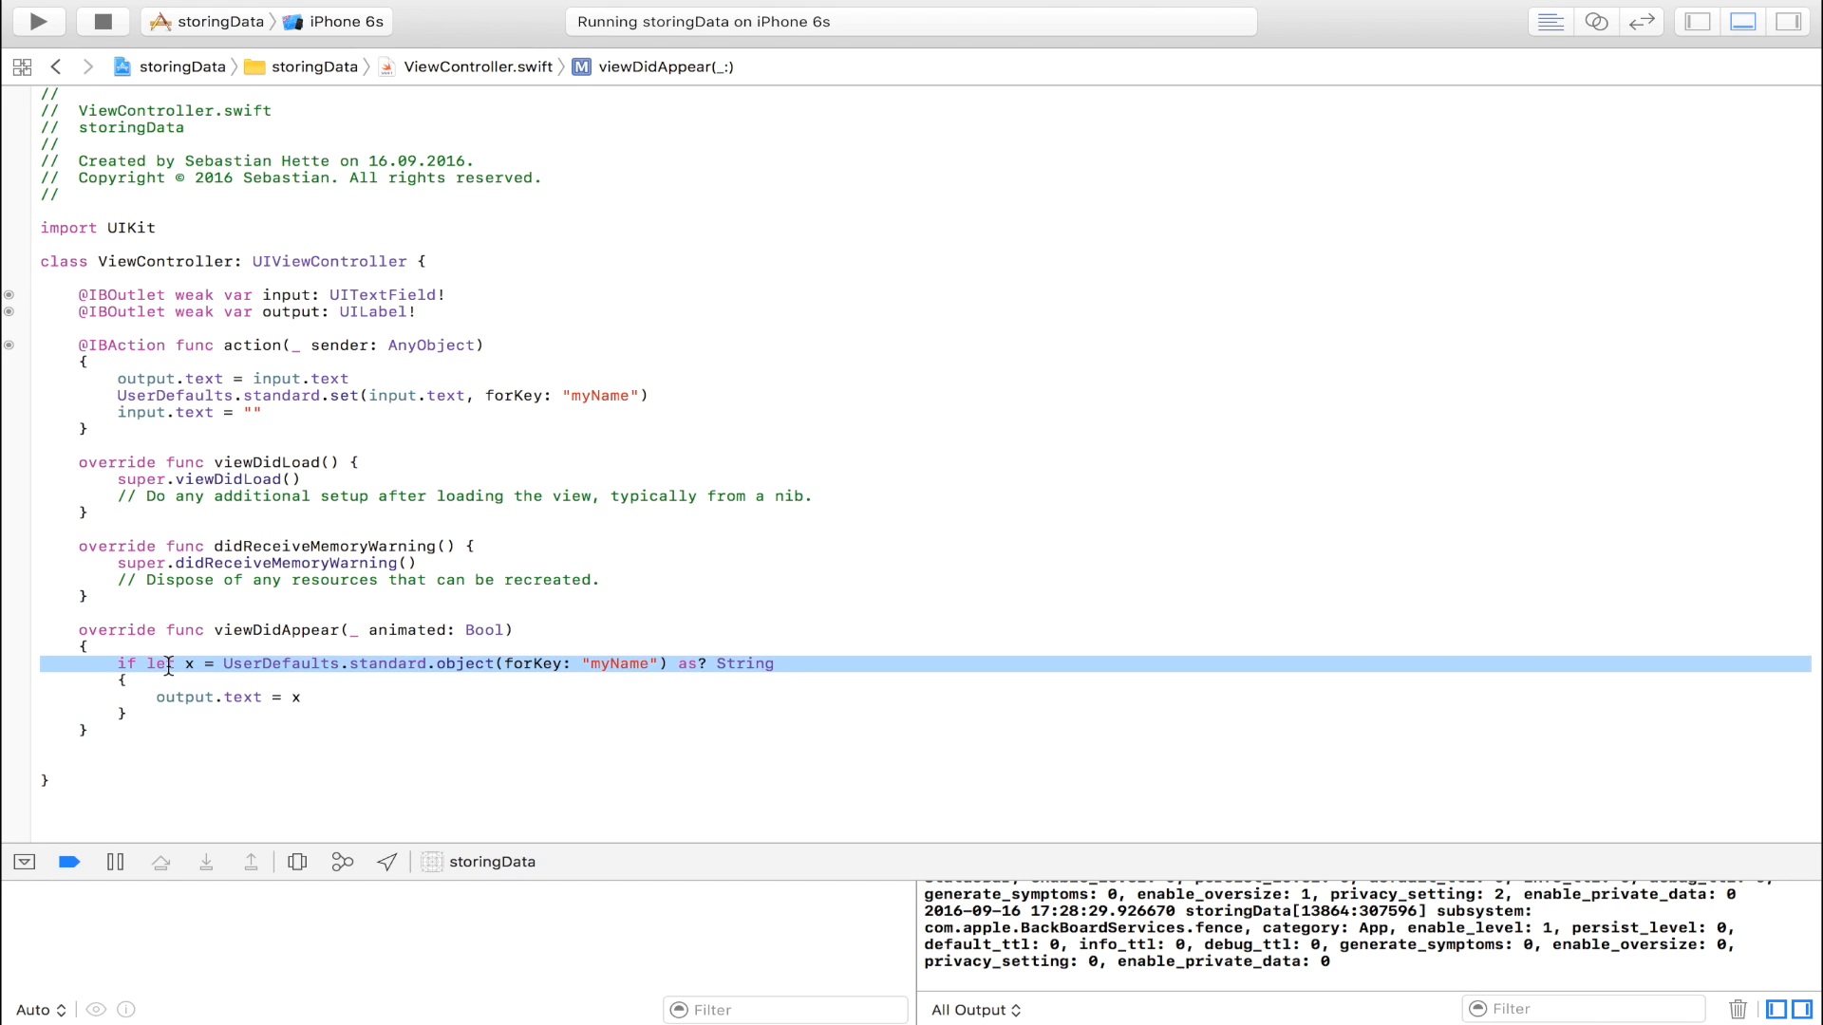
double_click(242, 697)
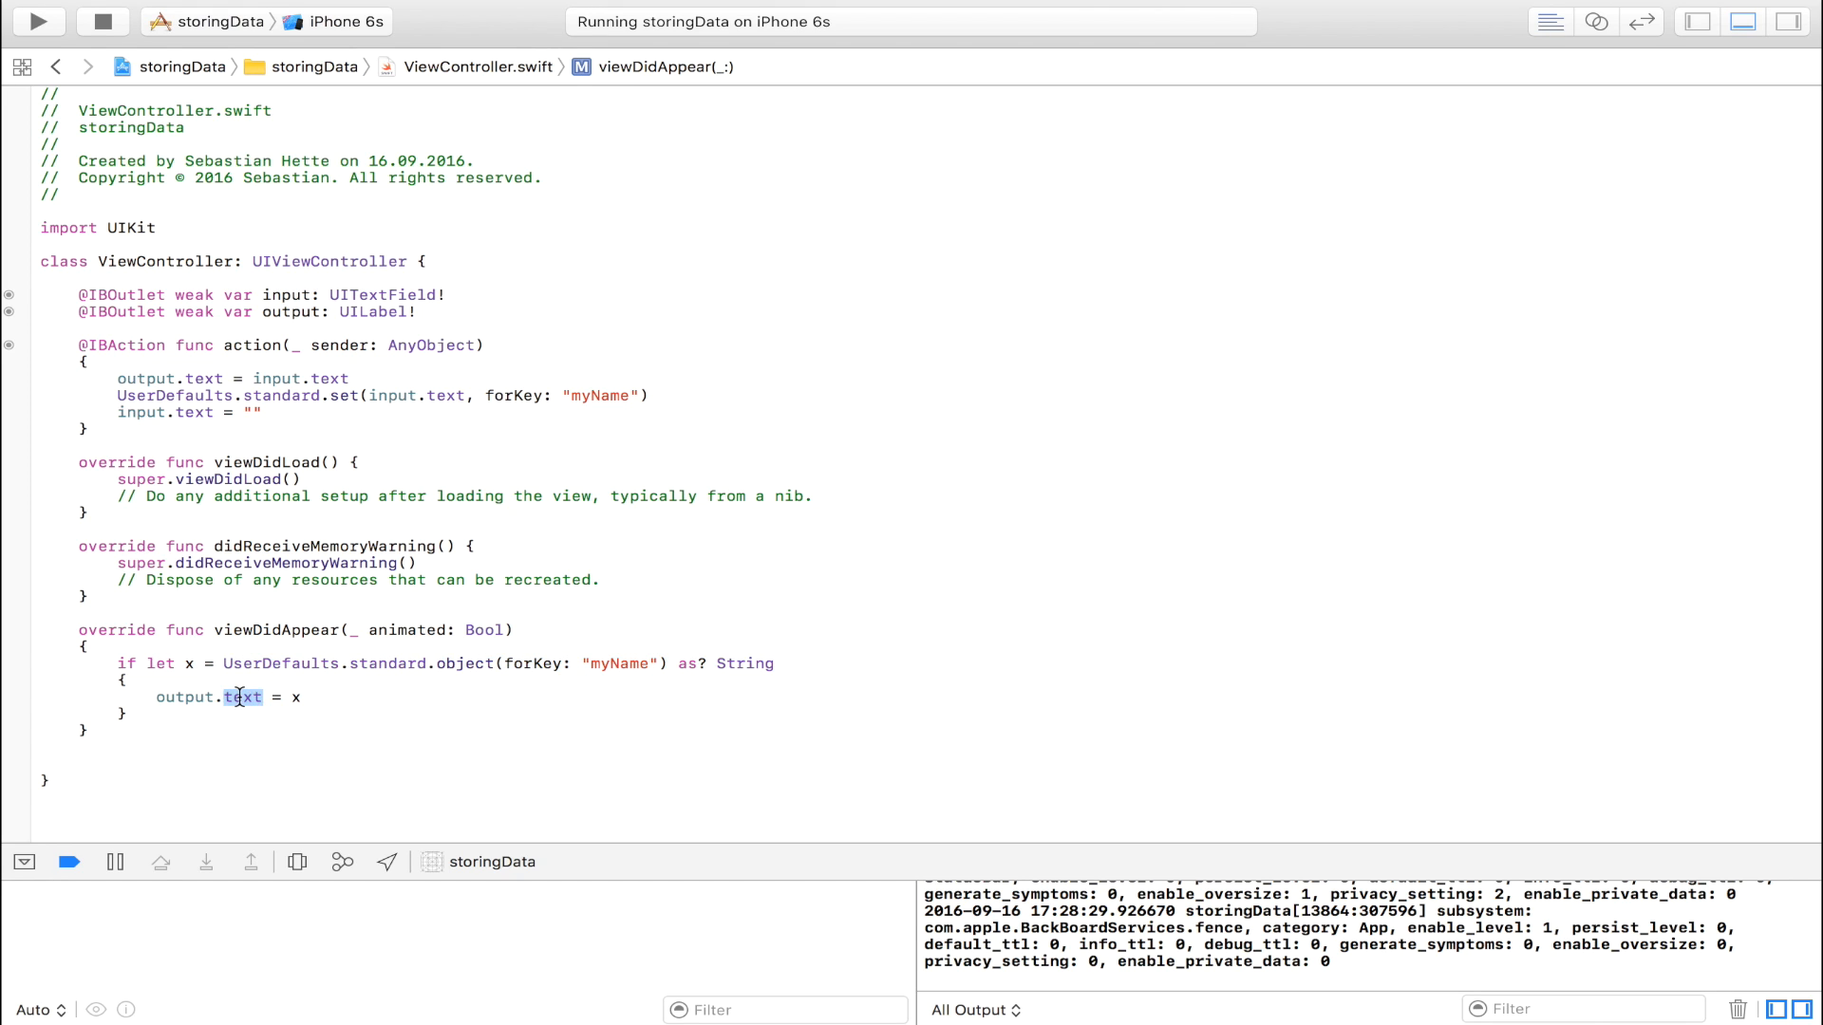